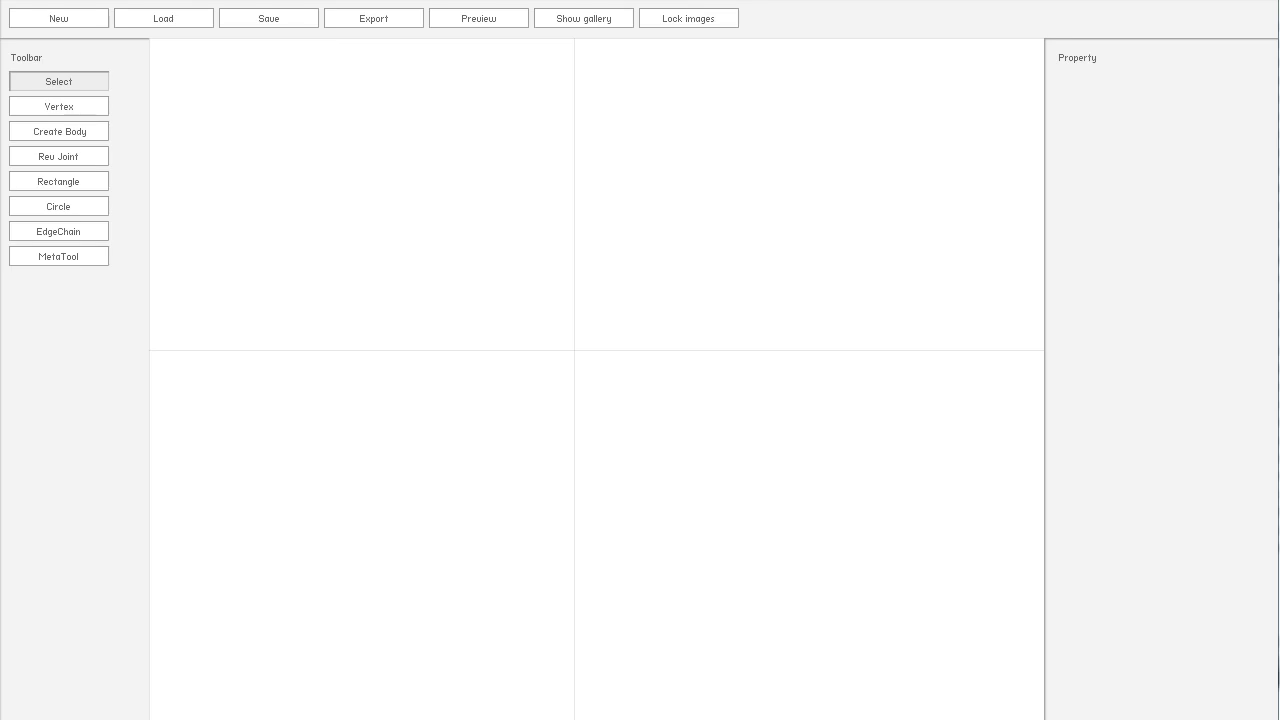
mouse_move(216, 292)
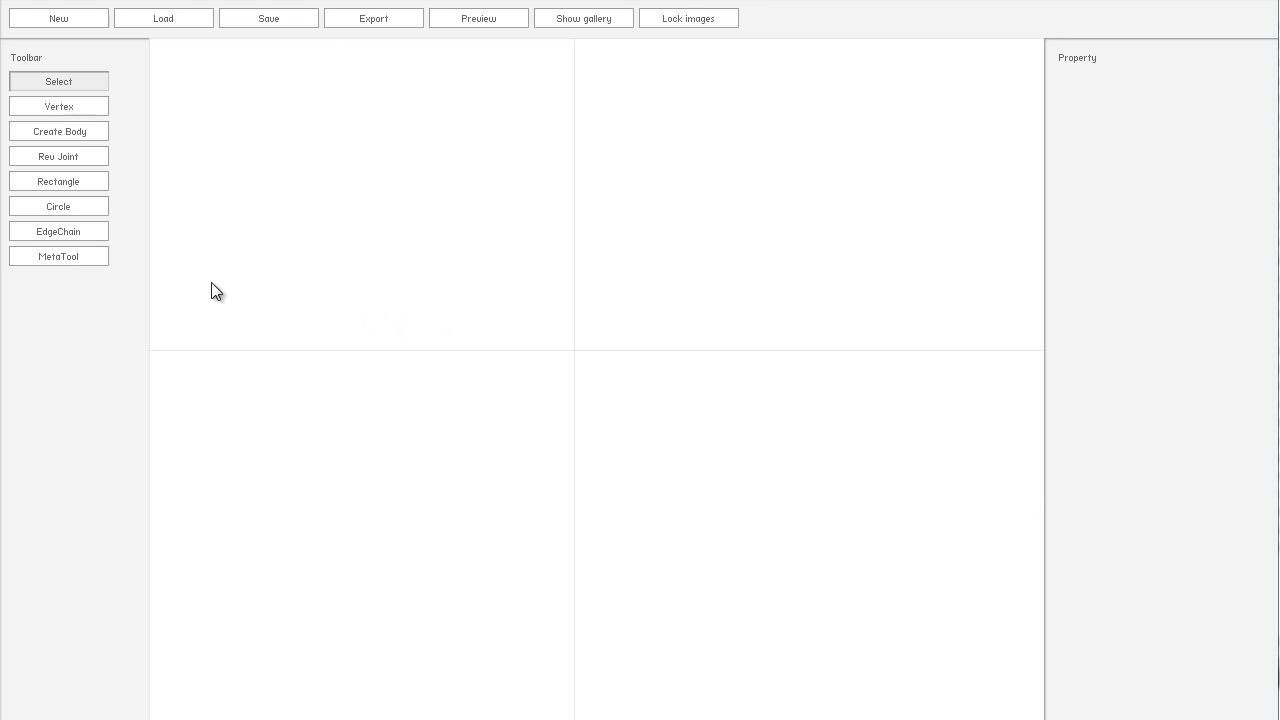
mouse_move(78, 244)
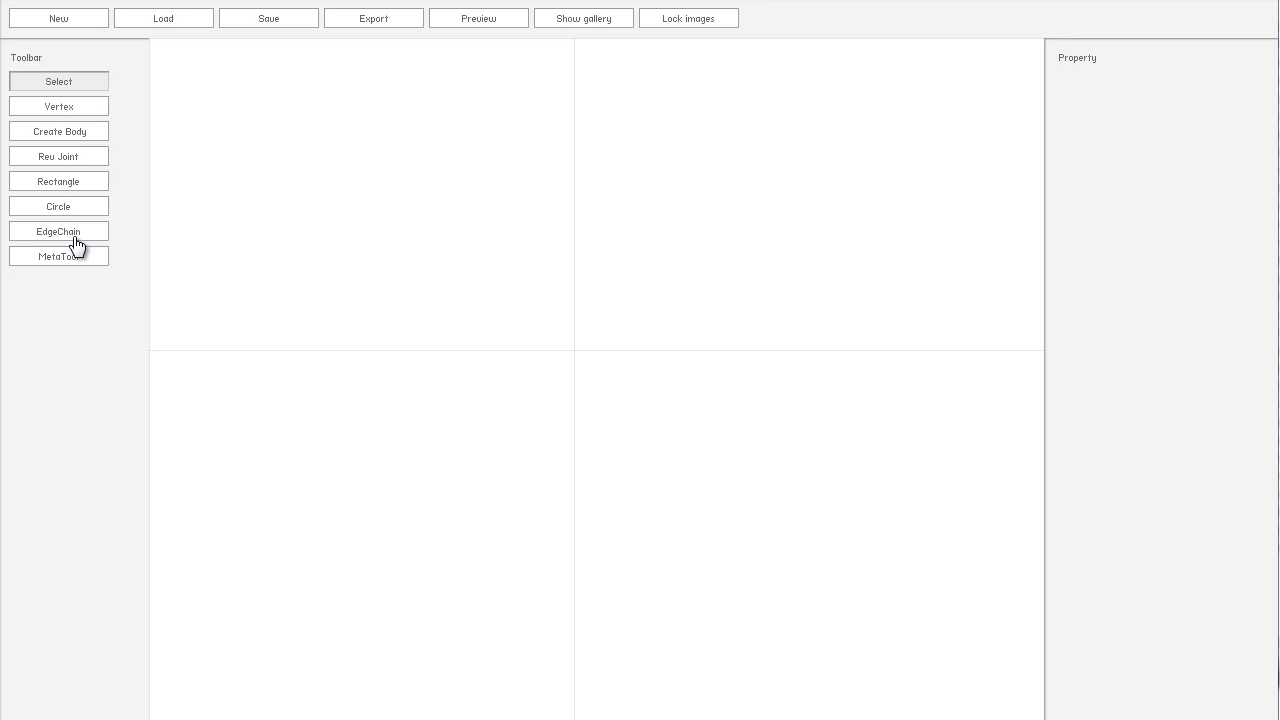
Step: With the EdgeChain tool, add terrain points from the left across to the right side
click(58, 232)
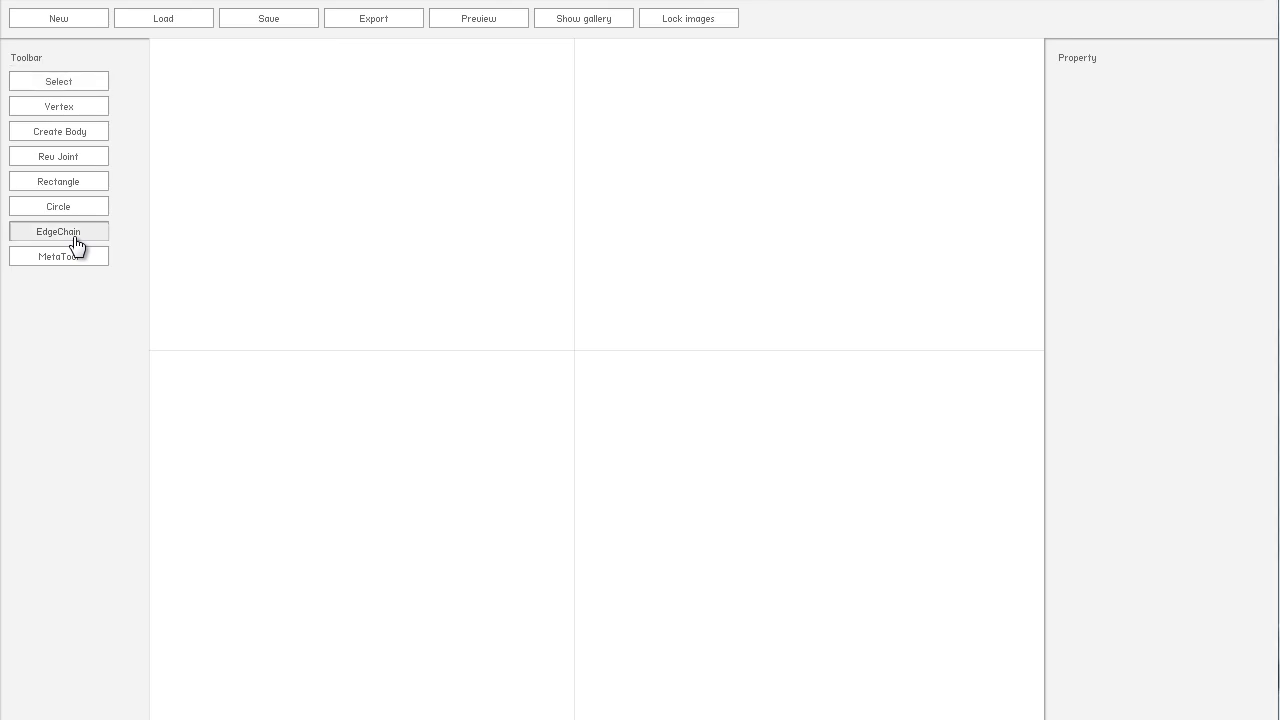
mouse_move(344, 380)
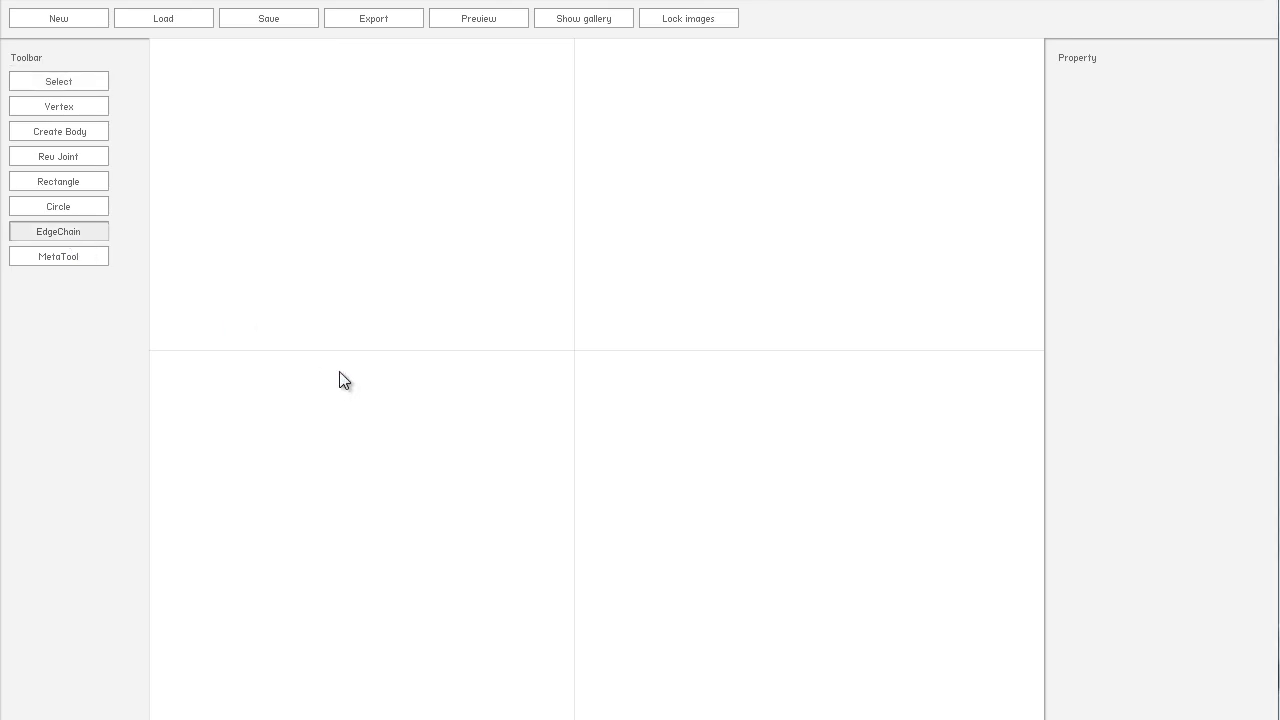
mouse_move(260, 380)
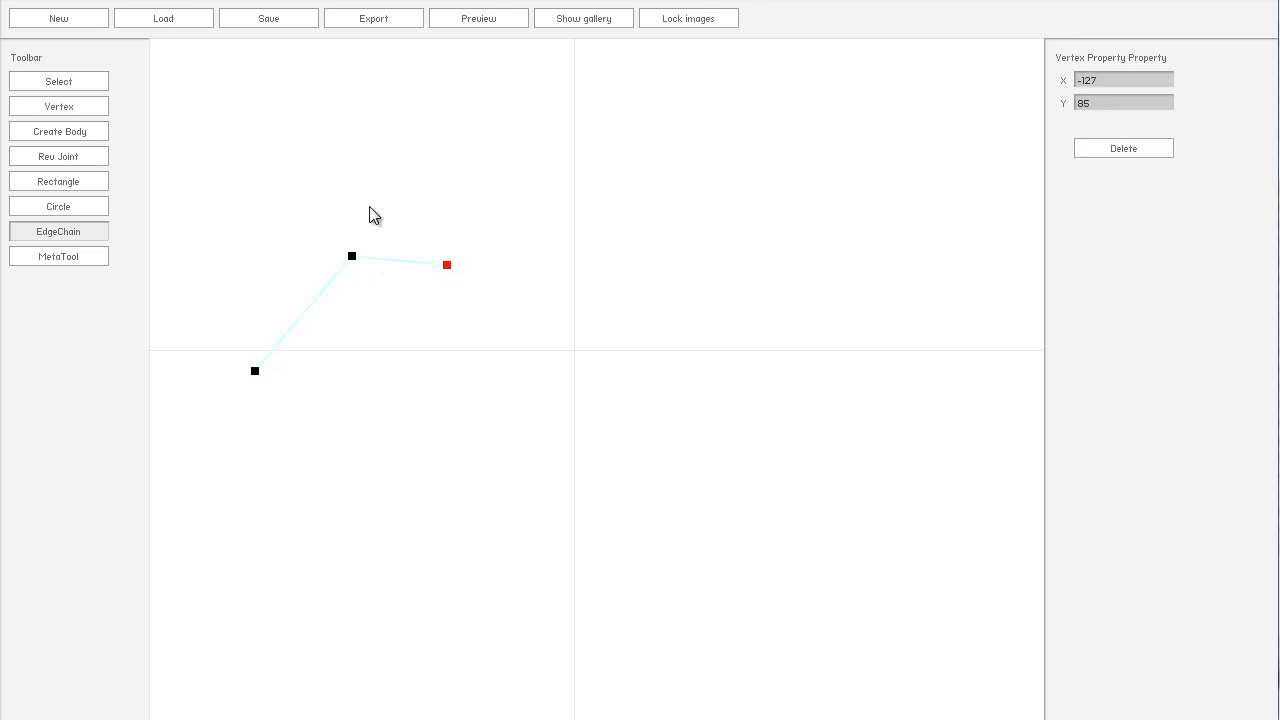
drag(446, 264, 544, 356)
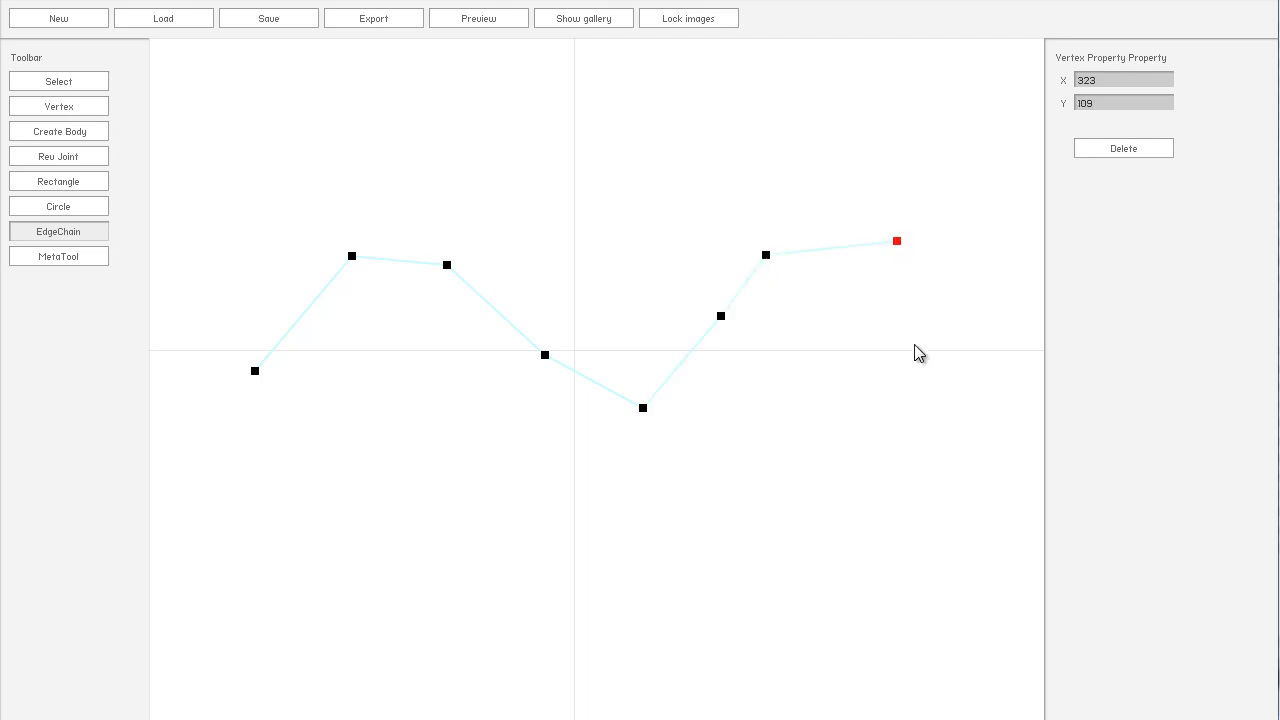
drag(896, 240, 920, 352)
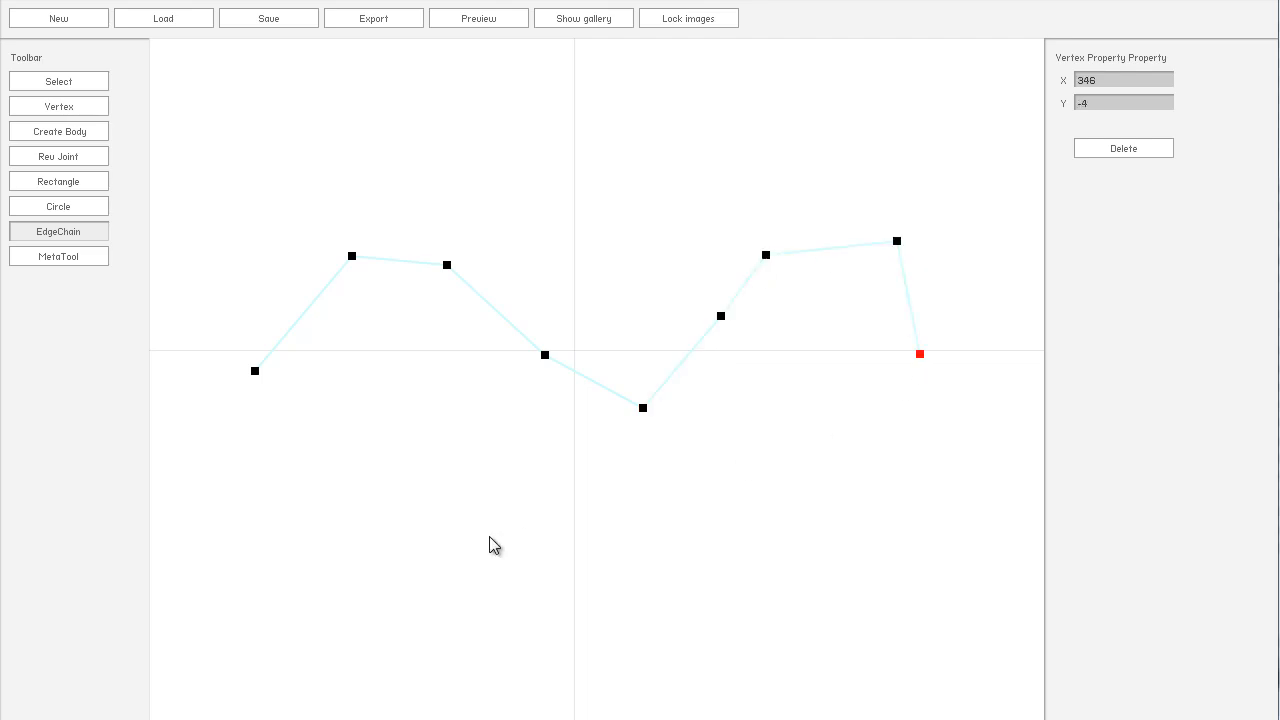
mouse_move(588, 384)
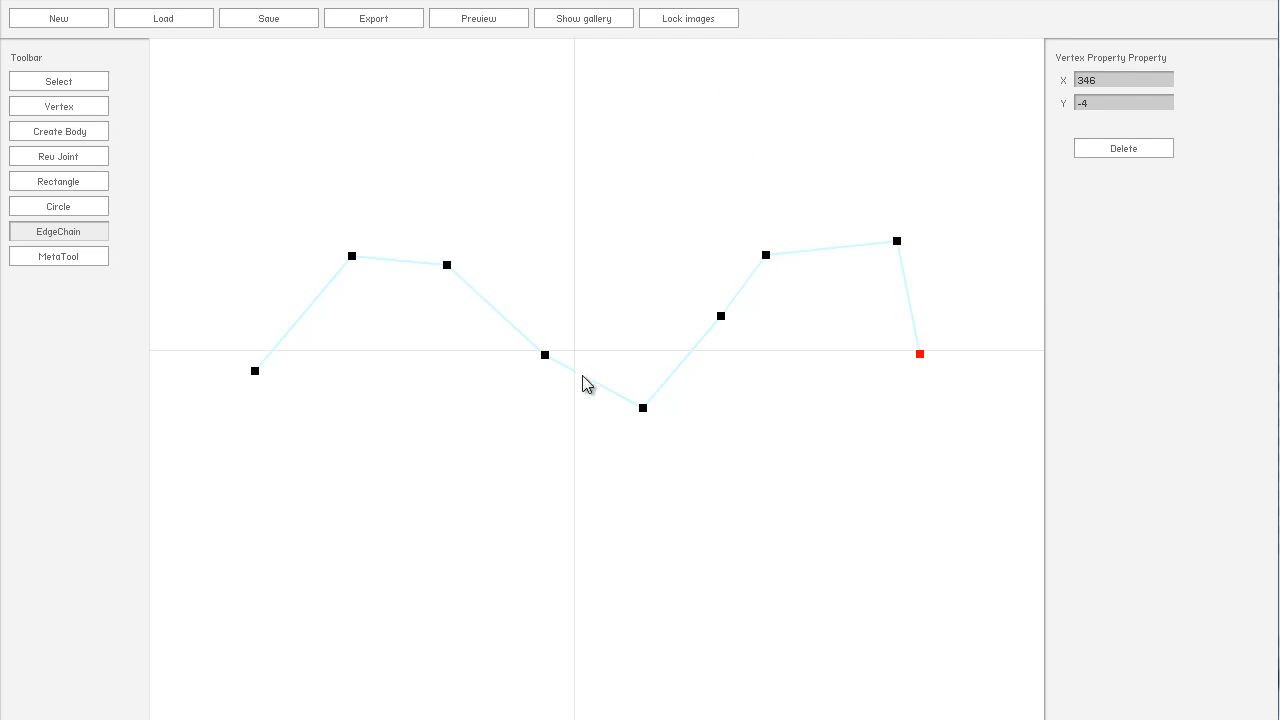
mouse_move(572, 252)
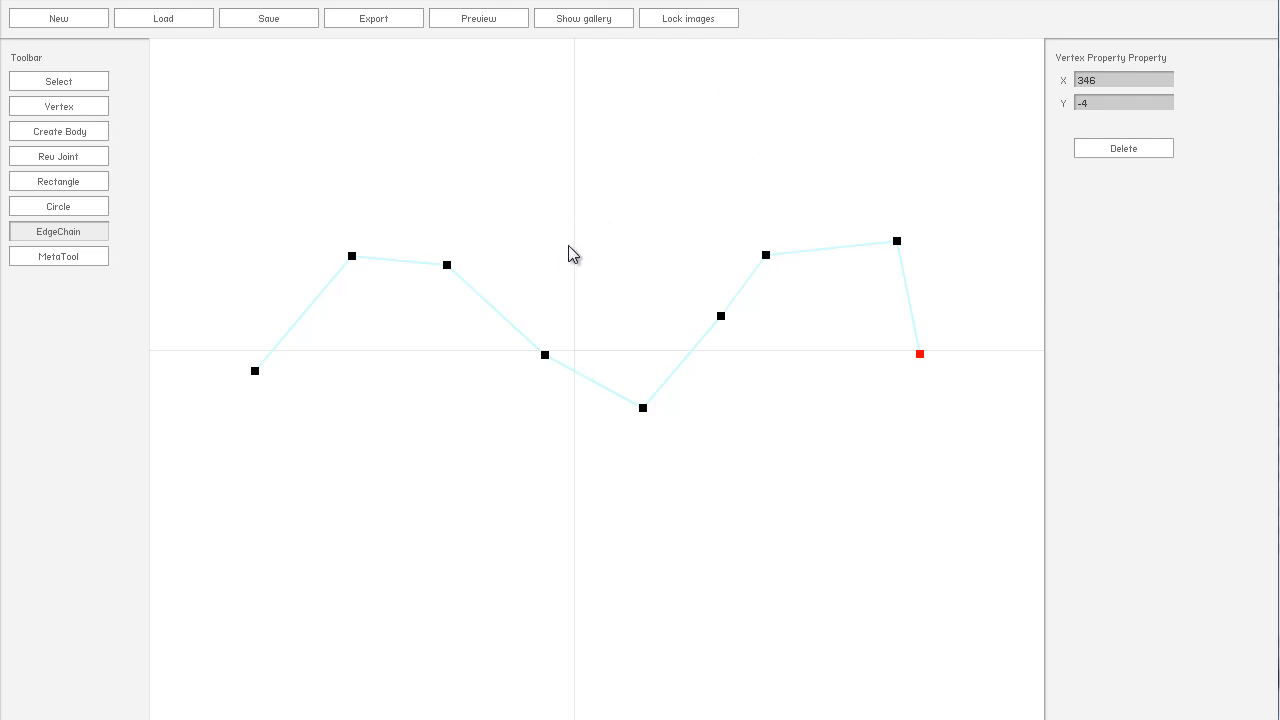
Step: Add the lower-right terrain point and continue the chain along the lower edge in vertex mode
drag(918, 352, 856, 488)
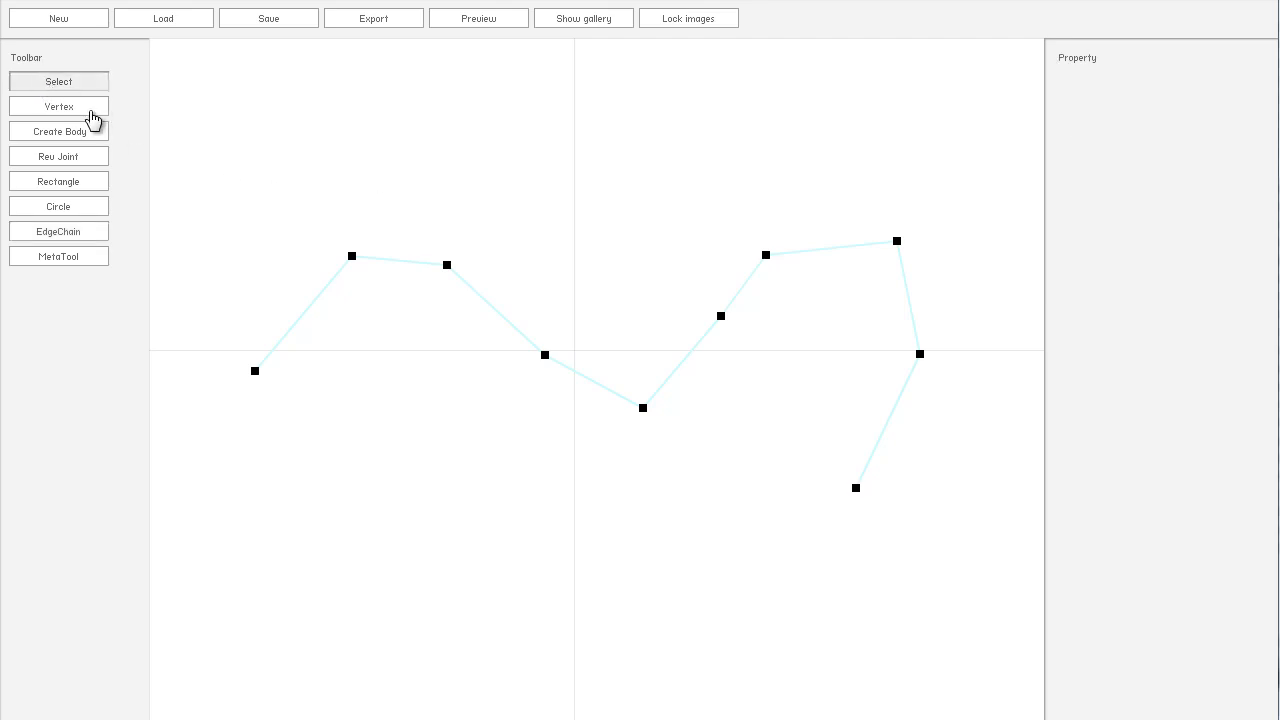
click(856, 488)
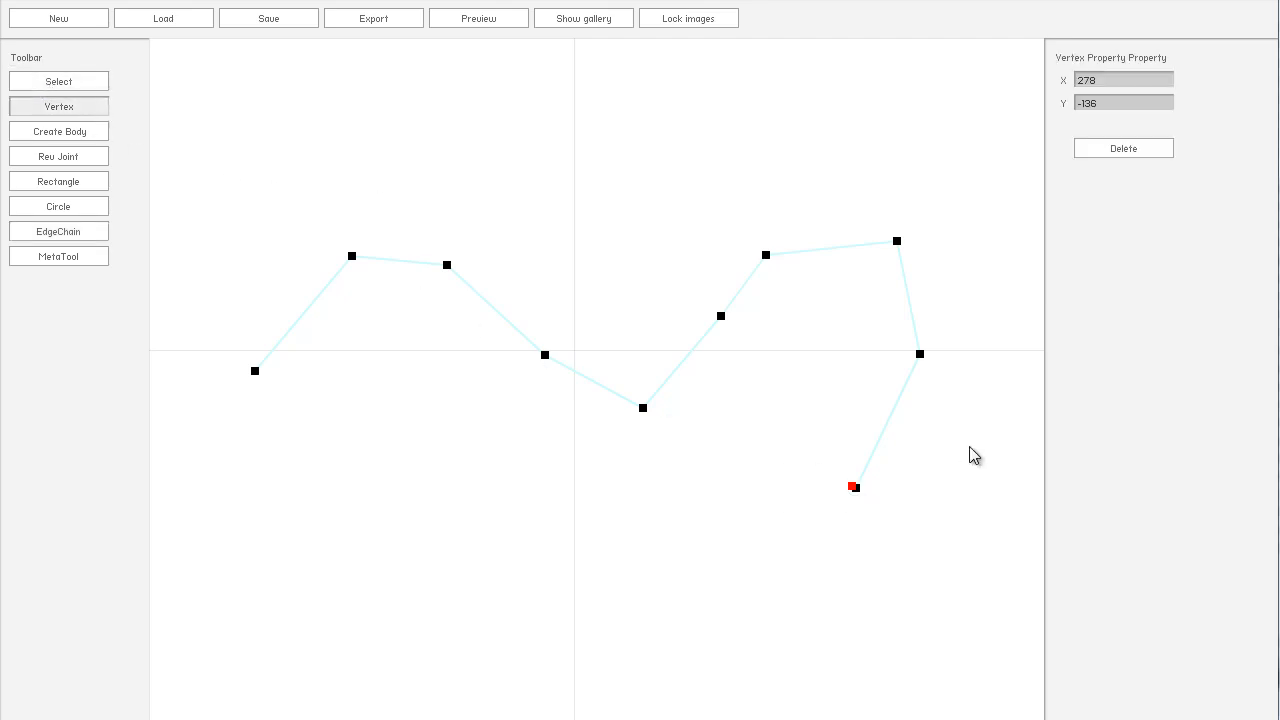
drag(852, 488, 720, 484)
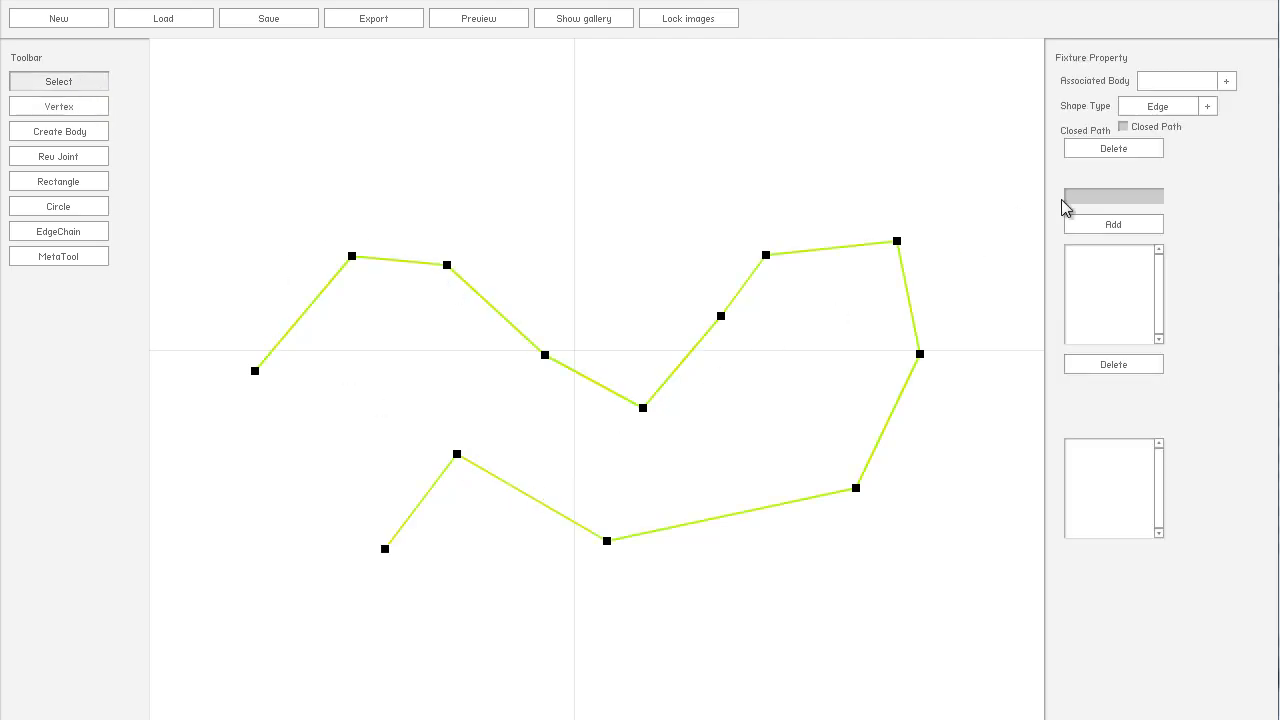
mouse_move(1098, 112)
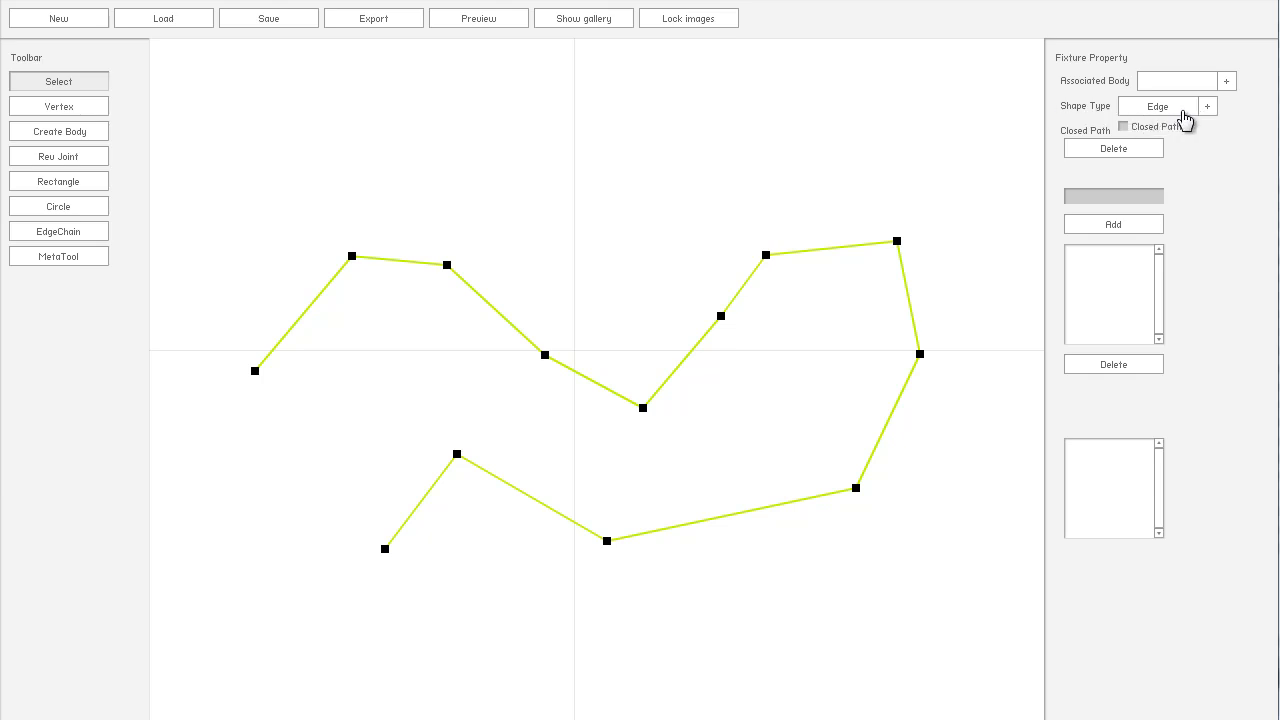
mouse_move(1040, 318)
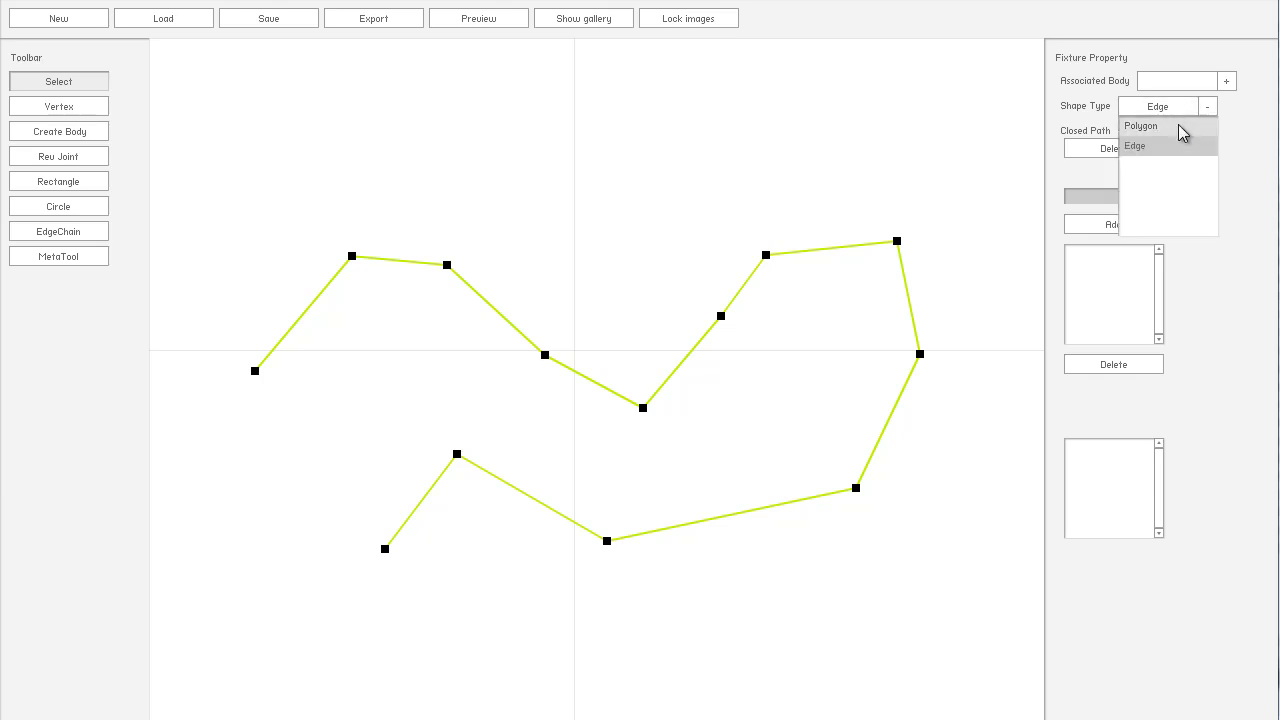
Step: Try the terrain fixture as a Polygon, revert it to Edge and enable Closed Path
click(1140, 126)
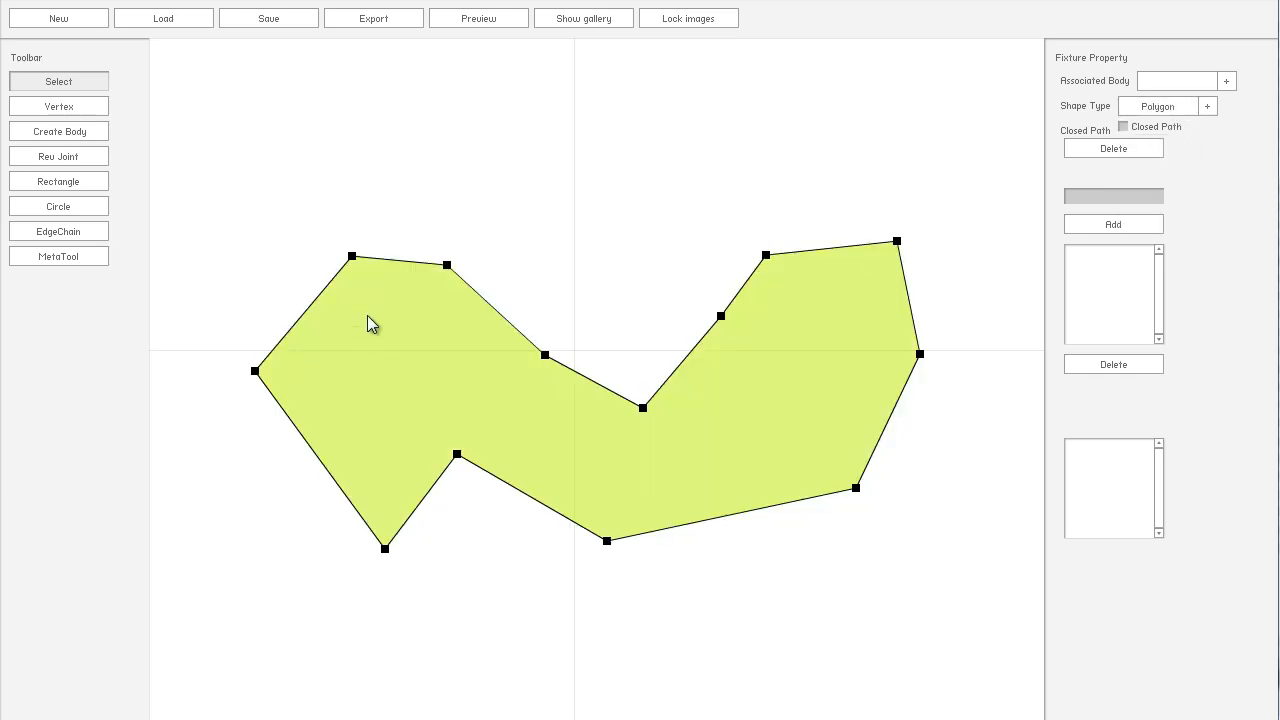
mouse_move(324, 528)
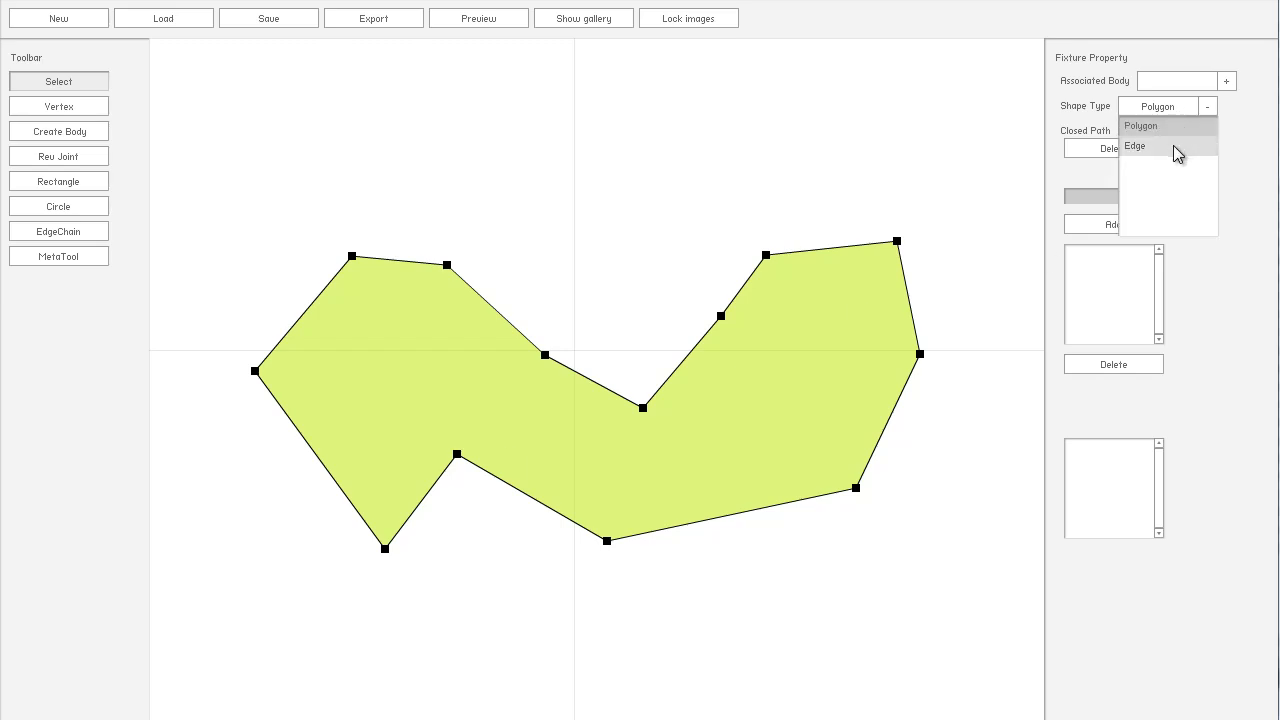
click(1136, 146)
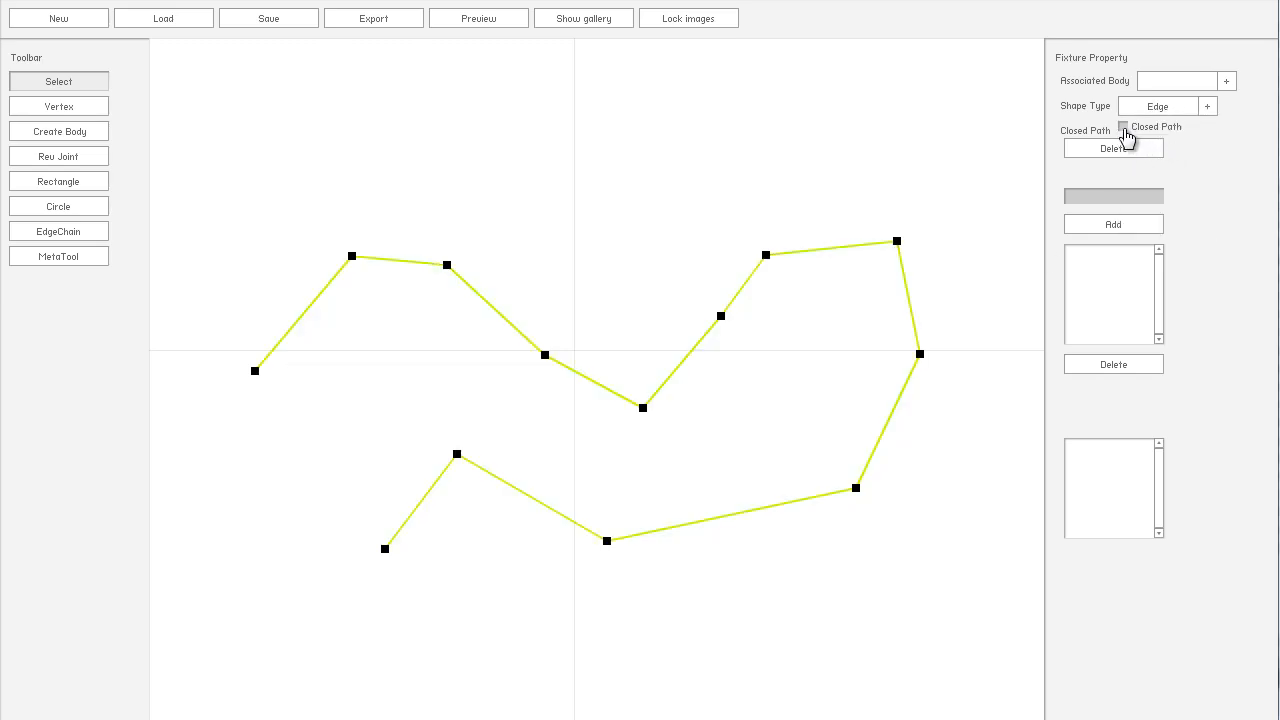
click(1122, 126)
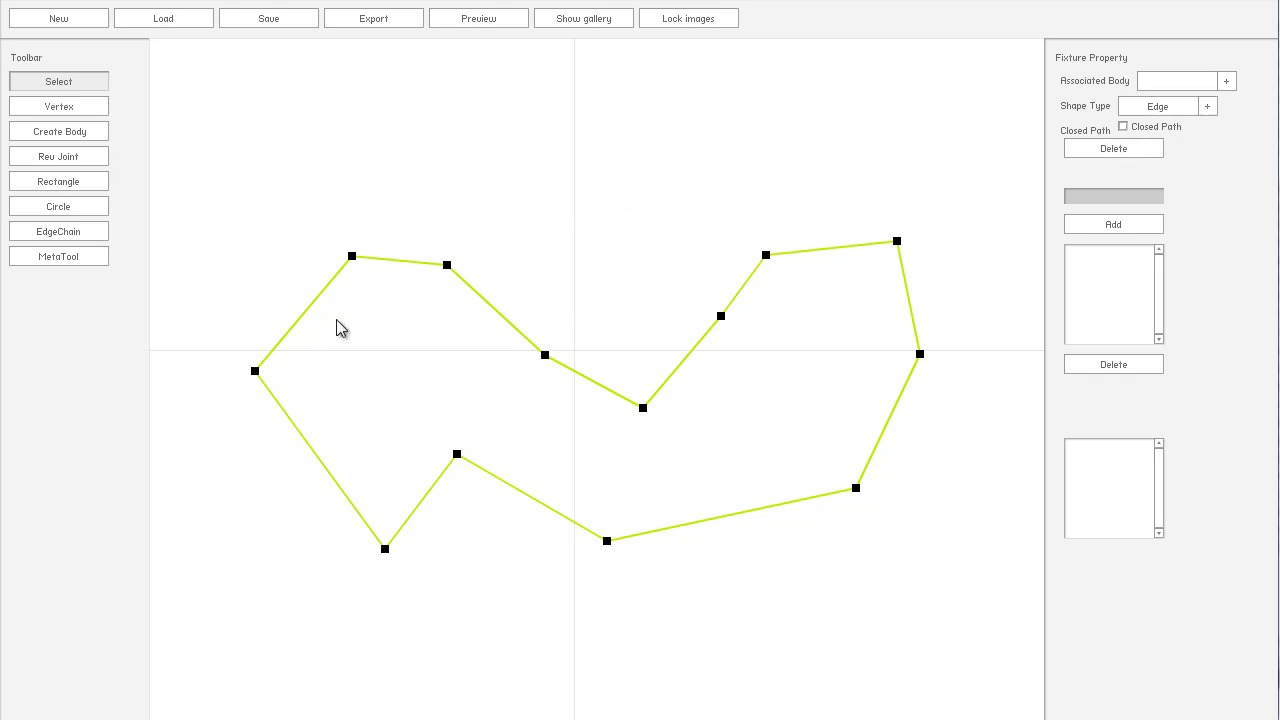
mouse_move(596, 326)
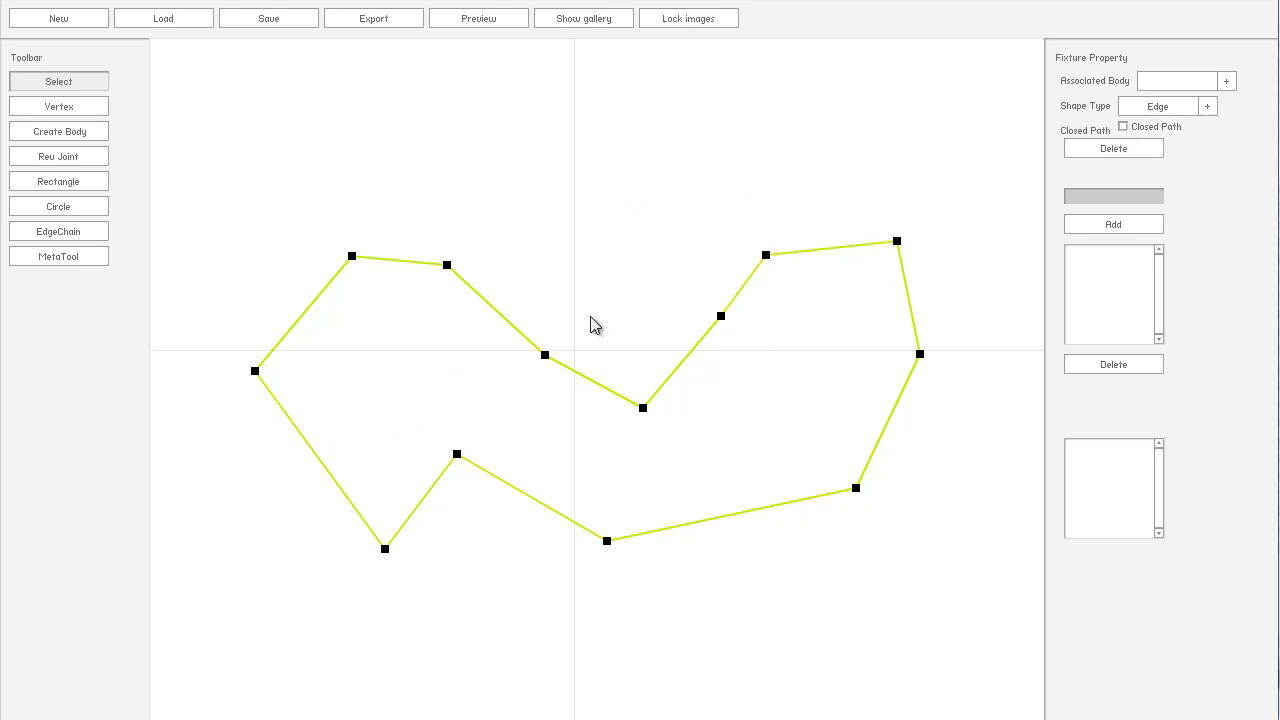
click(678, 234)
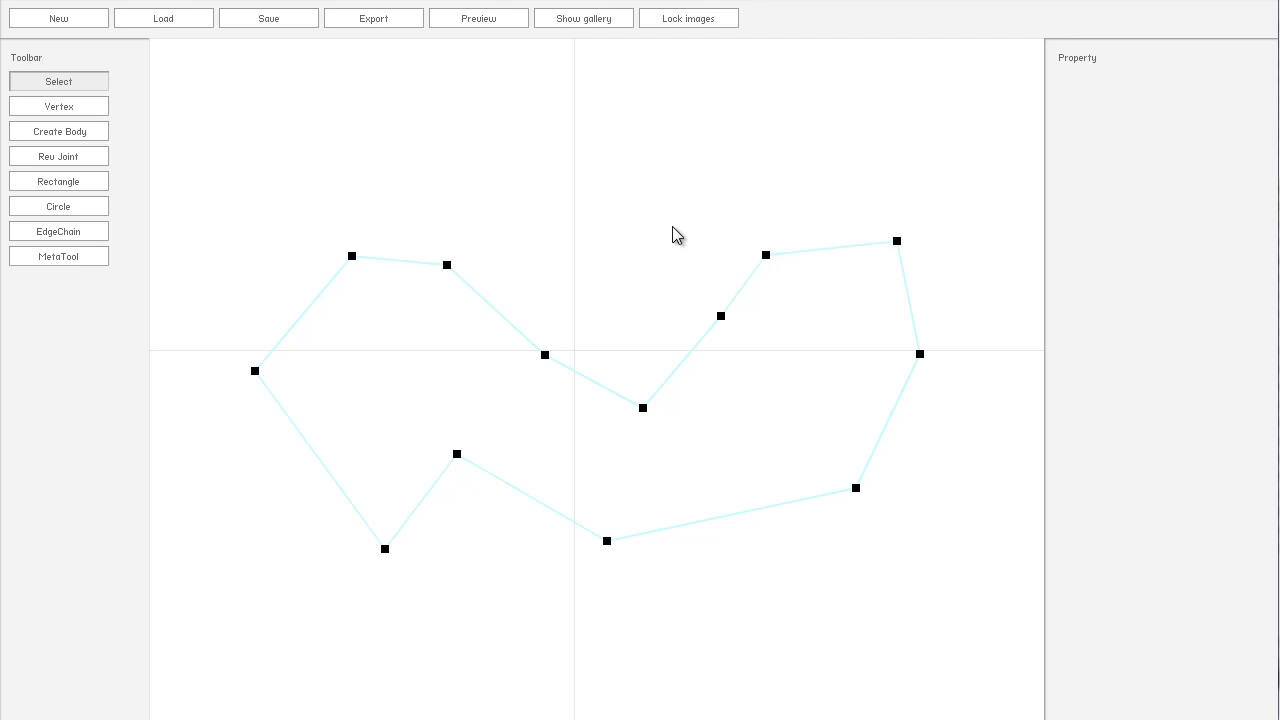
mouse_move(300, 180)
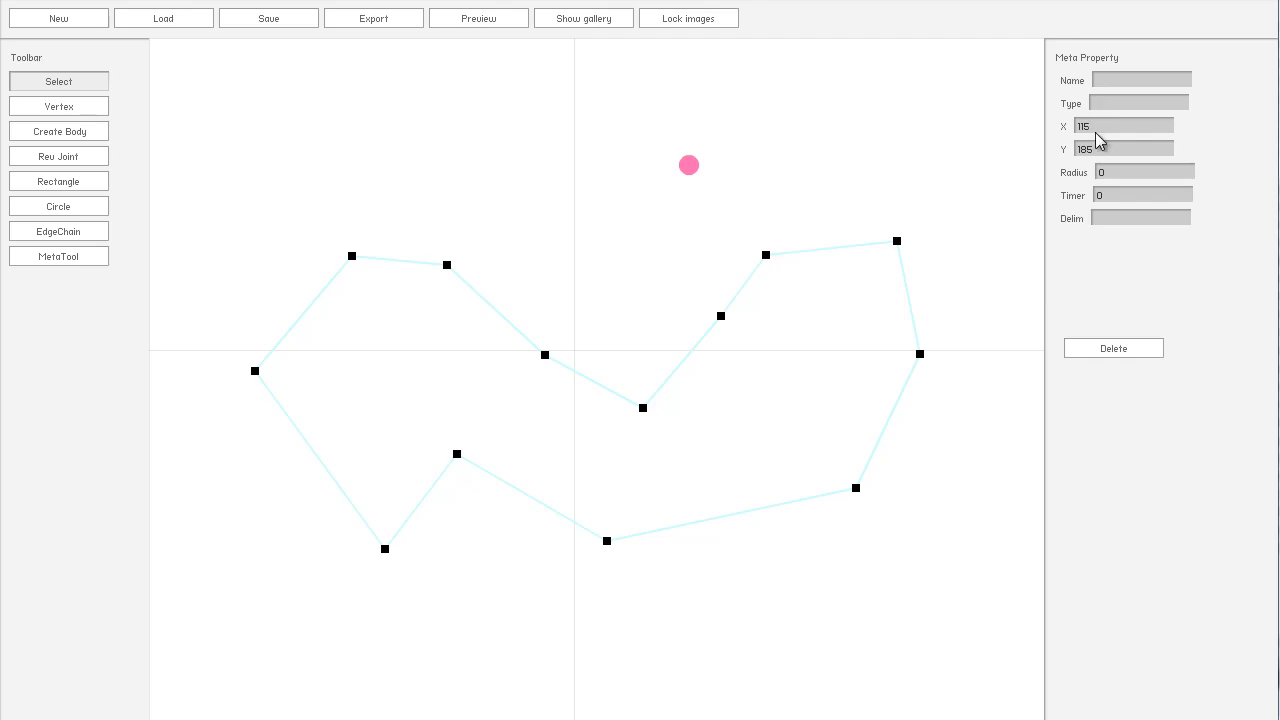
mouse_move(1108, 218)
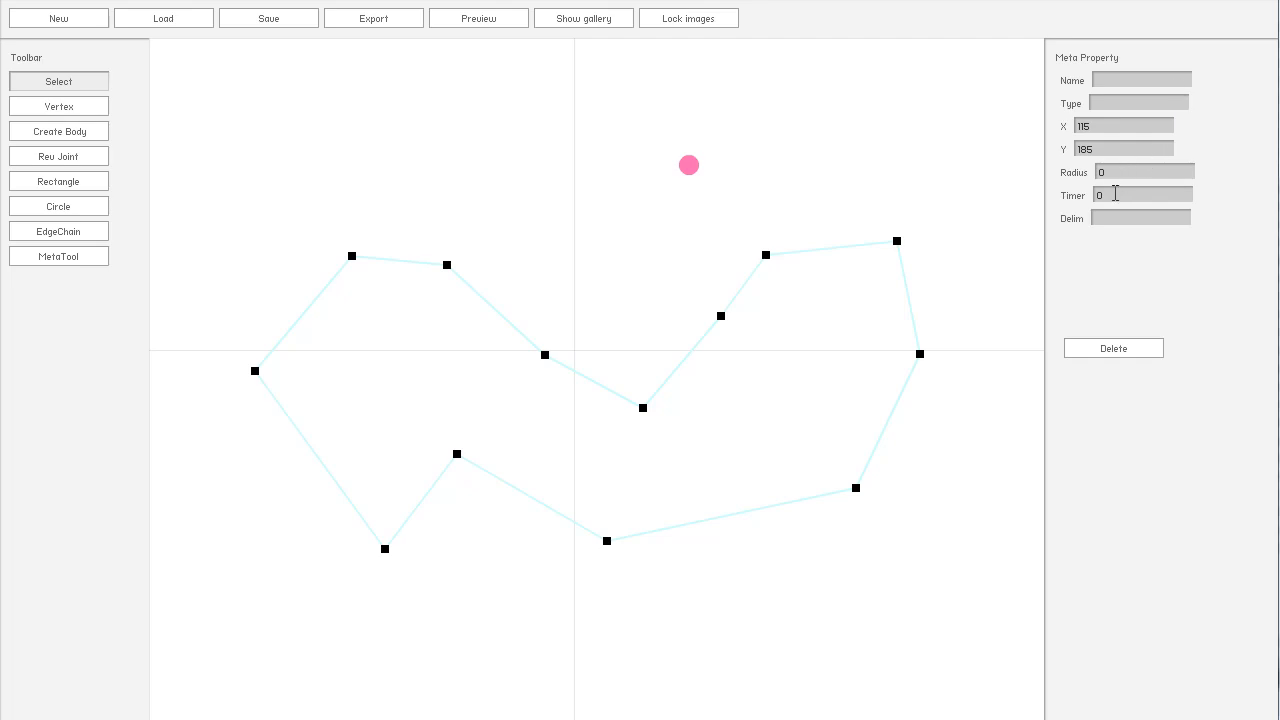
mouse_move(1144, 148)
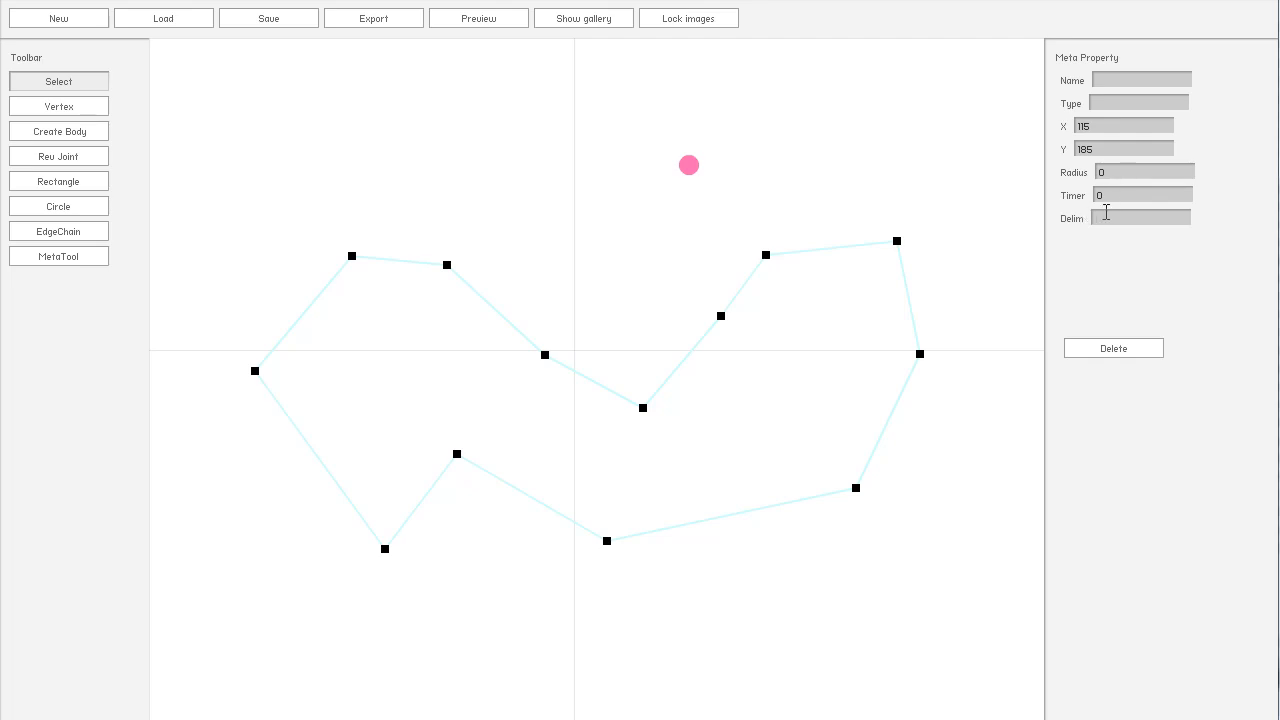
mouse_move(1104, 218)
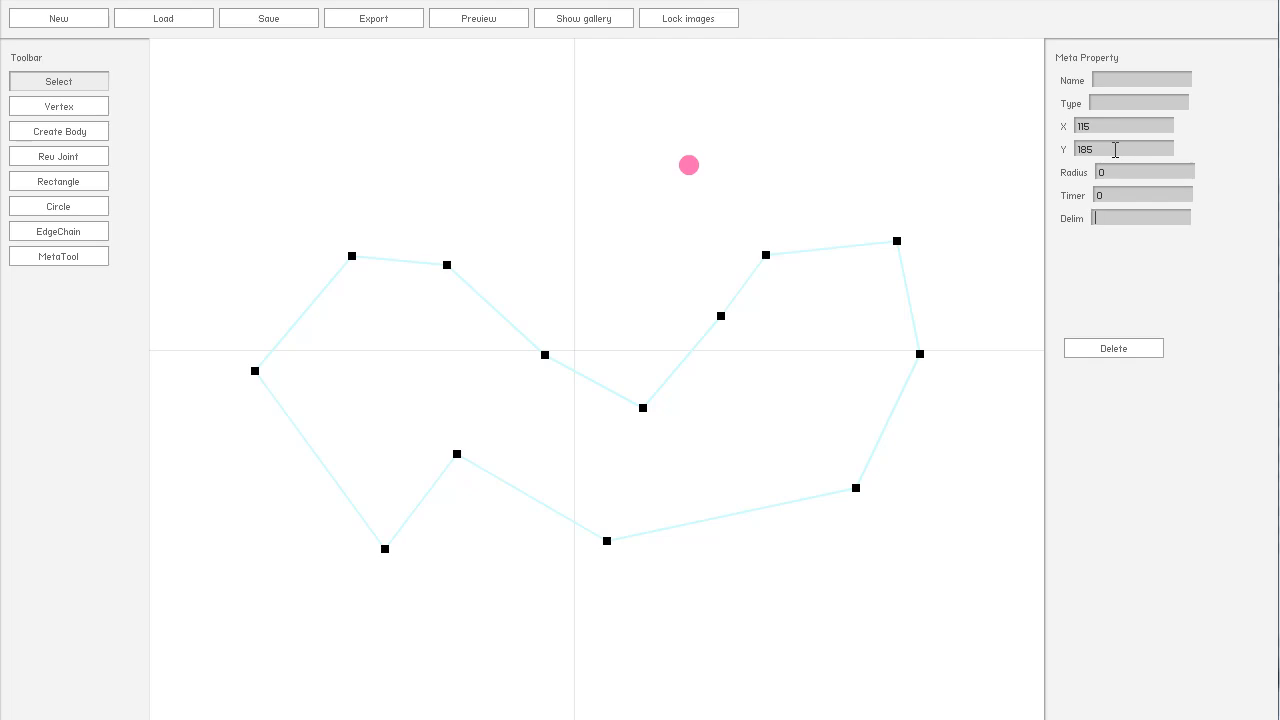
mouse_move(1078, 258)
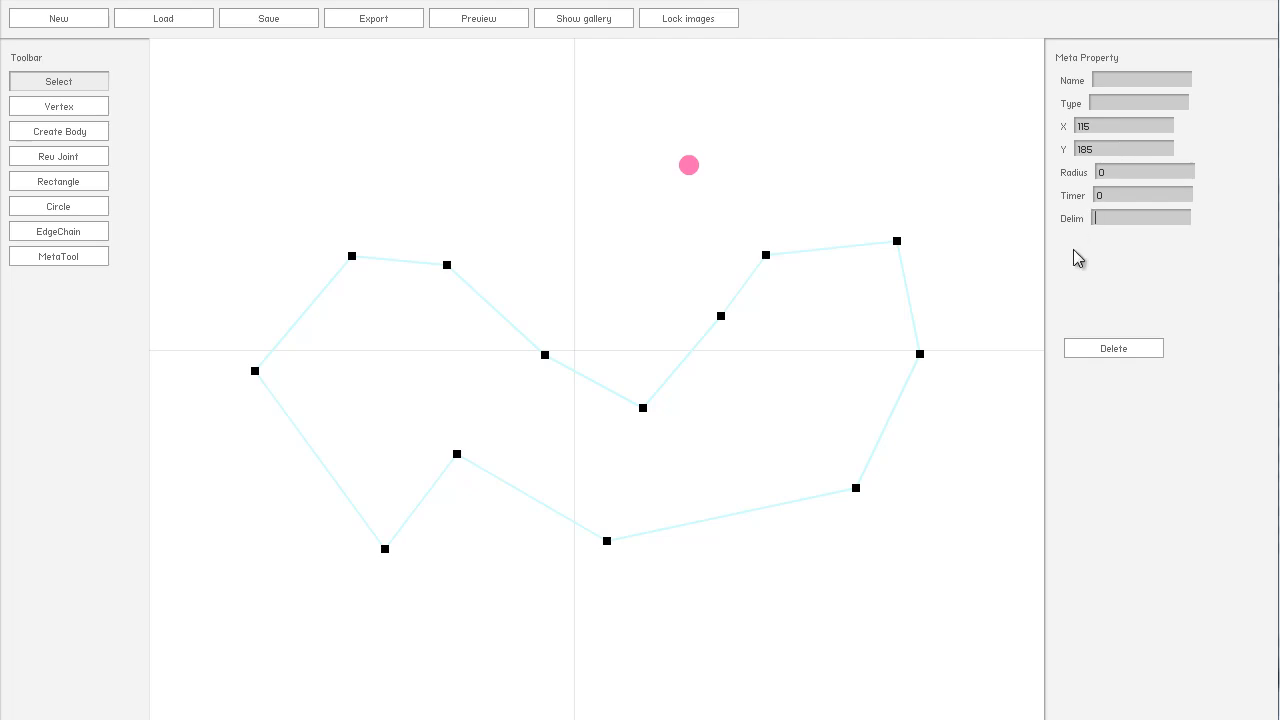
mouse_move(1082, 264)
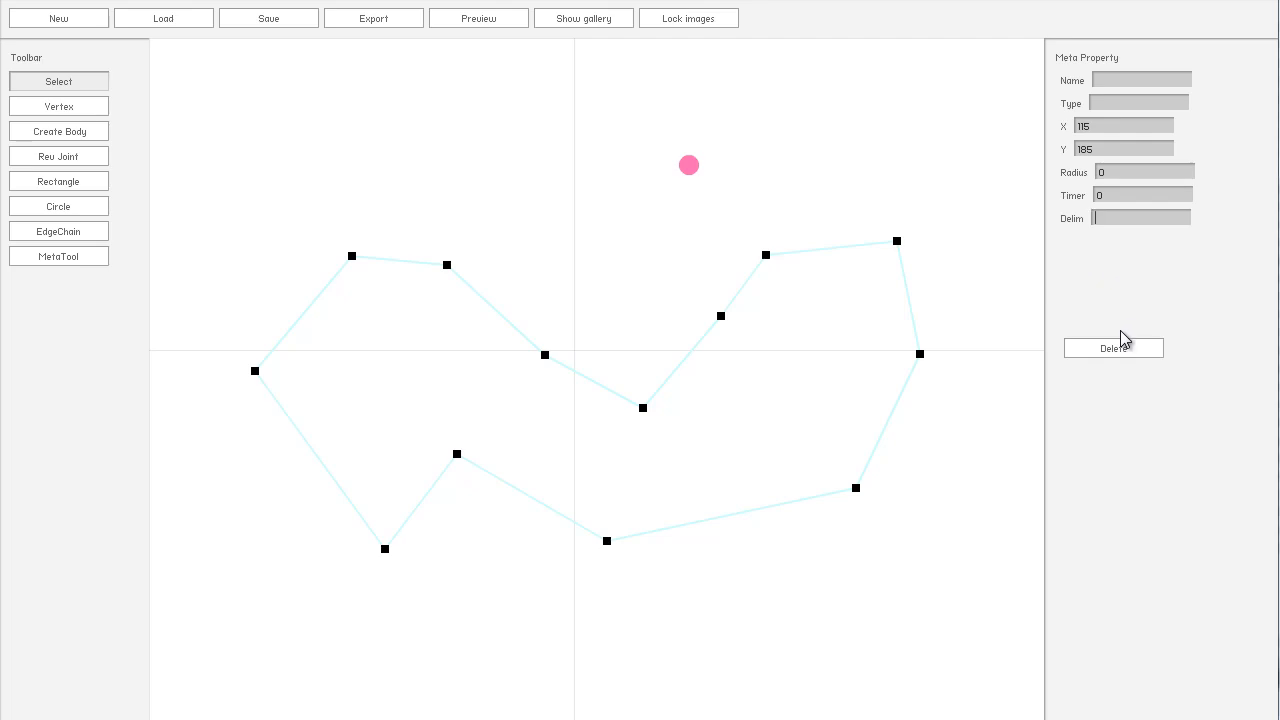
mouse_move(972, 138)
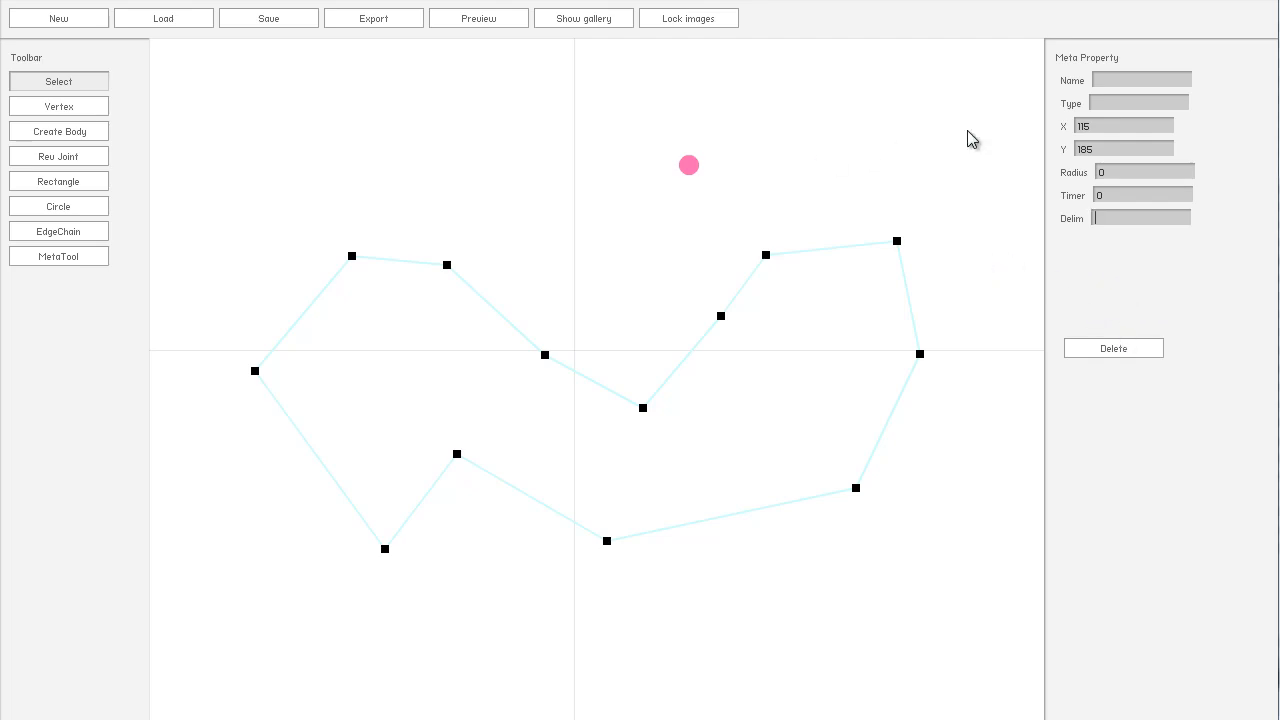
Step: Finish placing the meta marker above the terrain by clicking away on the canvas
click(536, 170)
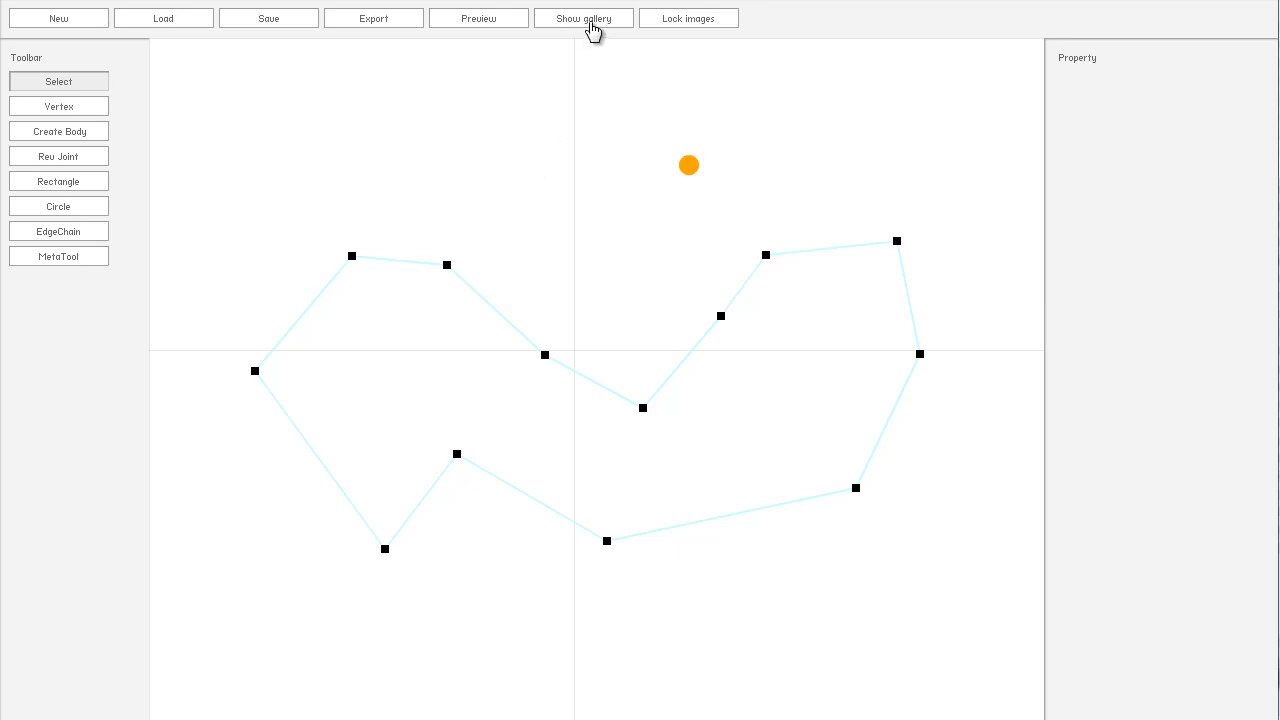
Step: Show the gallery and import the four chosen level images into it
click(584, 18)
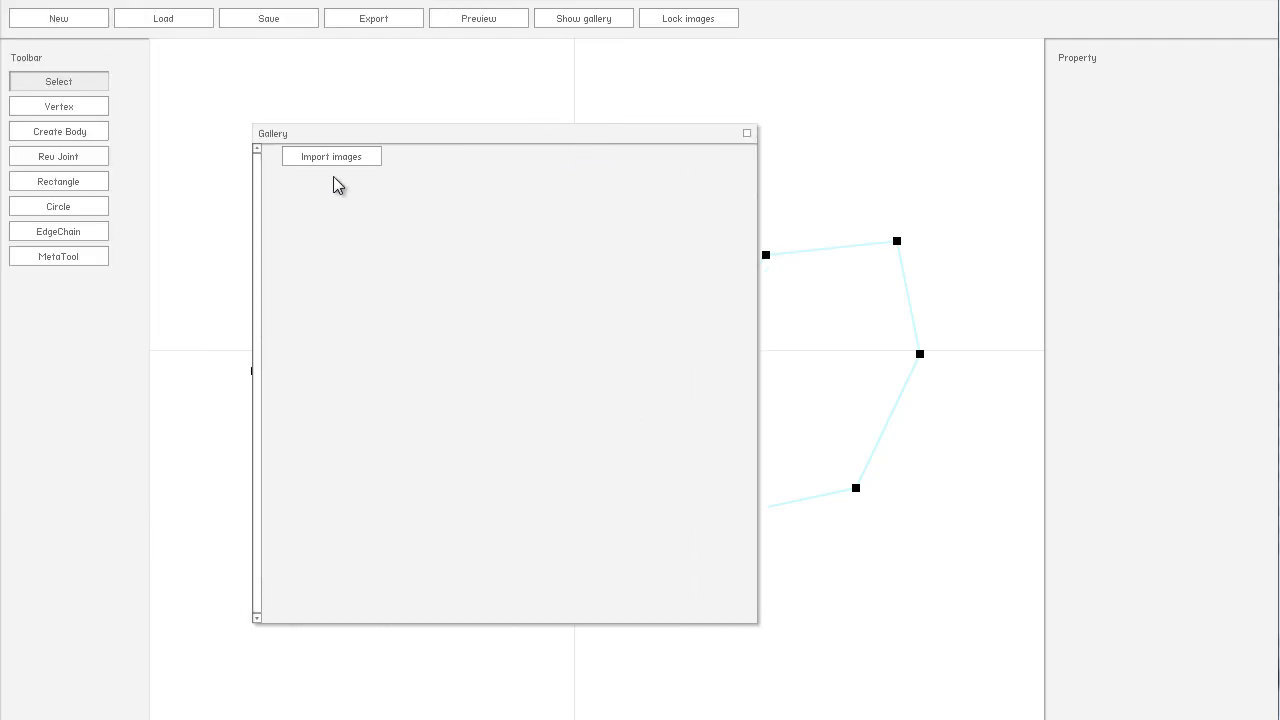
mouse_move(358, 164)
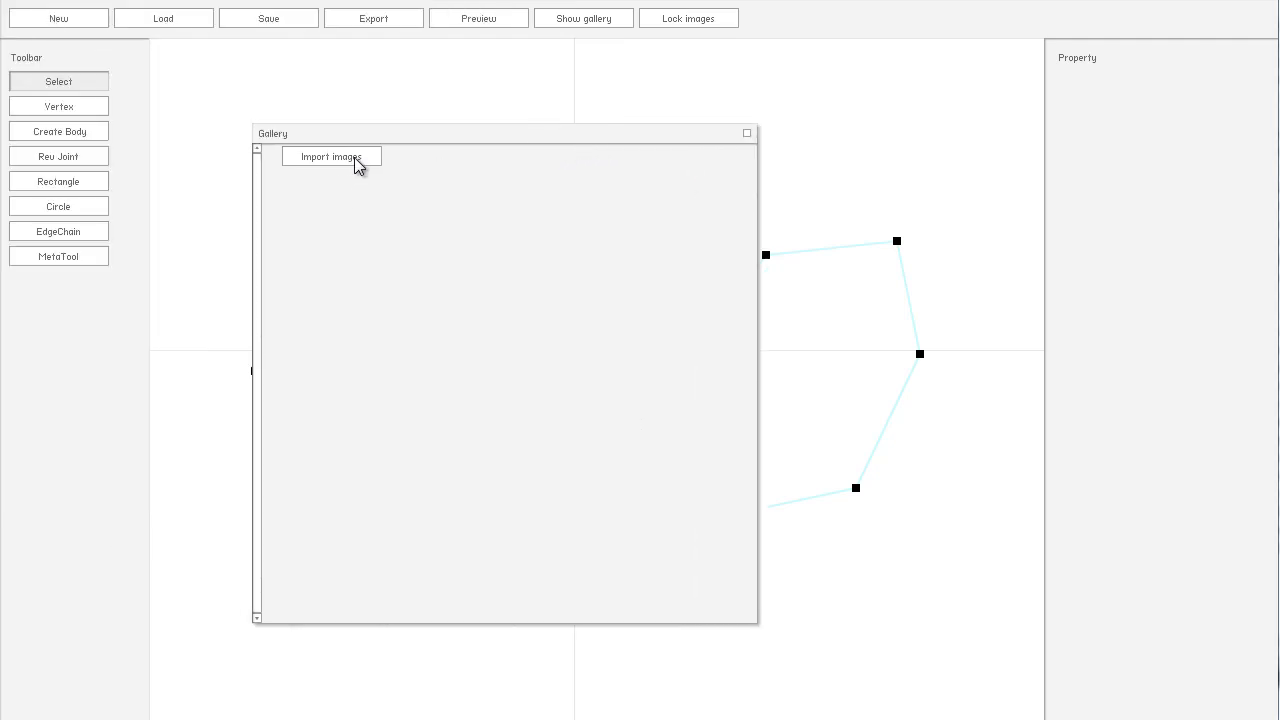
click(332, 156)
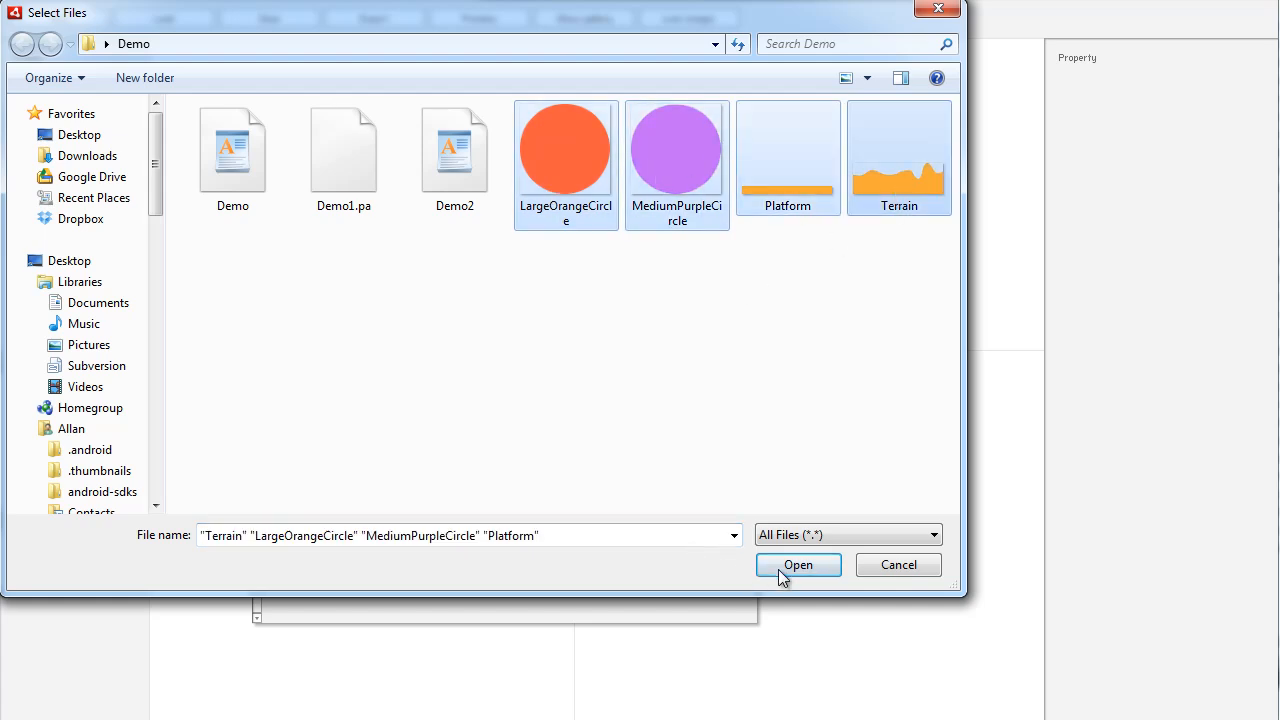
click(796, 564)
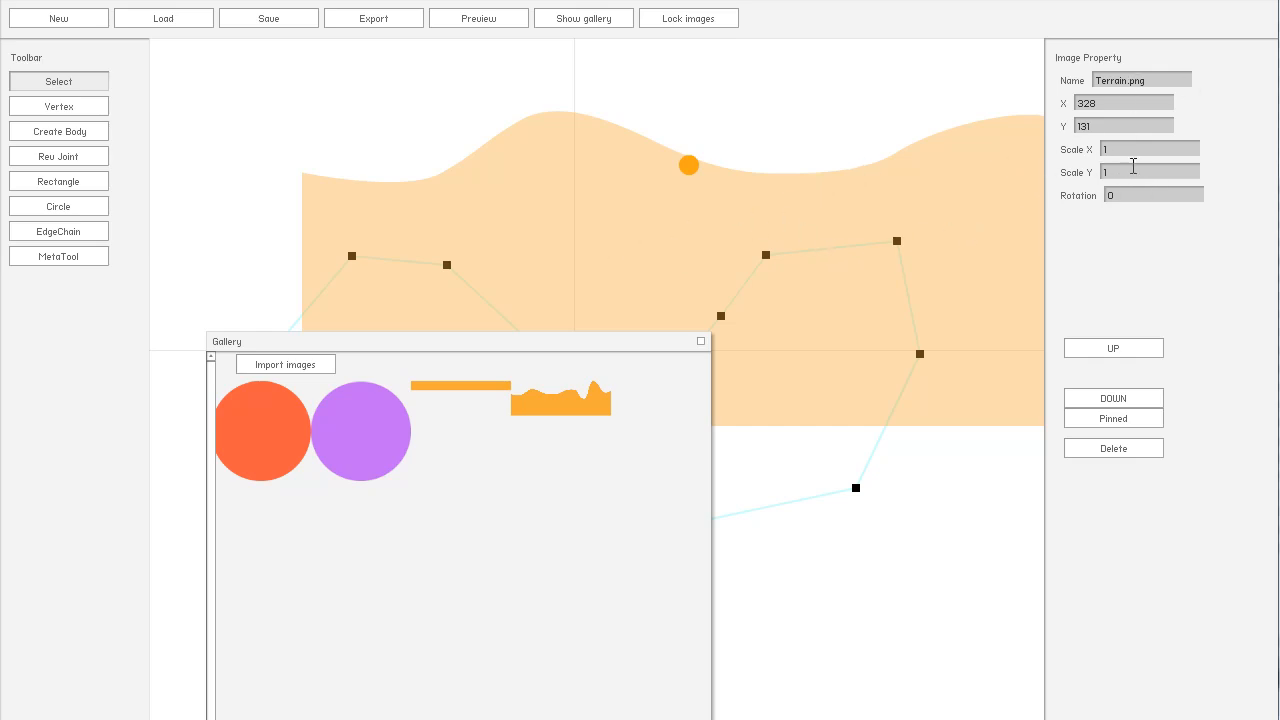
mouse_move(512, 188)
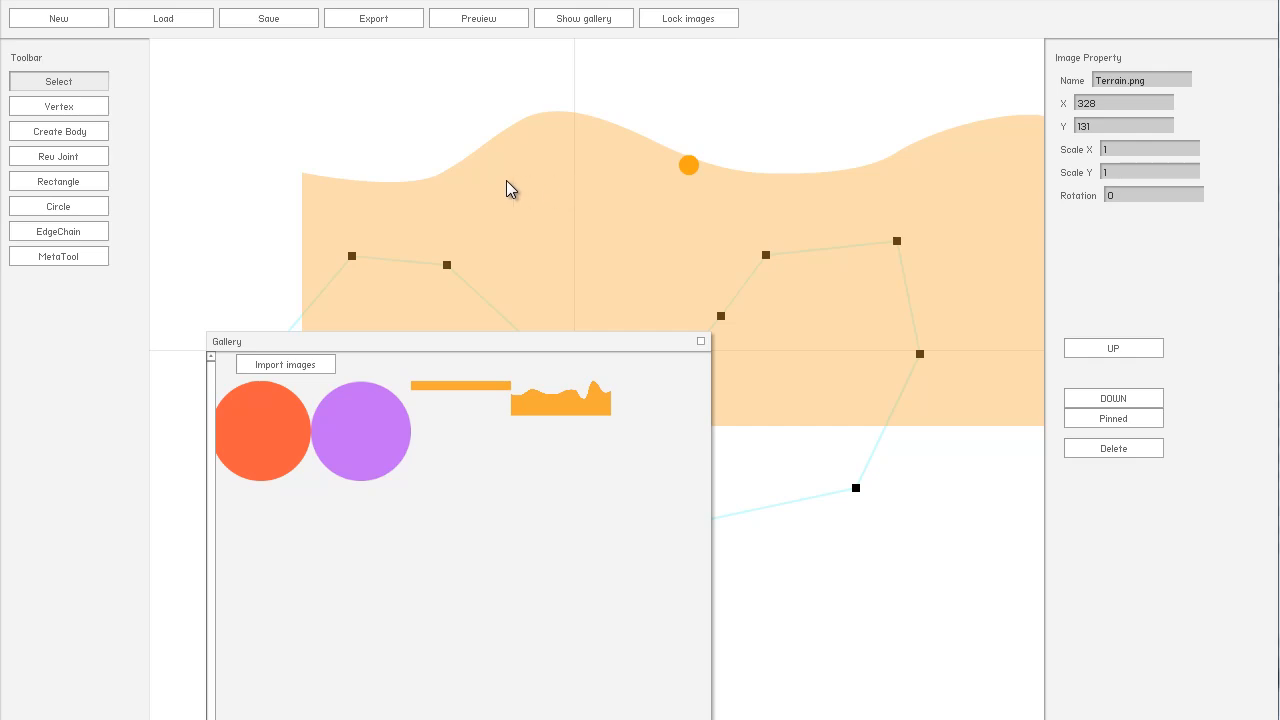
Step: Move Terrain.png to line up with the traced outline and close the gallery
drag(510, 190, 710, 144)
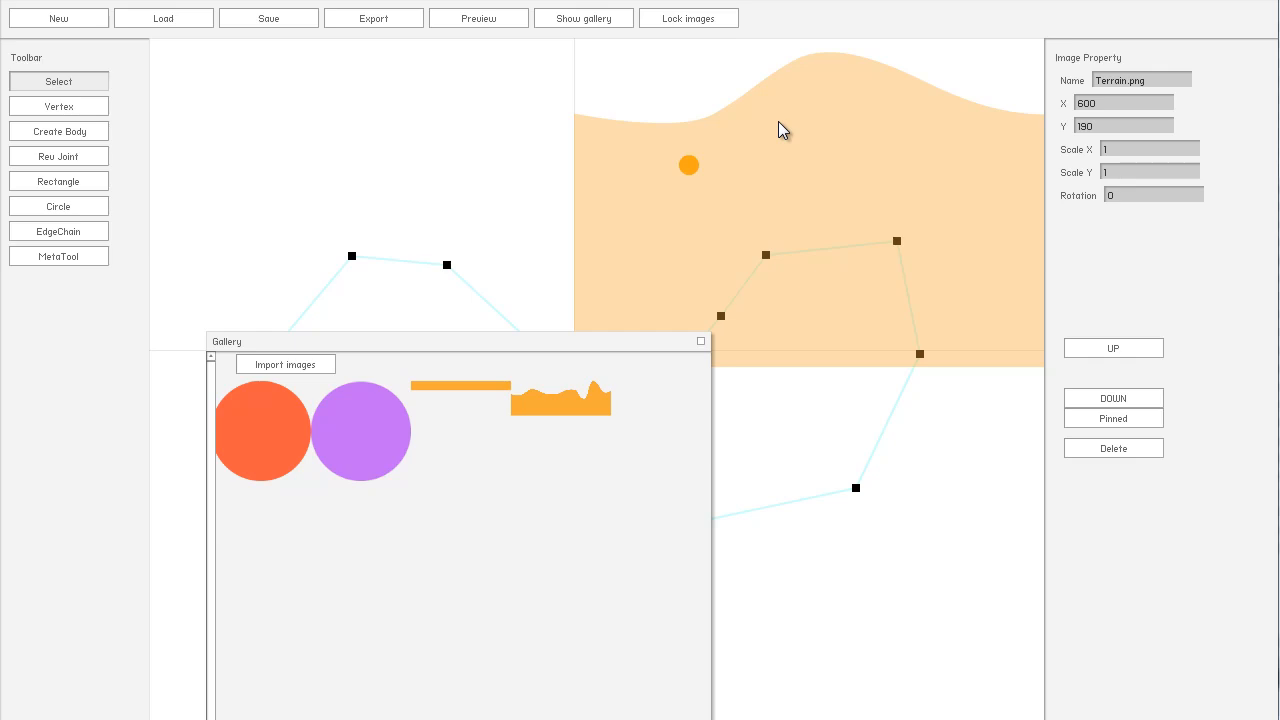
drag(784, 130, 748, 360)
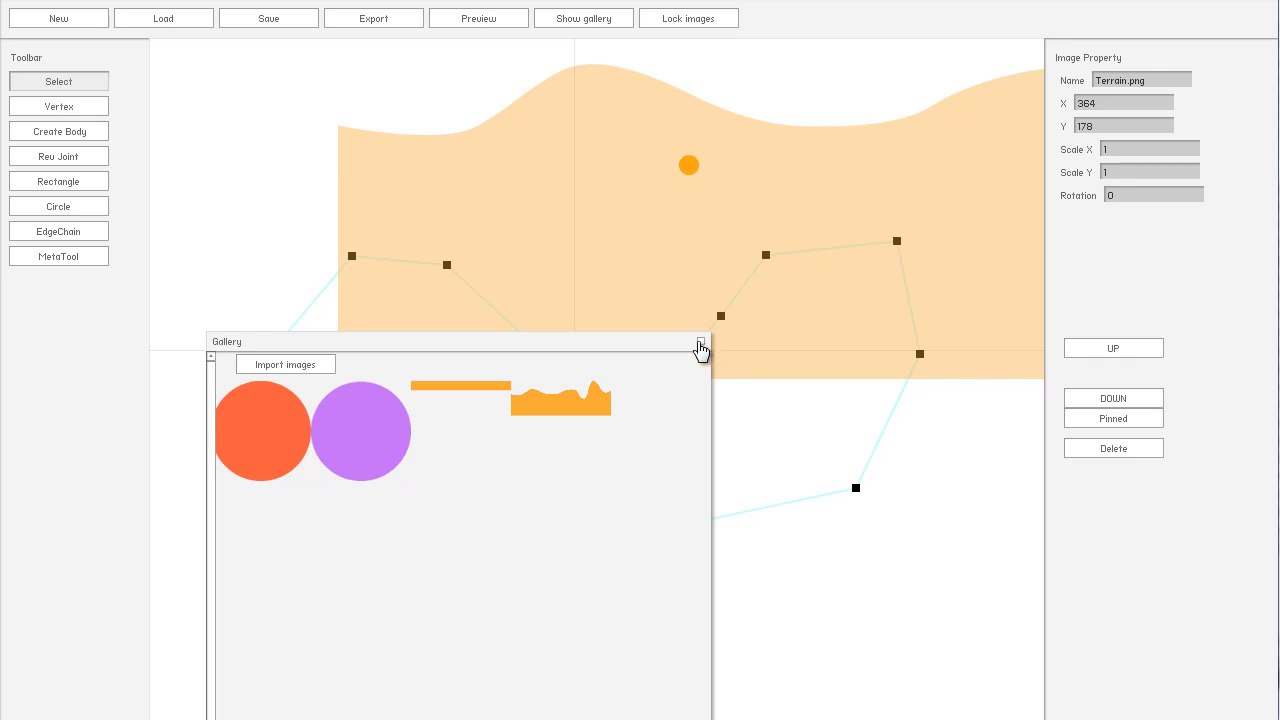
click(700, 348)
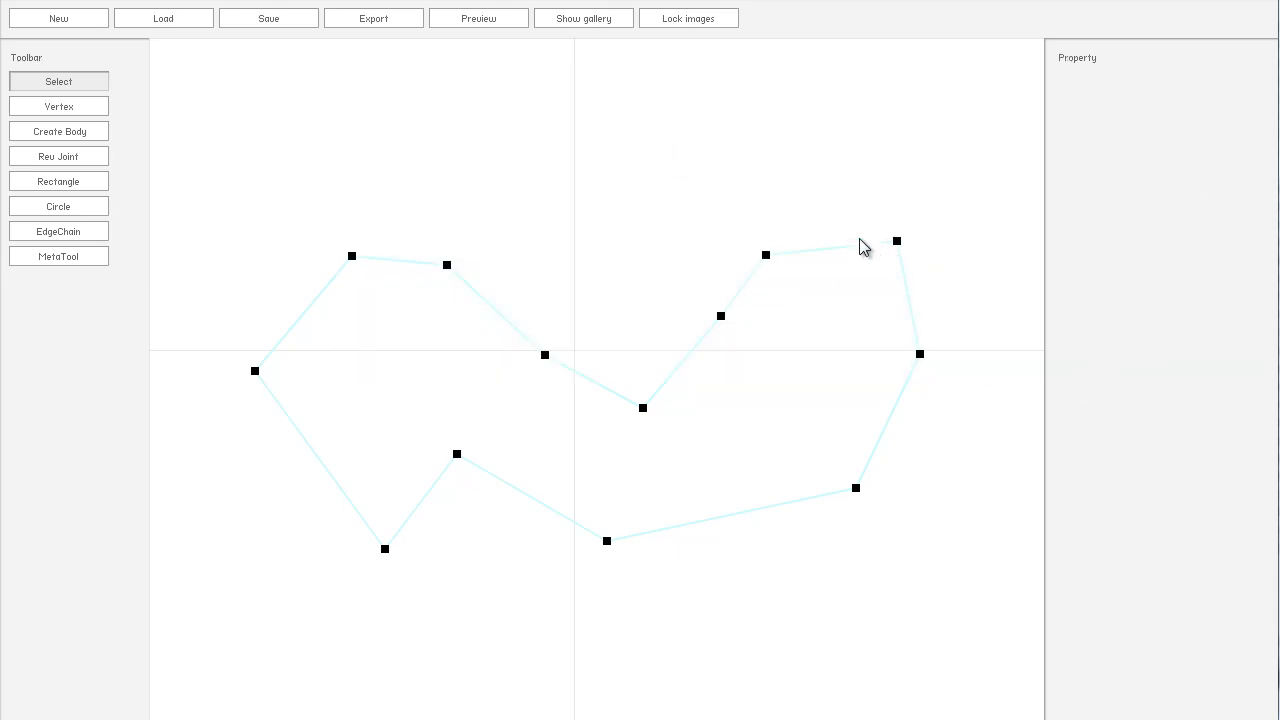
Step: Clear the canvas to an empty scene and show the gallery again
click(58, 18)
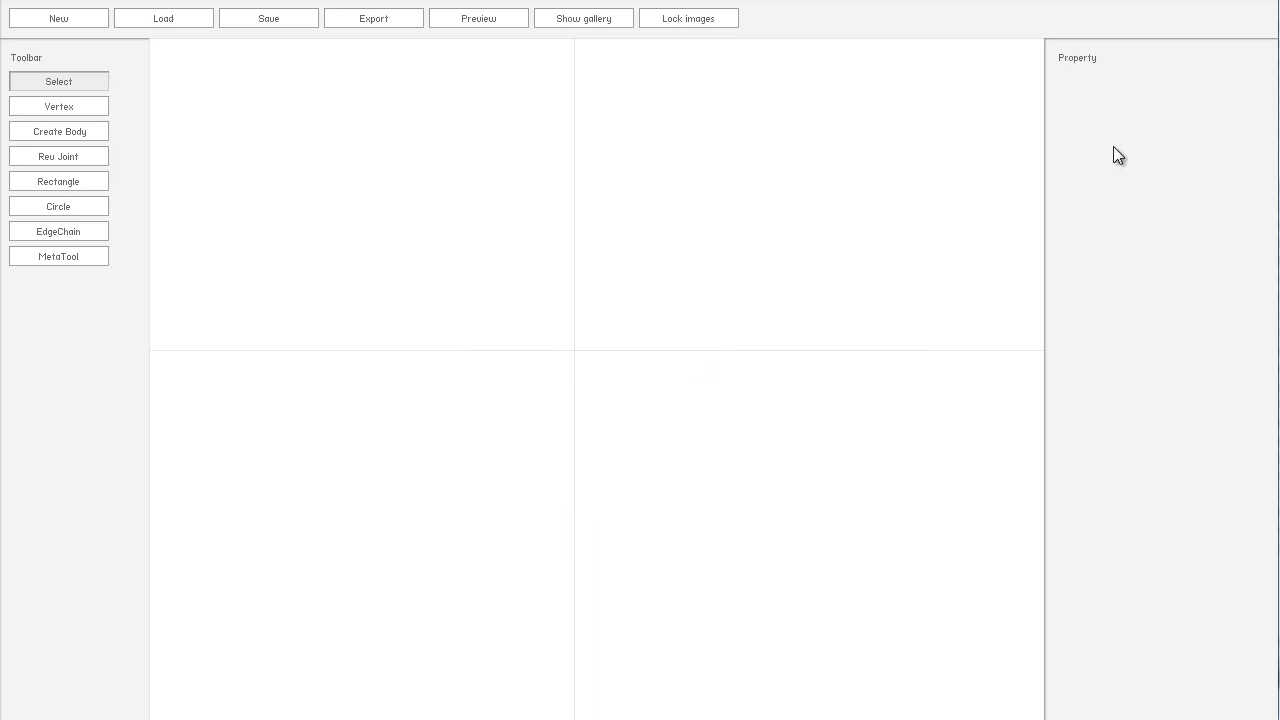
mouse_move(484, 264)
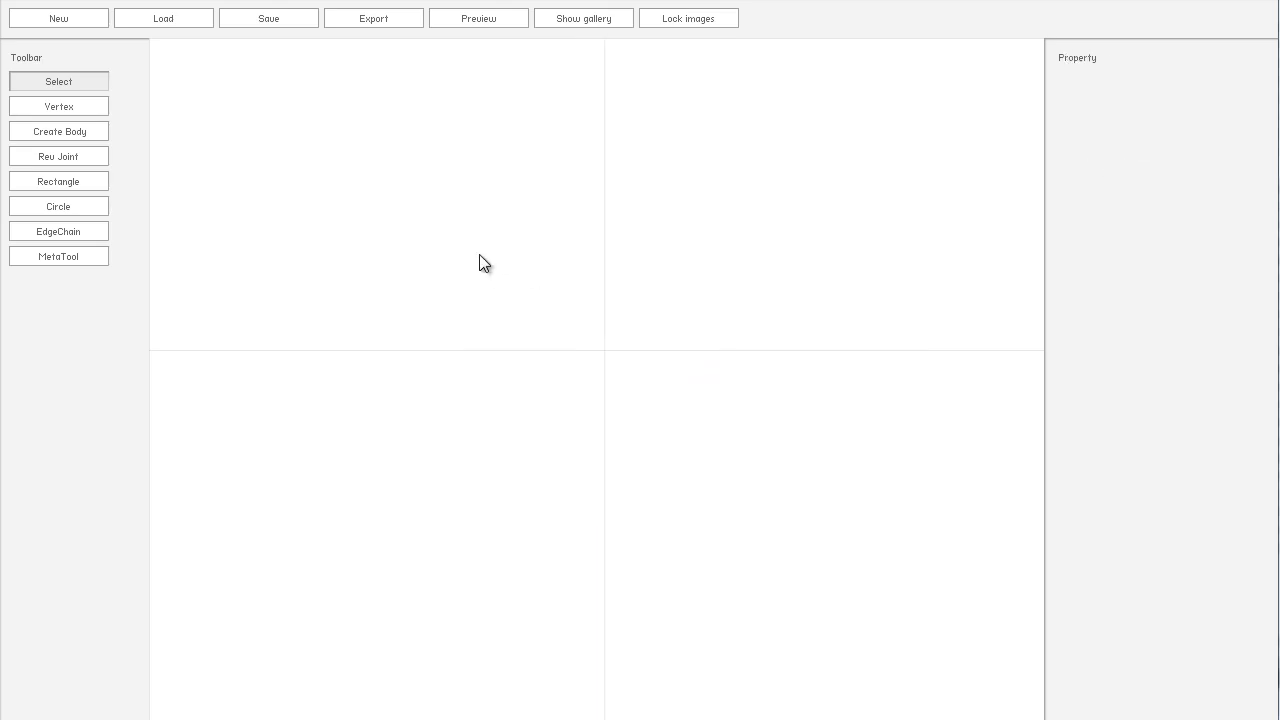
mouse_move(584, 18)
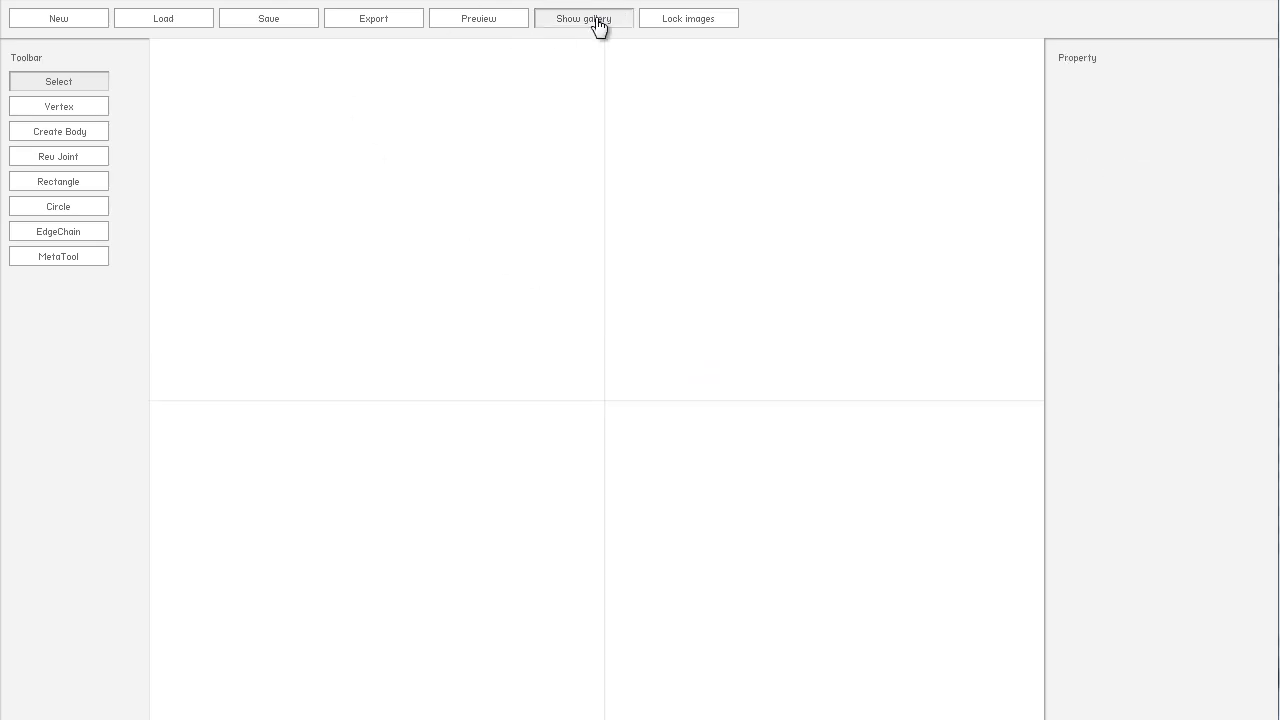
click(584, 18)
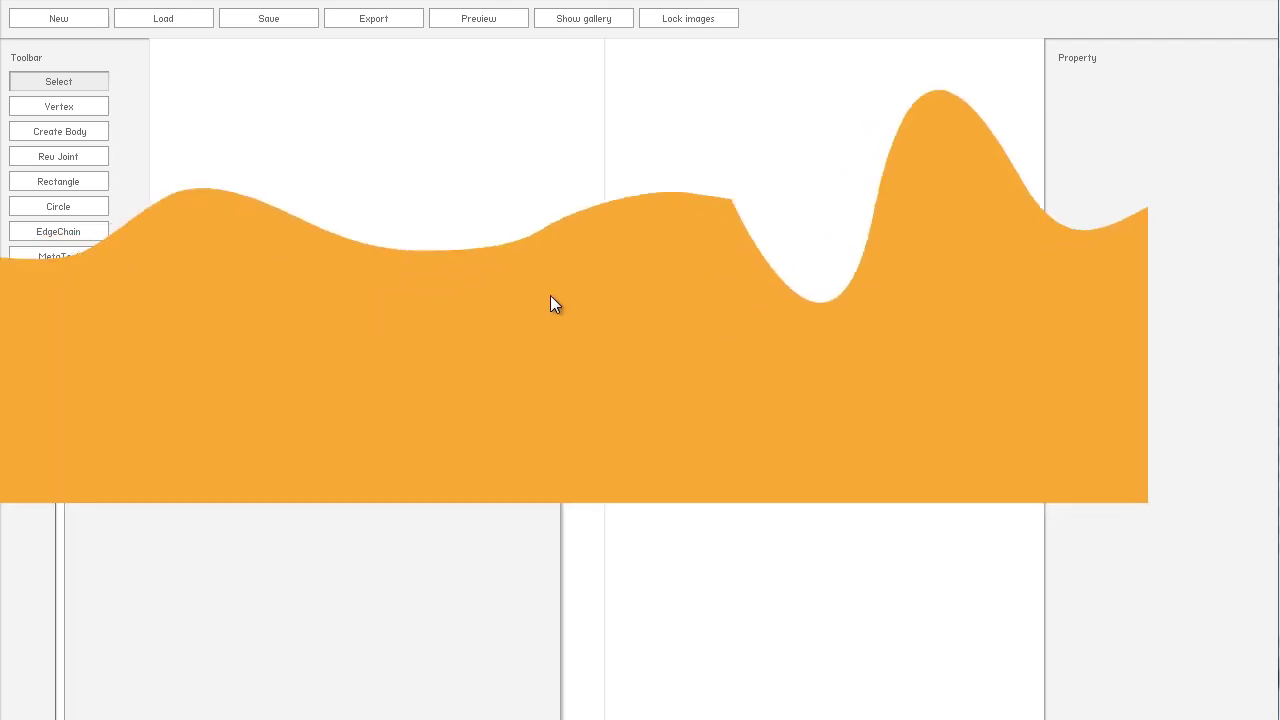
Step: Drop the terrain image into the empty scene from the gallery
click(584, 18)
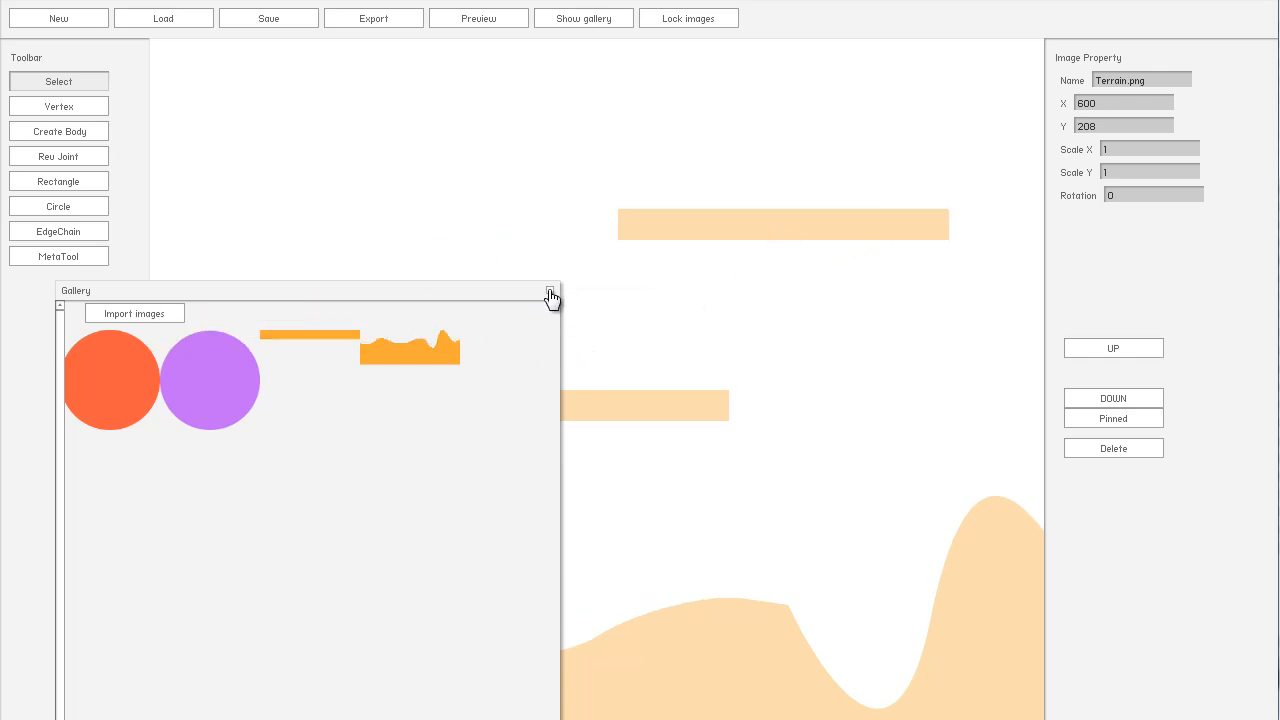
Step: Close the gallery, rotate and stretch the upper Platform.png into a rising ramp, then deselect it
click(550, 290)
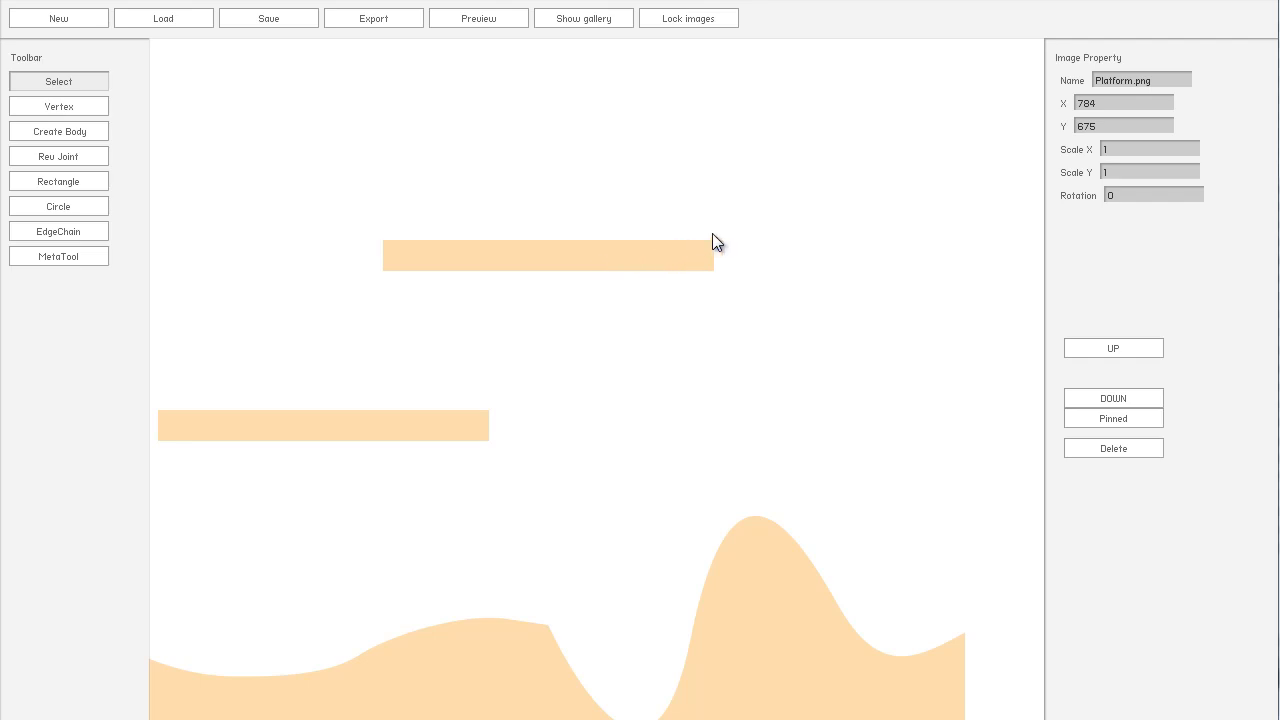
drag(716, 242, 692, 188)
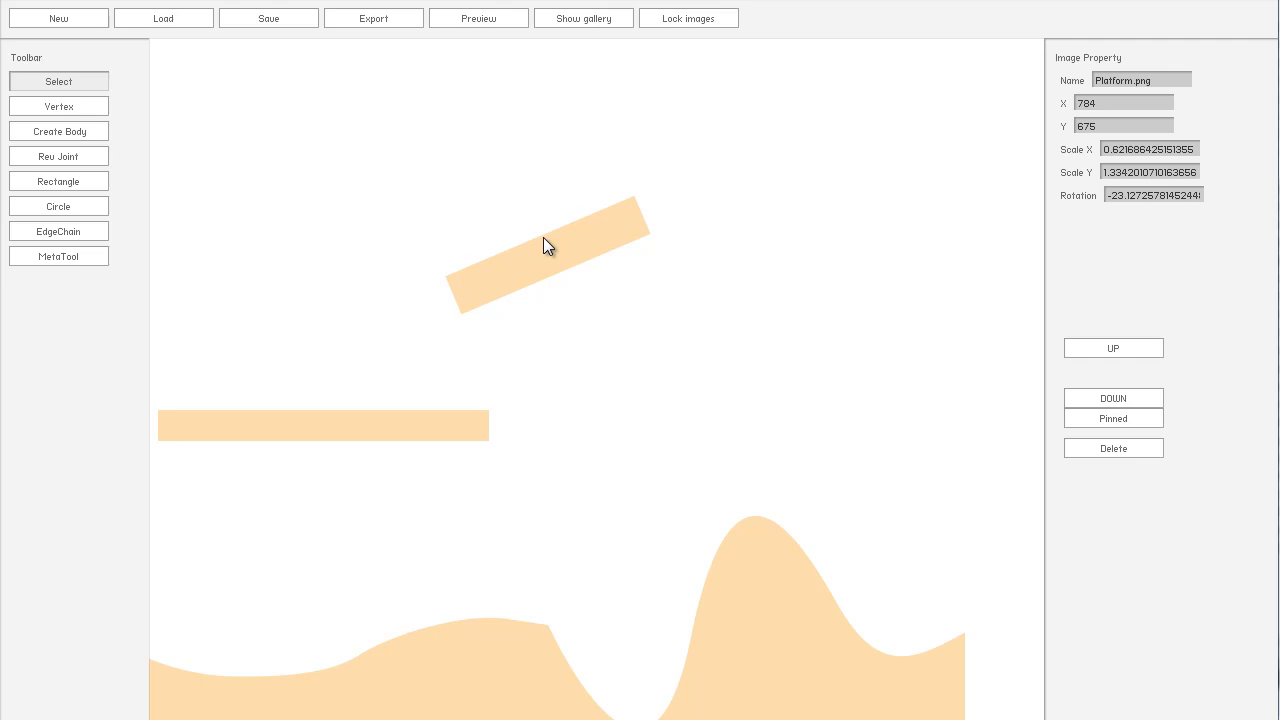
click(276, 320)
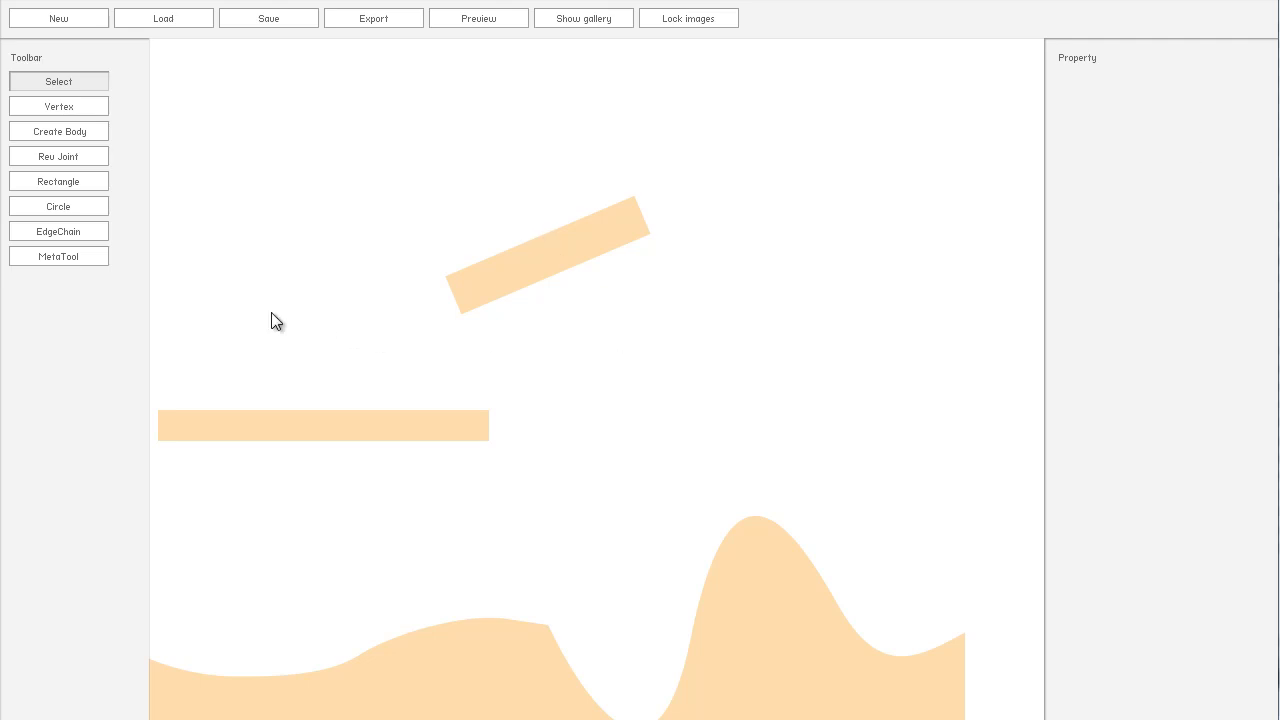
mouse_move(672, 444)
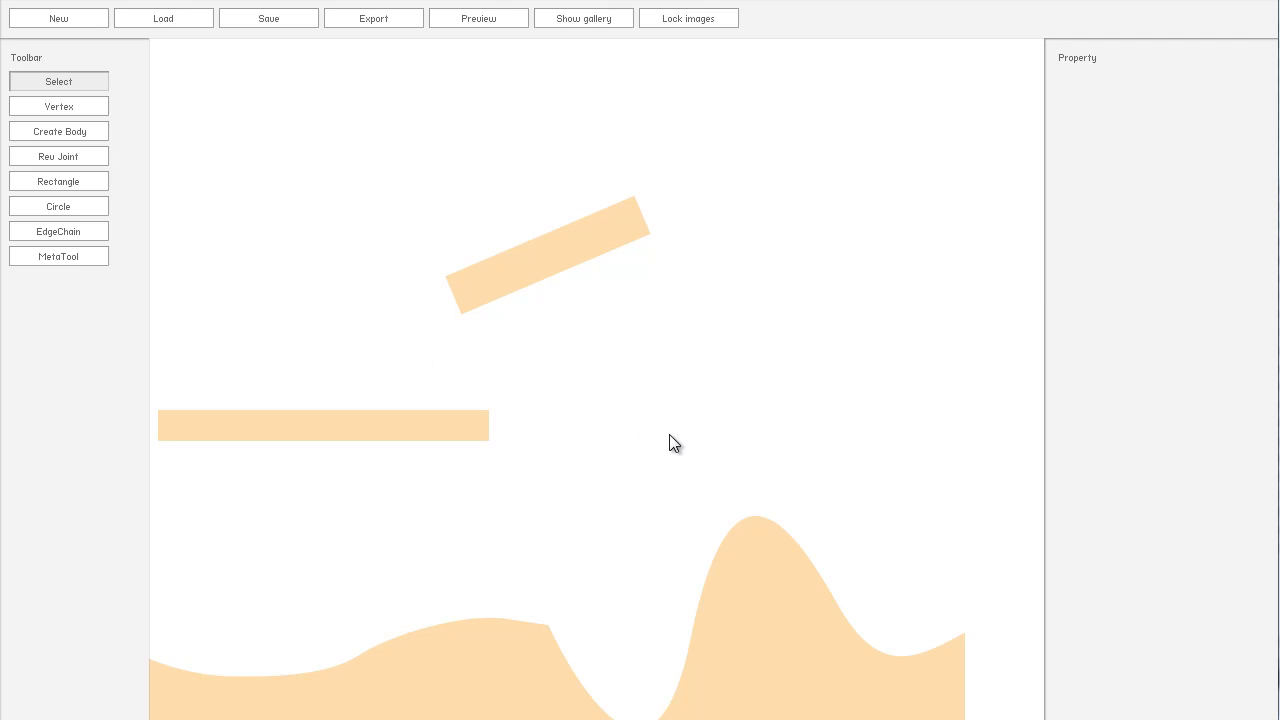
mouse_move(620, 448)
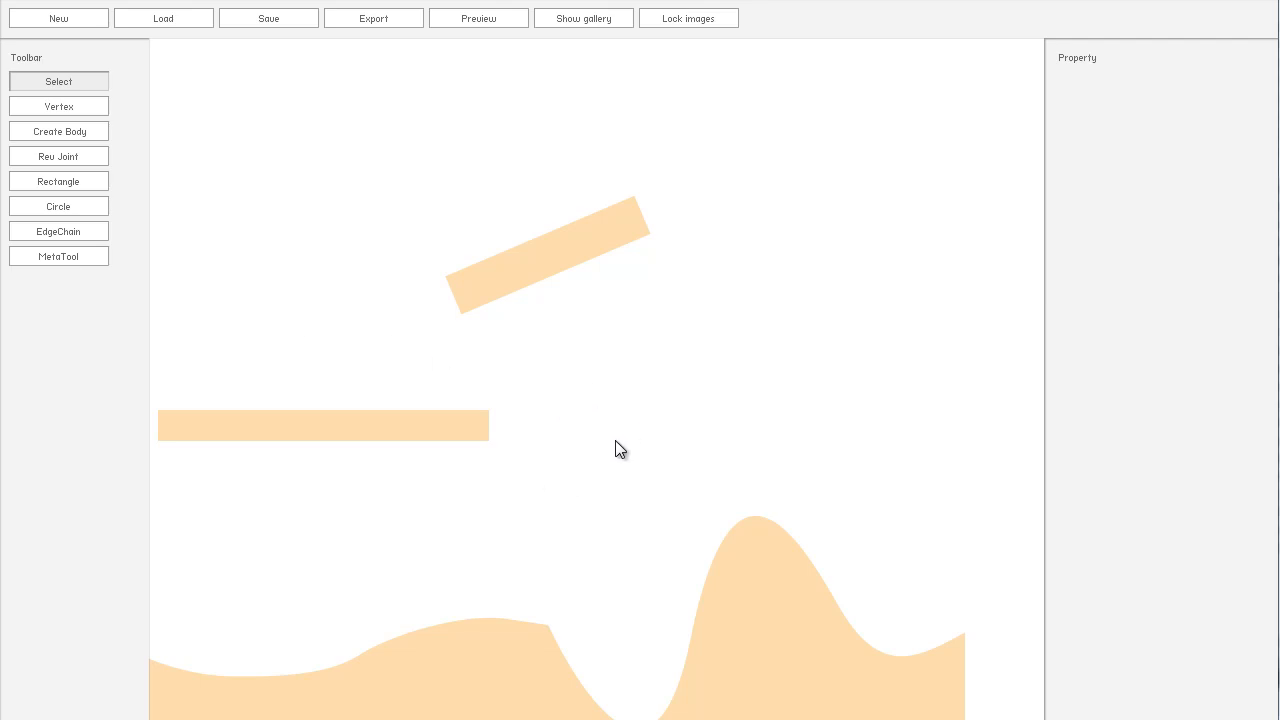
mouse_move(578, 460)
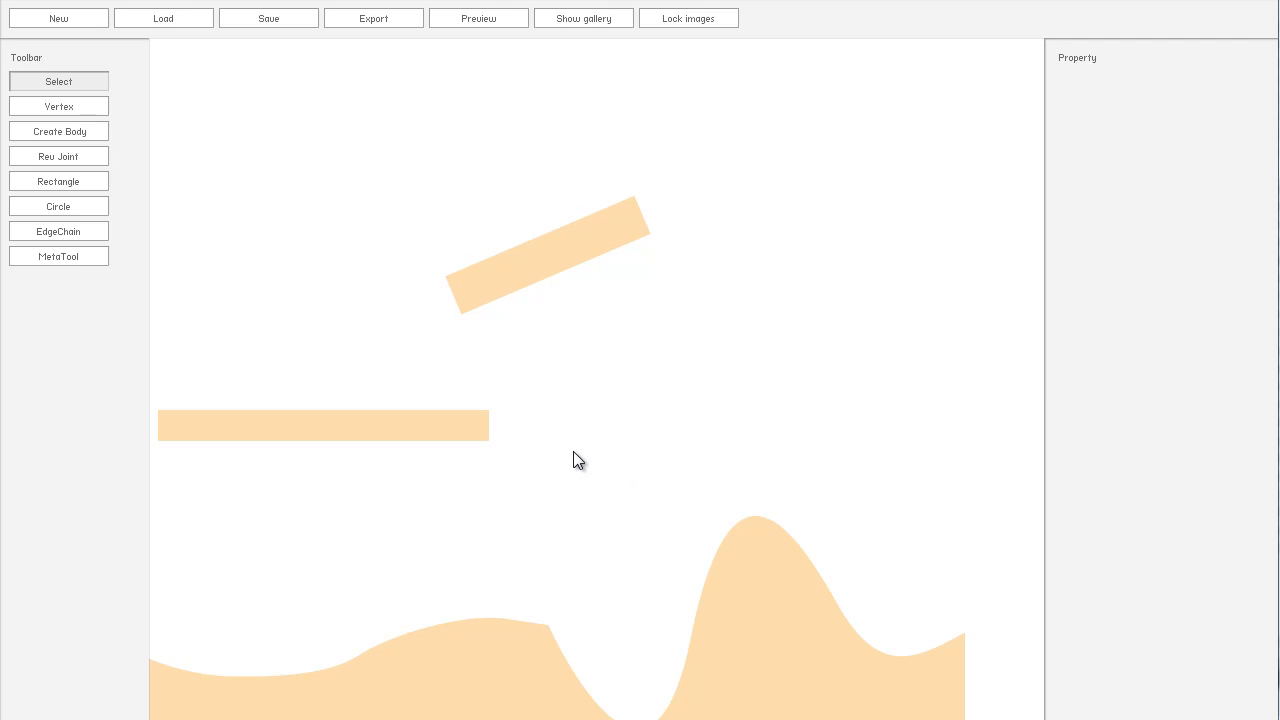
mouse_move(616, 438)
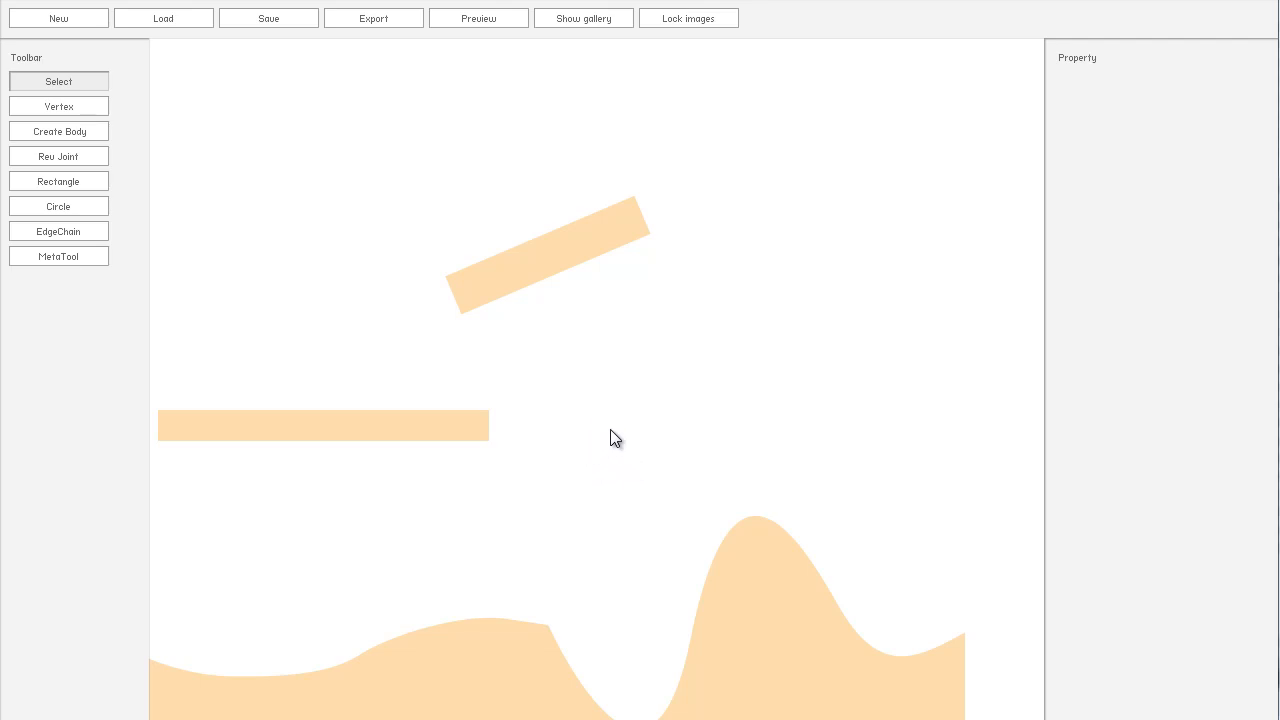
mouse_move(602, 420)
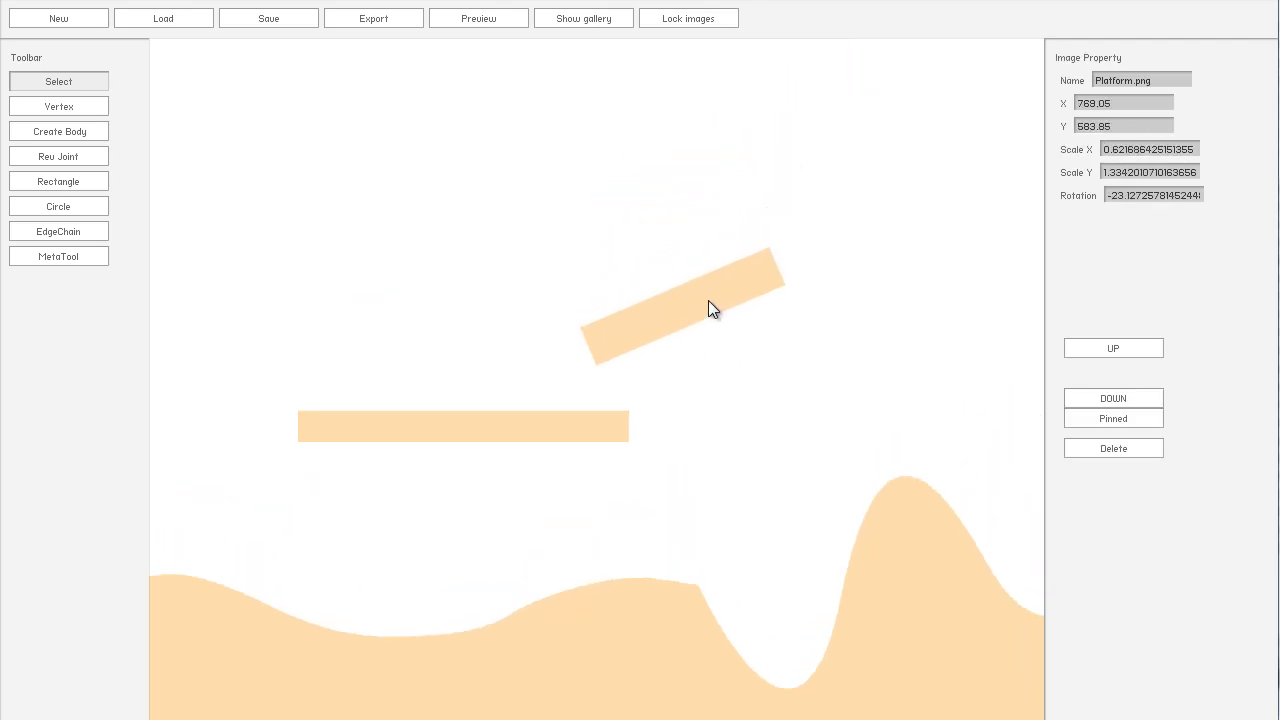
Step: Place another Platform.png toward the upper right, angle and shorten it, then select the first ramp
click(584, 18)
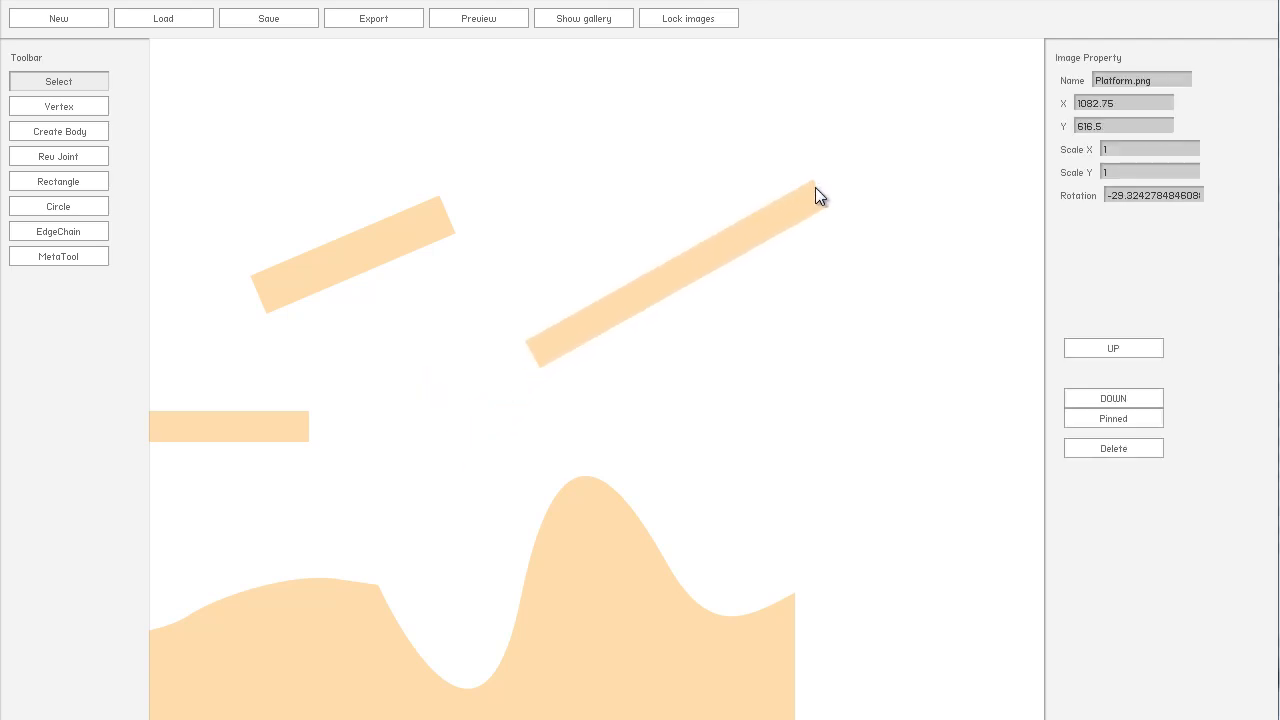
drag(818, 196, 848, 190)
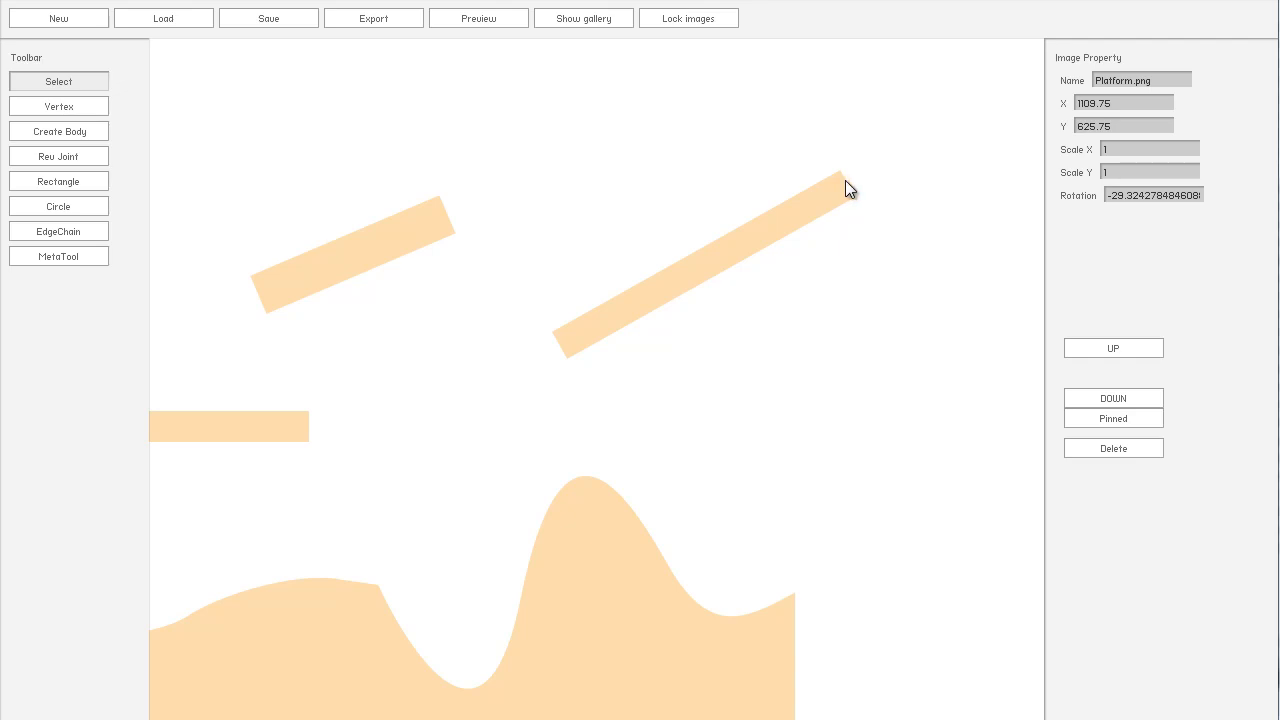
drag(848, 190, 816, 216)
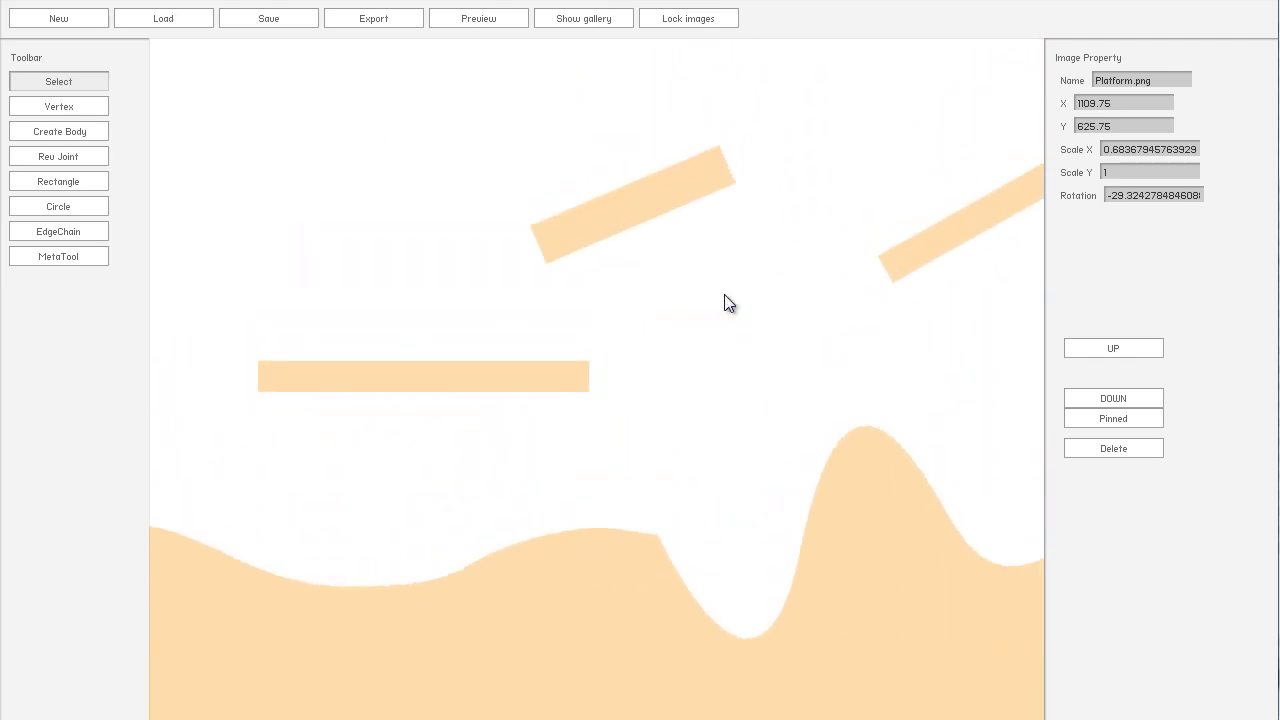
click(418, 272)
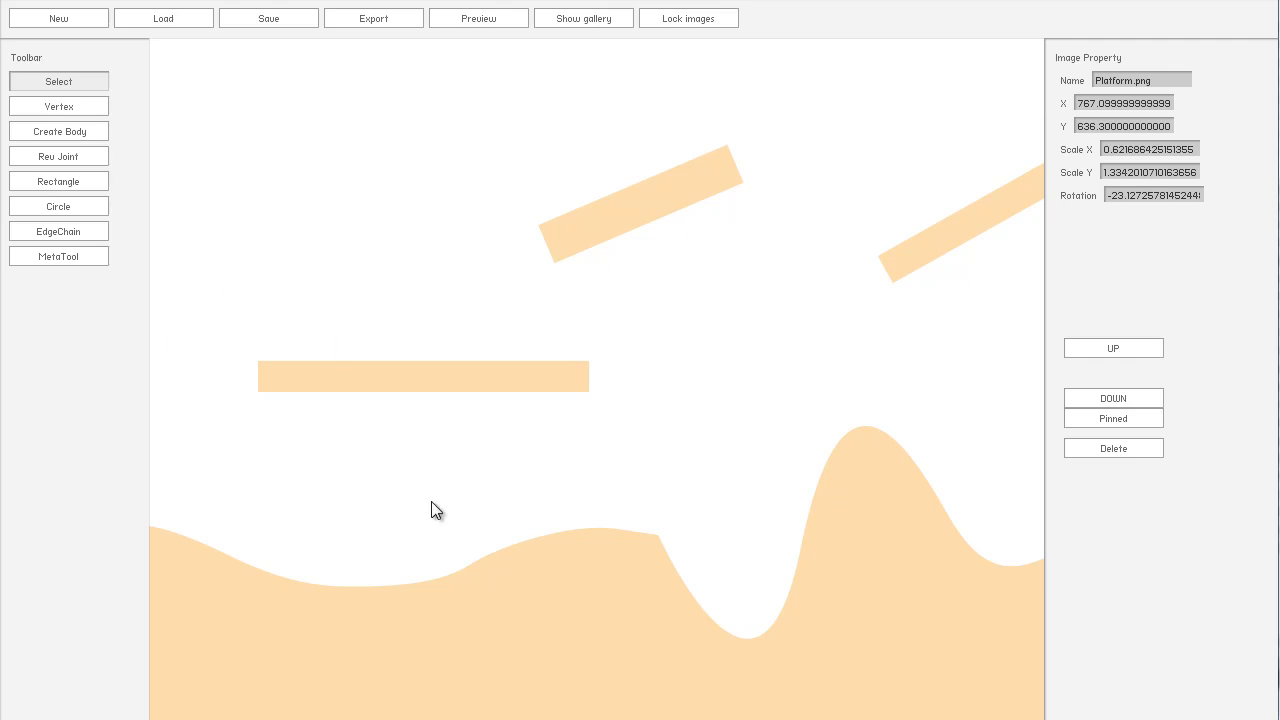
mouse_move(744, 404)
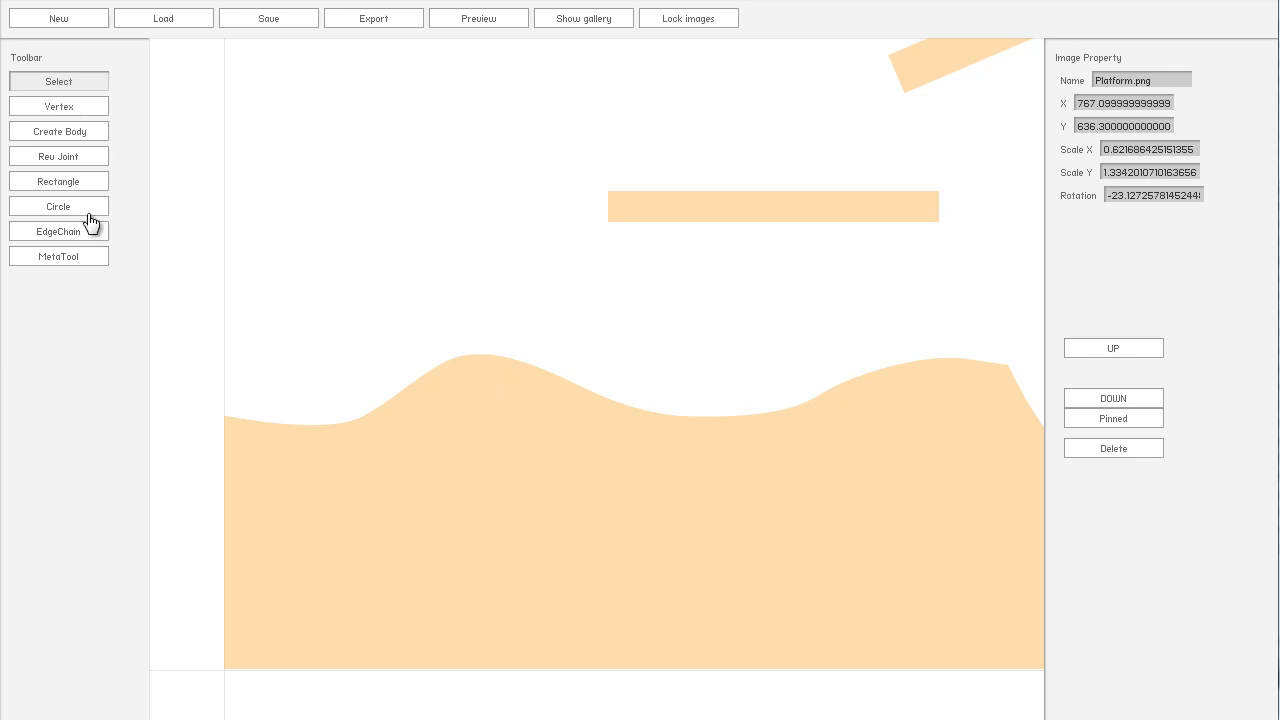
mouse_move(770, 412)
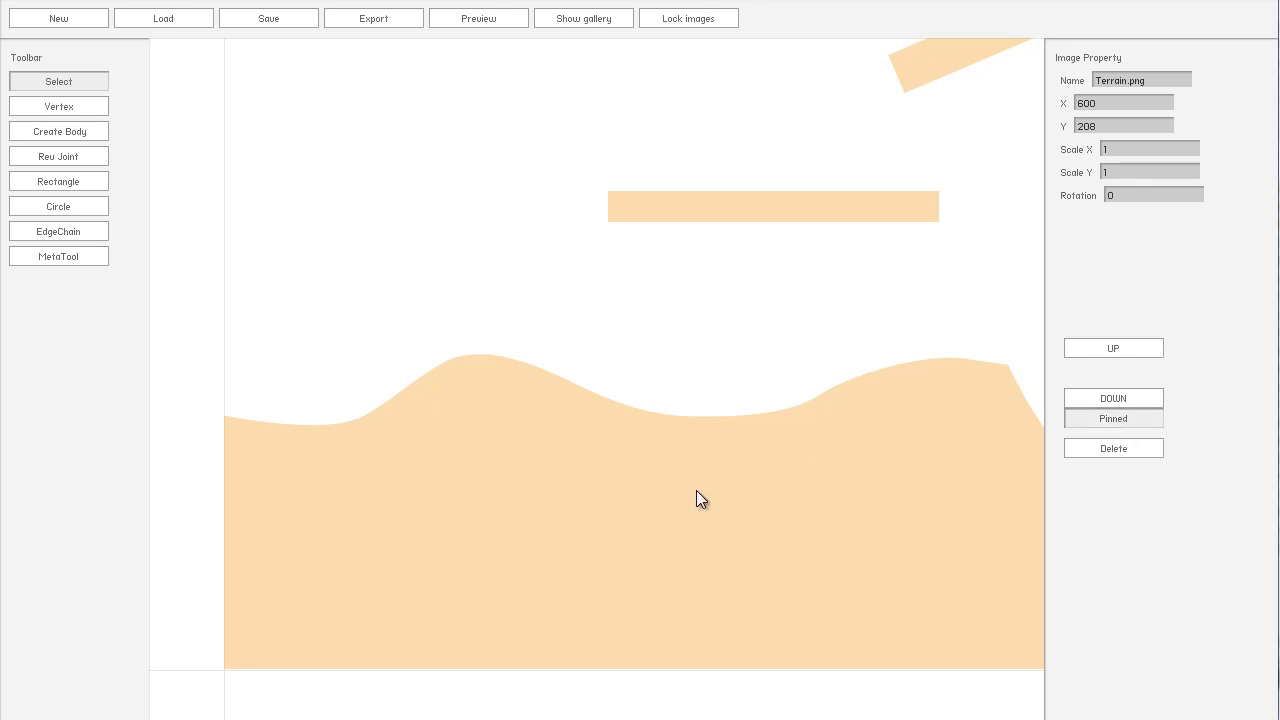
mouse_move(412, 258)
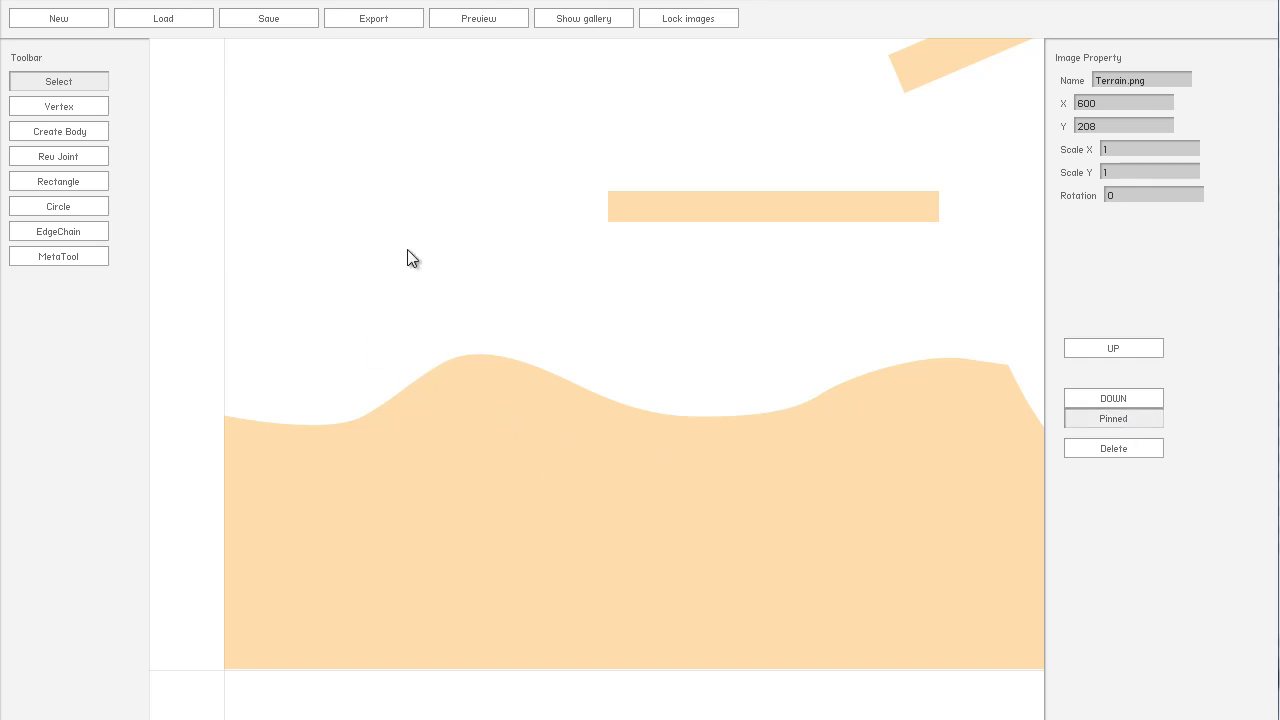
mouse_move(488, 400)
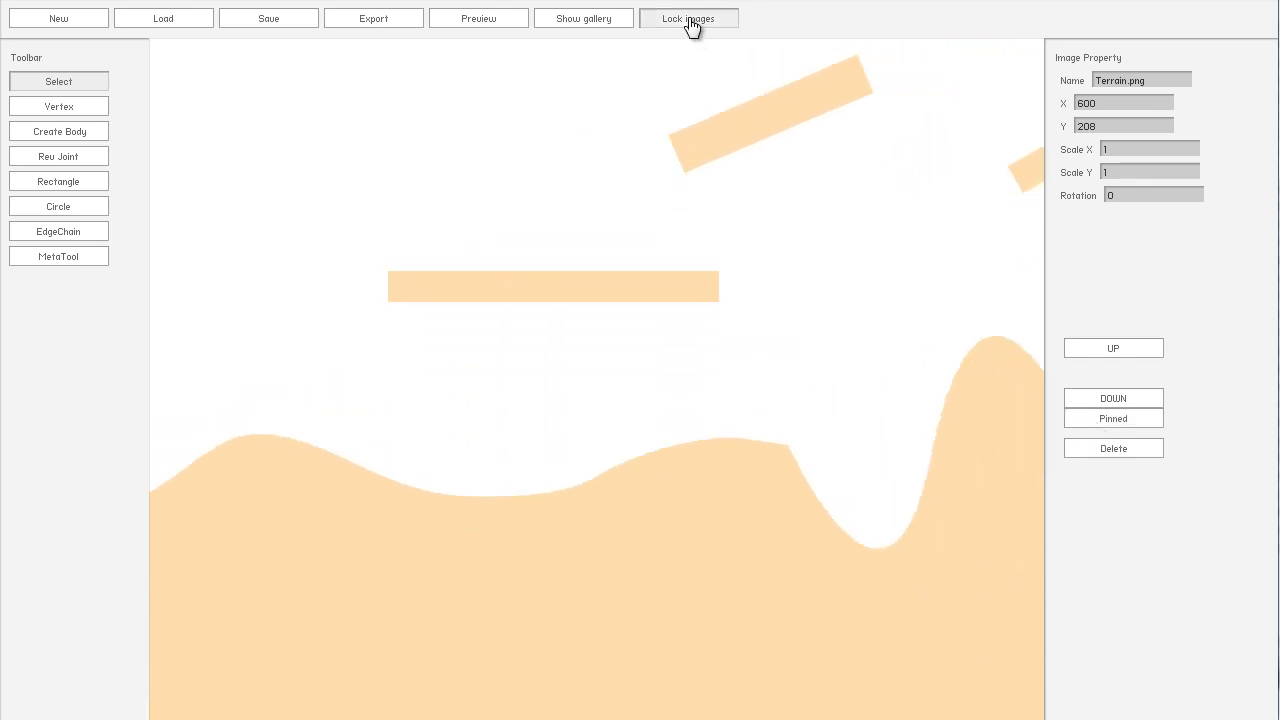
Step: Lock the placed images via Lock images in the top toolbar
click(688, 18)
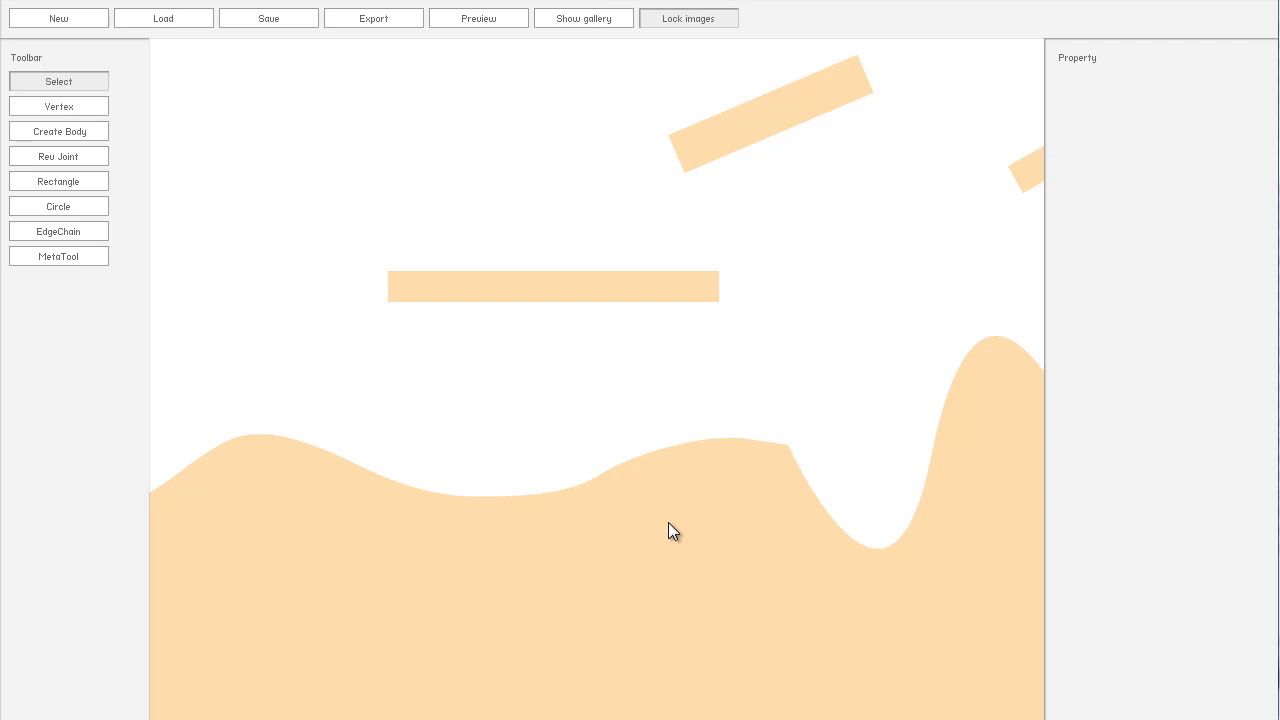
mouse_move(716, 468)
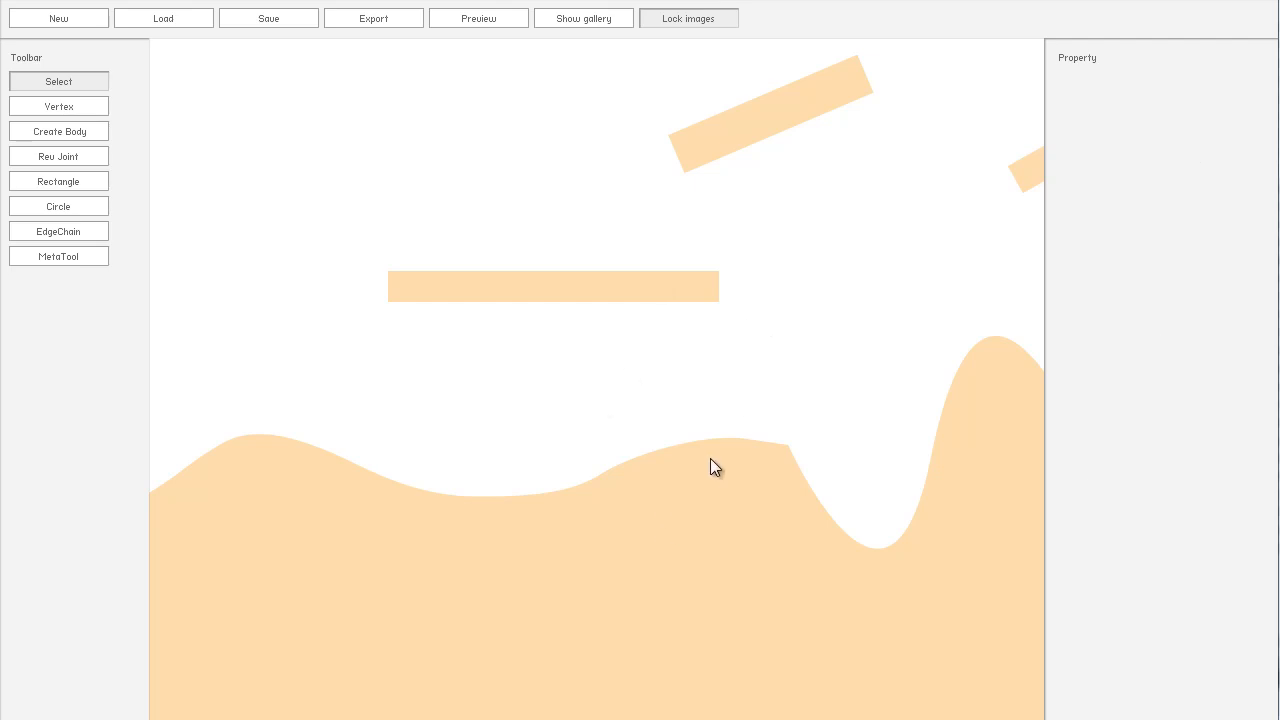
mouse_move(896, 262)
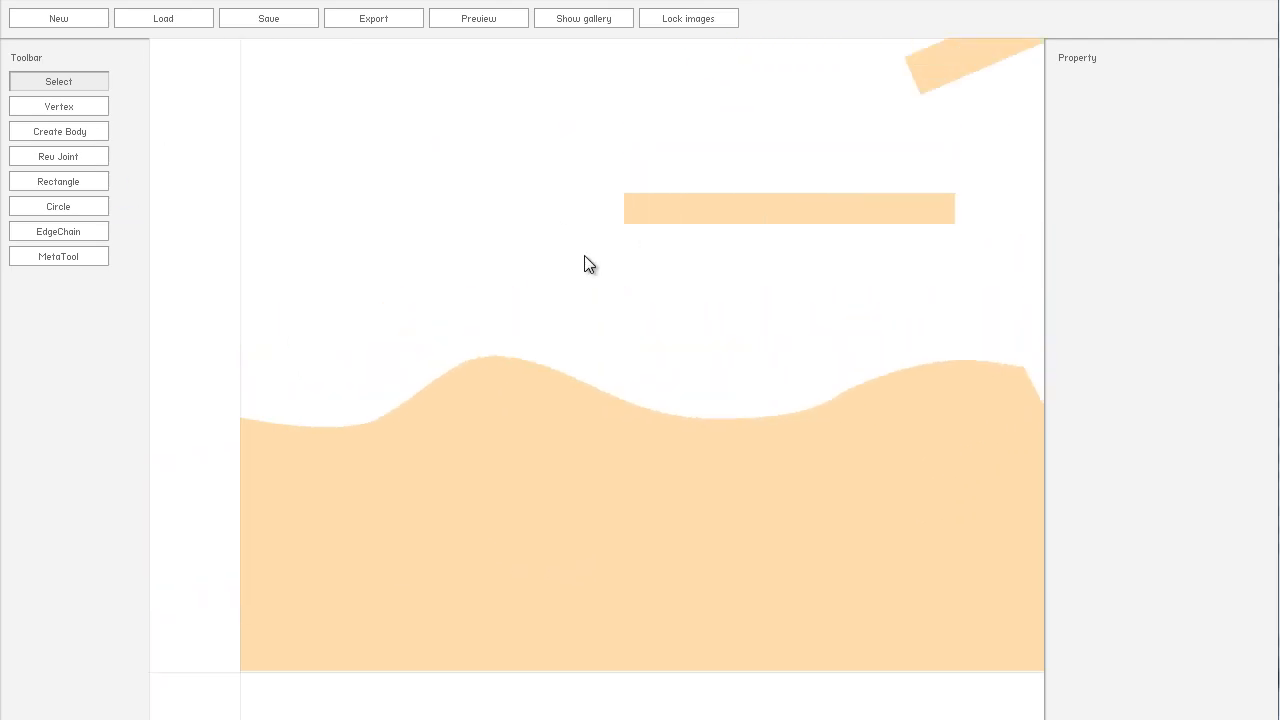
Step: Show the image gallery, place the purple circle on the canvas and close the gallery
click(584, 18)
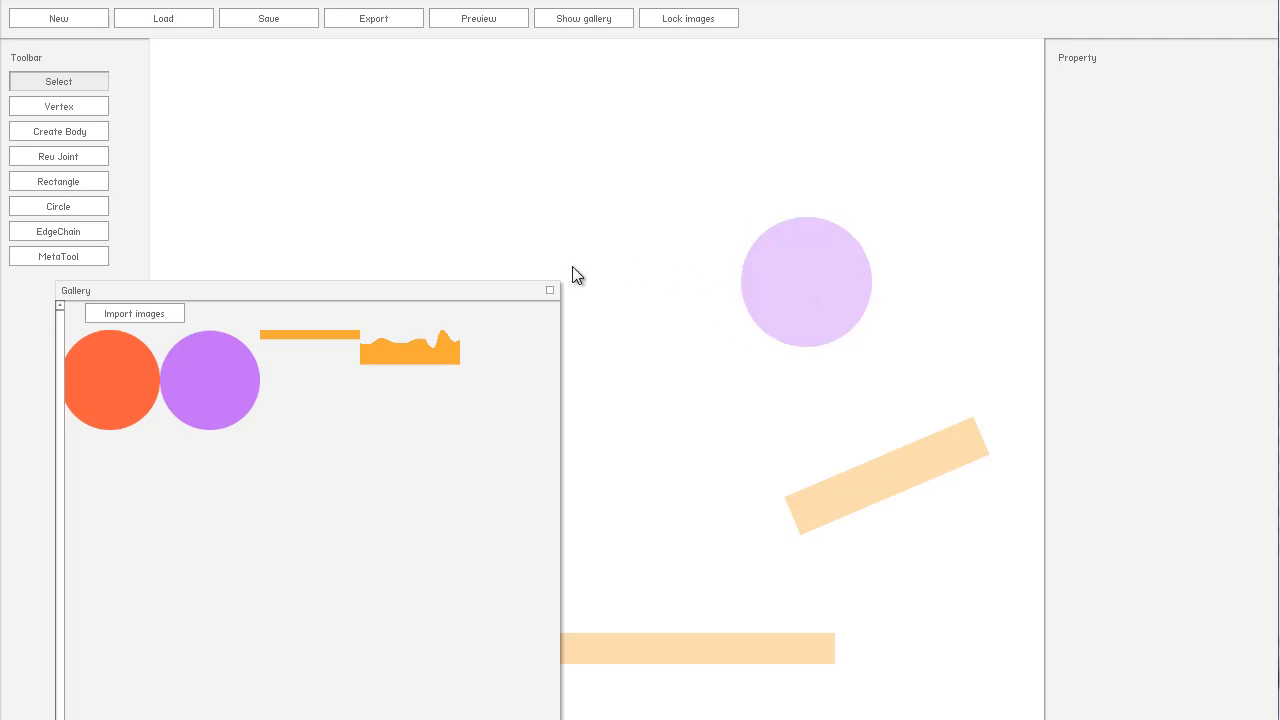
mouse_move(560, 298)
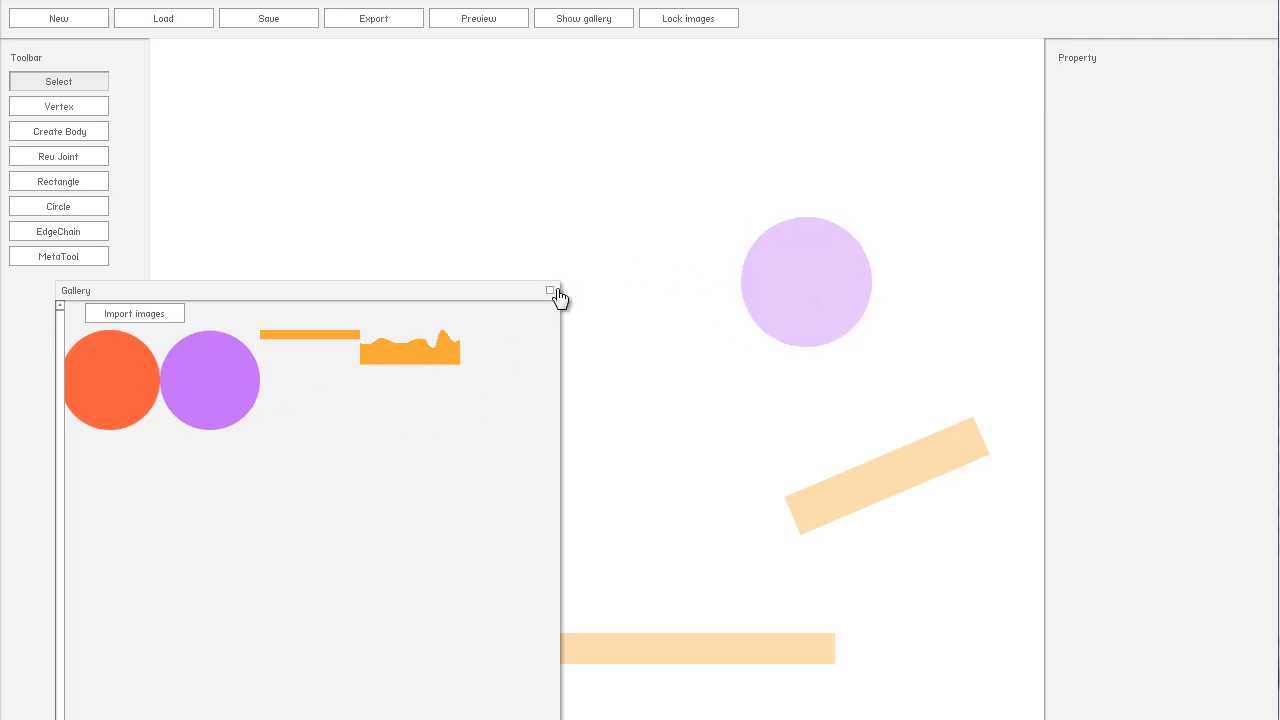
click(552, 292)
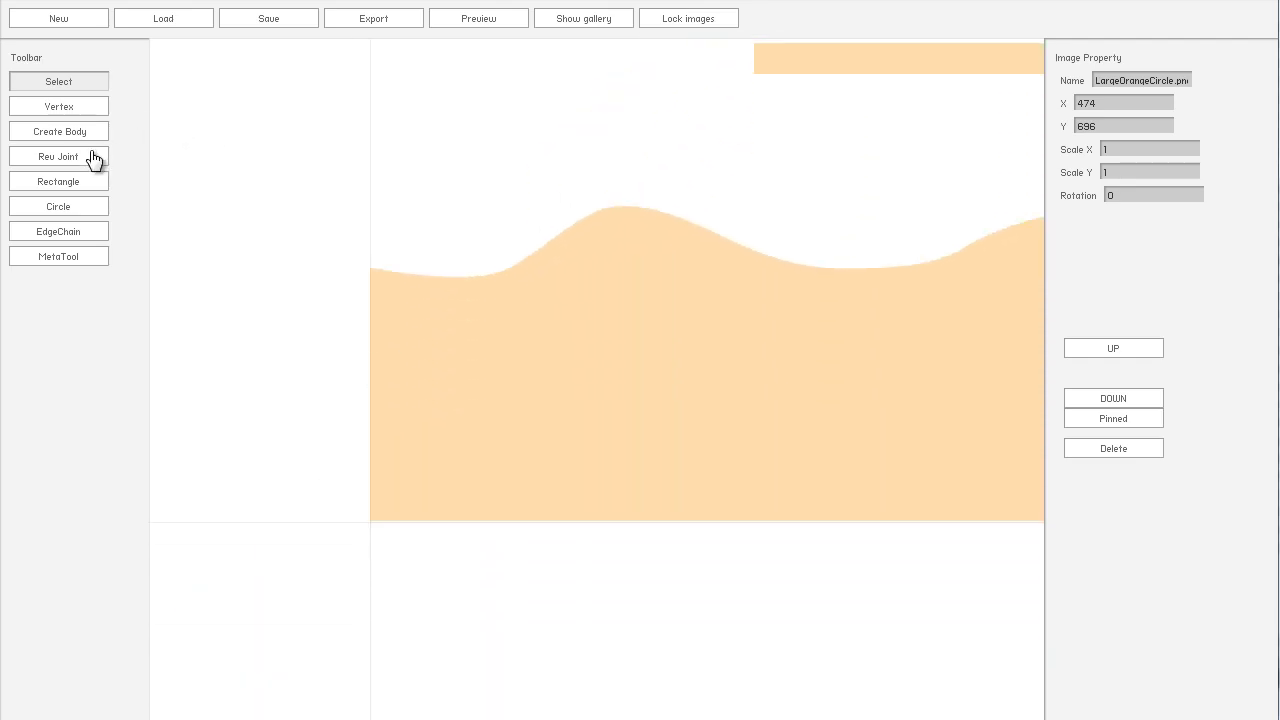
mouse_move(80, 236)
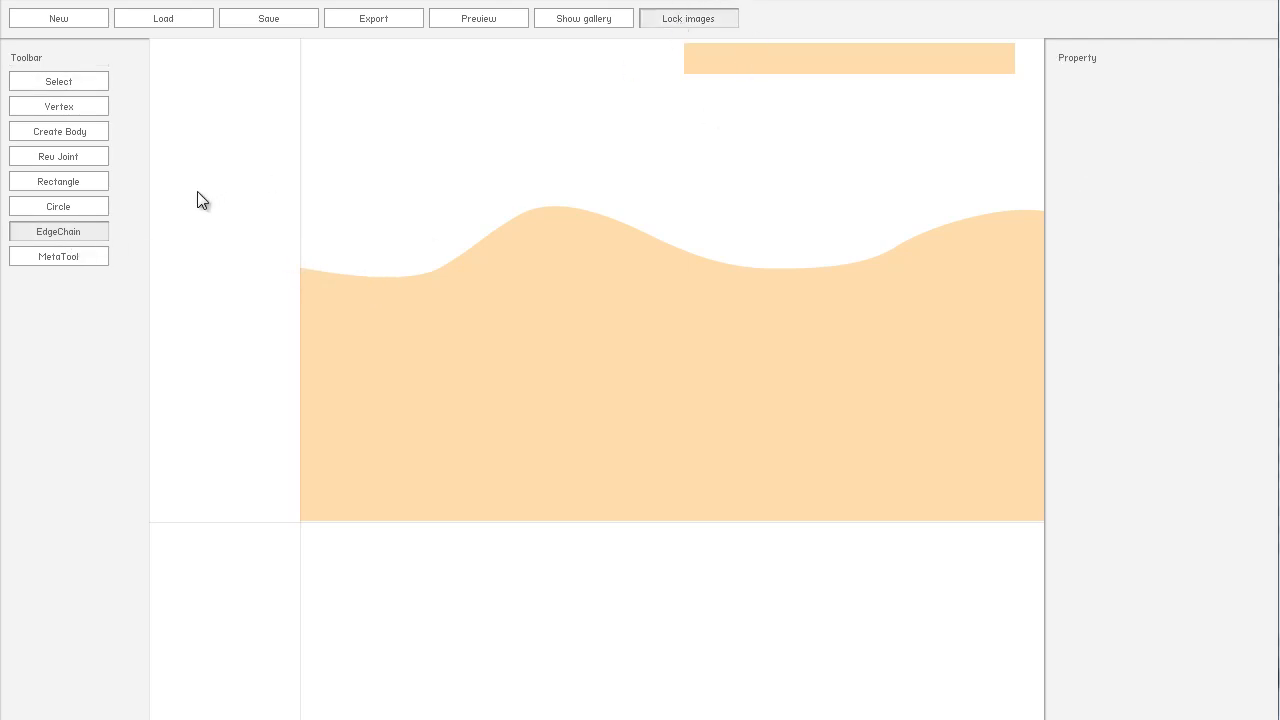
mouse_move(304, 278)
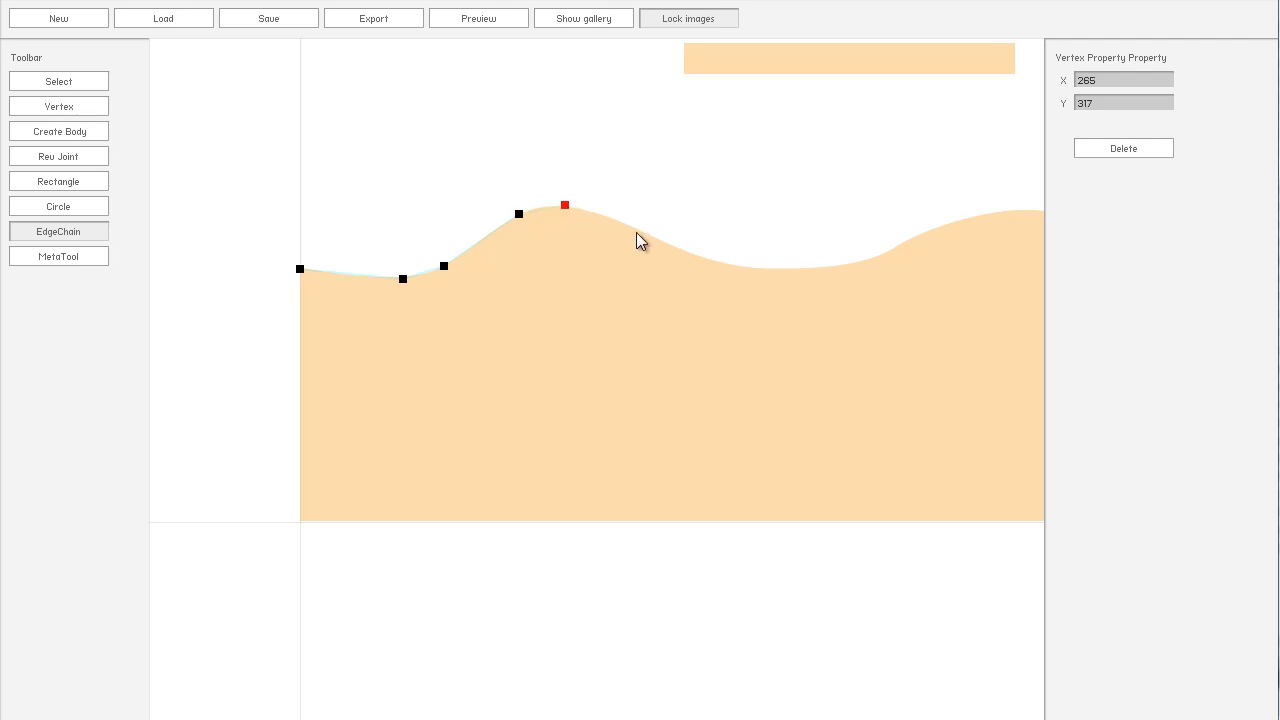
Step: Trace vertices along the terrain's first slope and delete a stray extra vertex
drag(564, 204, 744, 264)
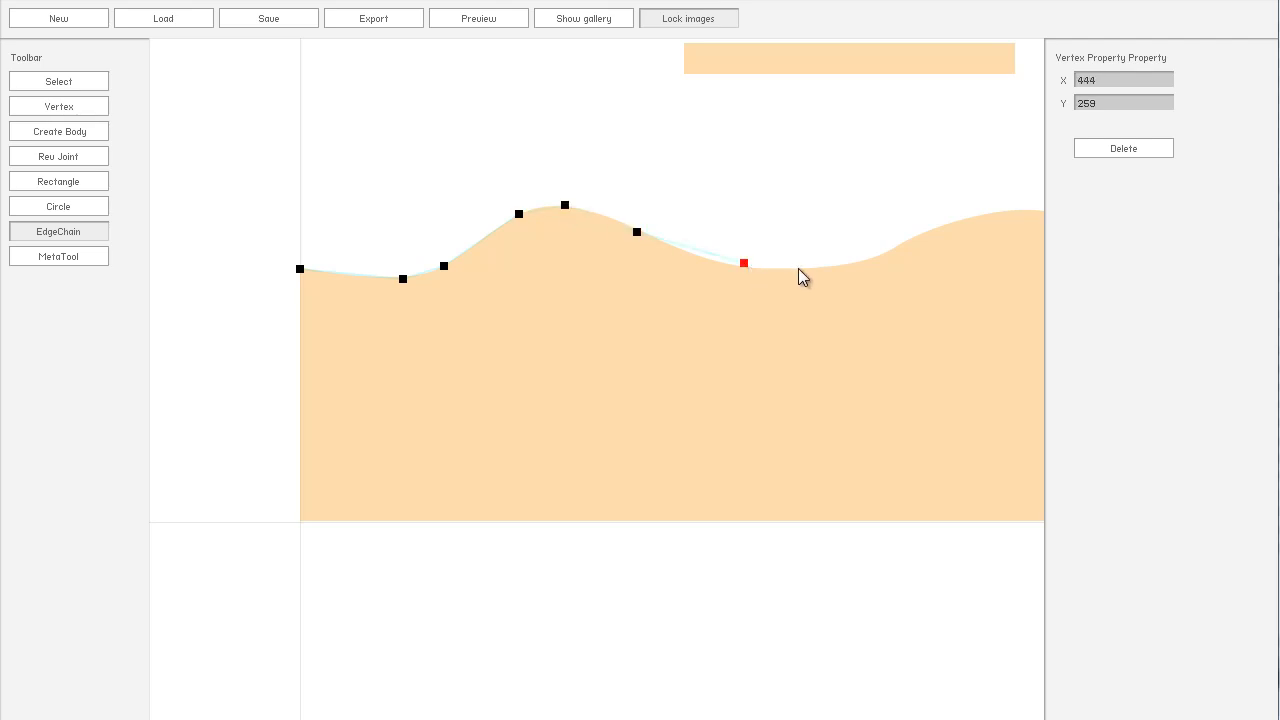
drag(744, 264, 740, 276)
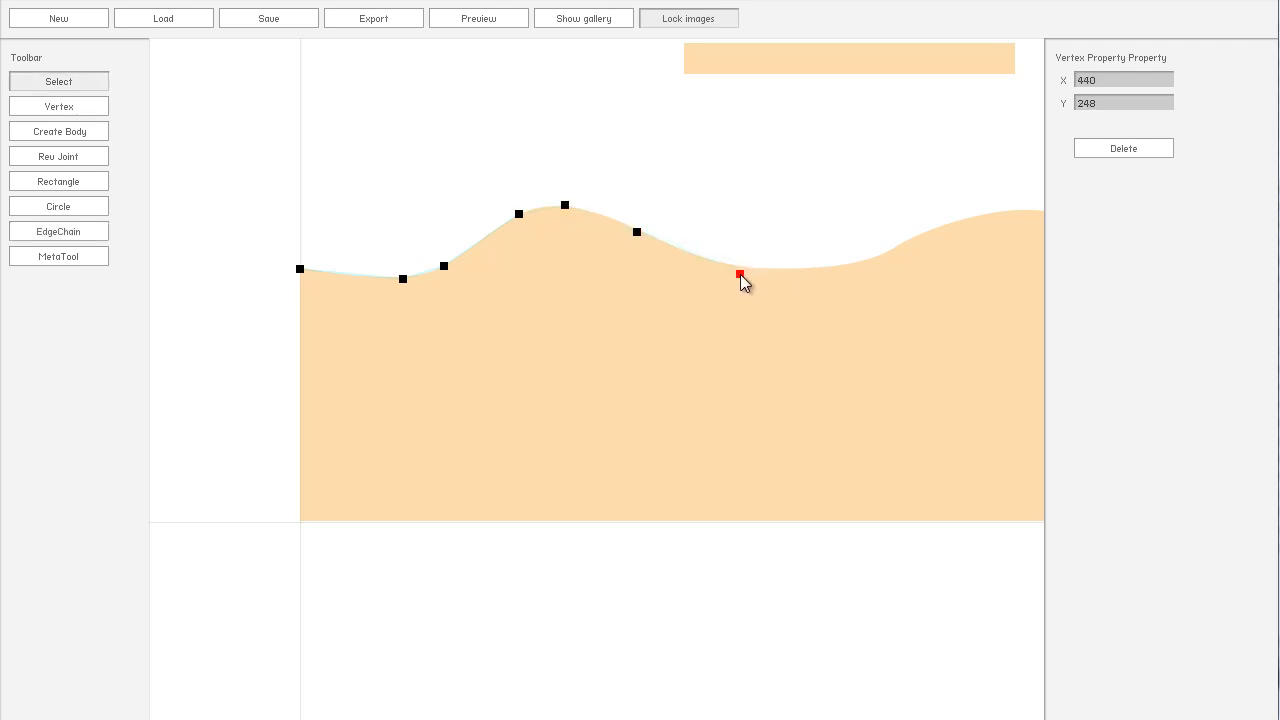
drag(740, 276, 744, 268)
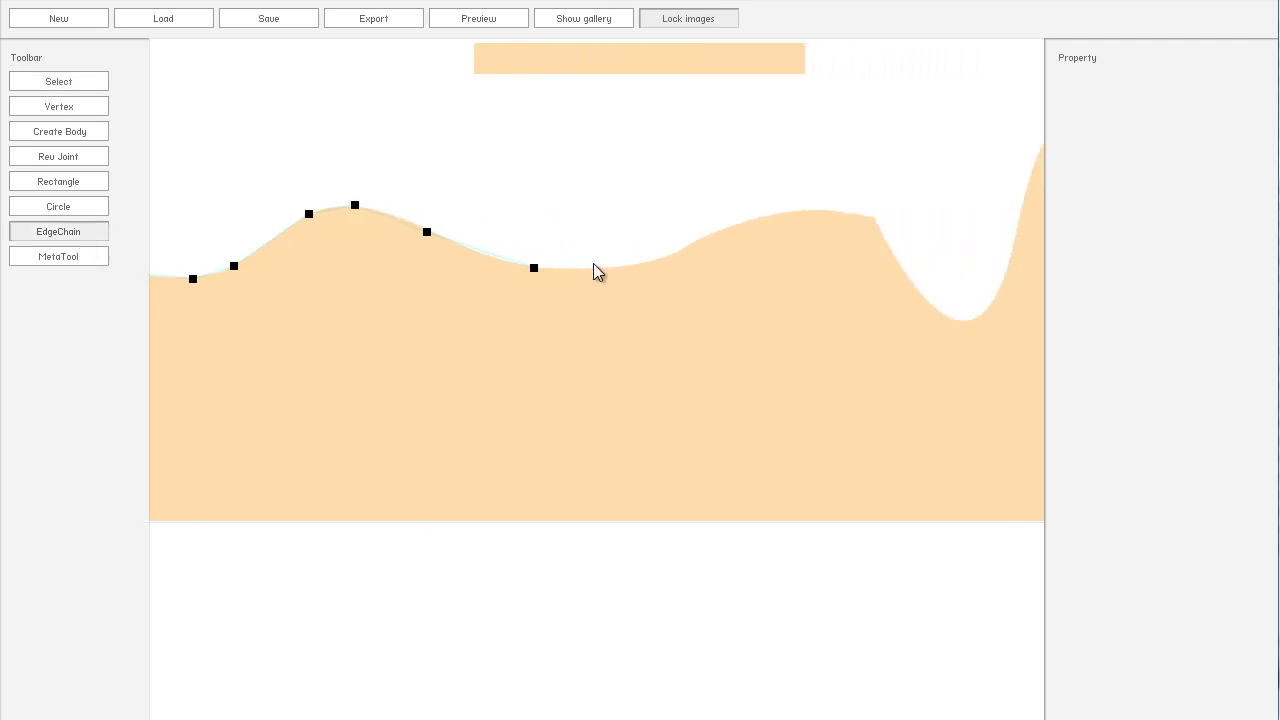
click(624, 264)
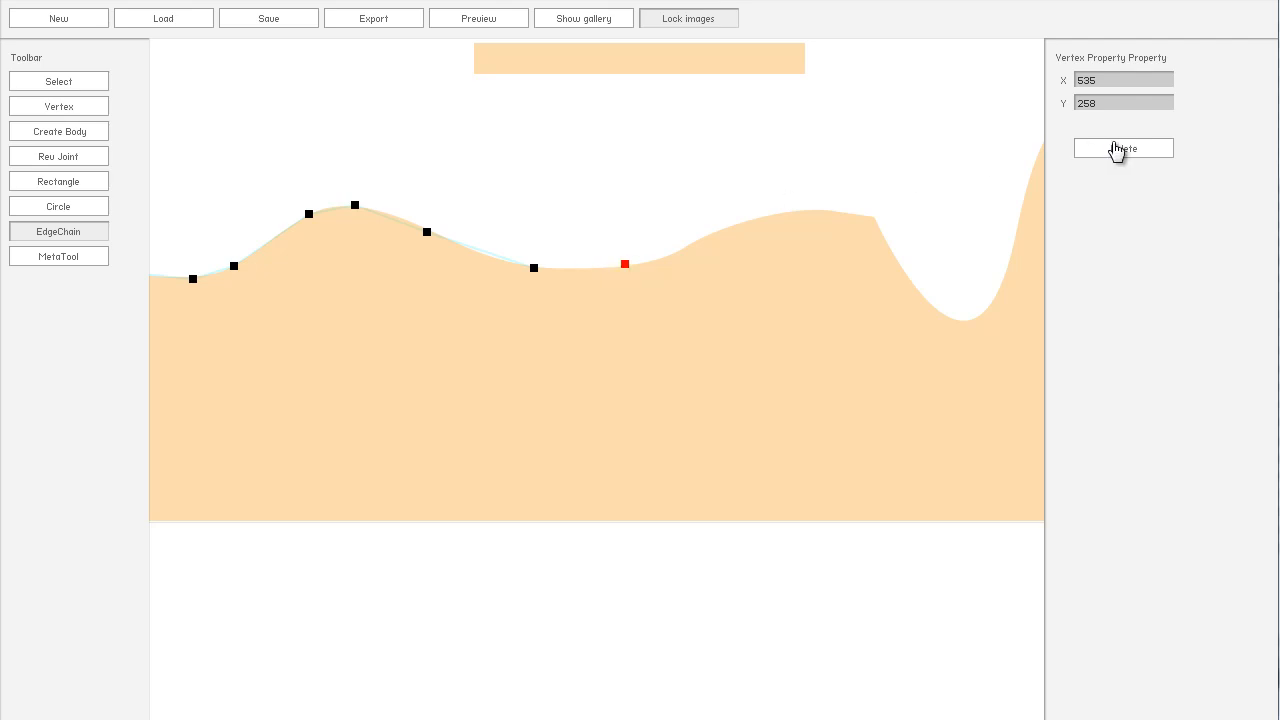
click(1122, 148)
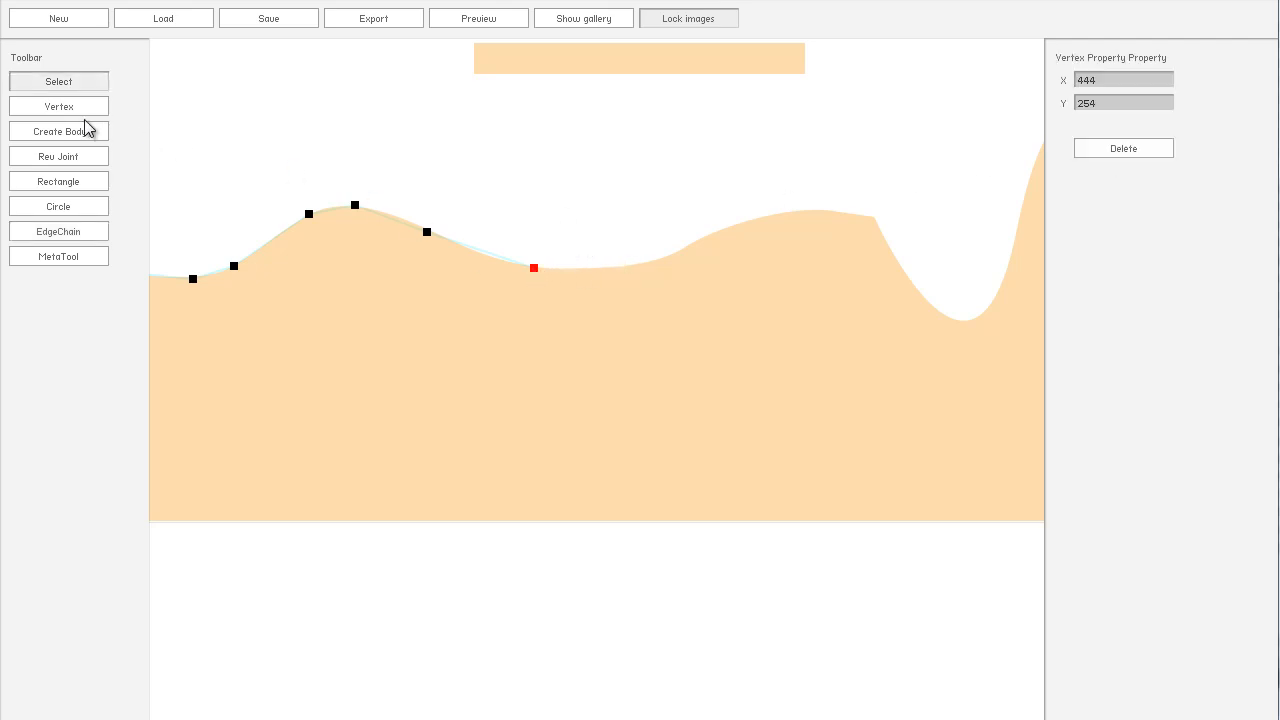
Step: Extend the chain over the second hill, through the valley and peak, closing at the bottom corner
drag(532, 268, 628, 264)
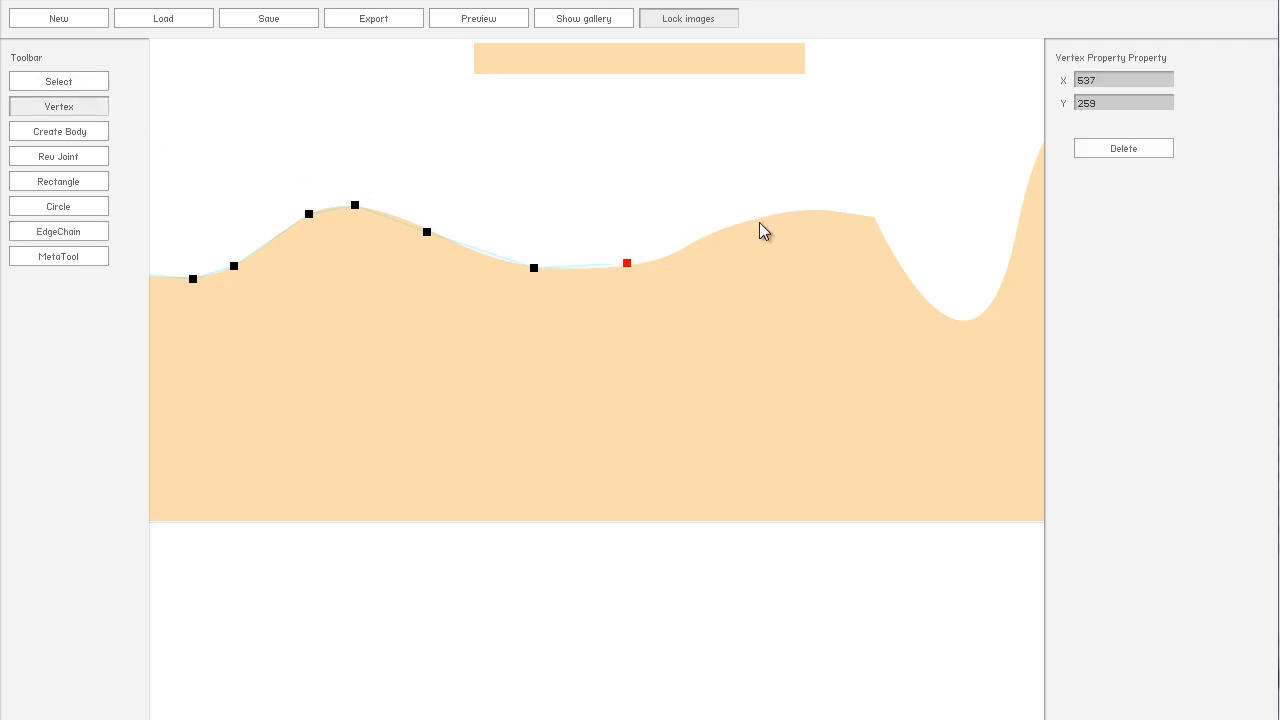
drag(628, 264, 824, 210)
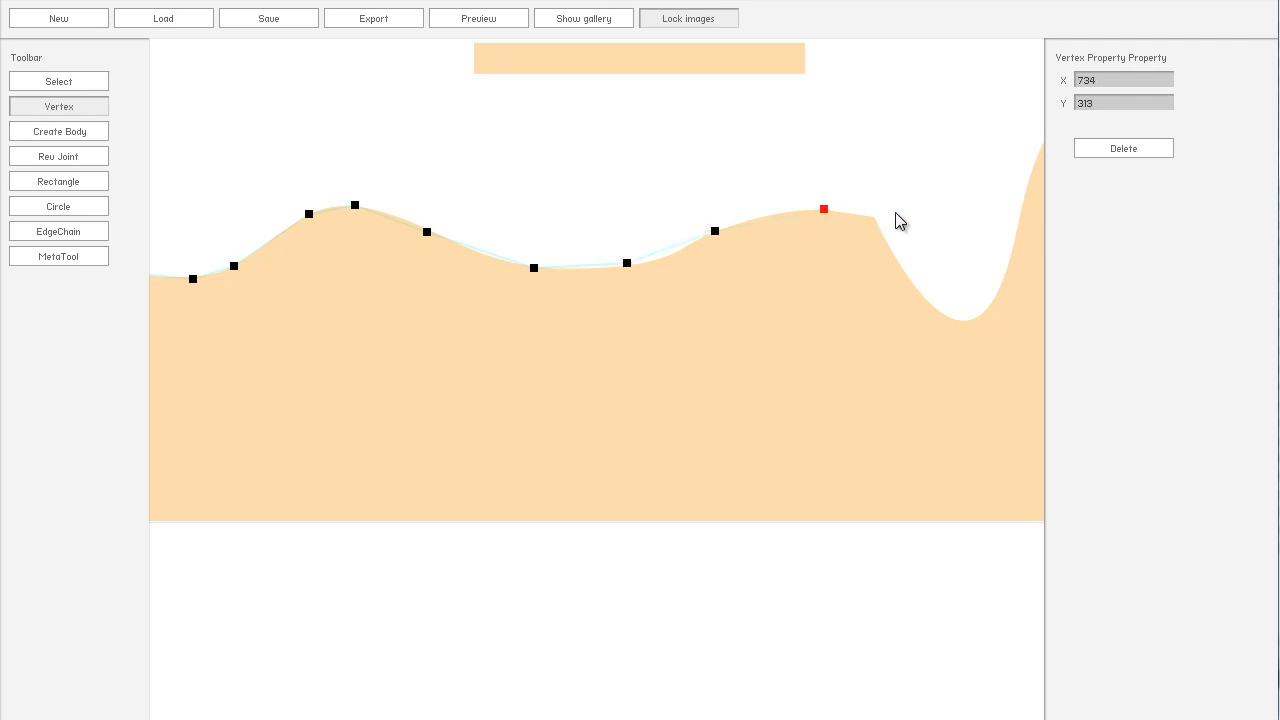
drag(824, 210, 916, 284)
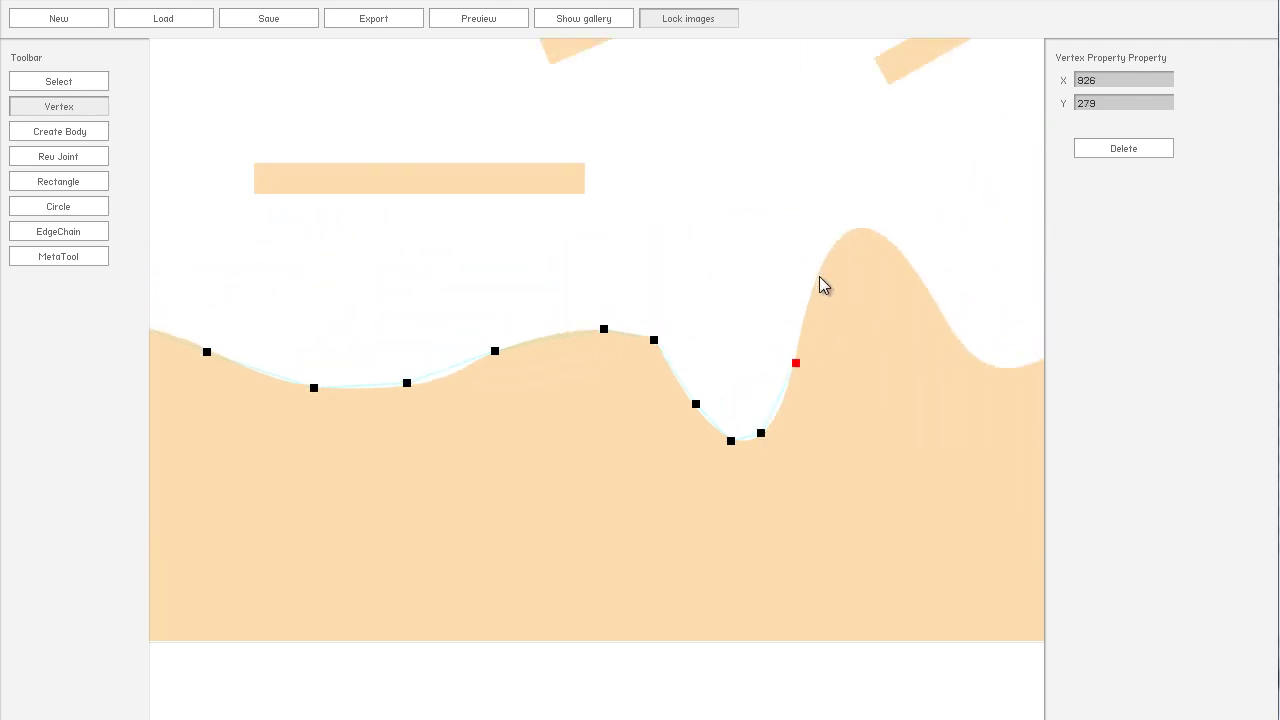
drag(796, 364, 844, 234)
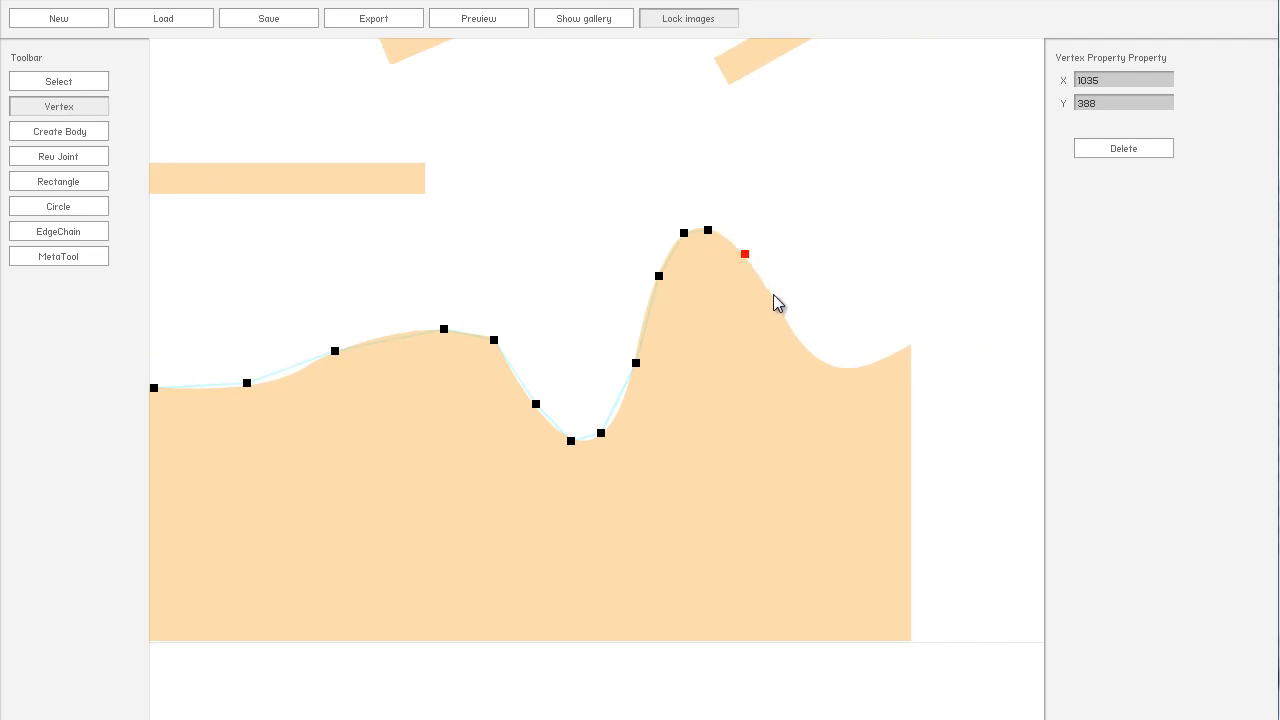
drag(744, 254, 840, 364)
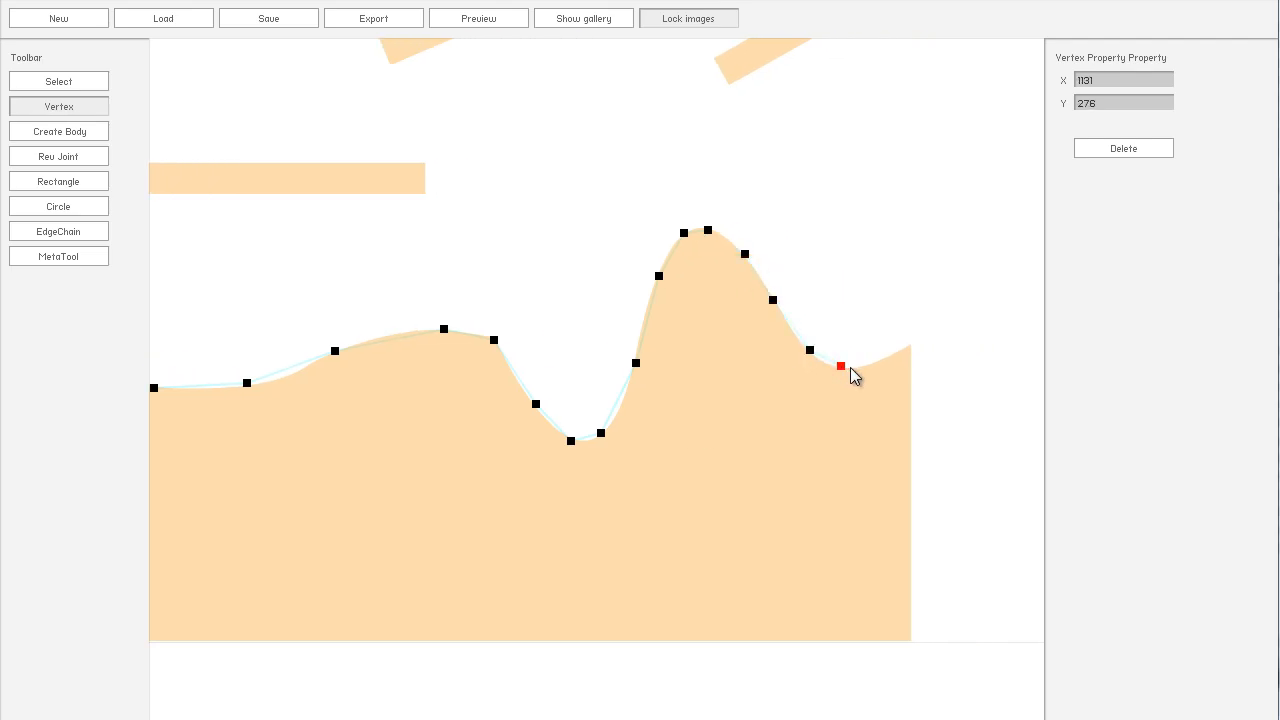
drag(840, 364, 910, 344)
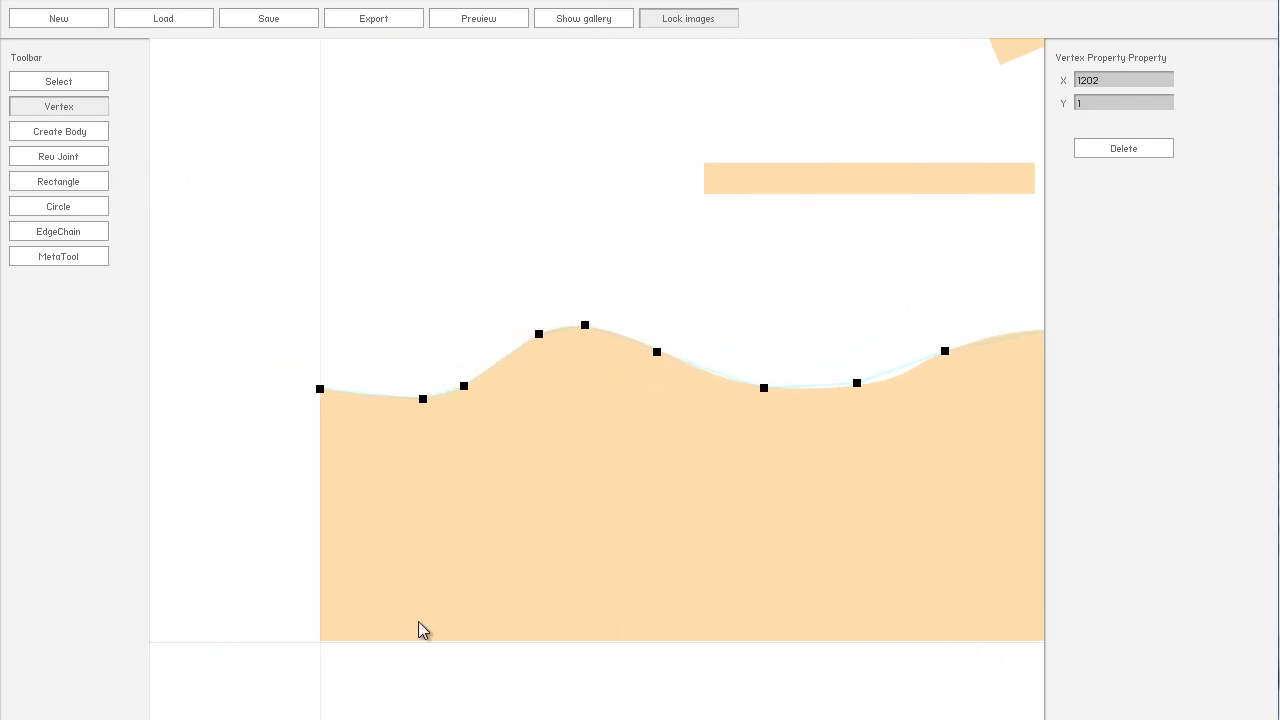
mouse_move(324, 648)
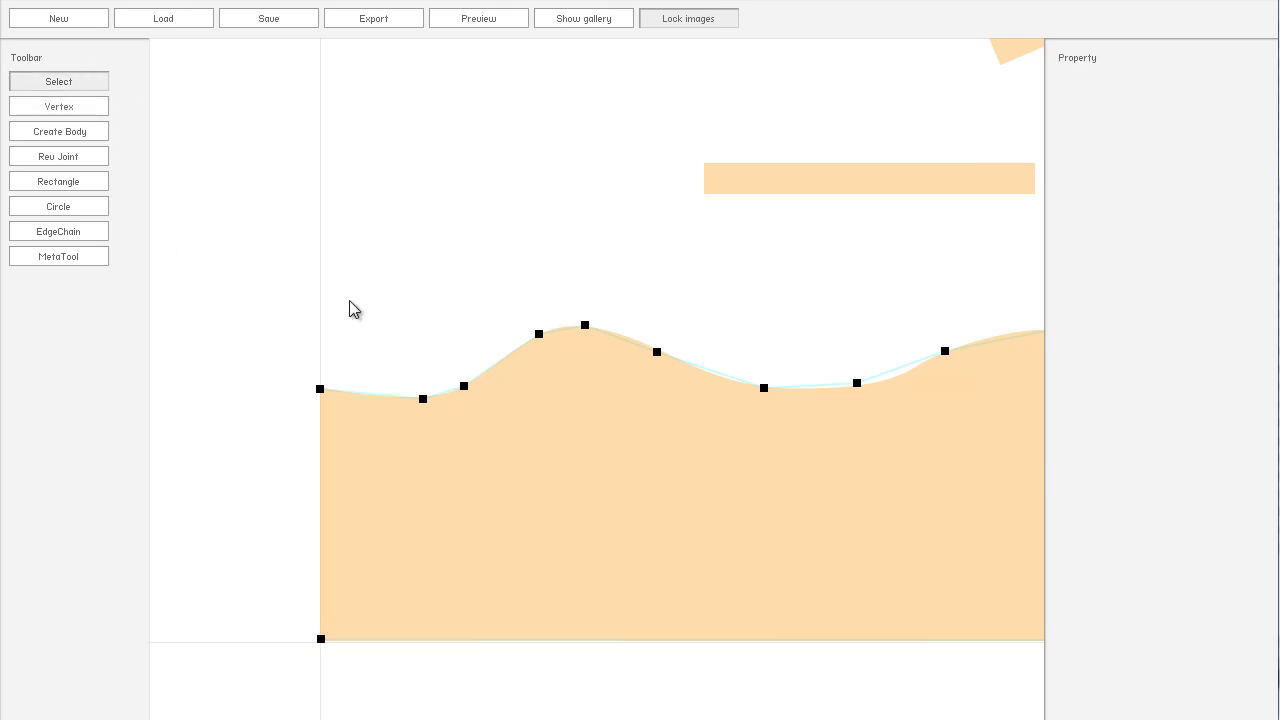
Step: Refine the chain with extra vertices on the rise and valley slope, nudged onto the outline
click(632, 384)
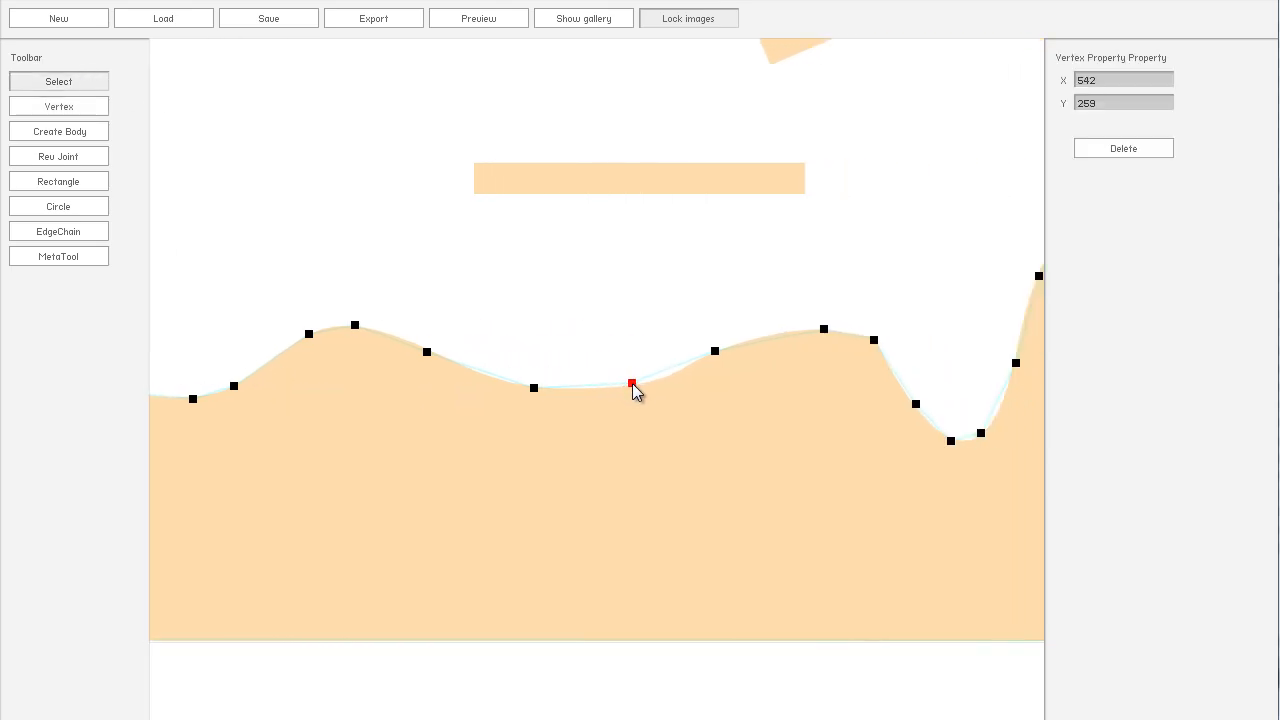
drag(632, 384, 732, 352)
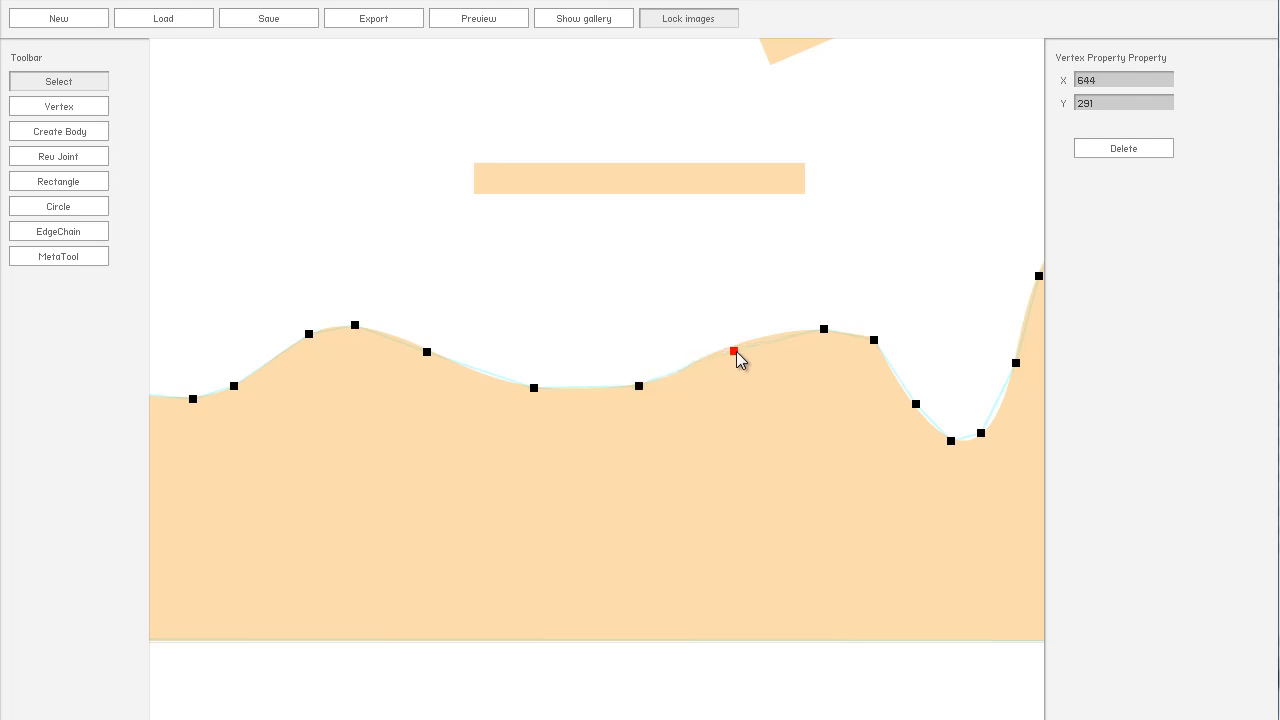
drag(732, 350, 744, 340)
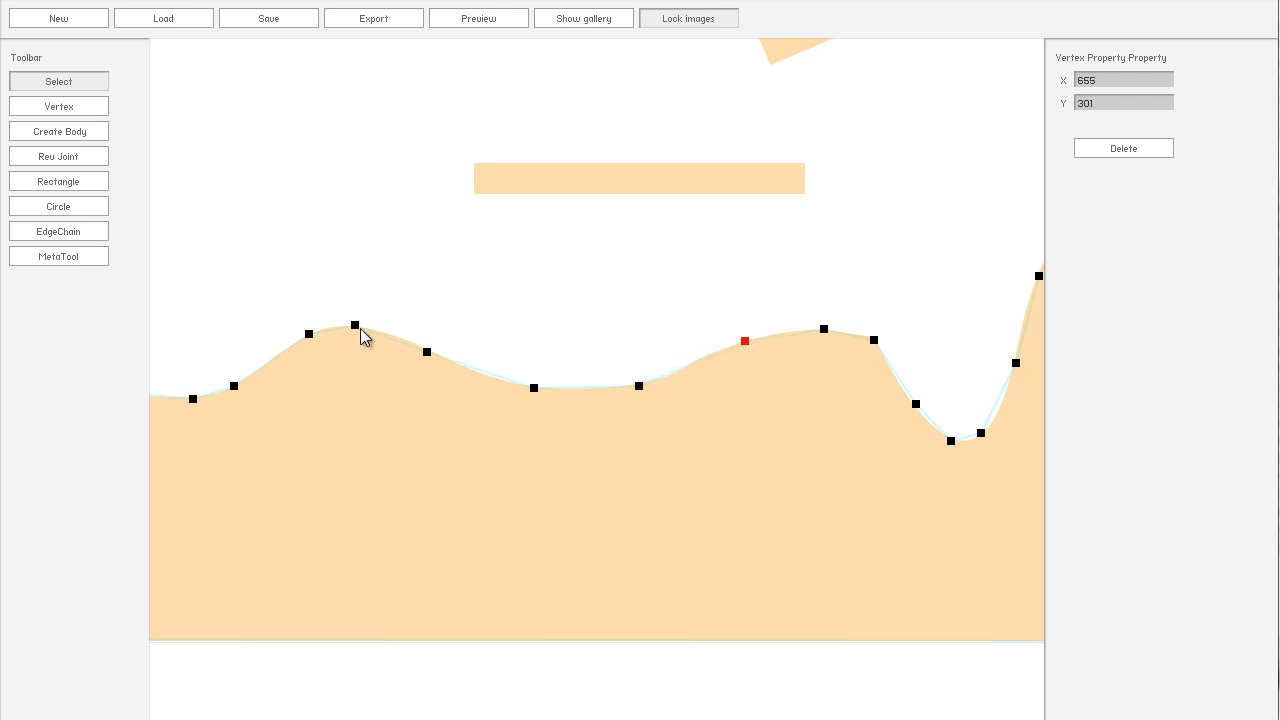
click(354, 326)
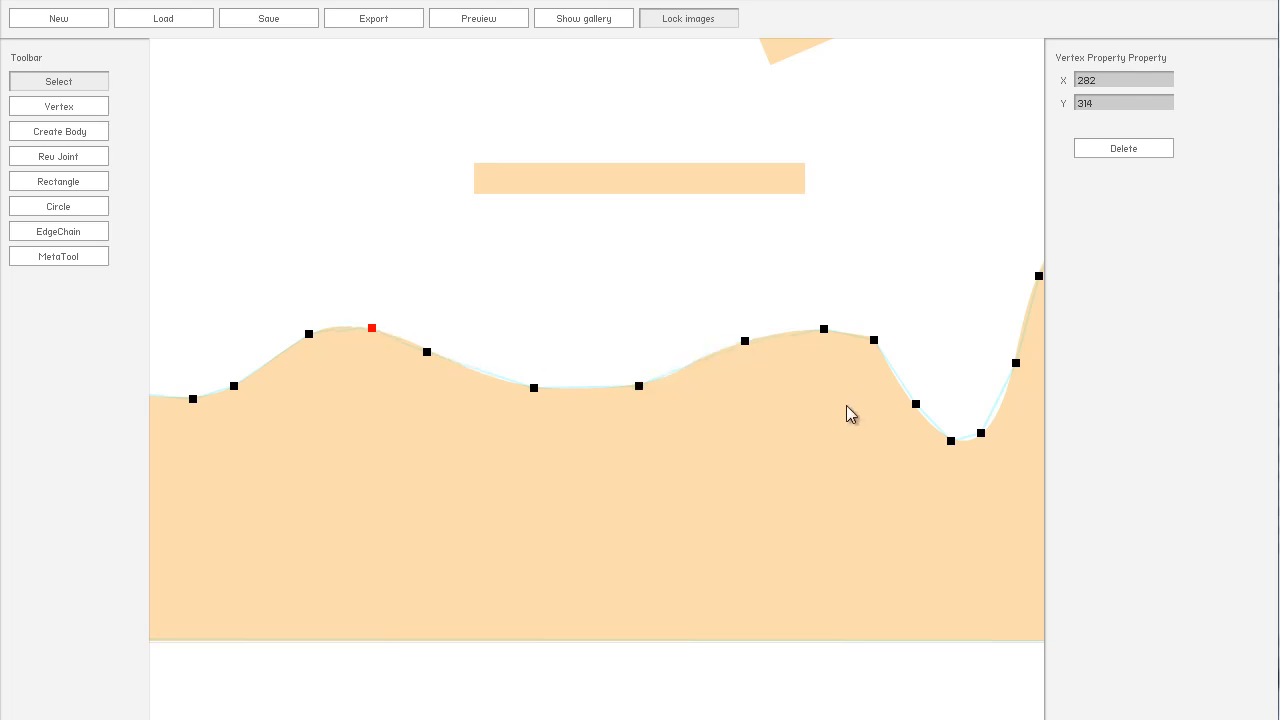
drag(850, 412, 780, 404)
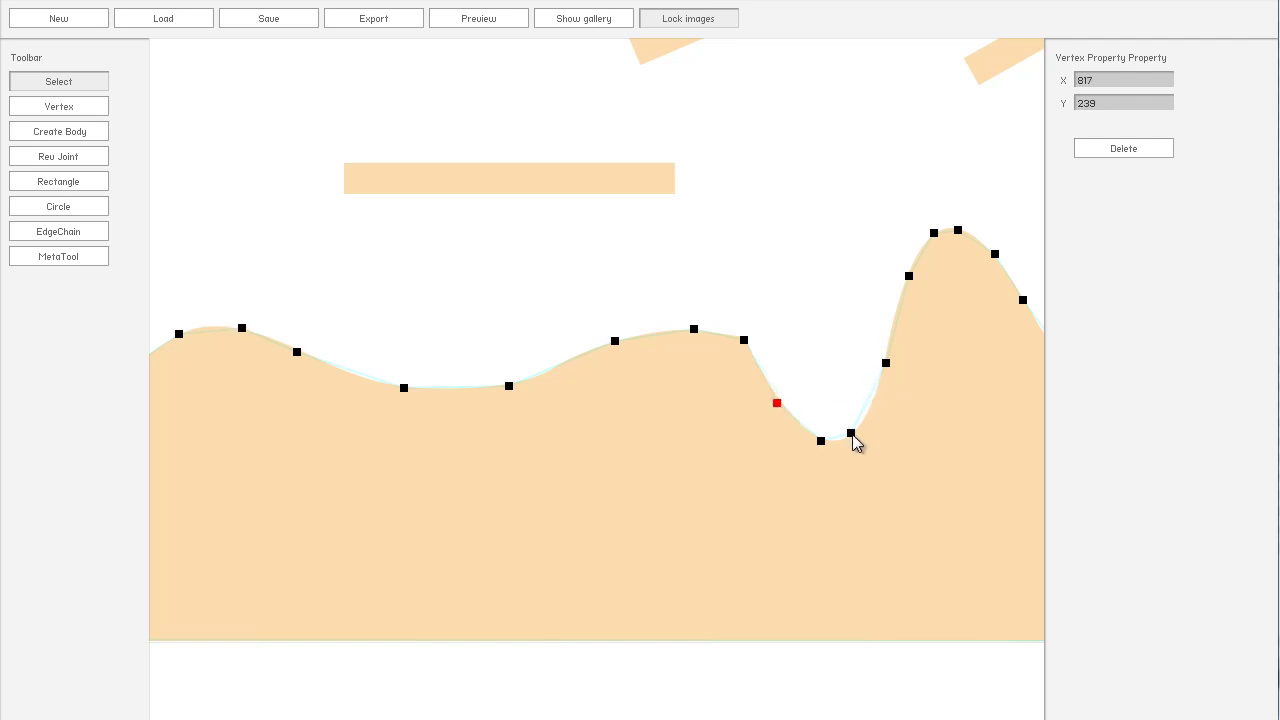
drag(776, 404, 852, 432)
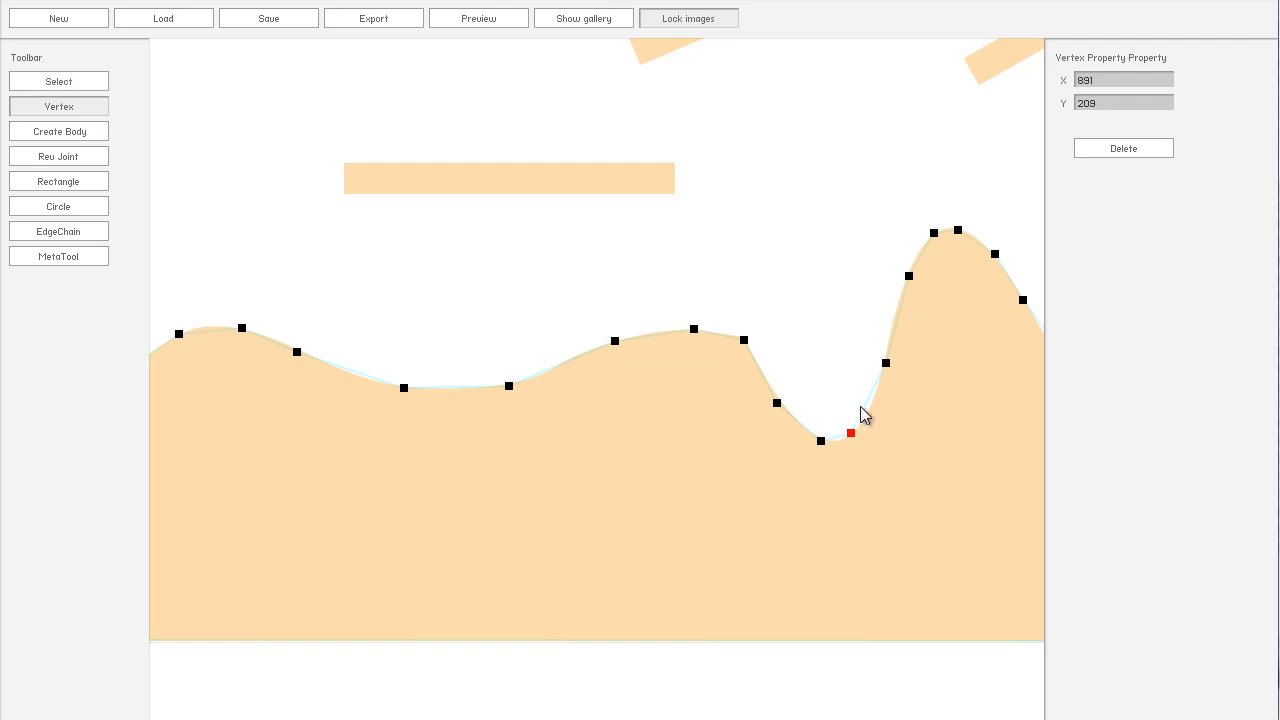
drag(852, 432, 868, 408)
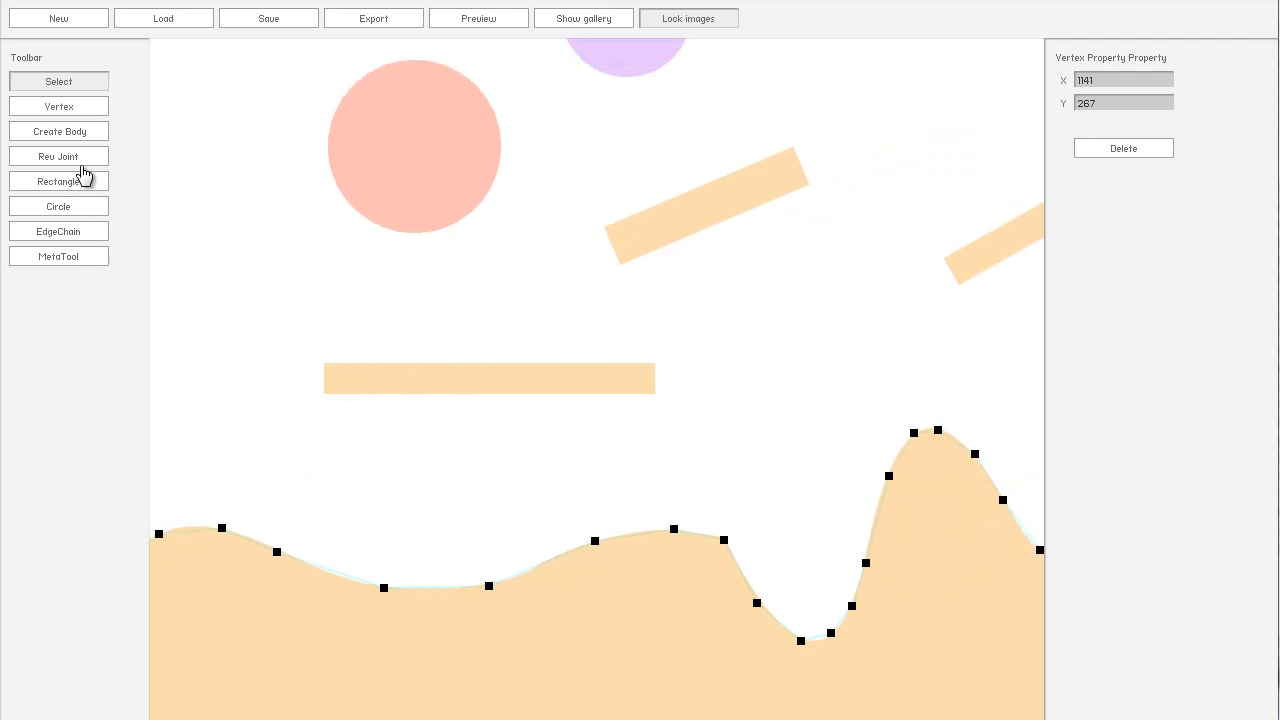
Step: Draw a rectangle shape near the right-hand tilted platform
click(58, 180)
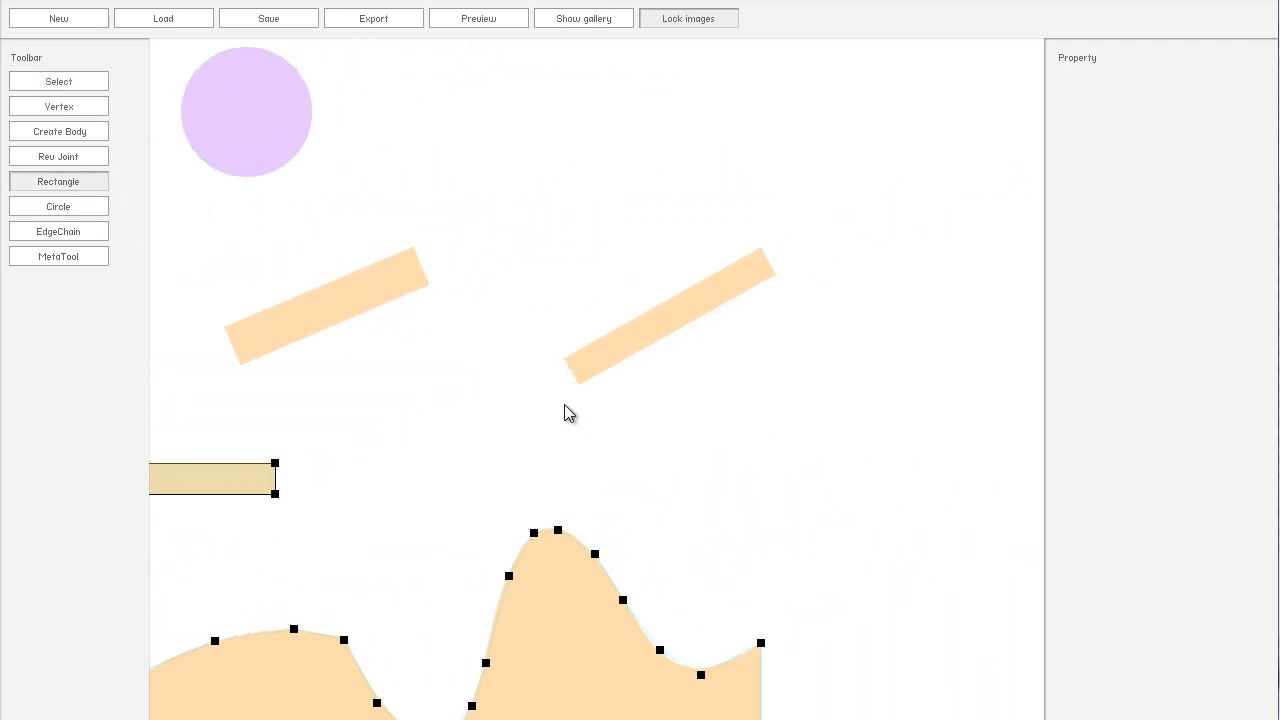
drag(564, 404, 810, 440)
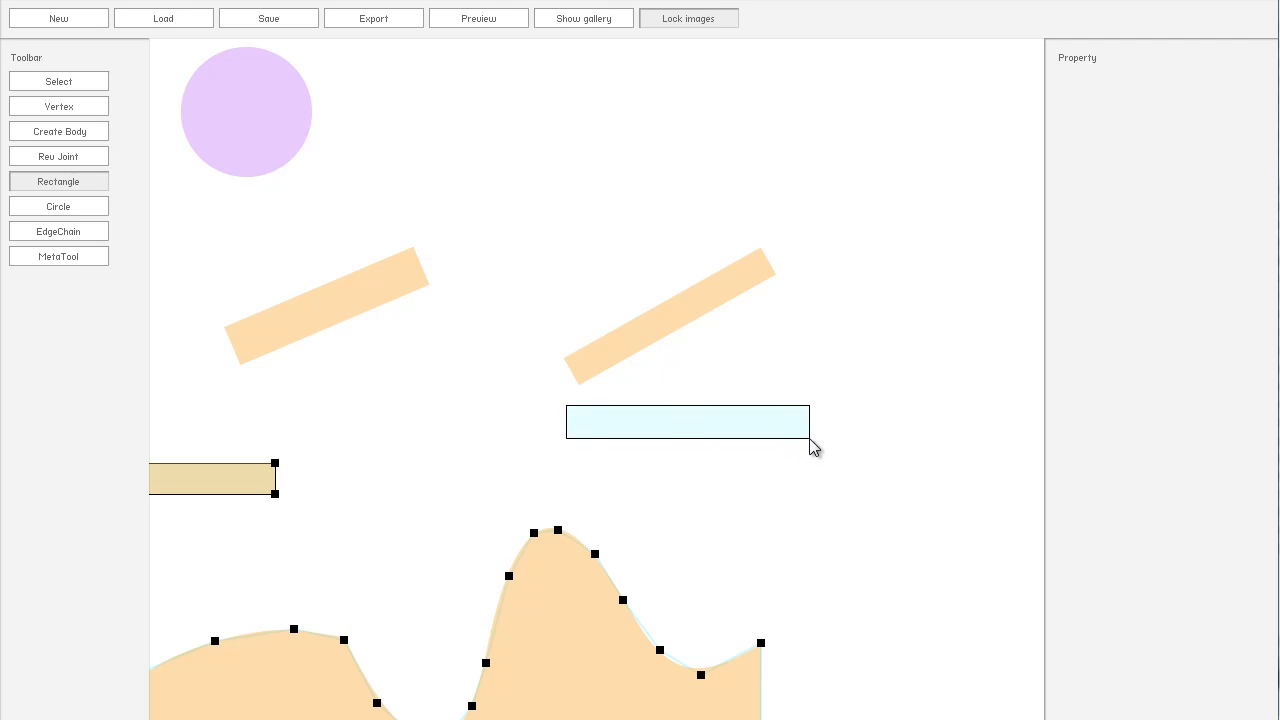
click(688, 420)
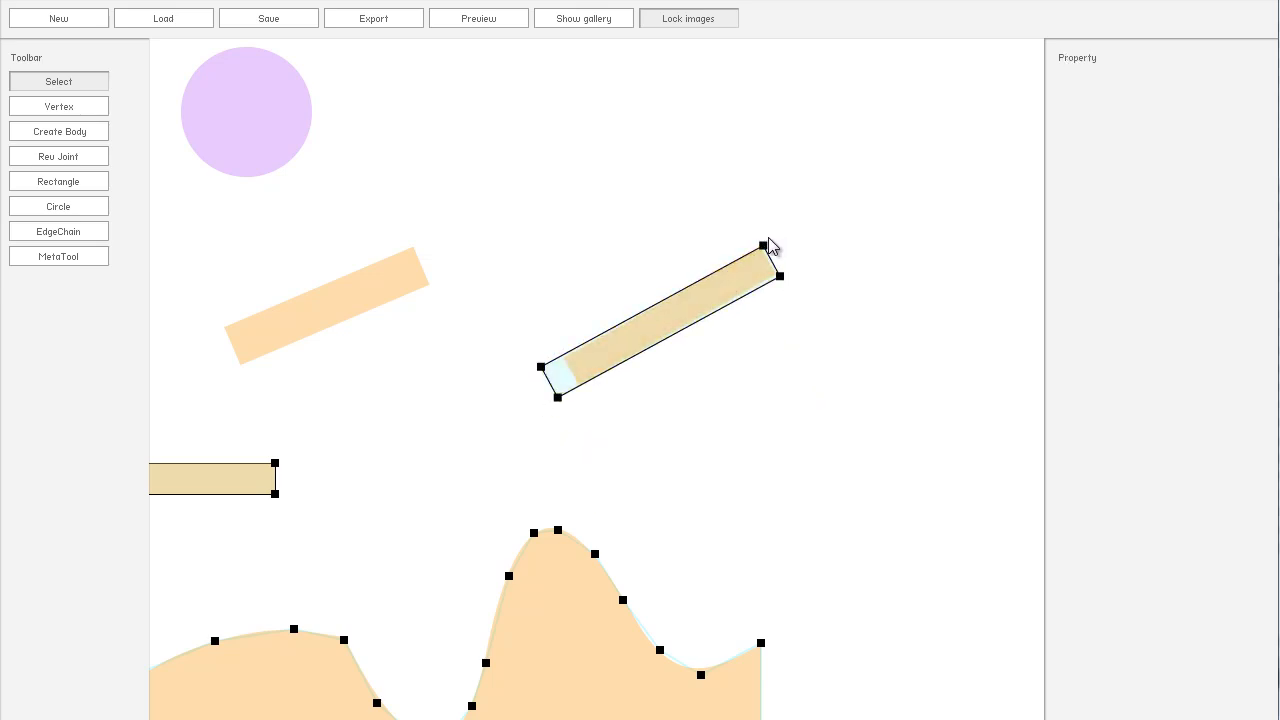
Step: Drag the rectangle's four corners onto the tilted platform image's corners
click(768, 248)
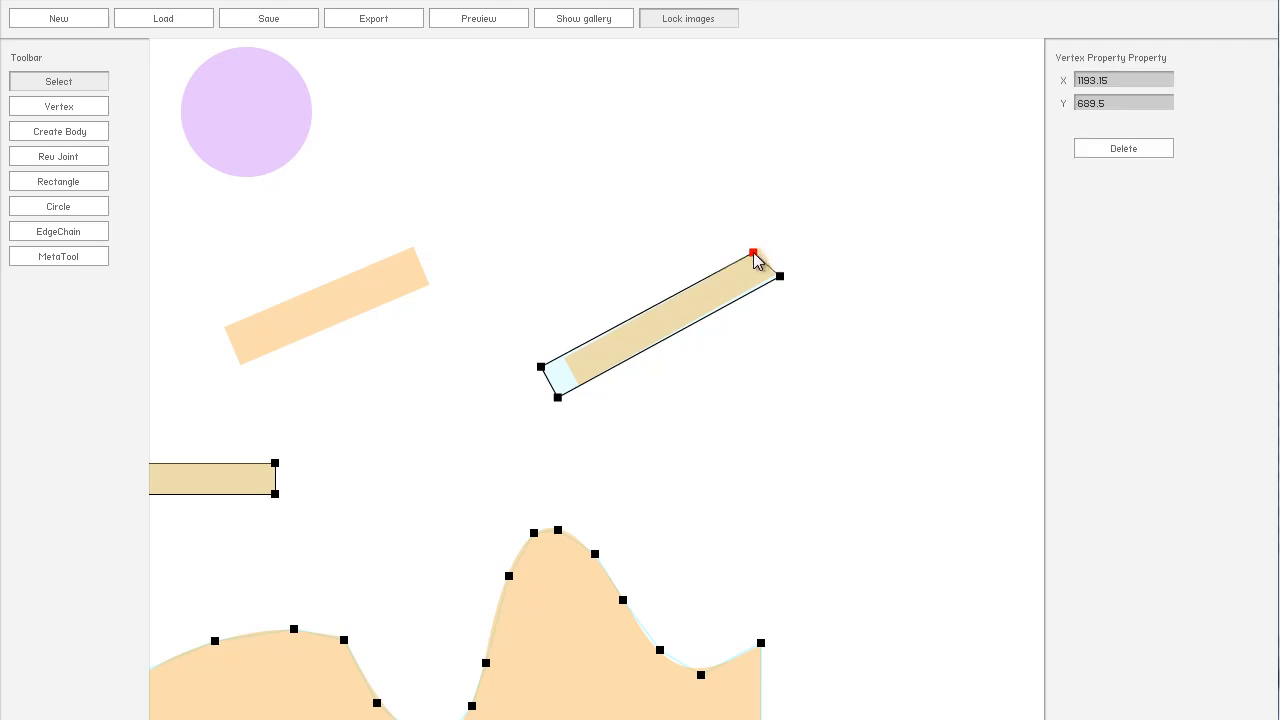
drag(752, 252, 758, 250)
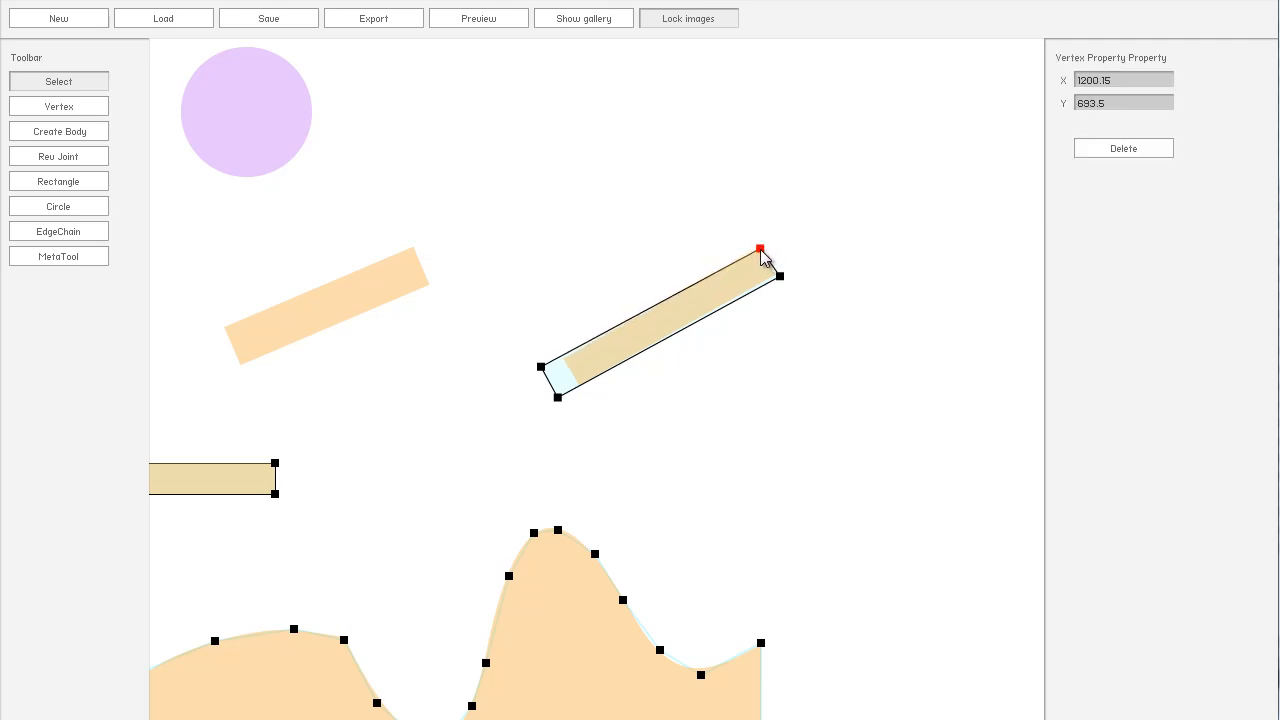
drag(760, 248, 780, 276)
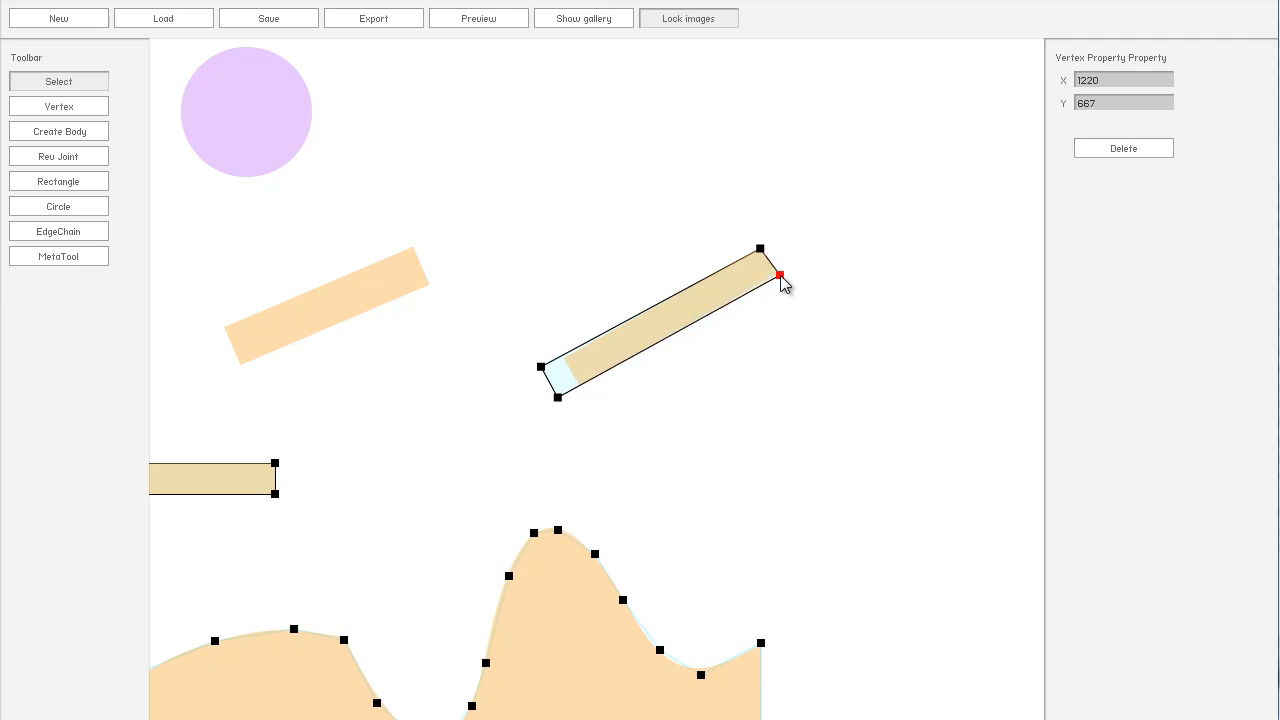
drag(780, 276, 580, 386)
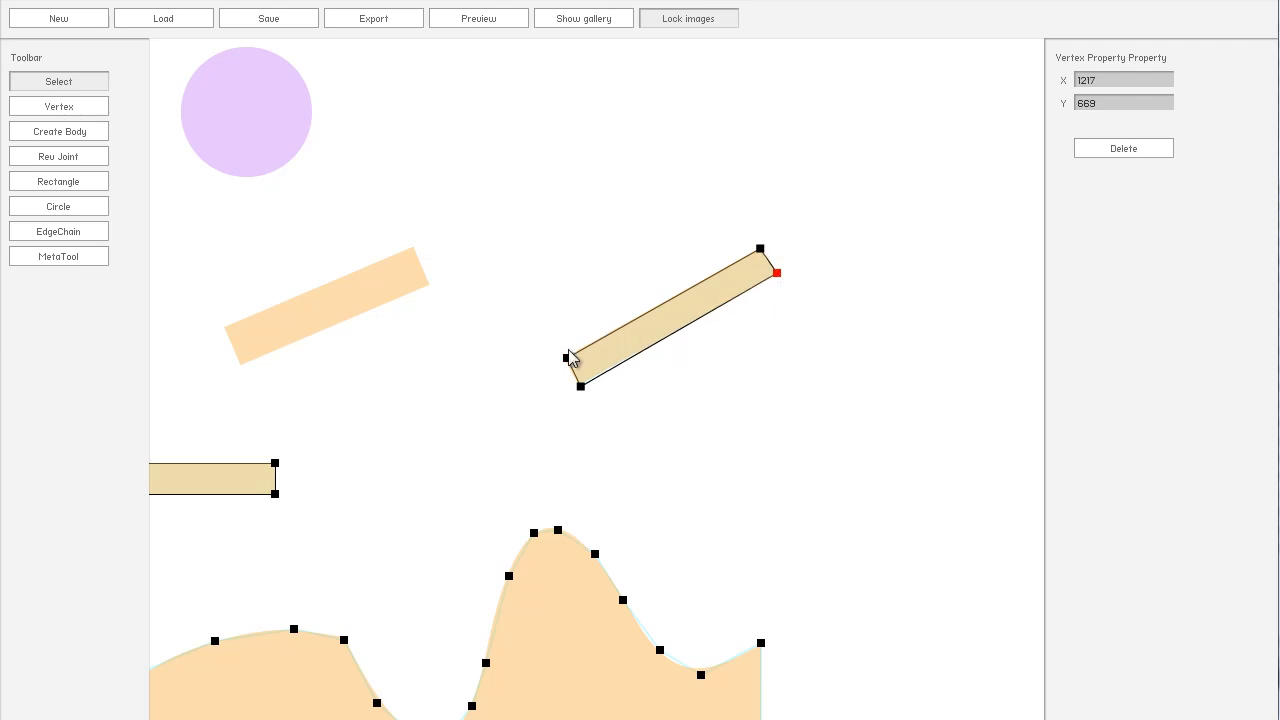
drag(778, 272, 564, 358)
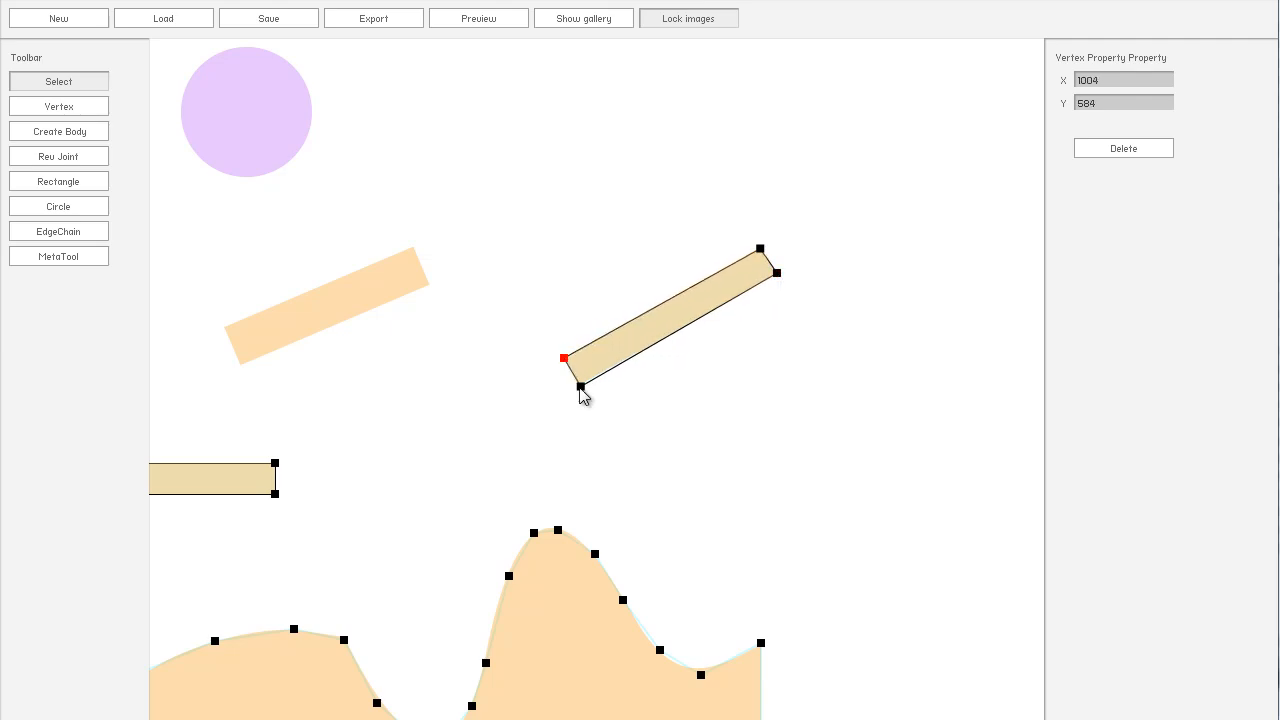
drag(564, 358, 580, 384)
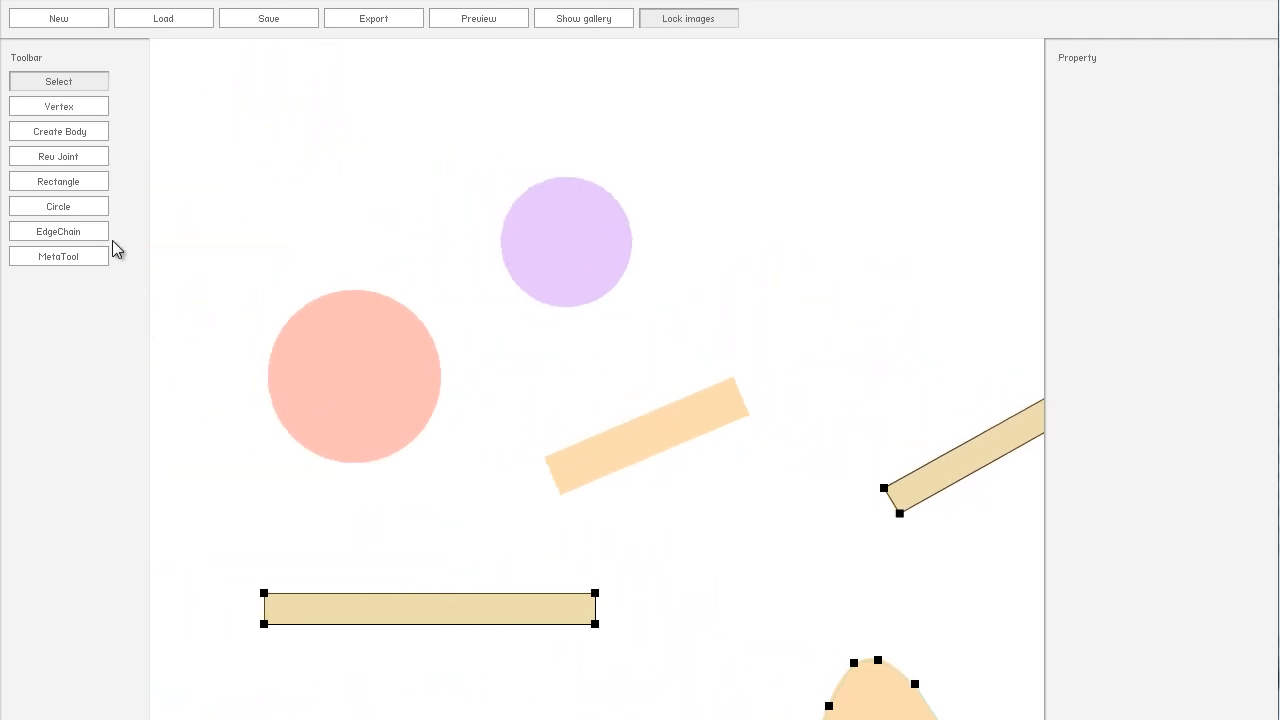
Step: Adjust the middle tilted platform's box corners to the image and view its Fixture Property
scroll(down, 3)
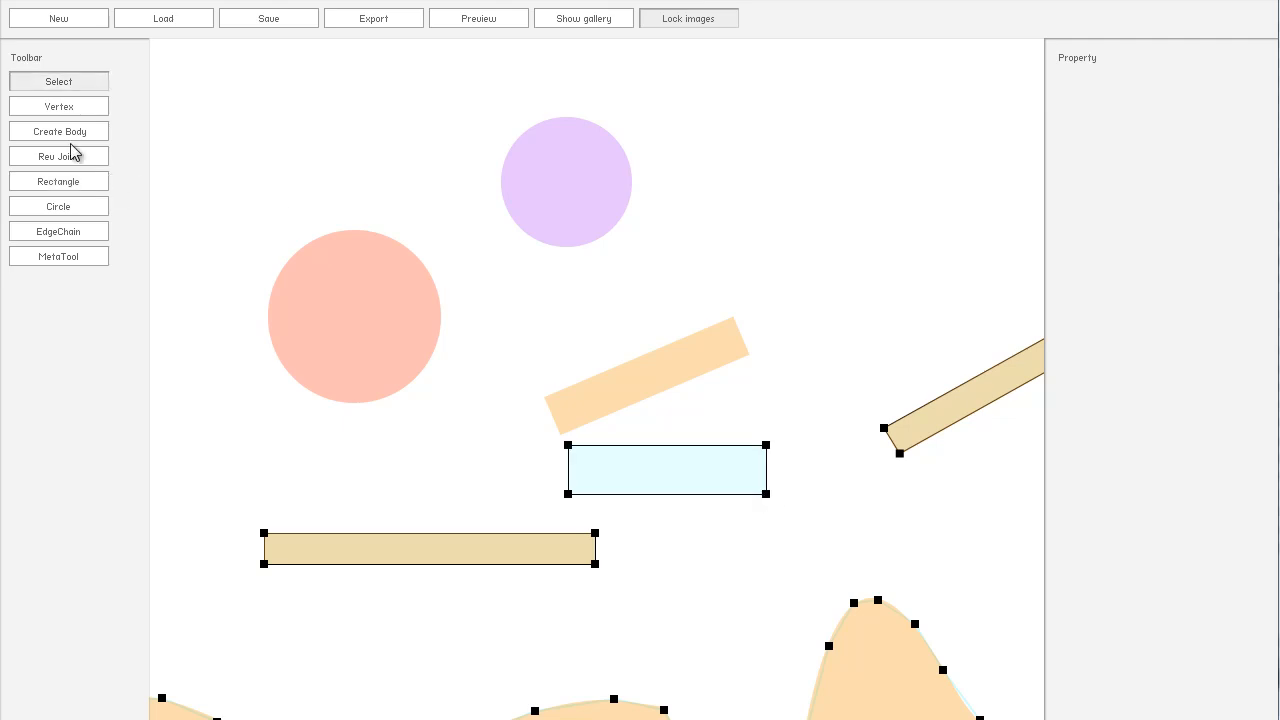
click(668, 468)
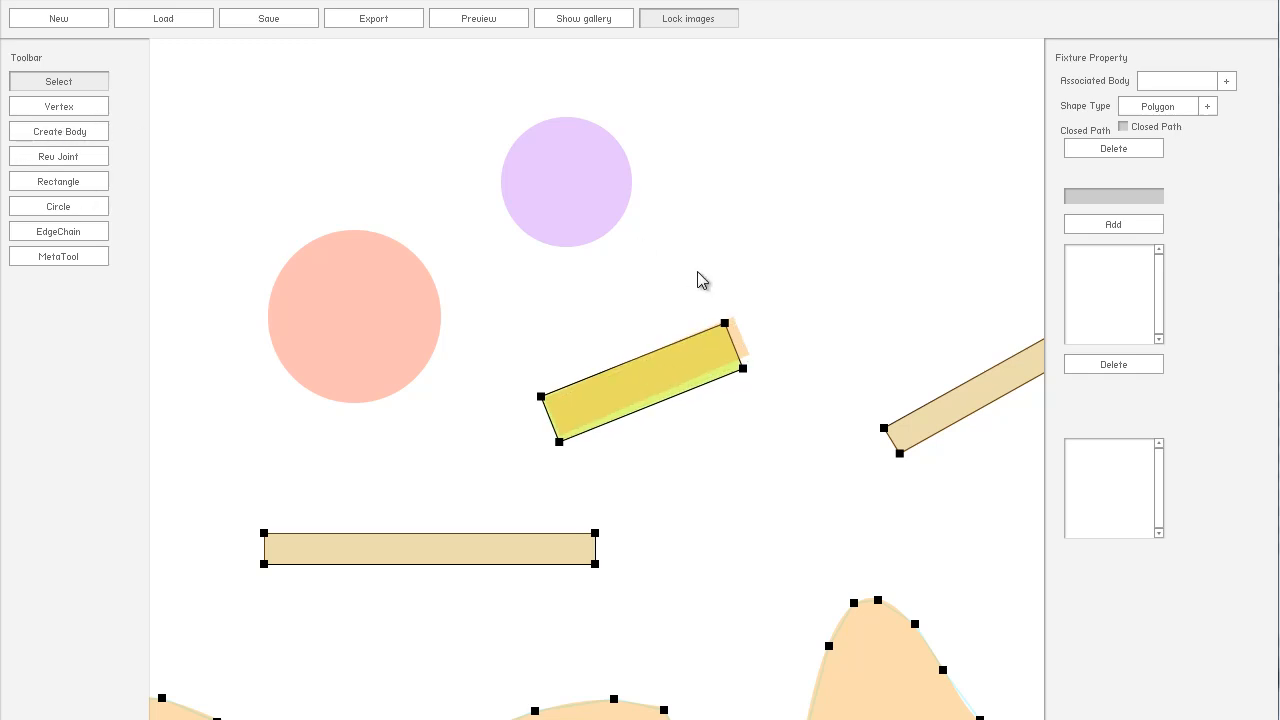
click(742, 368)
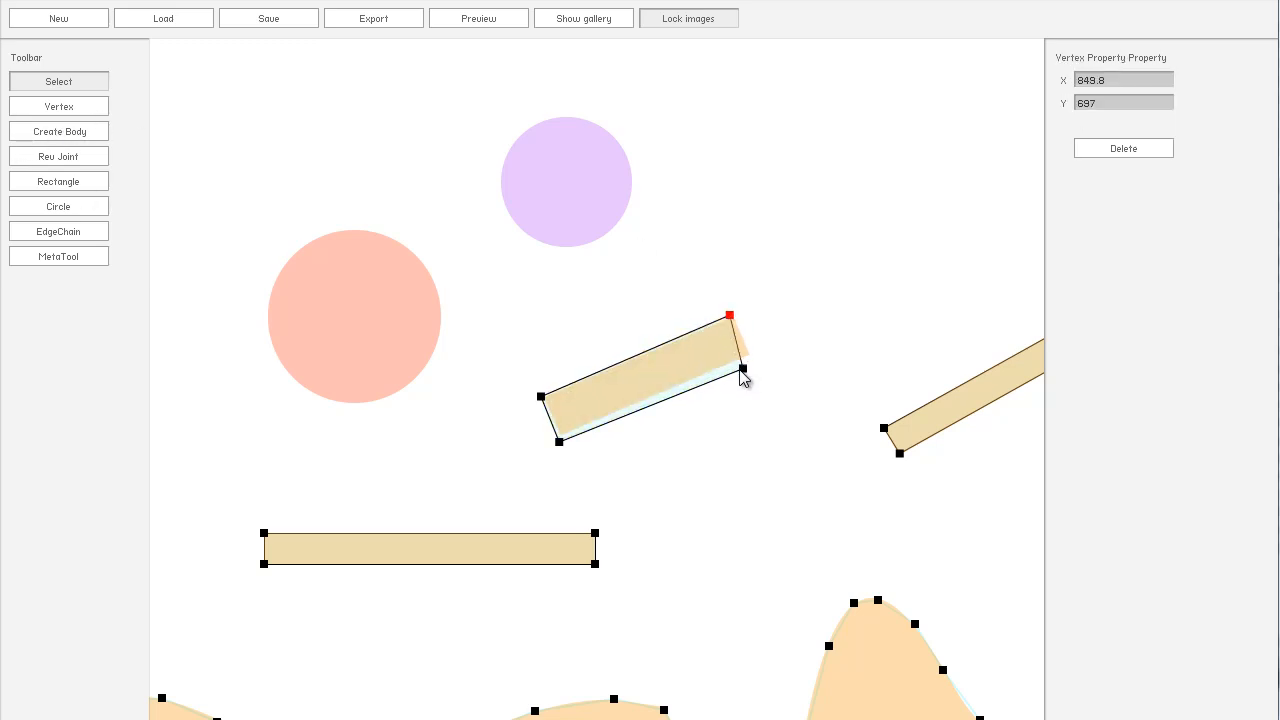
click(640, 376)
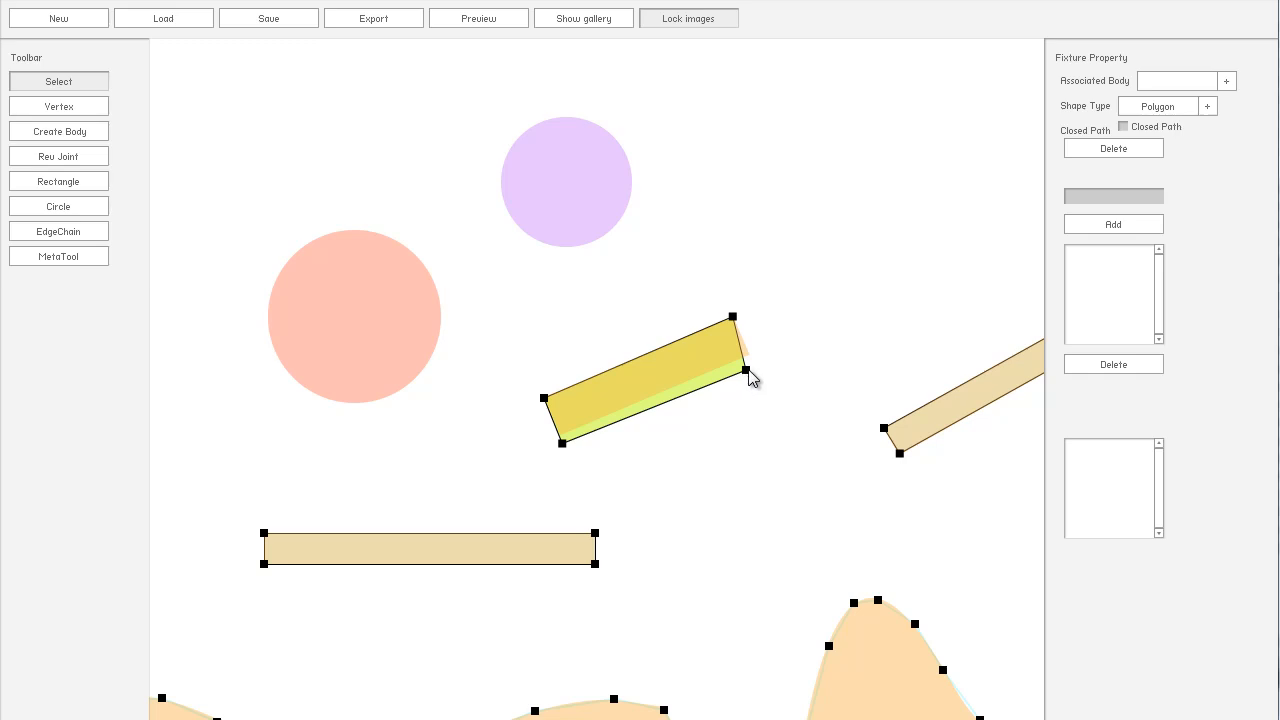
click(752, 356)
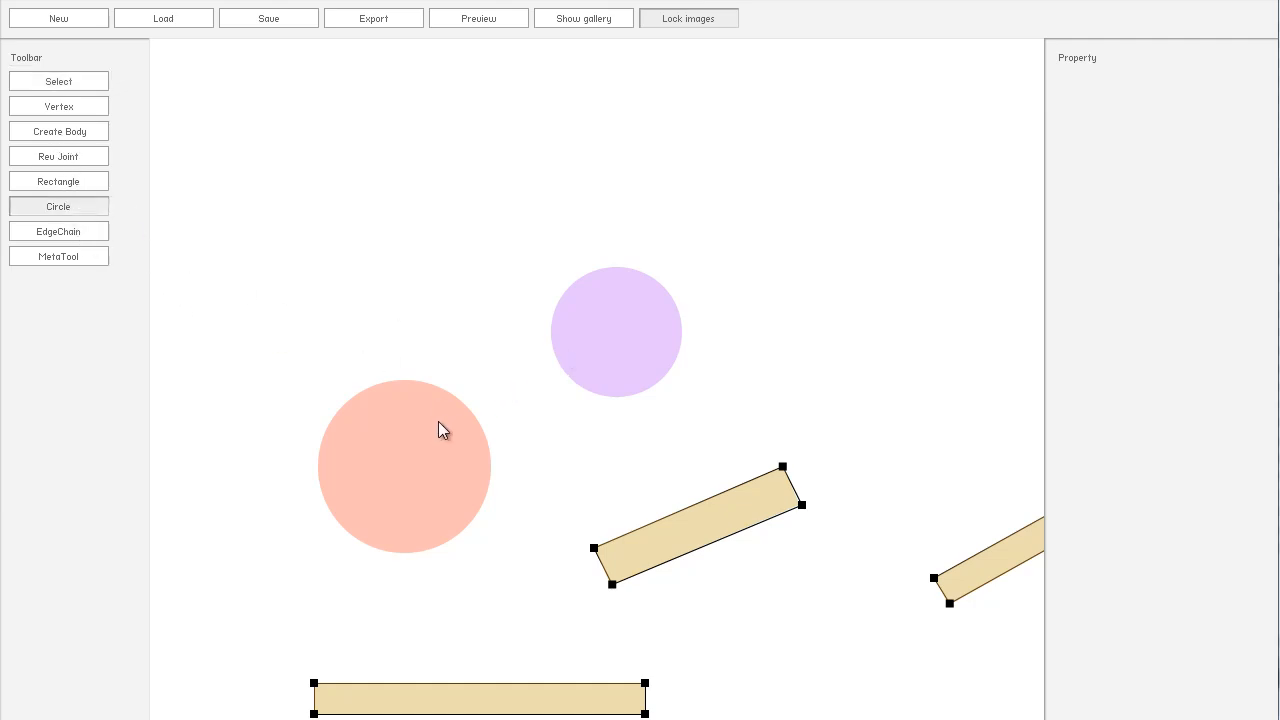
mouse_move(412, 464)
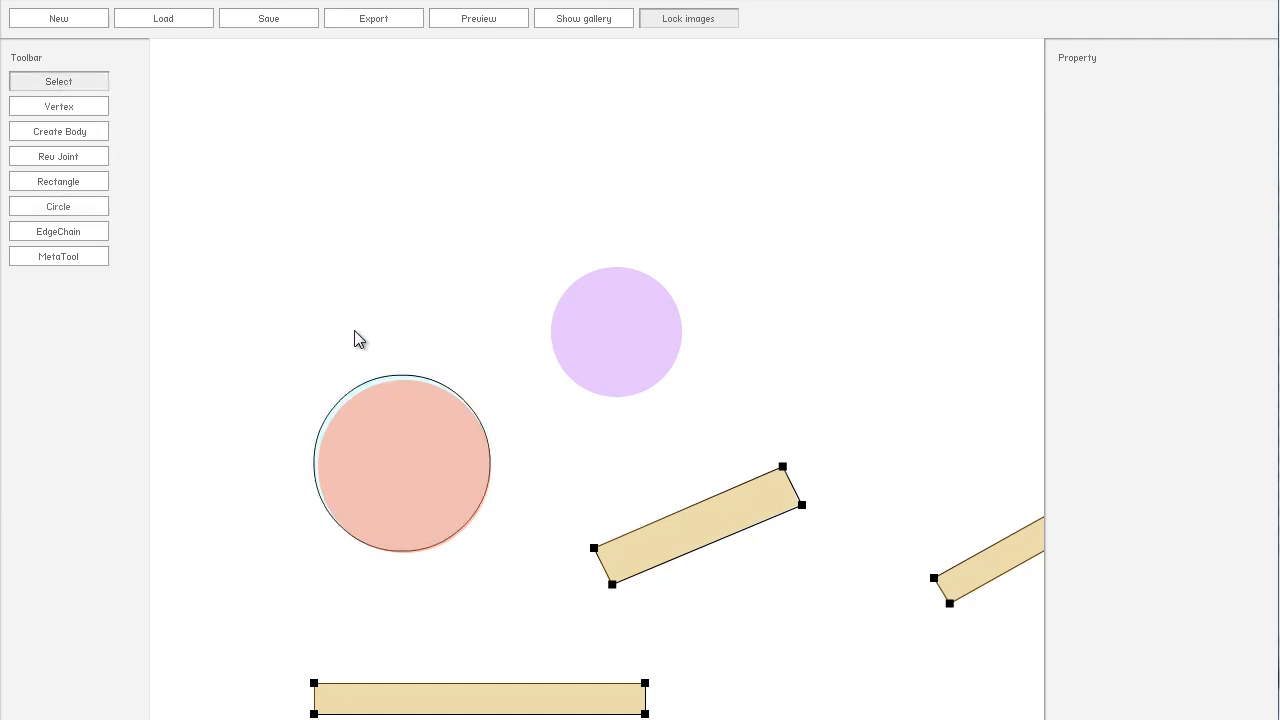
Step: Draw circle fixtures over the salmon and lilac circle images
click(400, 464)
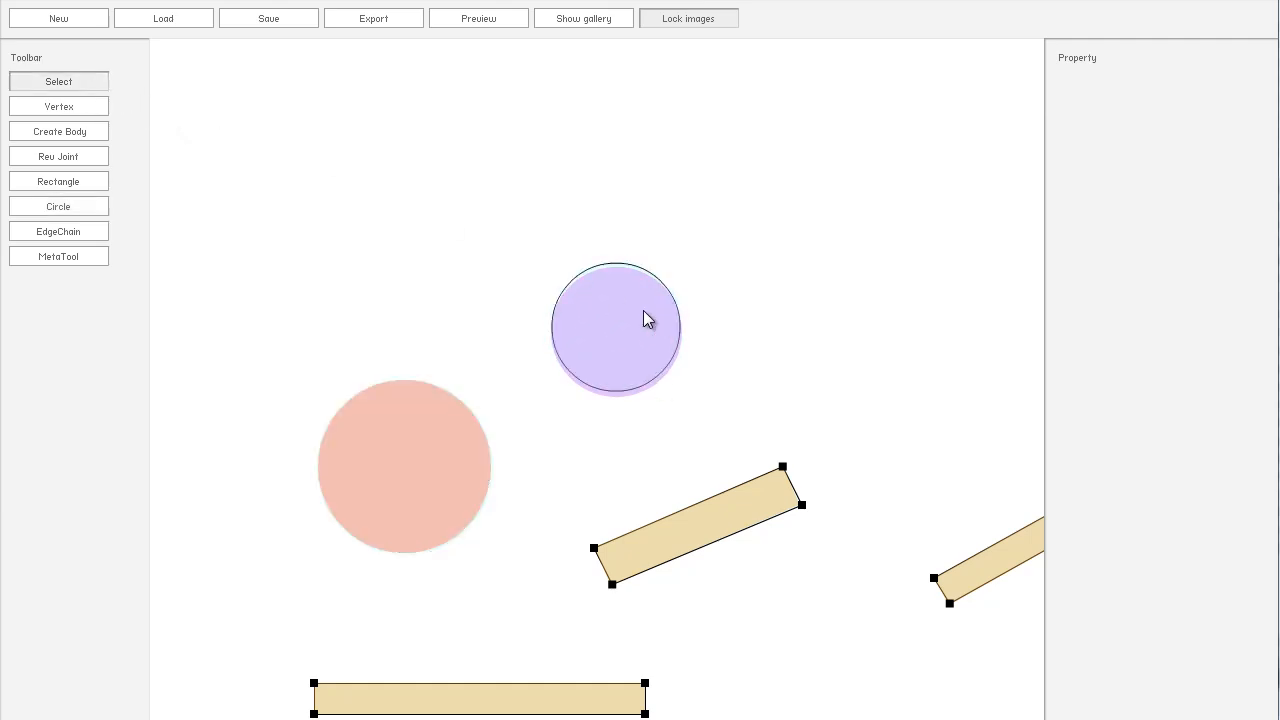
click(616, 330)
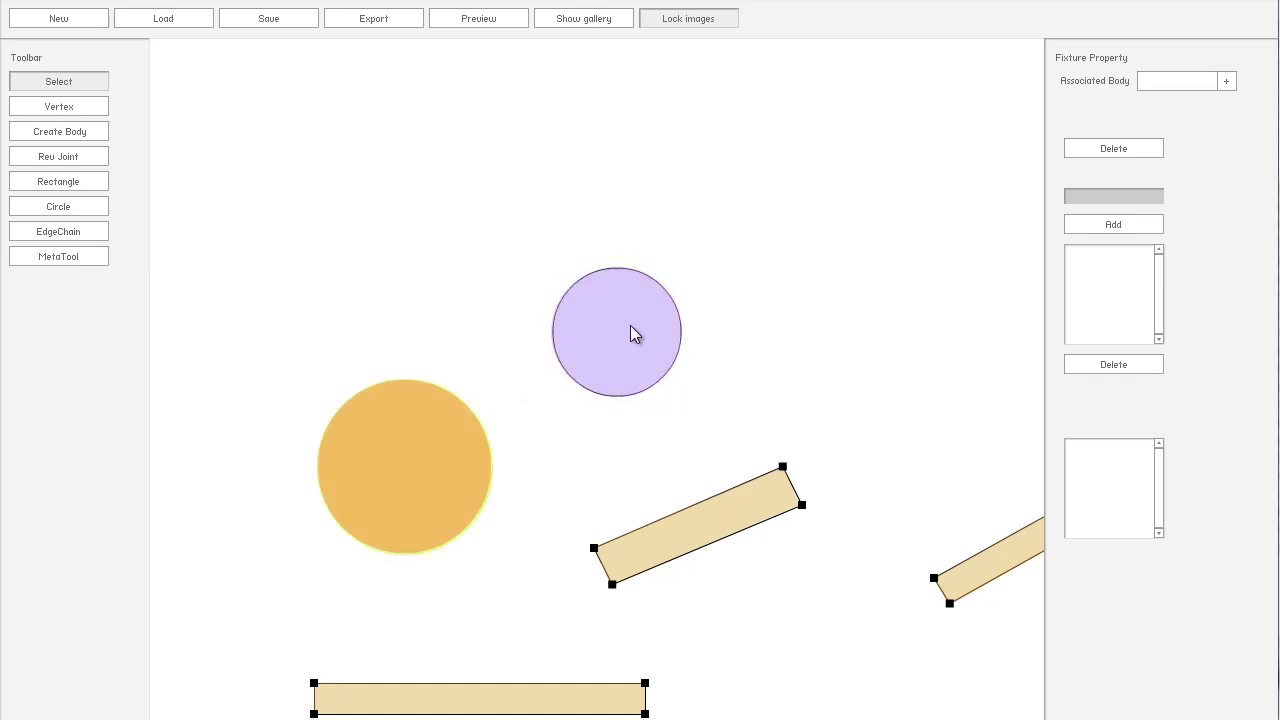
mouse_move(1070, 124)
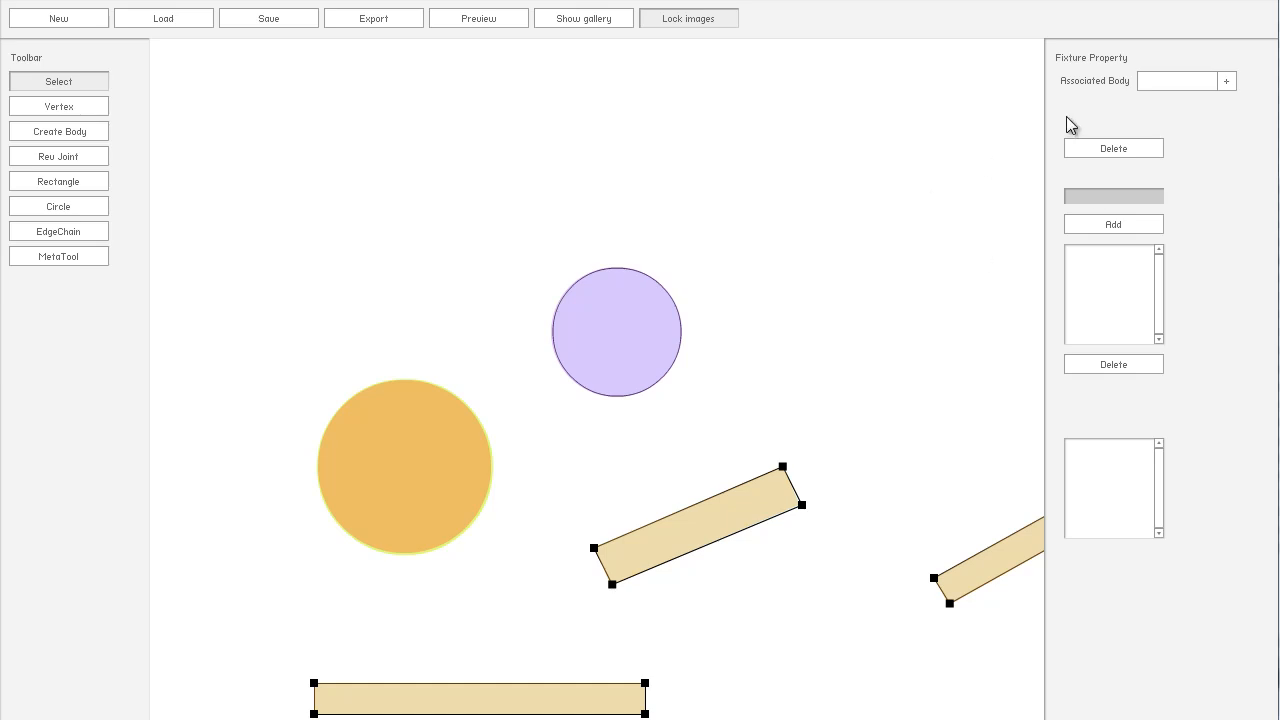
mouse_move(1046, 126)
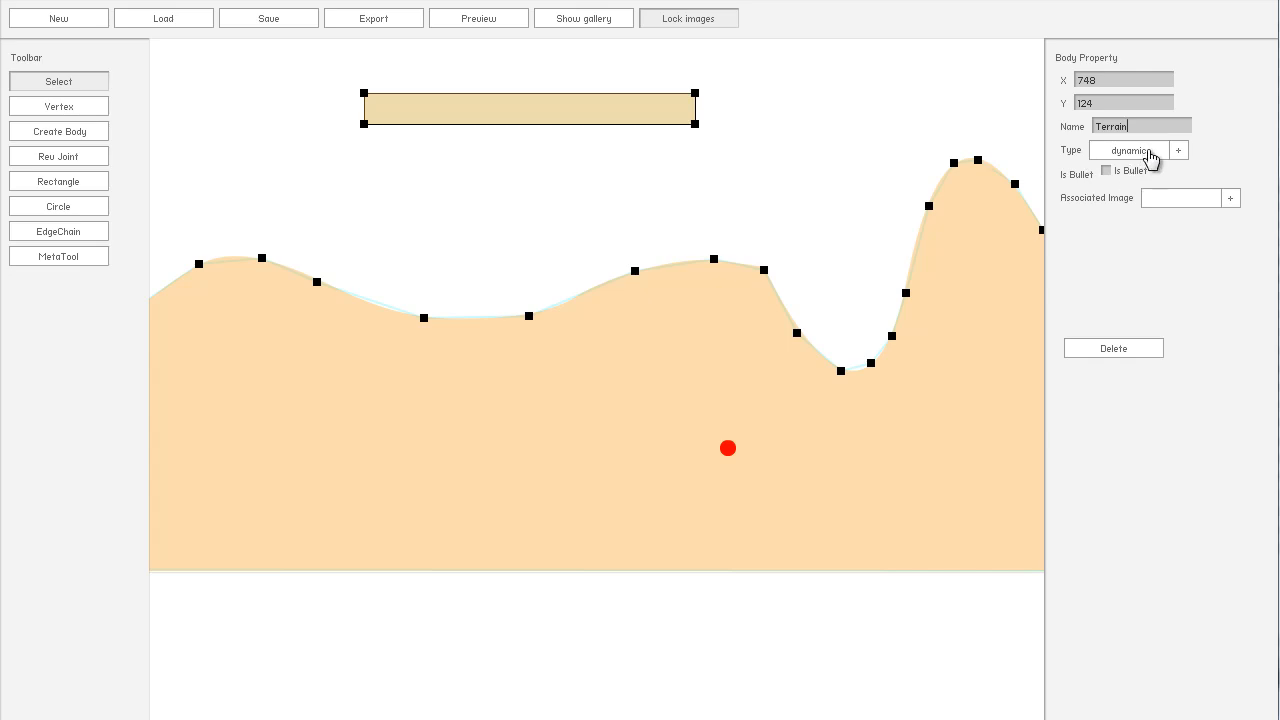
Step: Set the Terrain body type, add a body named Platformone on the flat platform and make it static
click(872, 224)
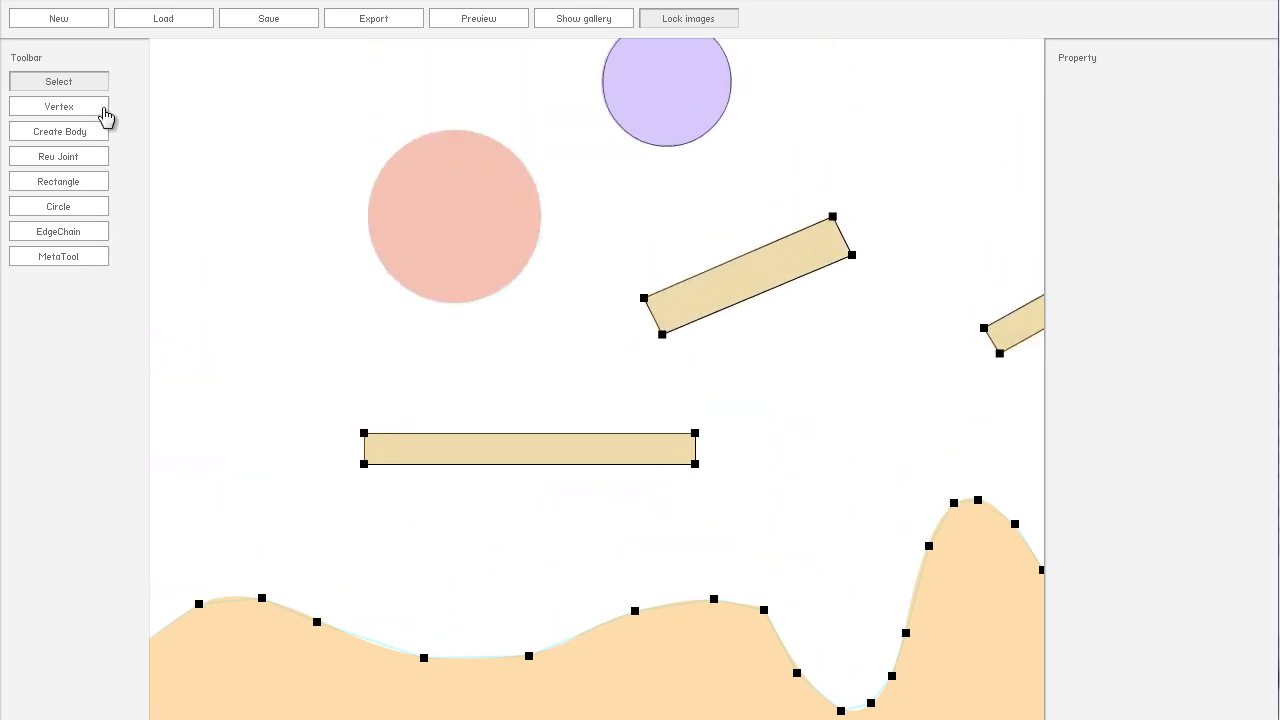
click(522, 446)
text(Pla)
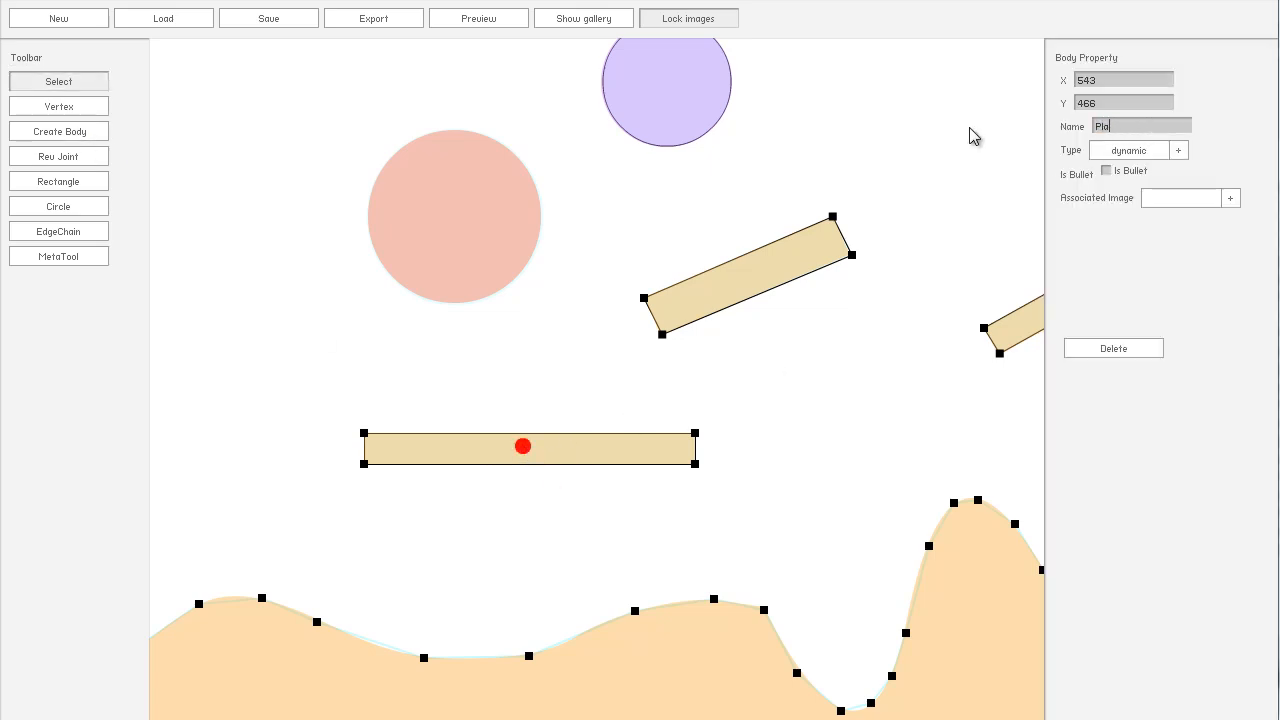
text(tformone)
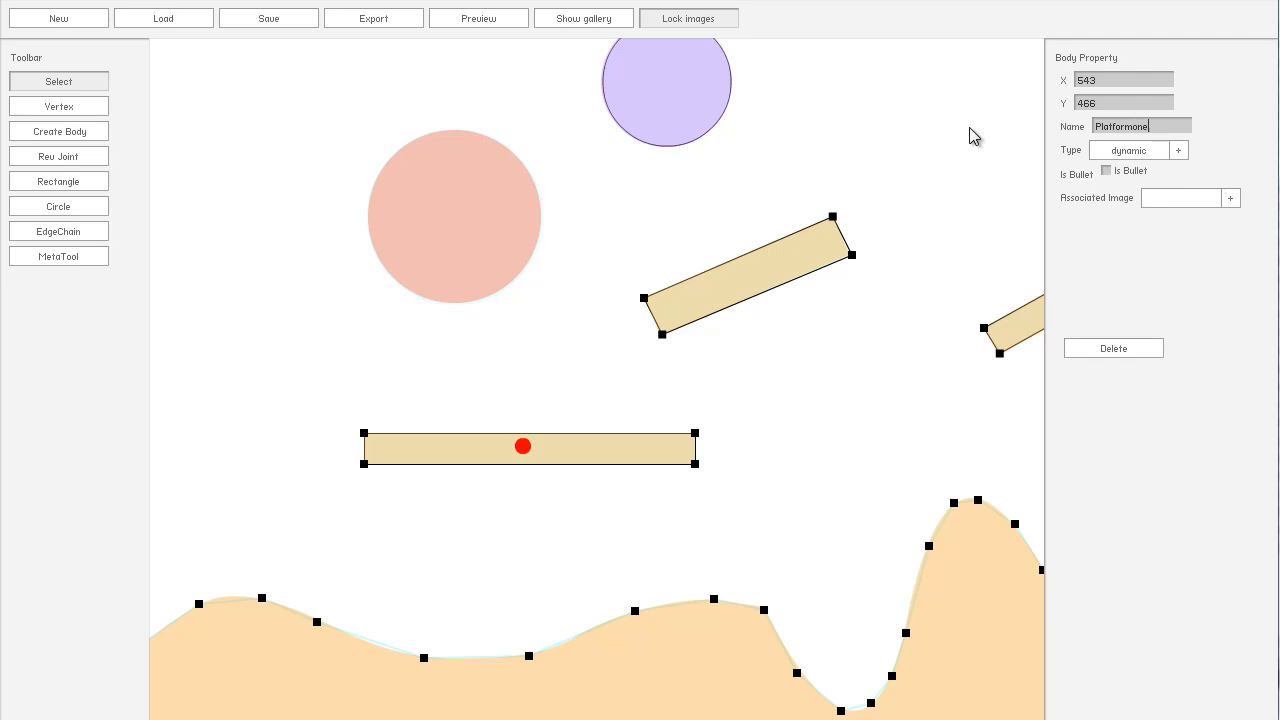
click(1138, 150)
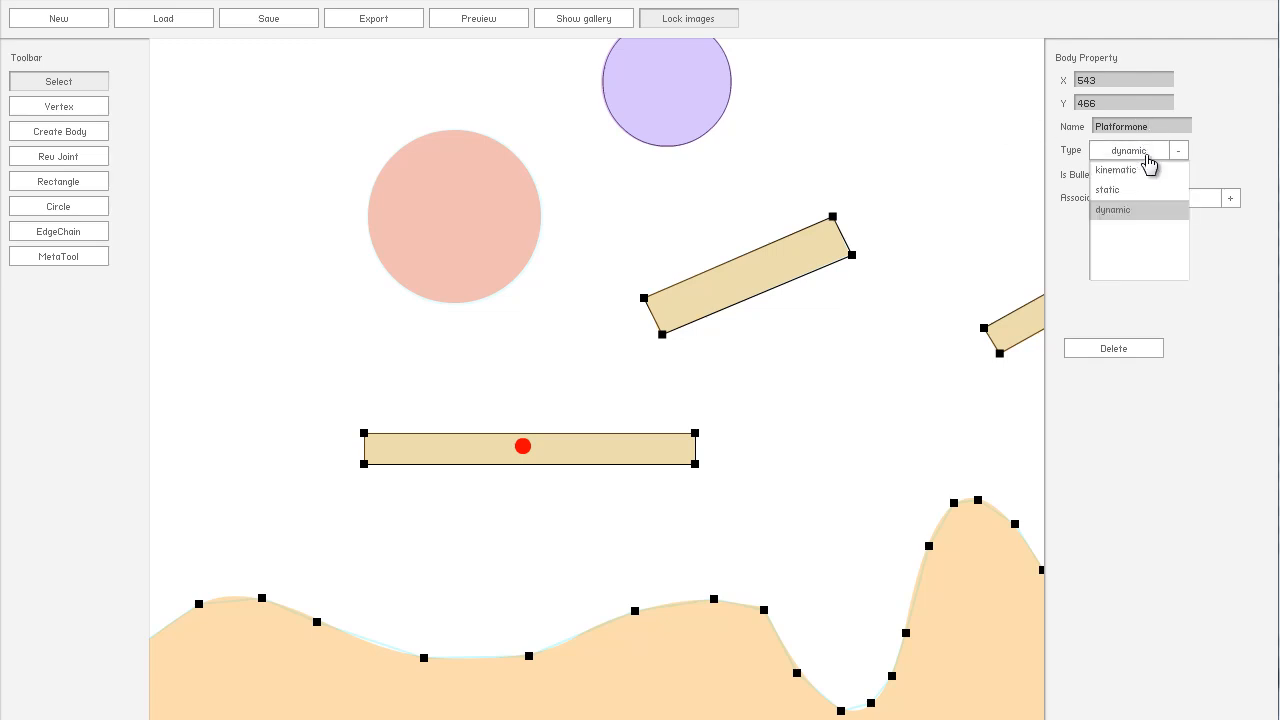
click(1106, 190)
text(O)
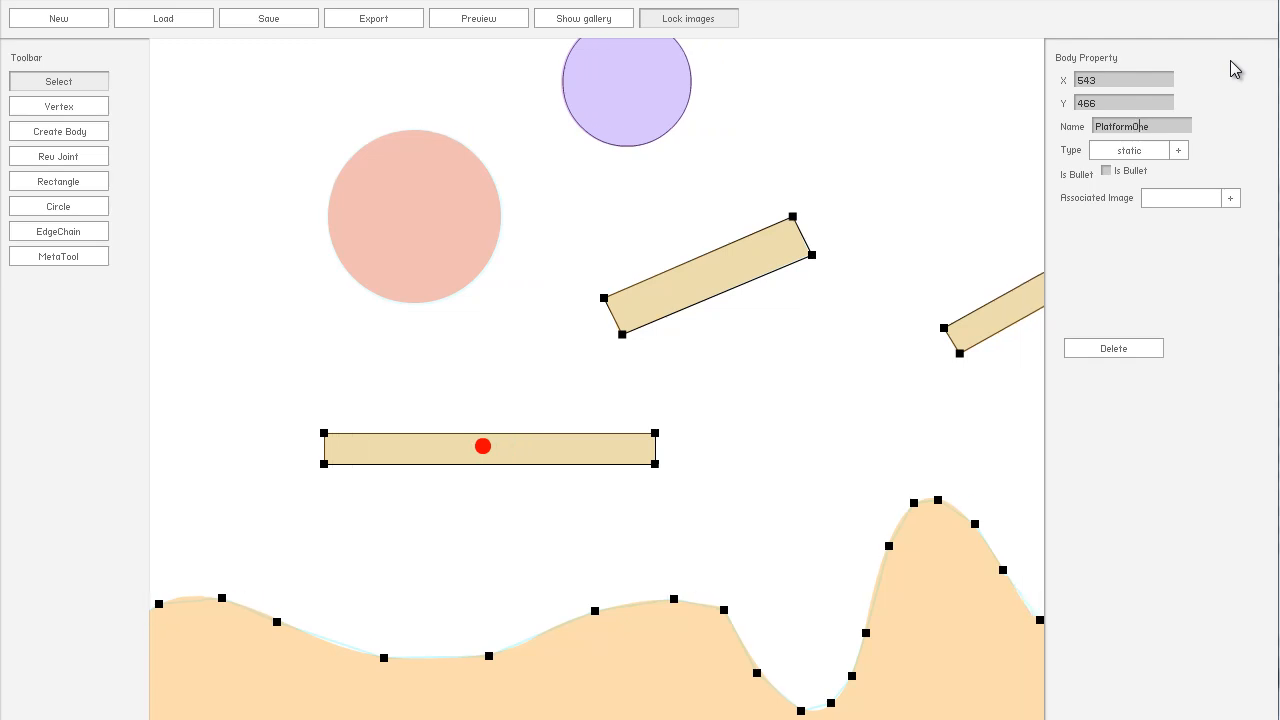
Step: Add bodies on the two tilted platforms, naming the far one PlatformT(wo)
click(704, 316)
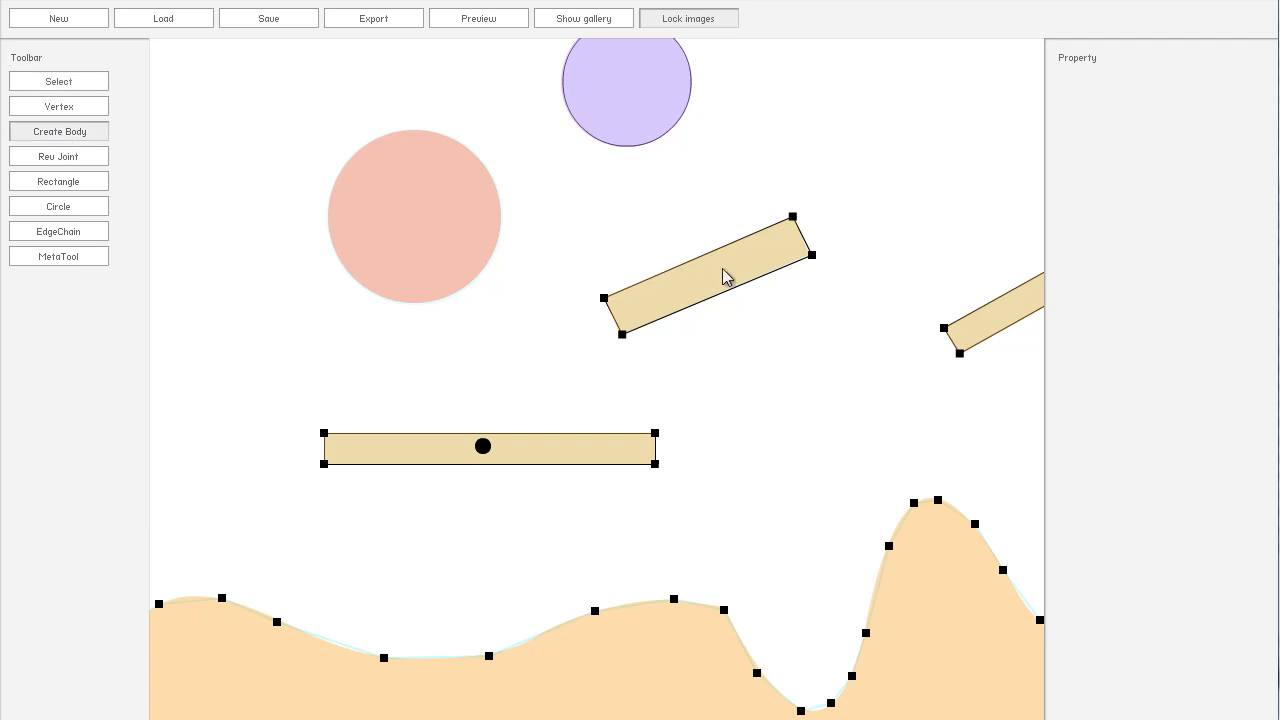
click(710, 276)
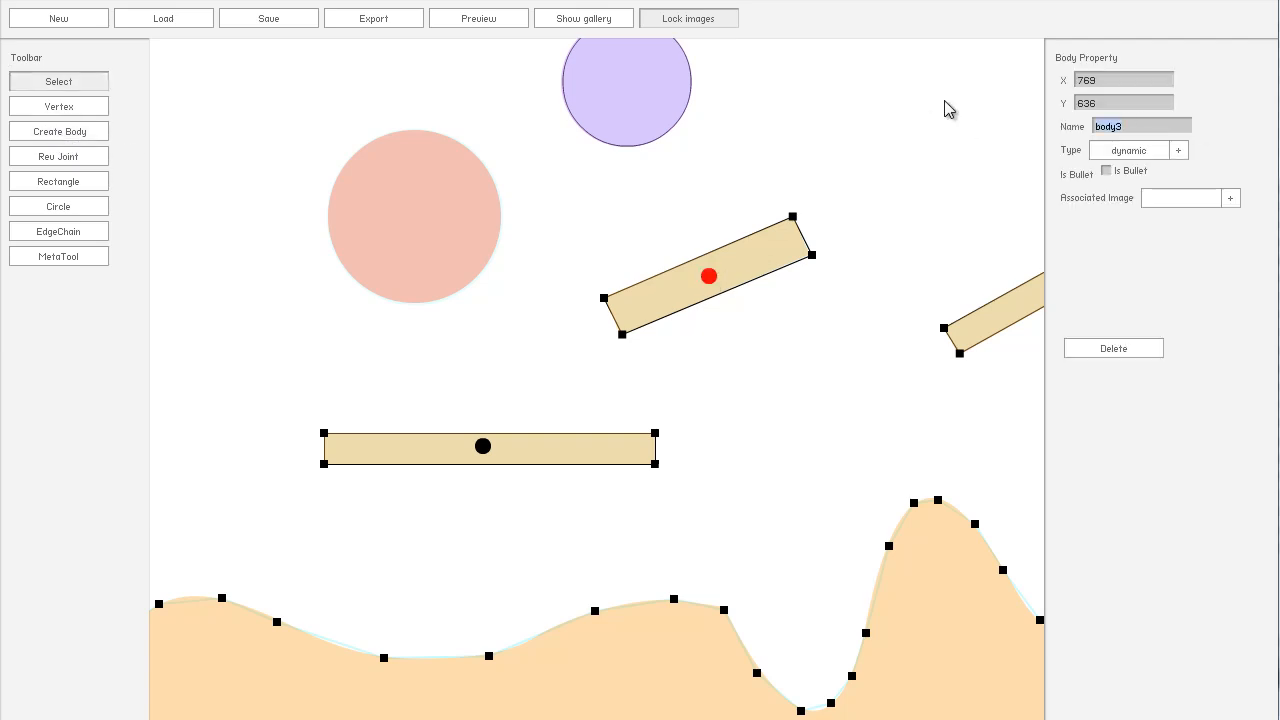
text(Platform)
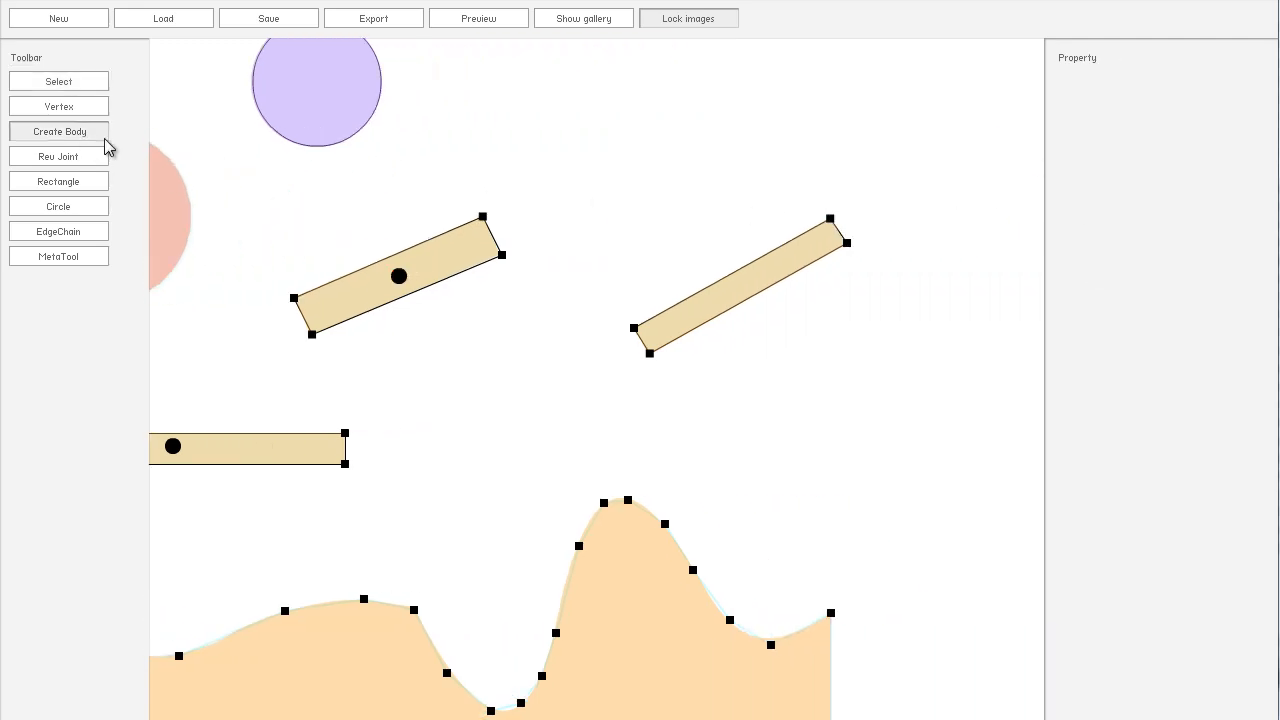
click(740, 284)
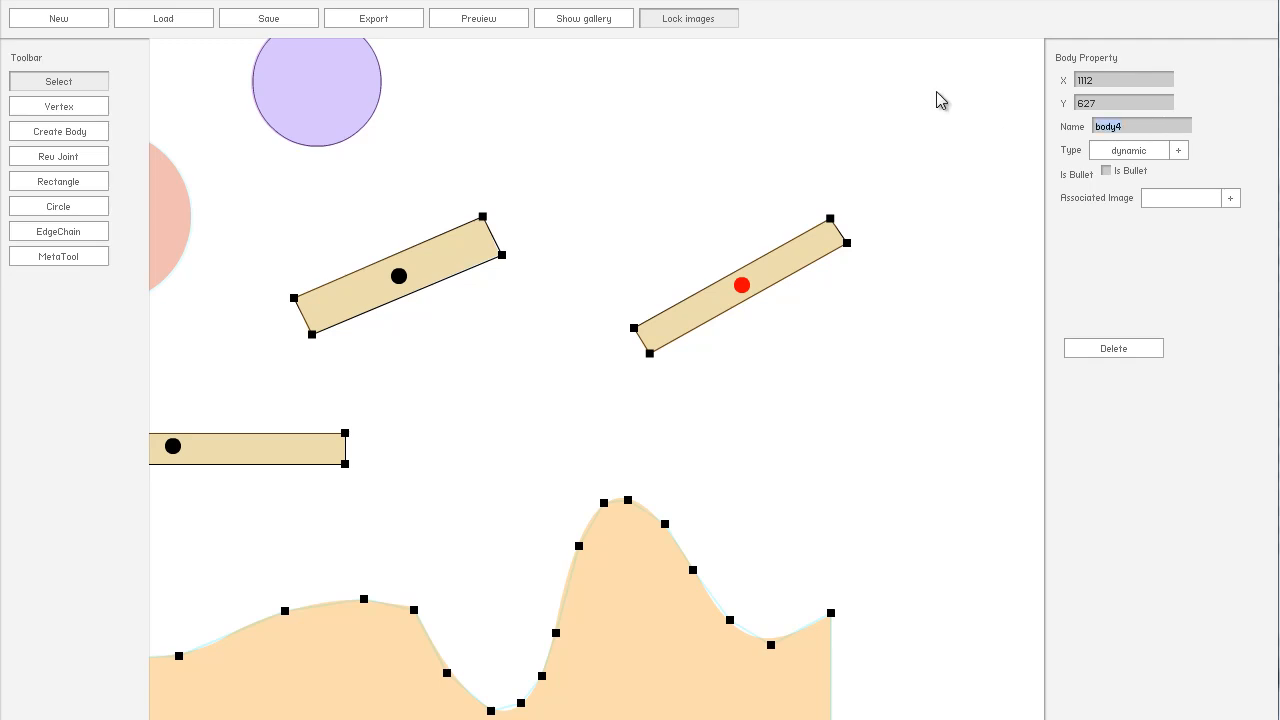
text(PlatformT)
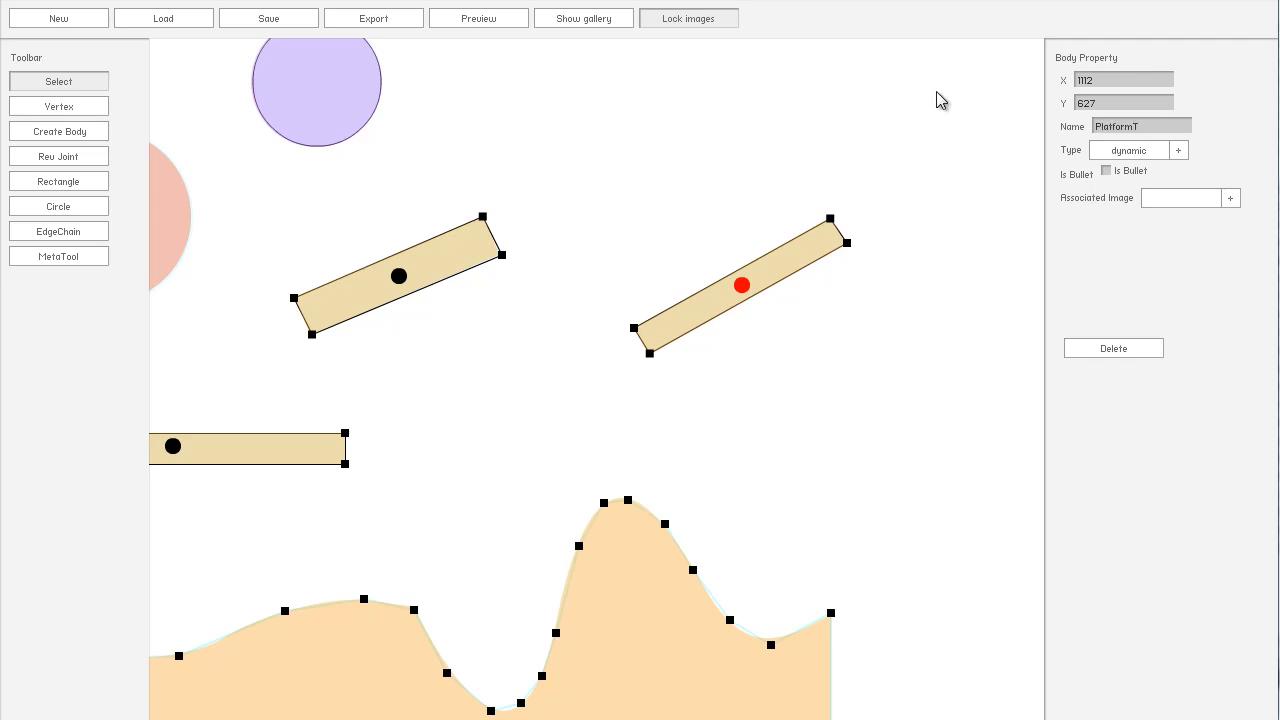
click(1176, 150)
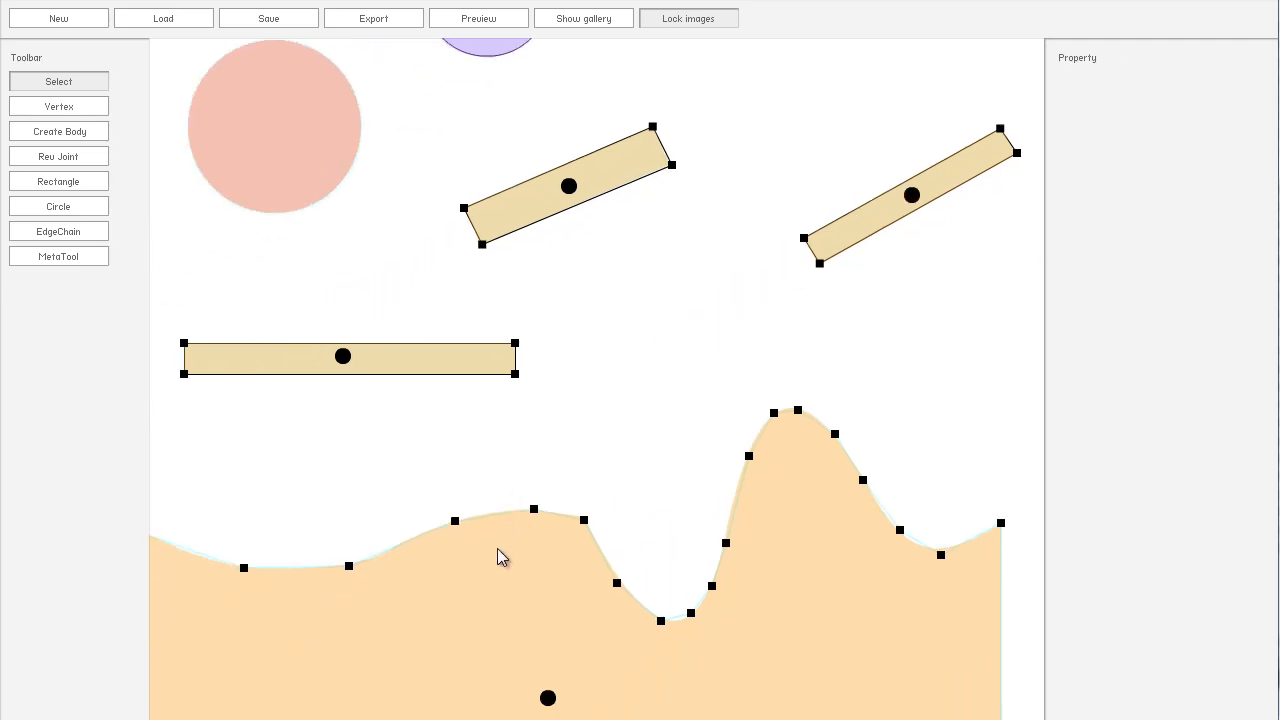
Step: Attach the tilted platform shape to PlatformTwo and place a body on the lilac circle
scroll(down, 3)
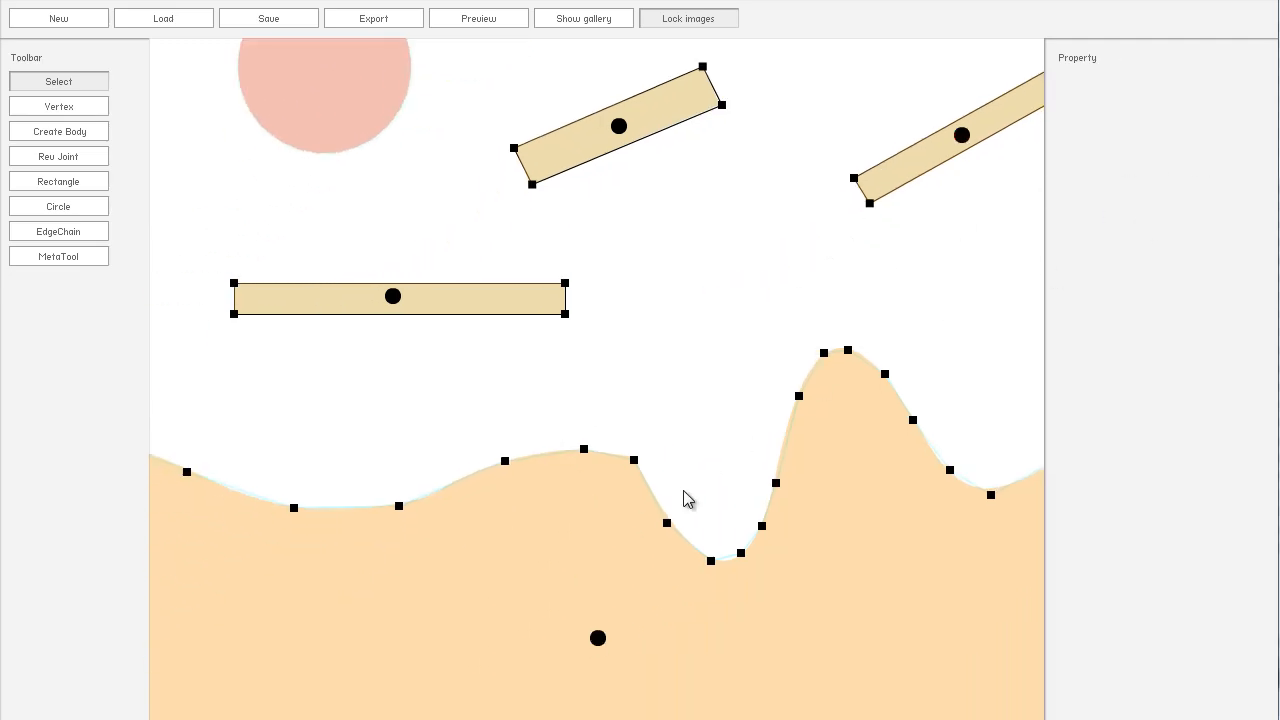
mouse_move(380, 530)
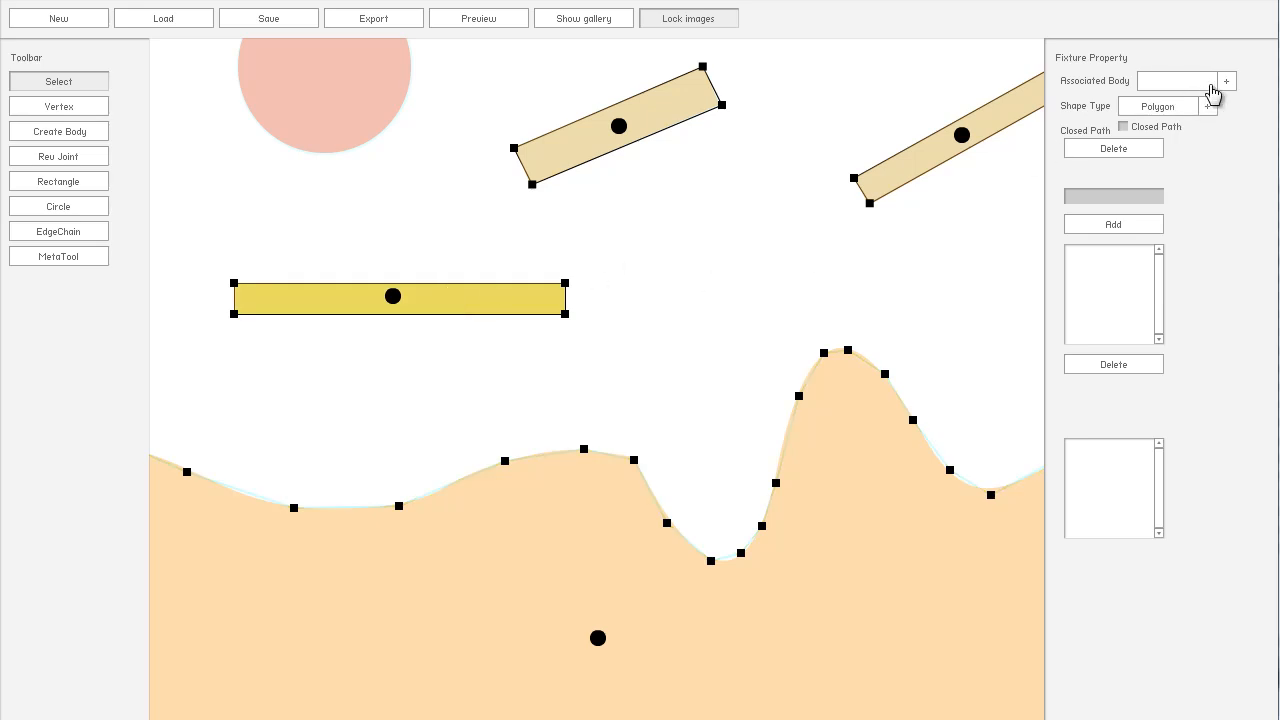
click(618, 126)
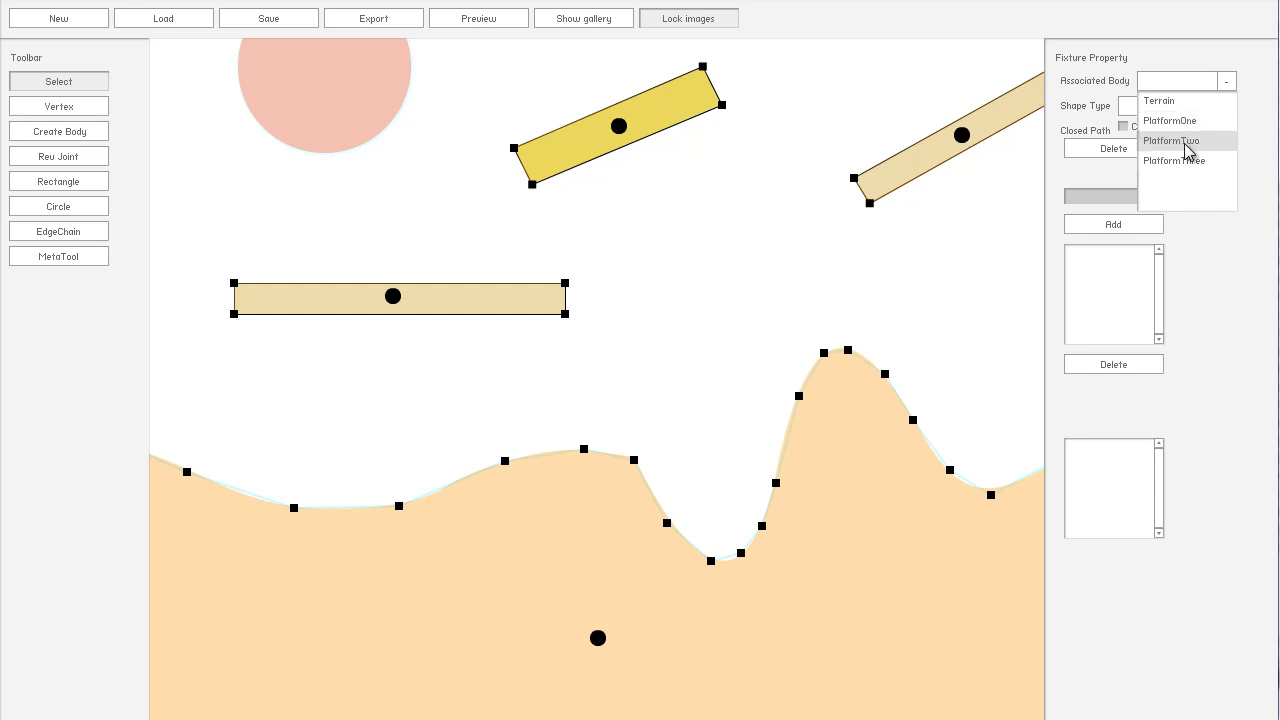
click(1170, 140)
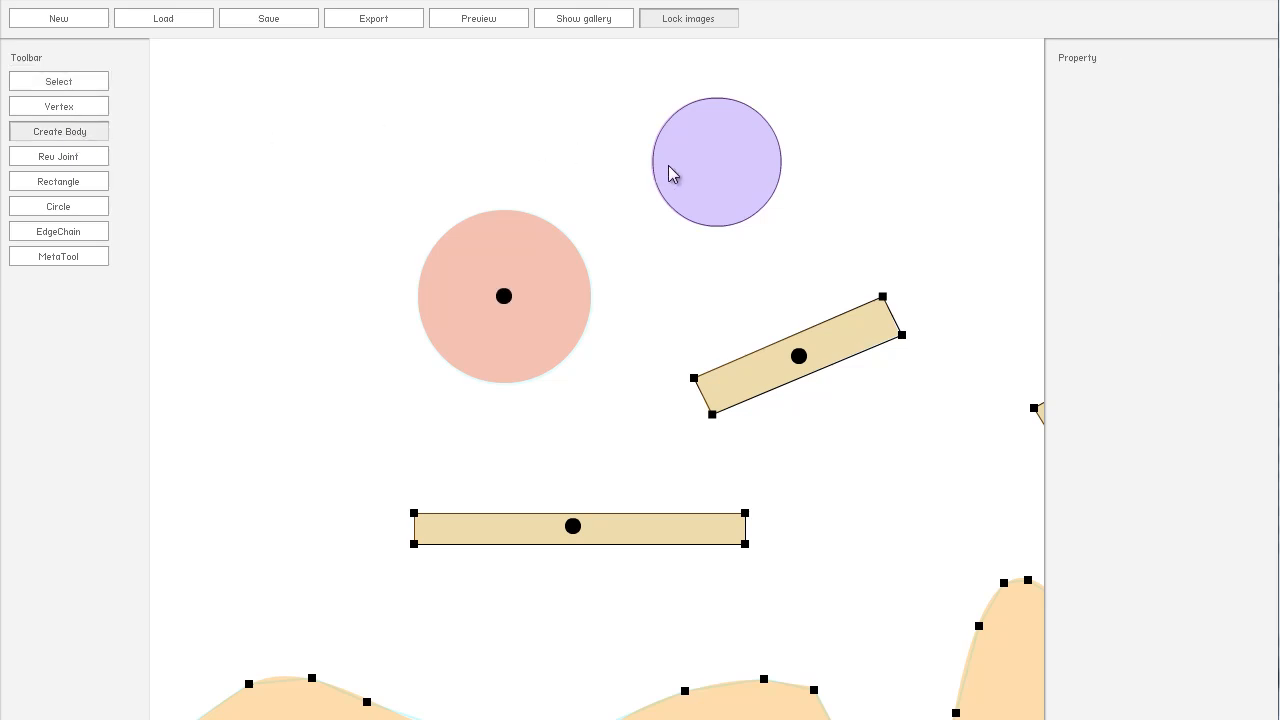
click(716, 162)
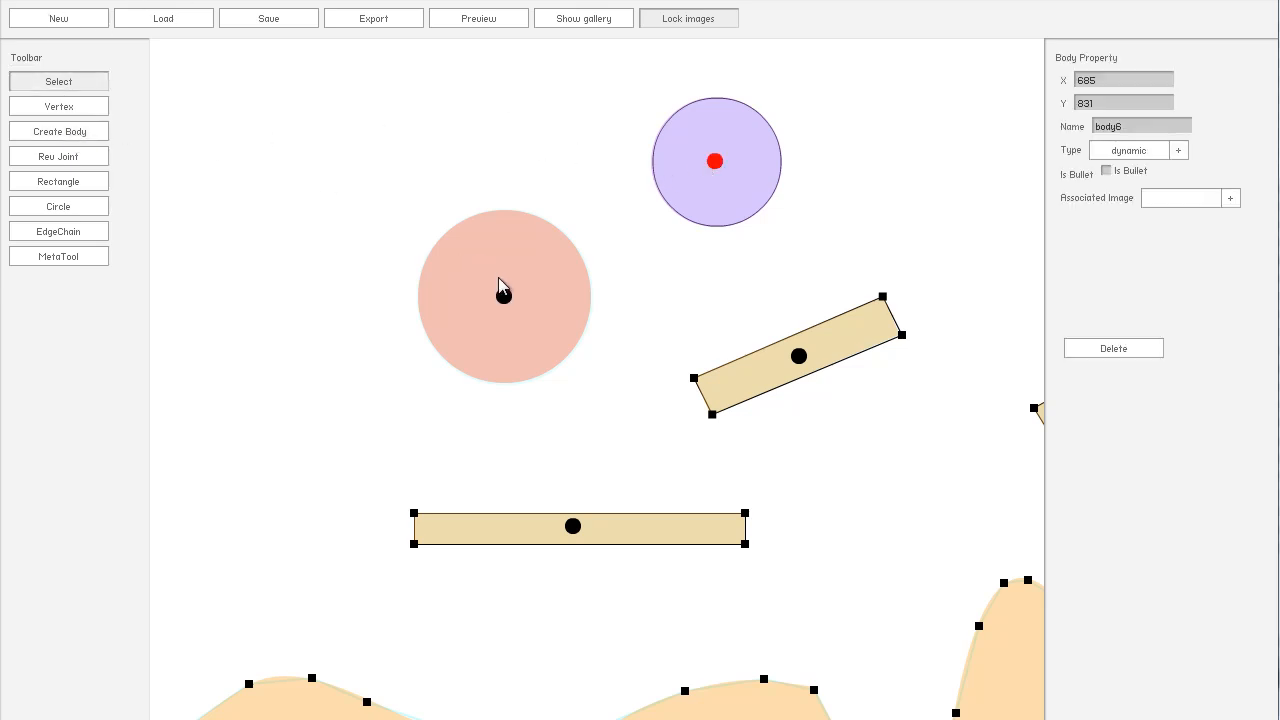
click(504, 296)
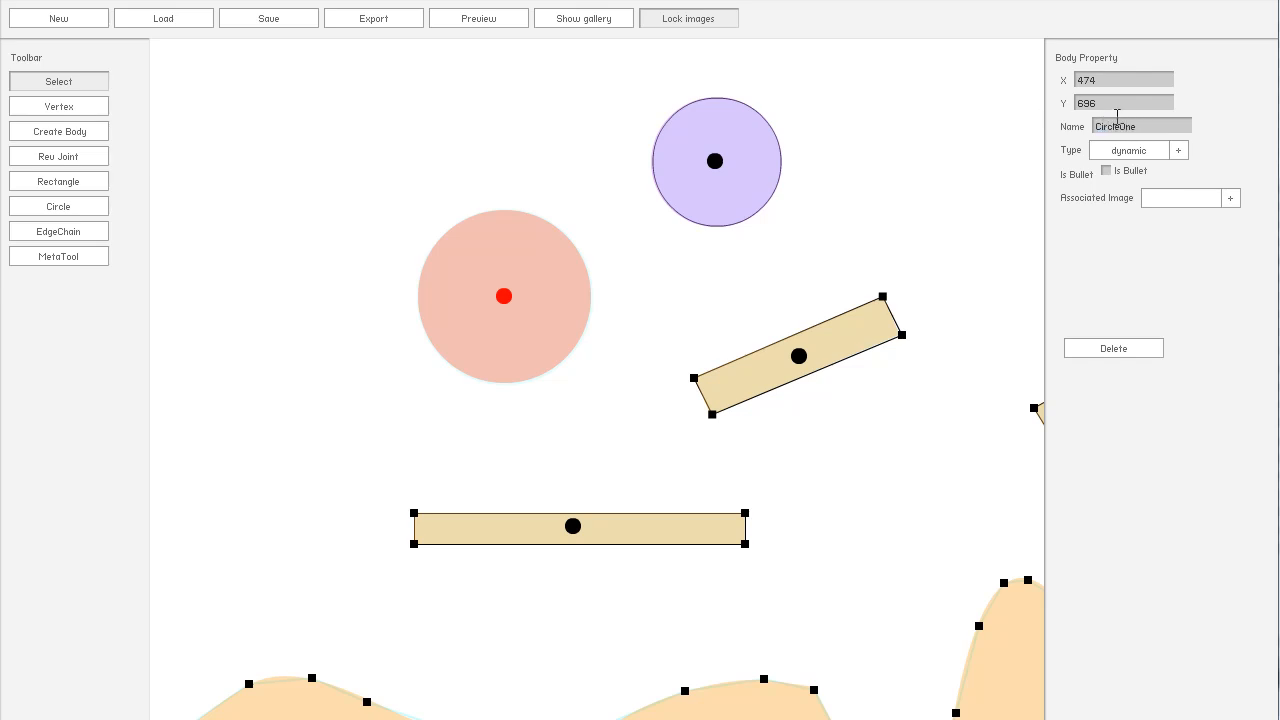
mouse_move(764, 228)
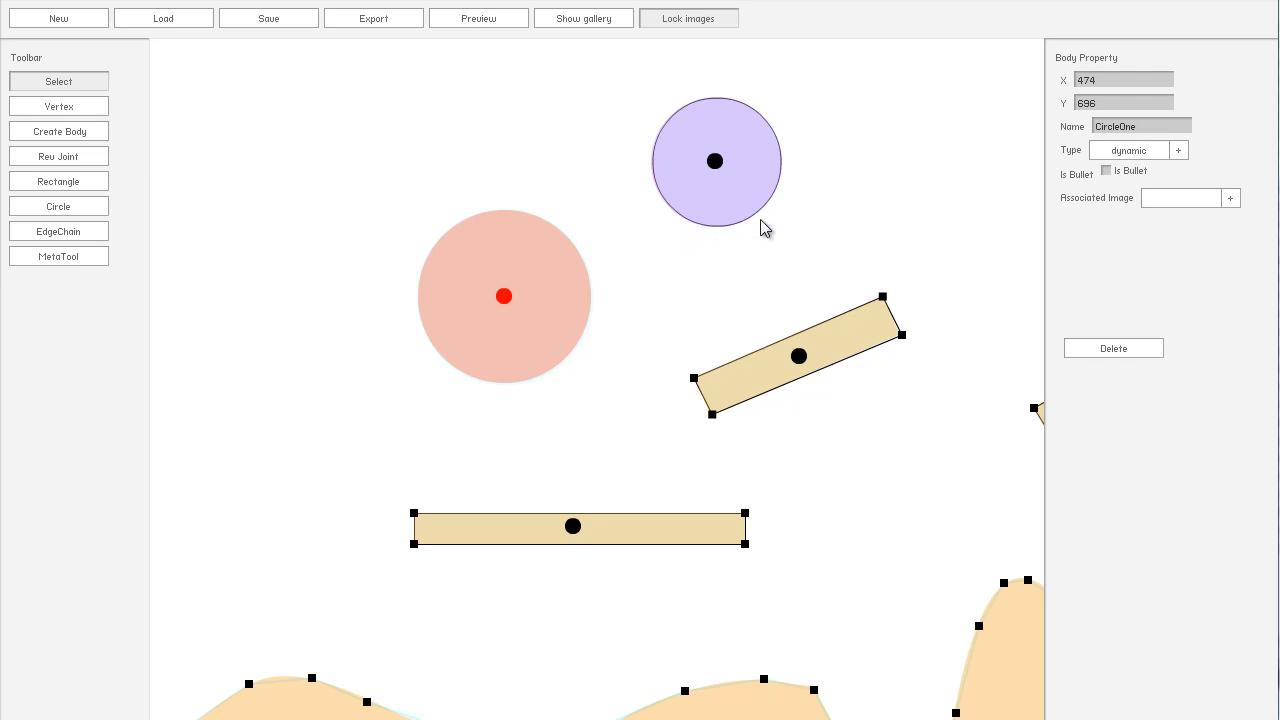
mouse_move(1180, 218)
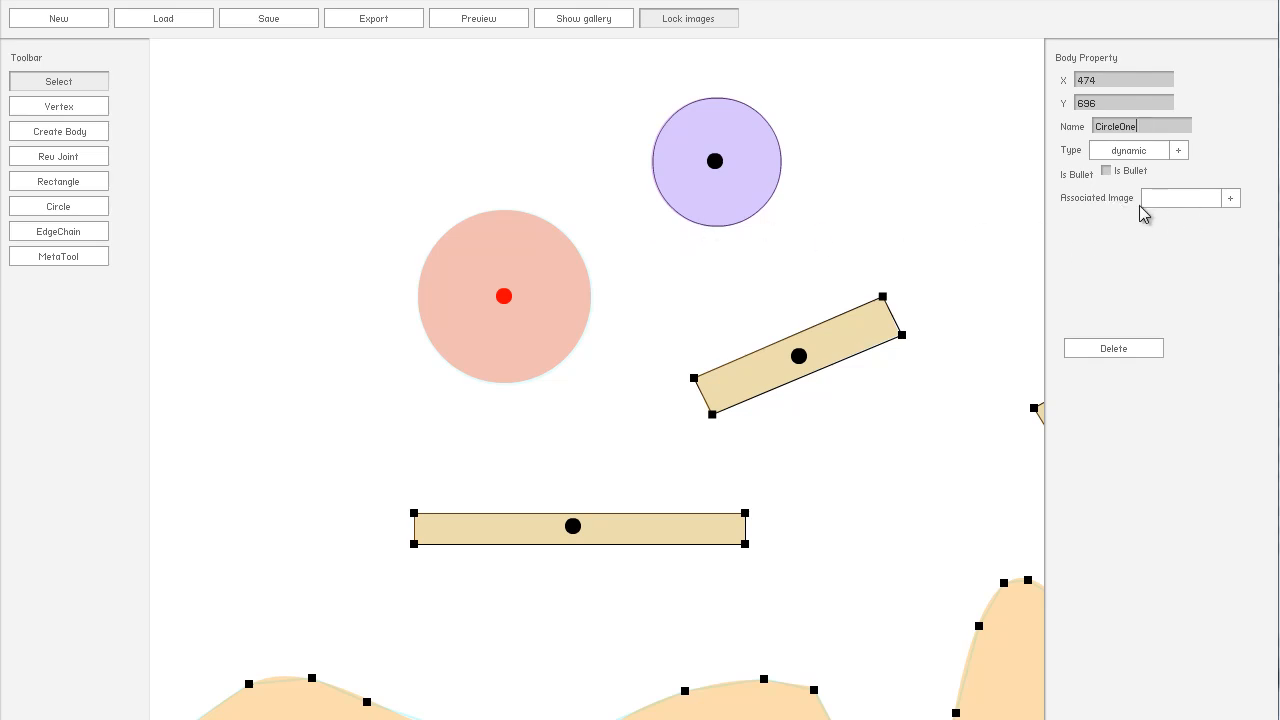
mouse_move(1118, 210)
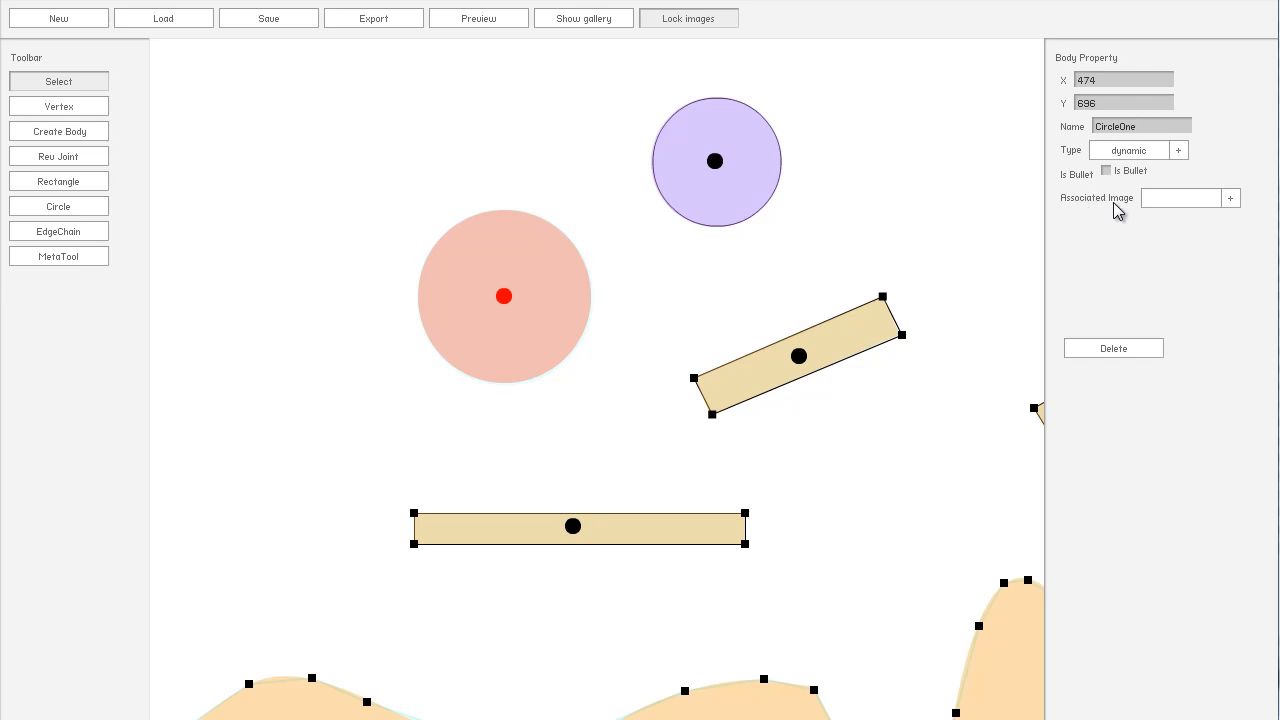
mouse_move(1178, 212)
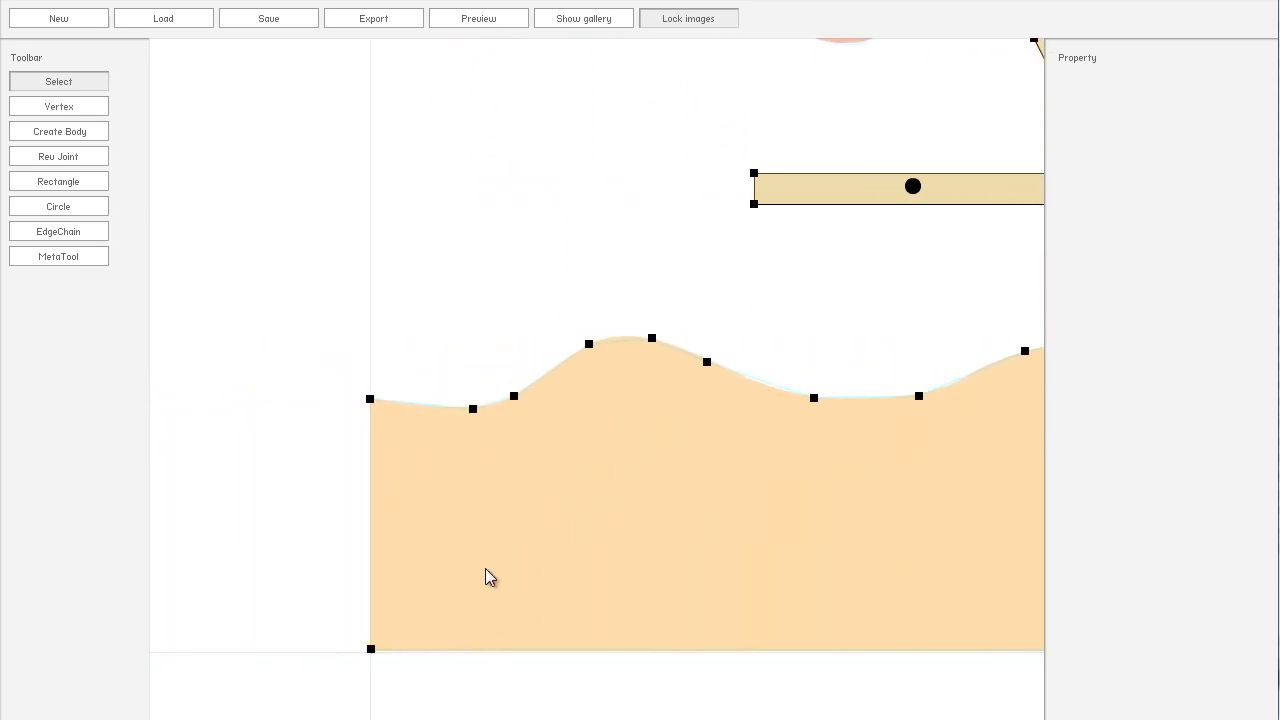
mouse_move(636, 352)
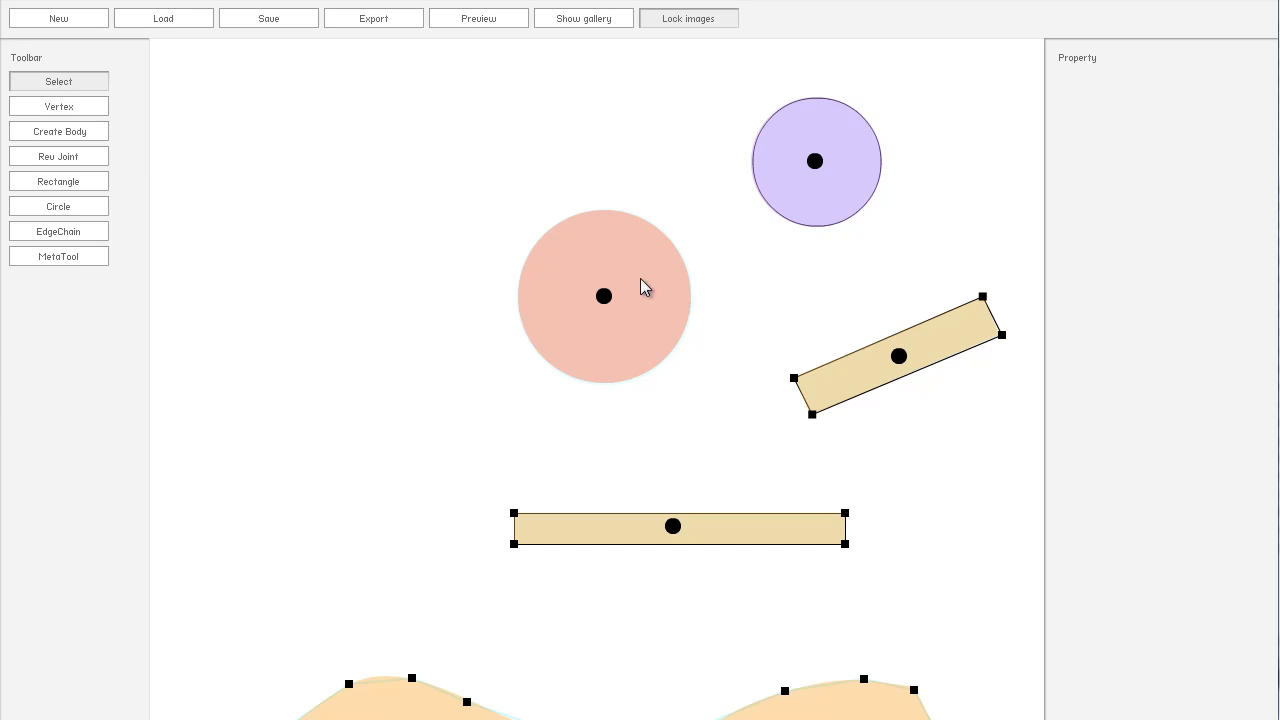
mouse_move(570, 276)
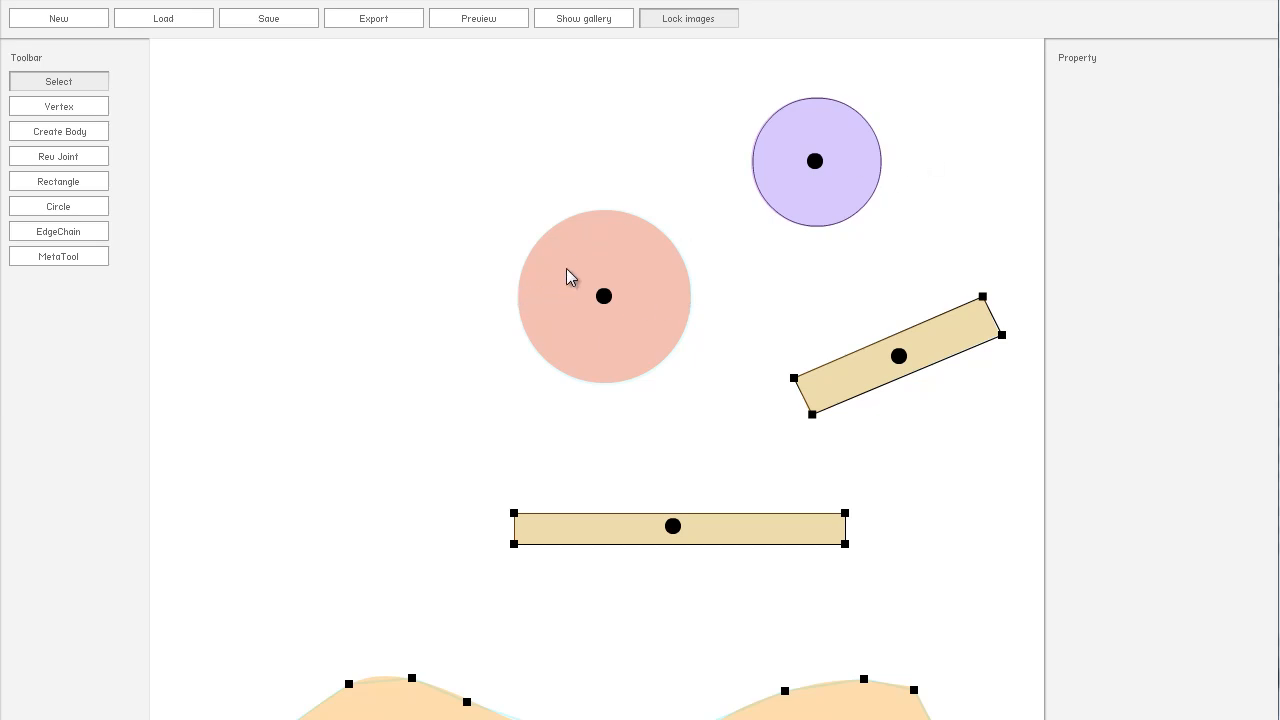
mouse_move(584, 306)
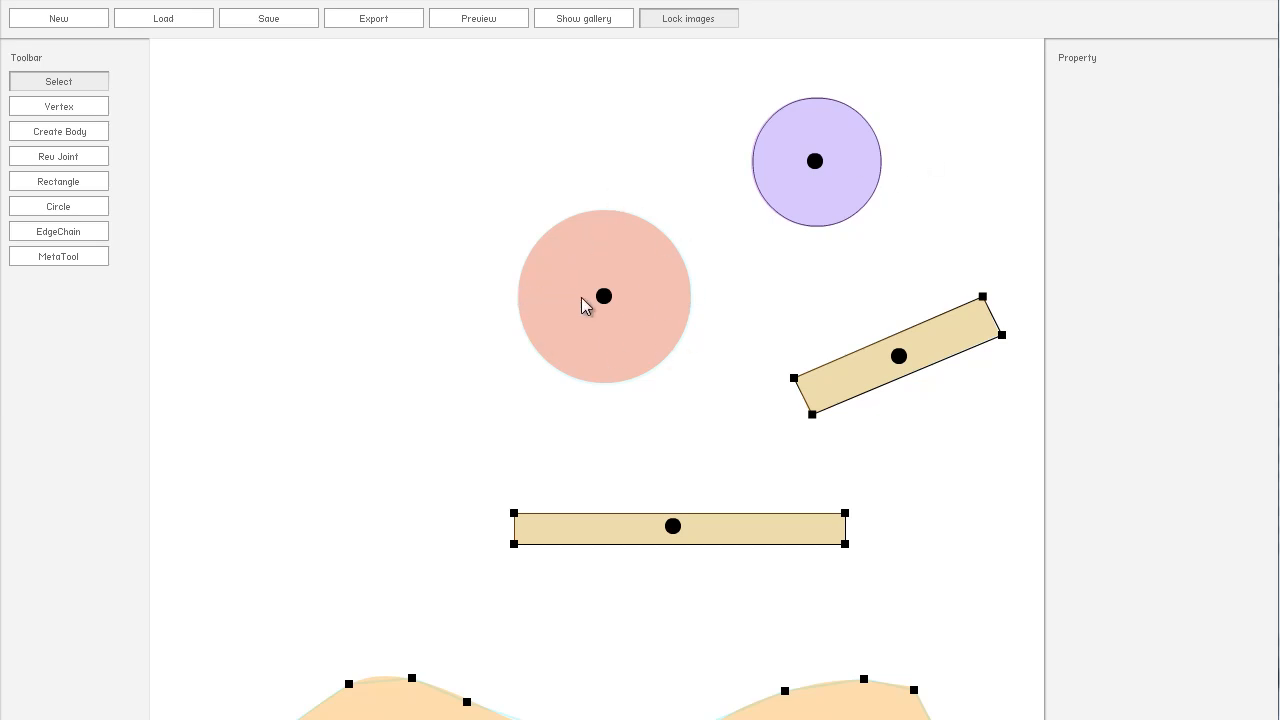
mouse_move(610, 308)
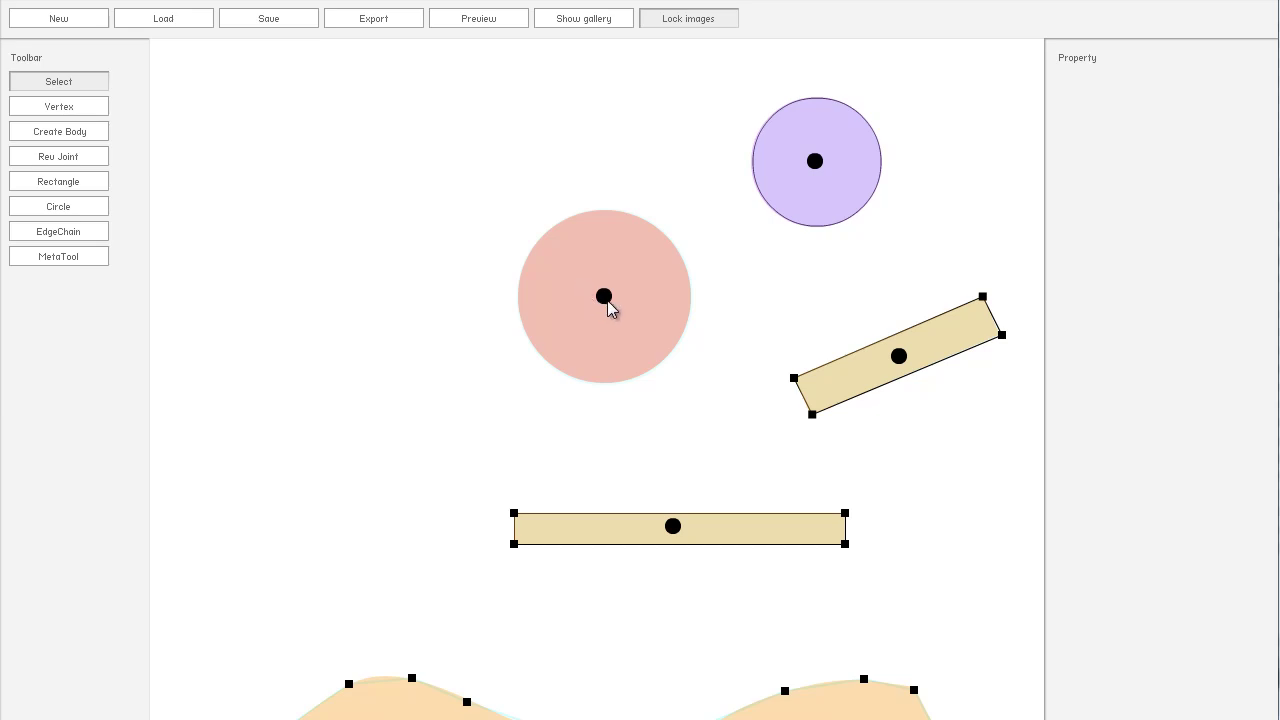
click(604, 296)
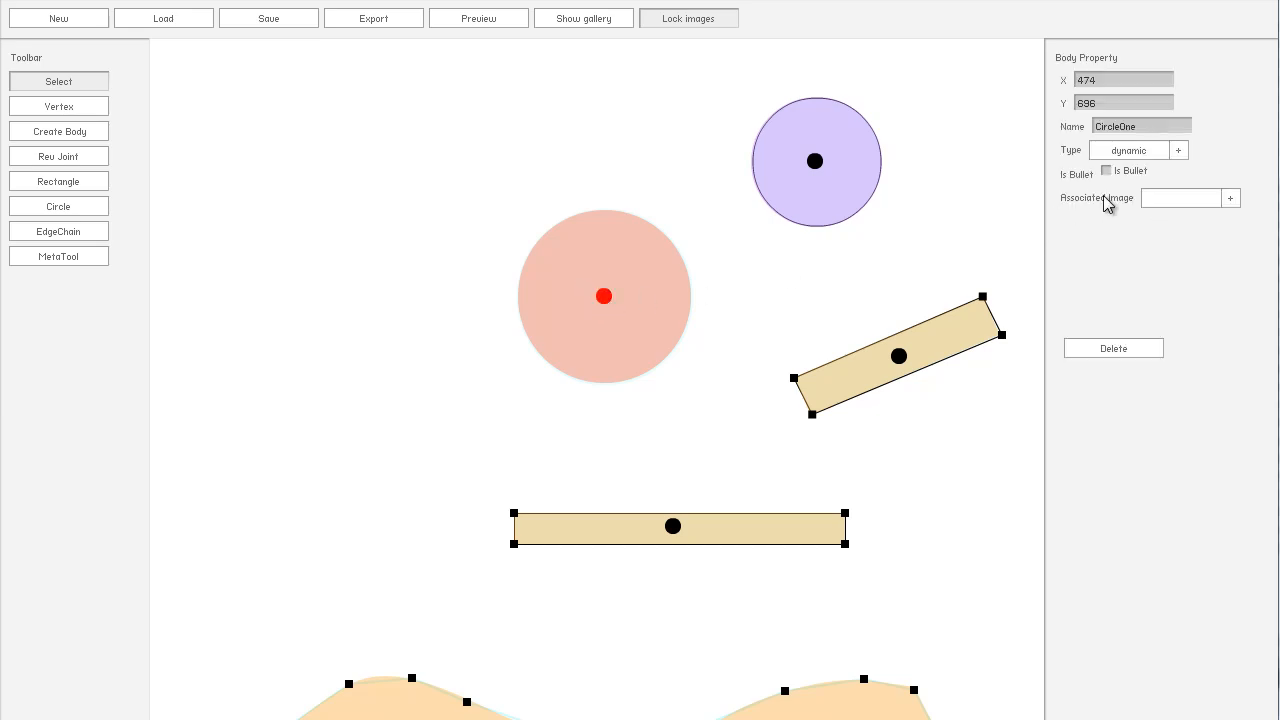
click(700, 284)
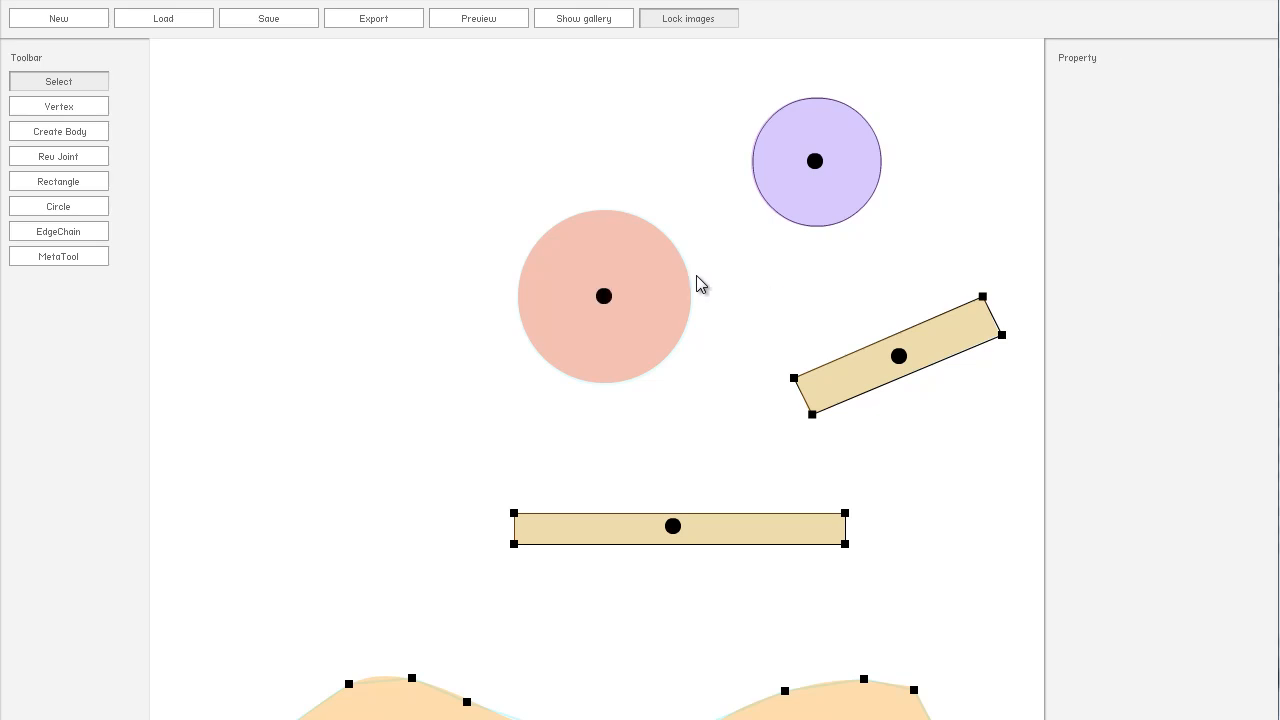
mouse_move(710, 288)
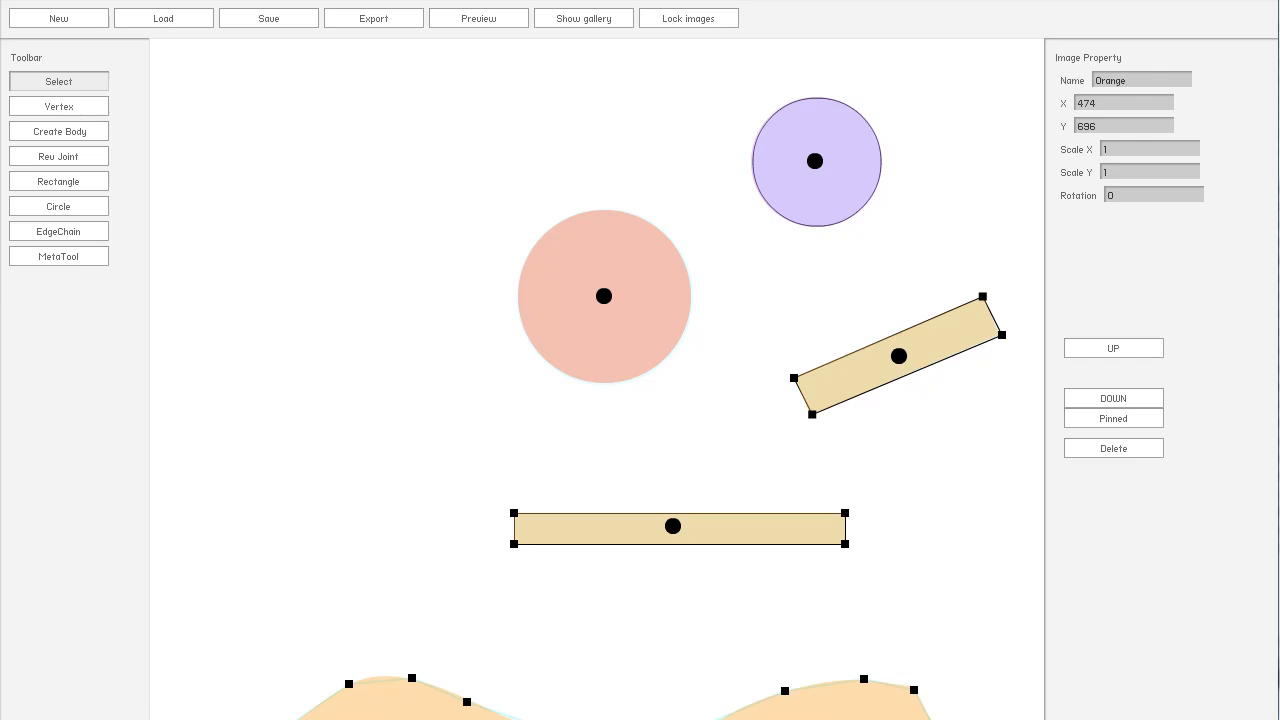
Step: Rename the purple circle image Purple and select the orange circle's body
click(816, 160)
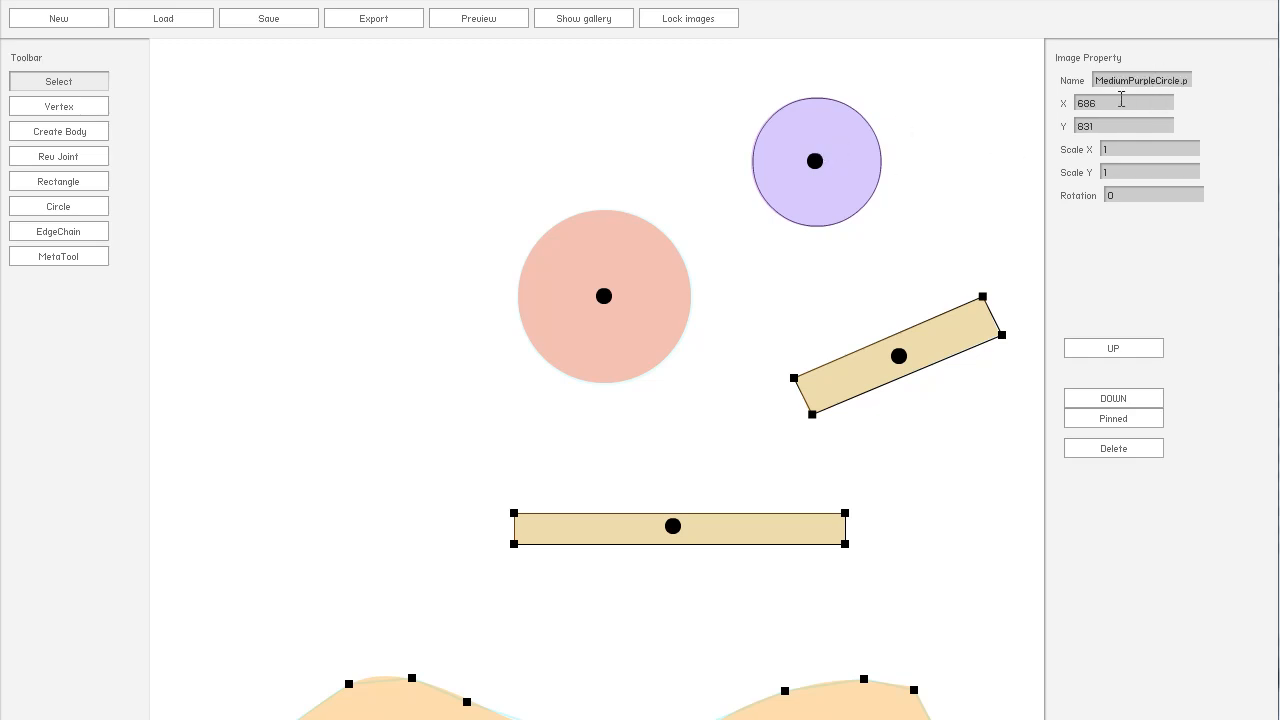
triple_click(1140, 80)
text(Purple)
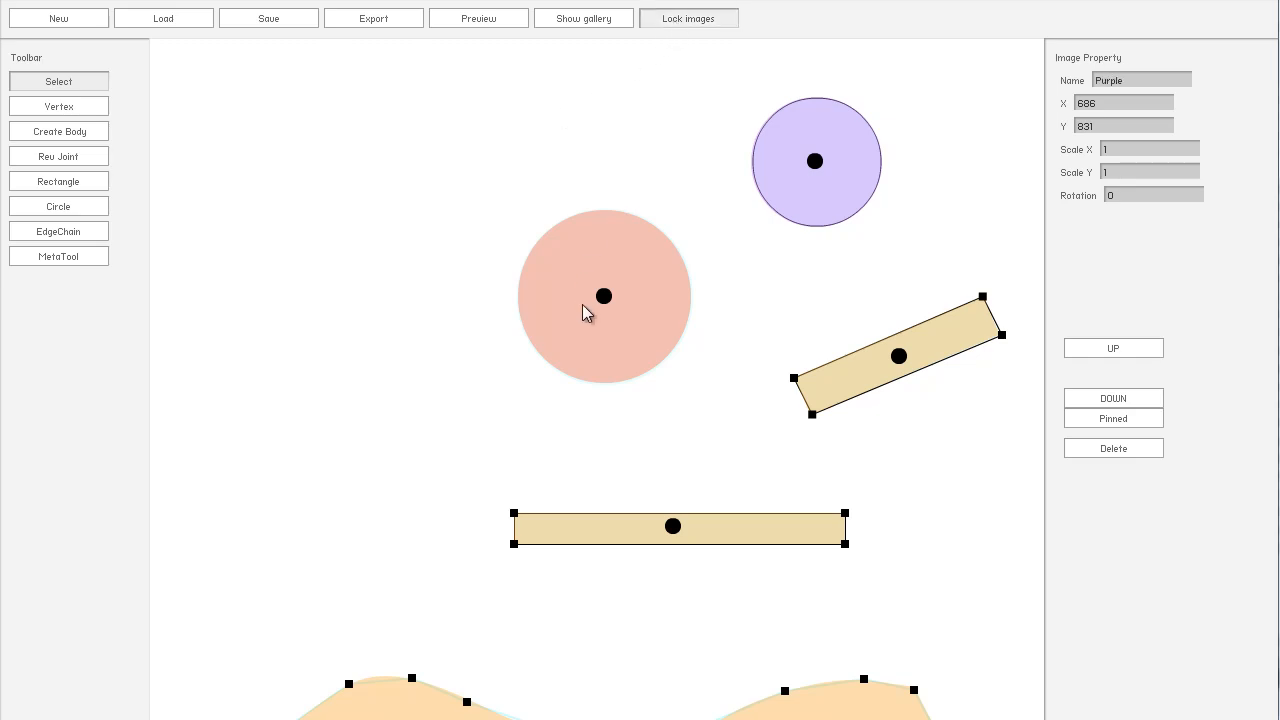
click(604, 296)
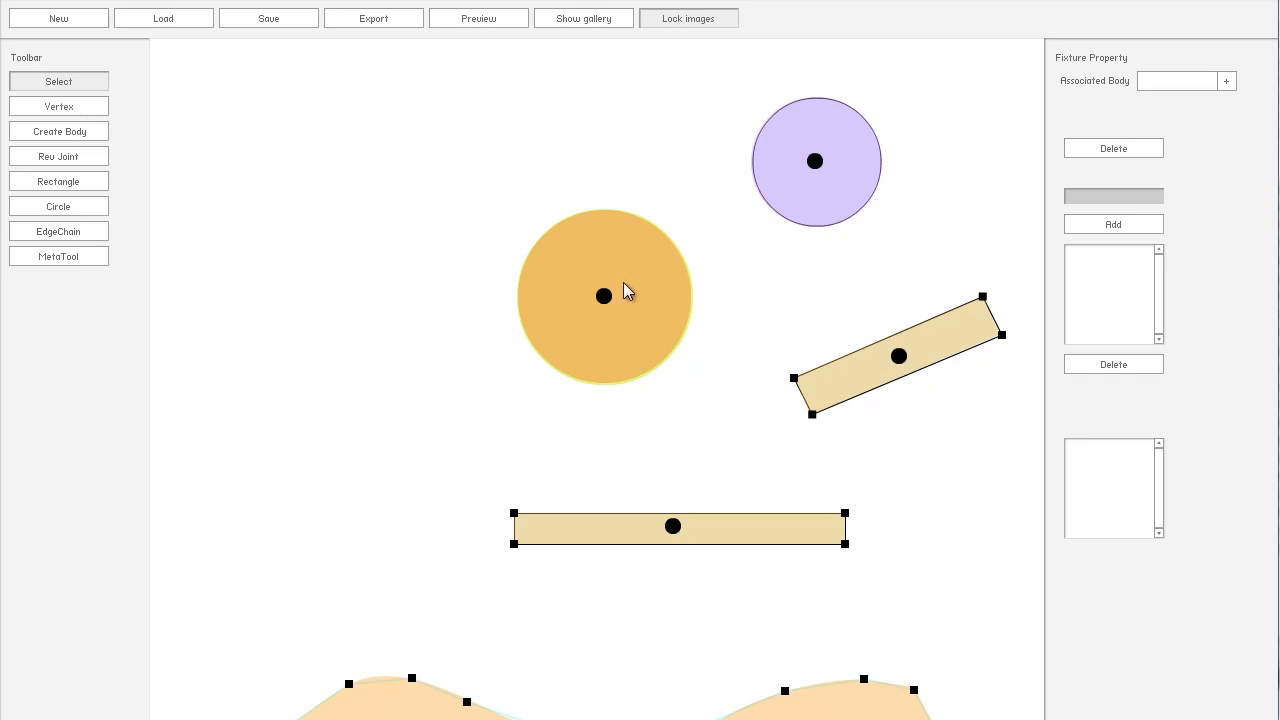
click(604, 296)
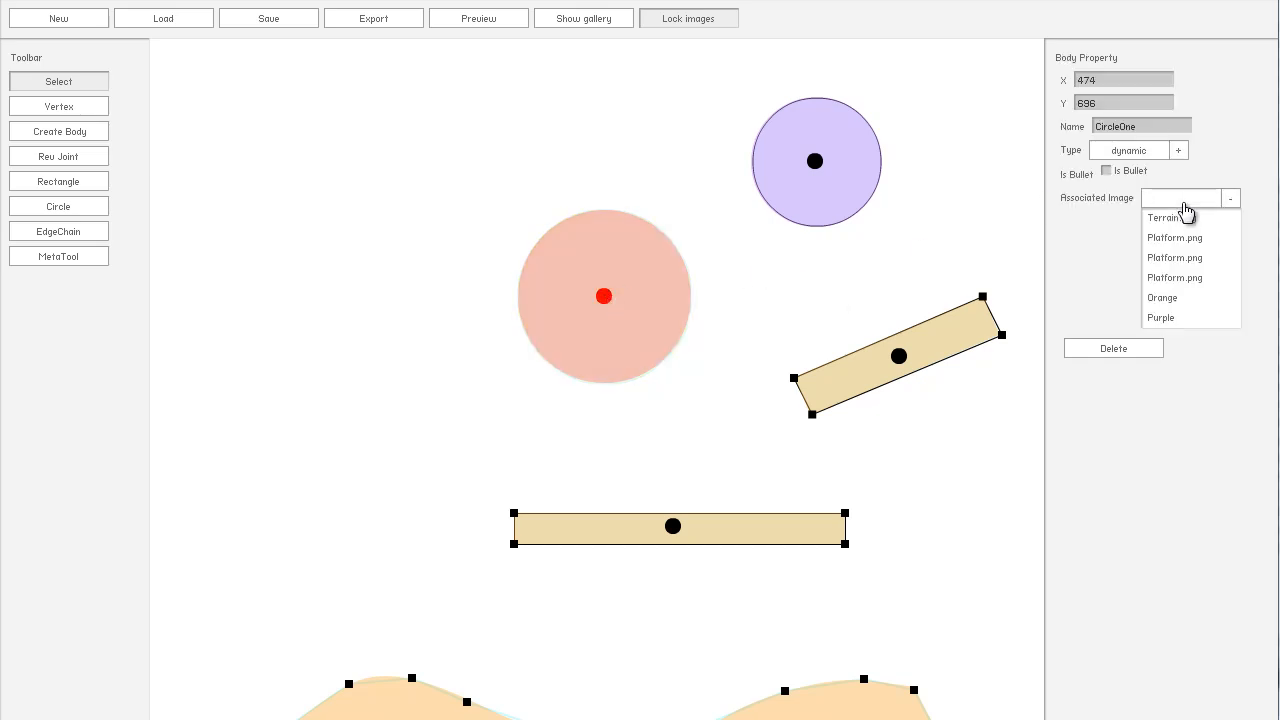
Step: Link CircleOne to the Orange image and body6 to the Purple image
click(1162, 296)
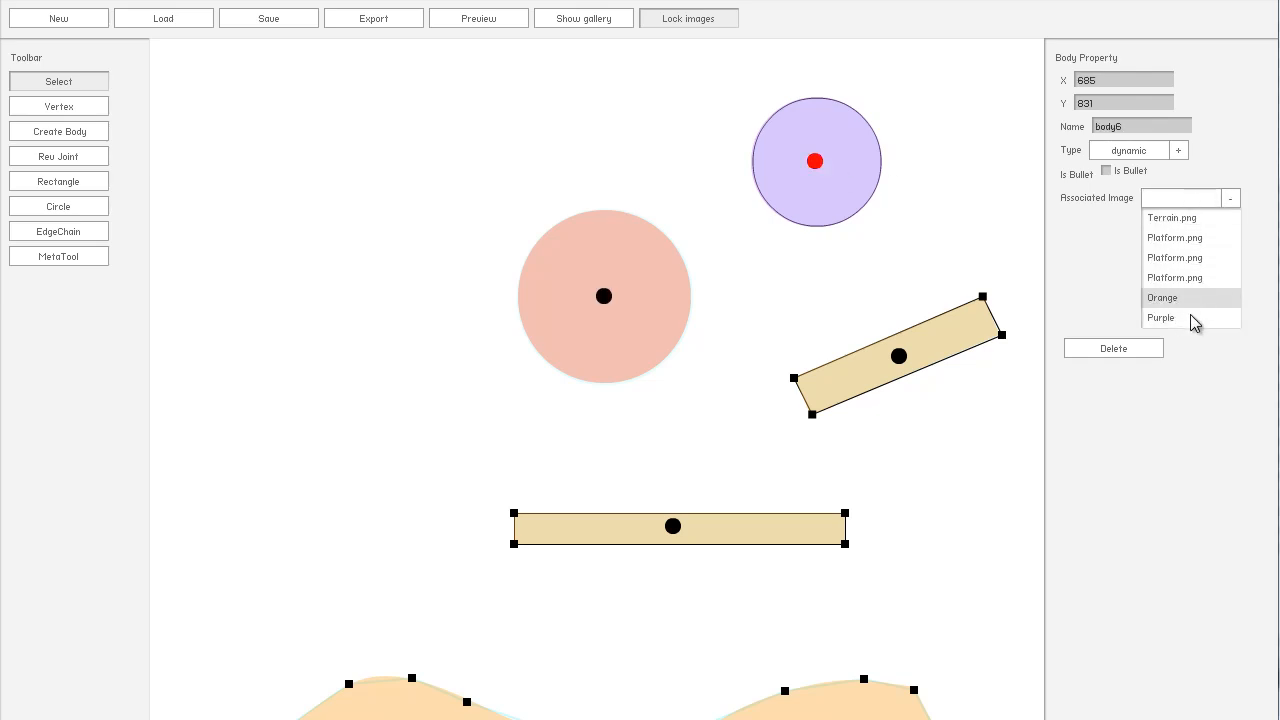
click(1160, 318)
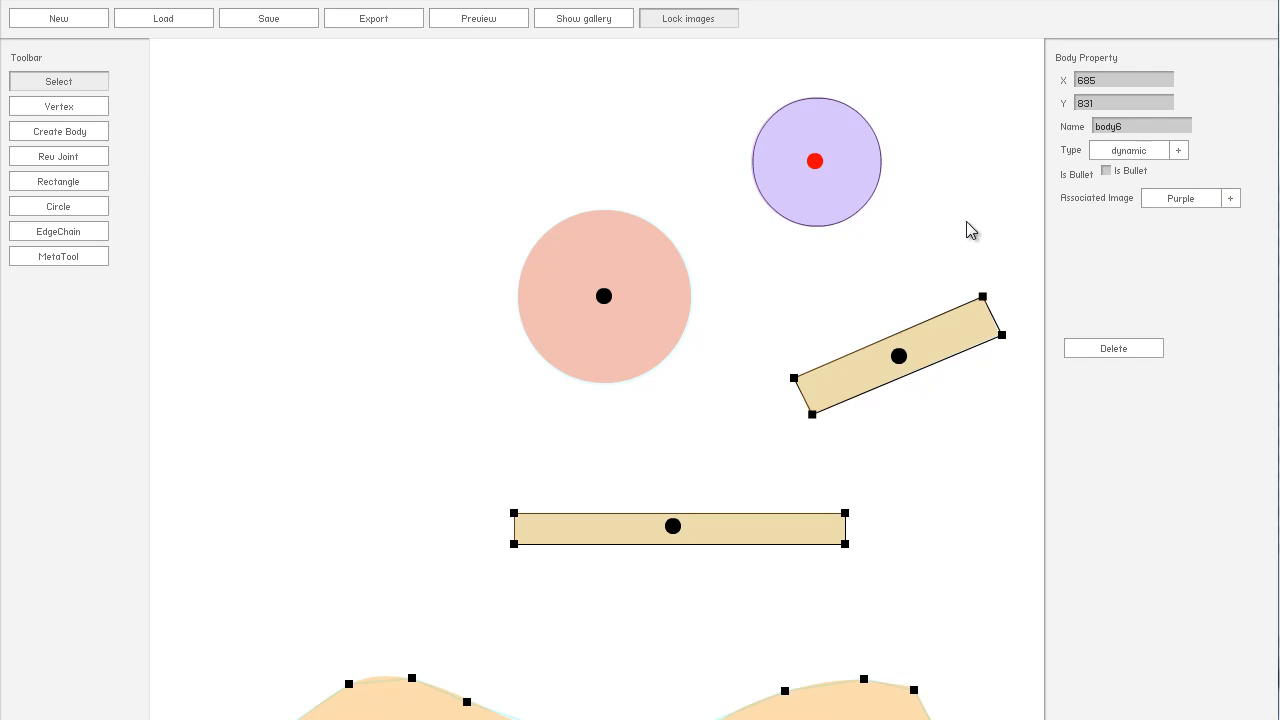
click(920, 264)
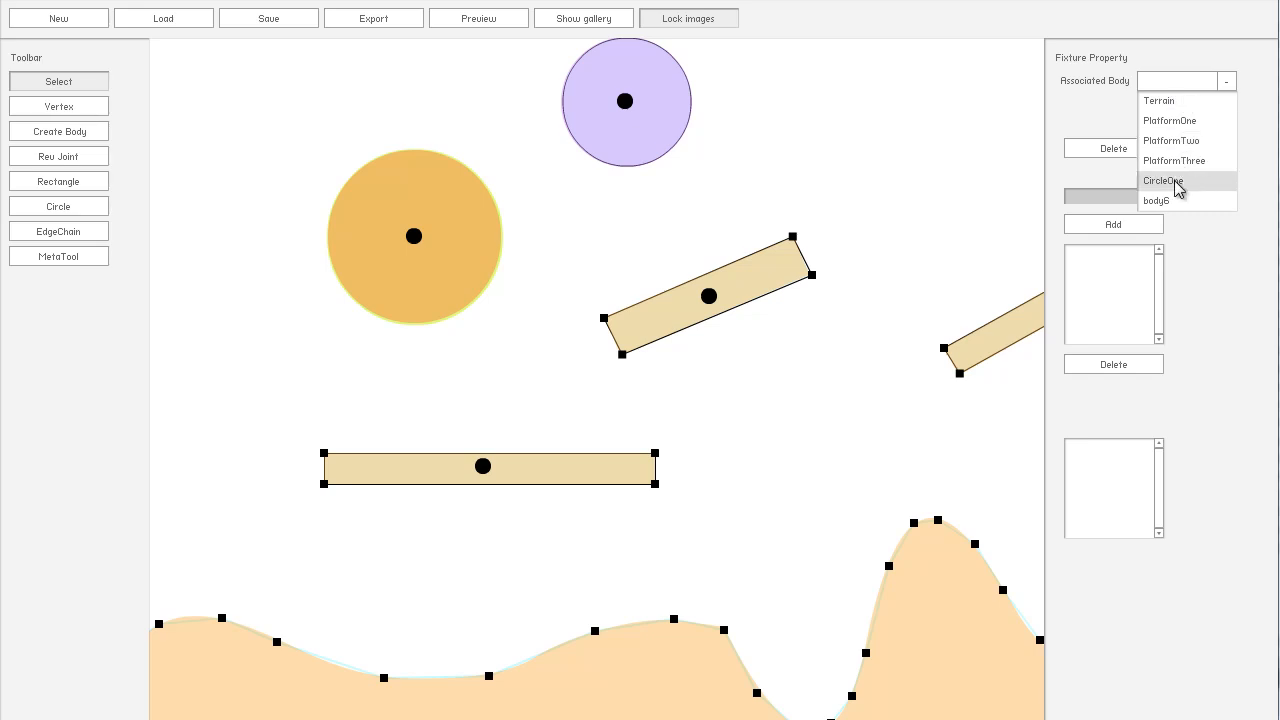
Step: Rename the purple circle body CircleTwo and check CircleOne's associated image
click(1156, 200)
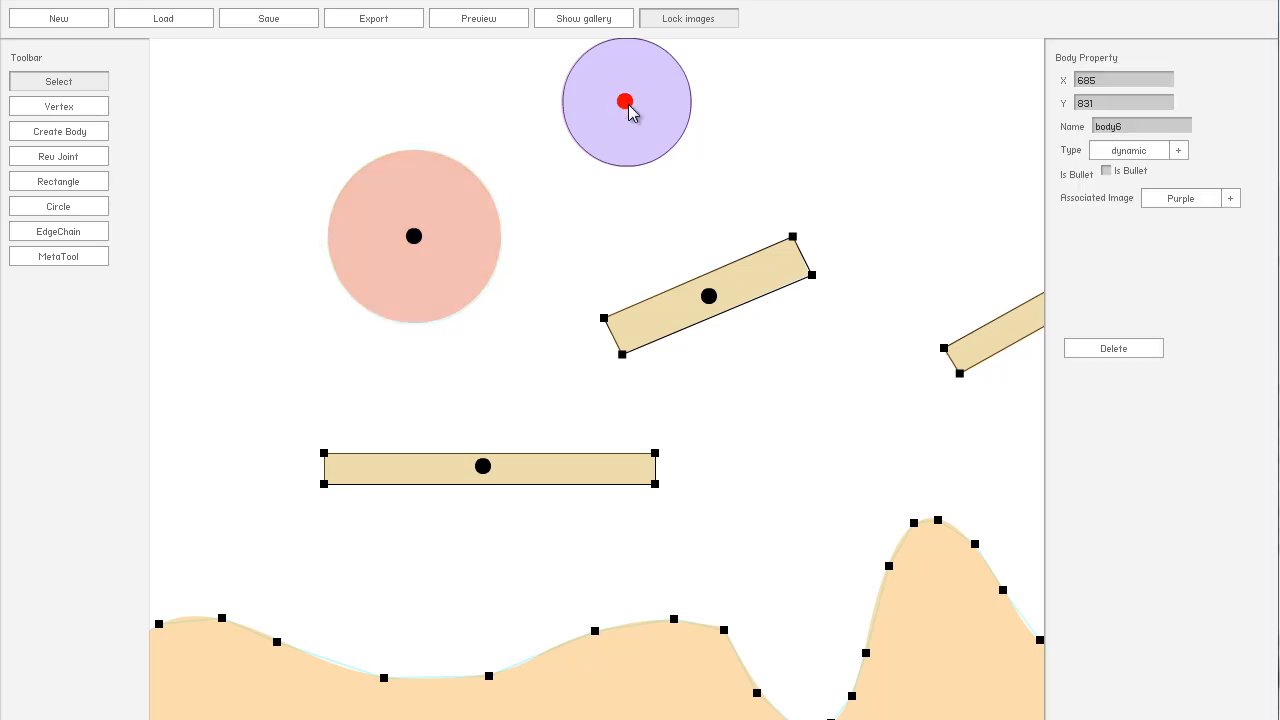
mouse_move(1118, 160)
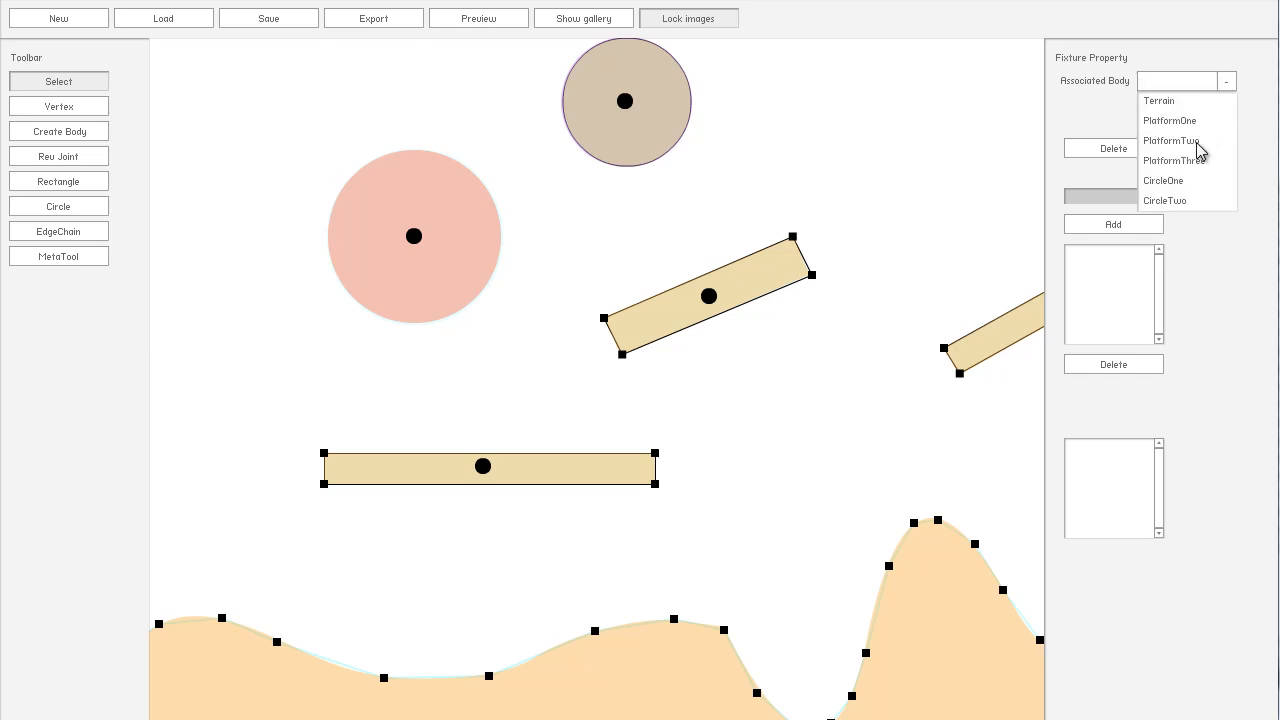
click(1164, 200)
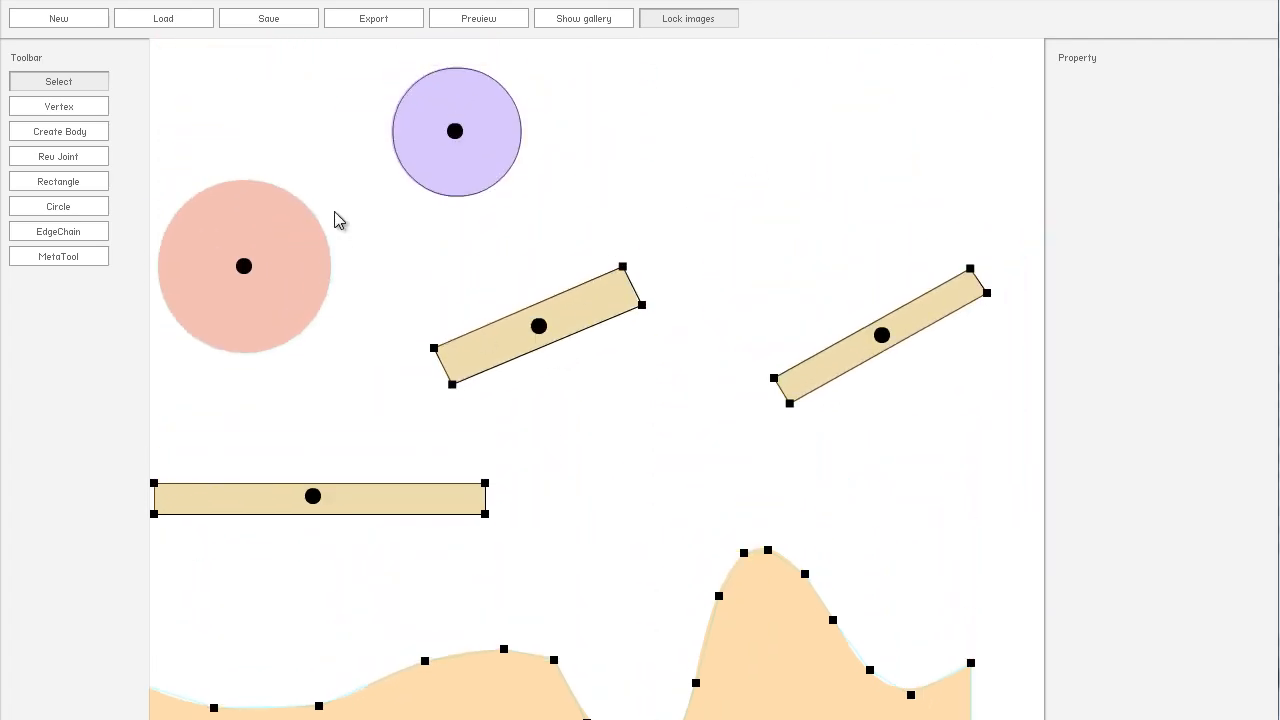
click(244, 266)
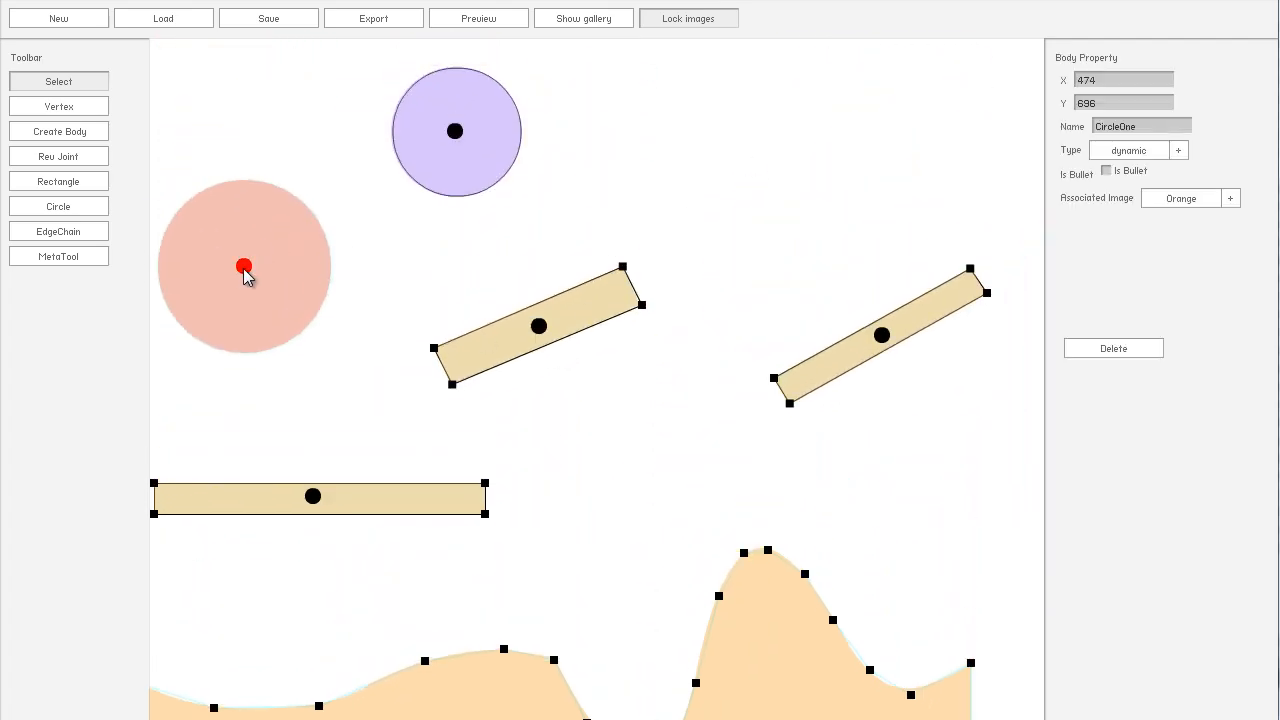
mouse_move(456, 144)
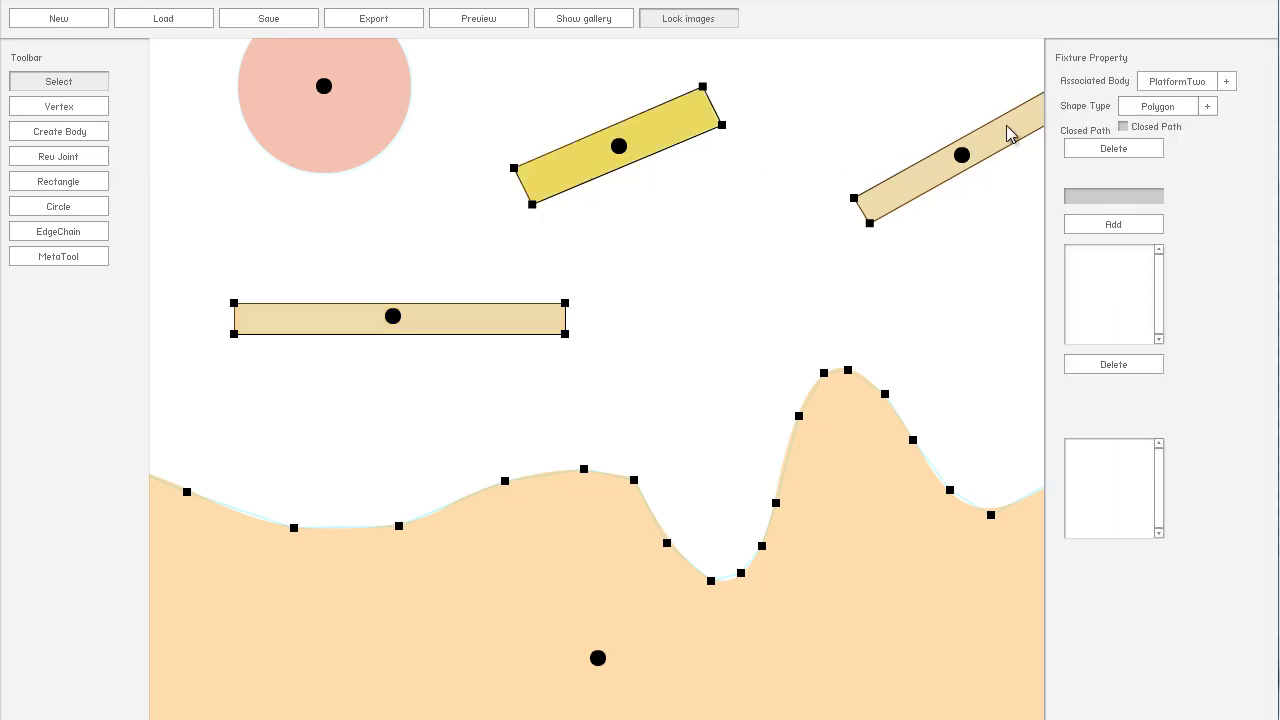
Step: Review the platform fixture, terrain edge fixture and lower platform body properties
click(618, 146)
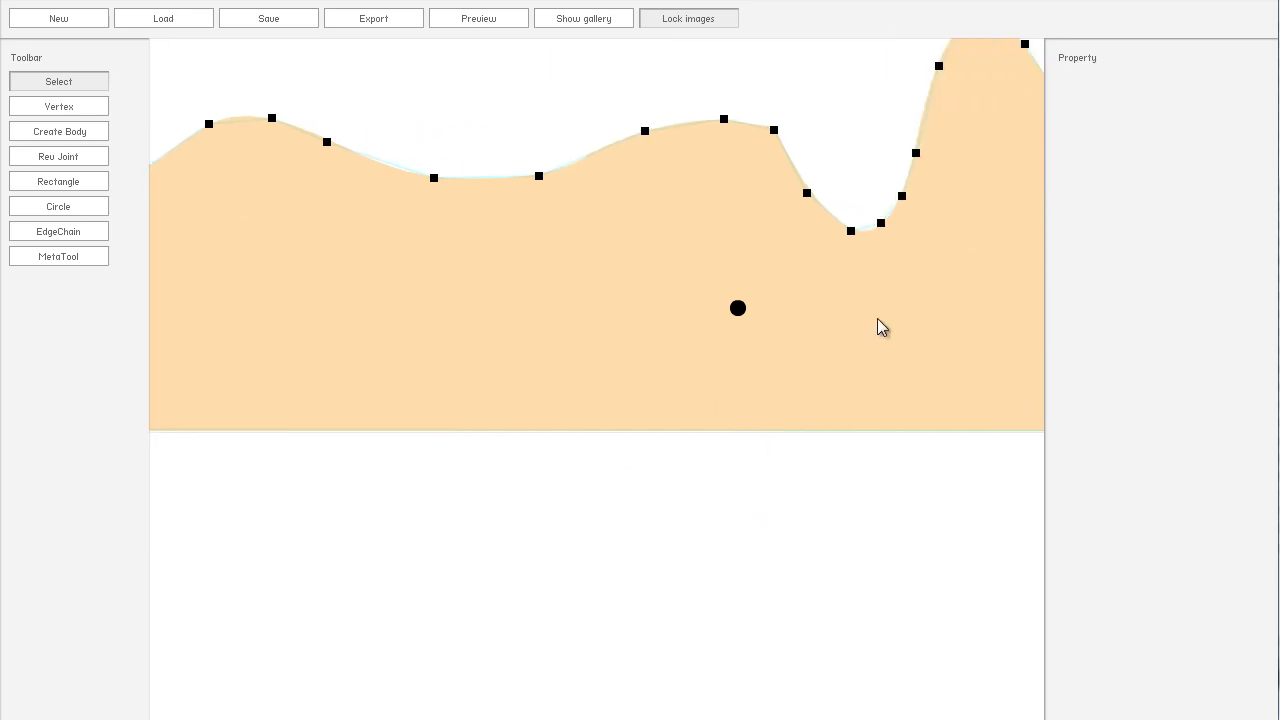
click(738, 308)
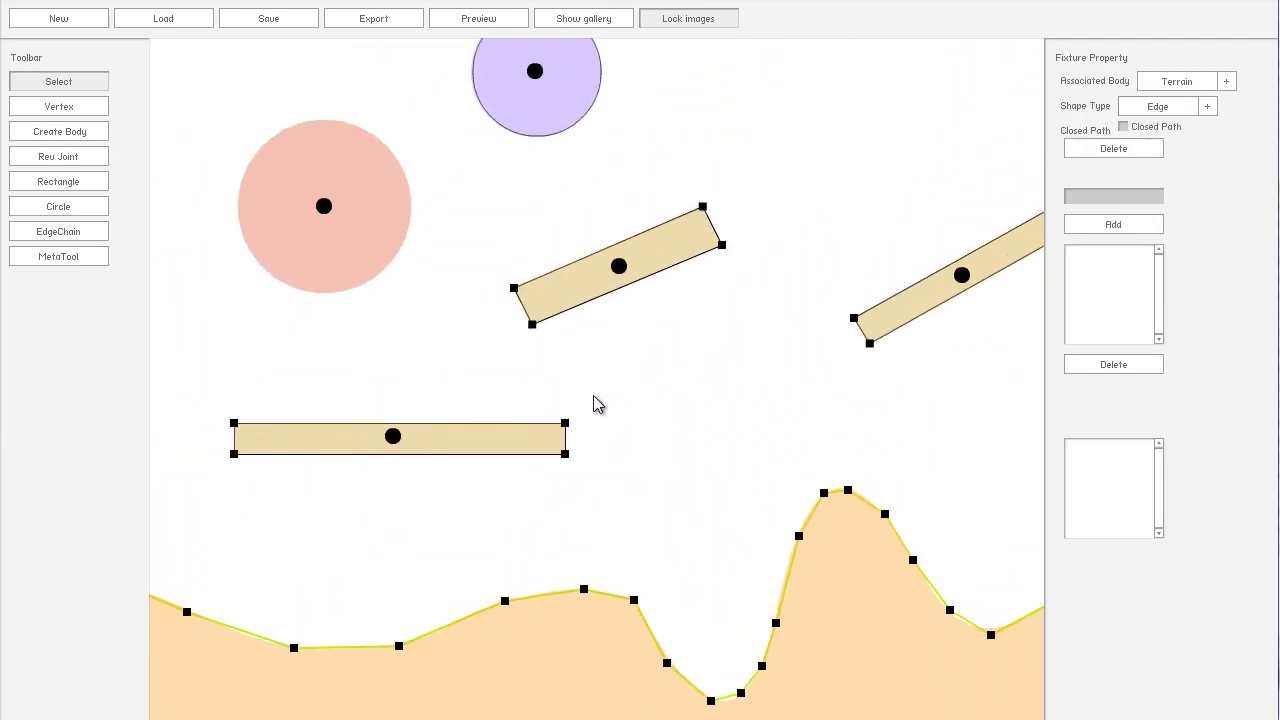
click(392, 436)
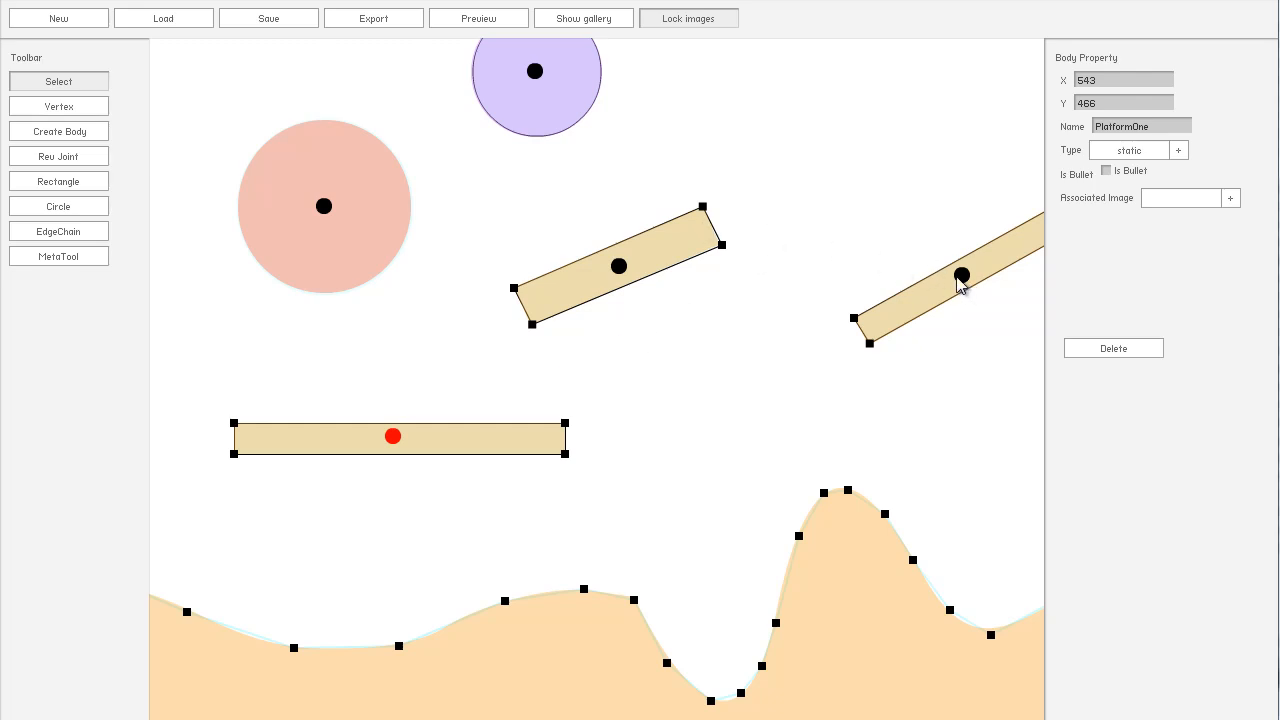
click(896, 190)
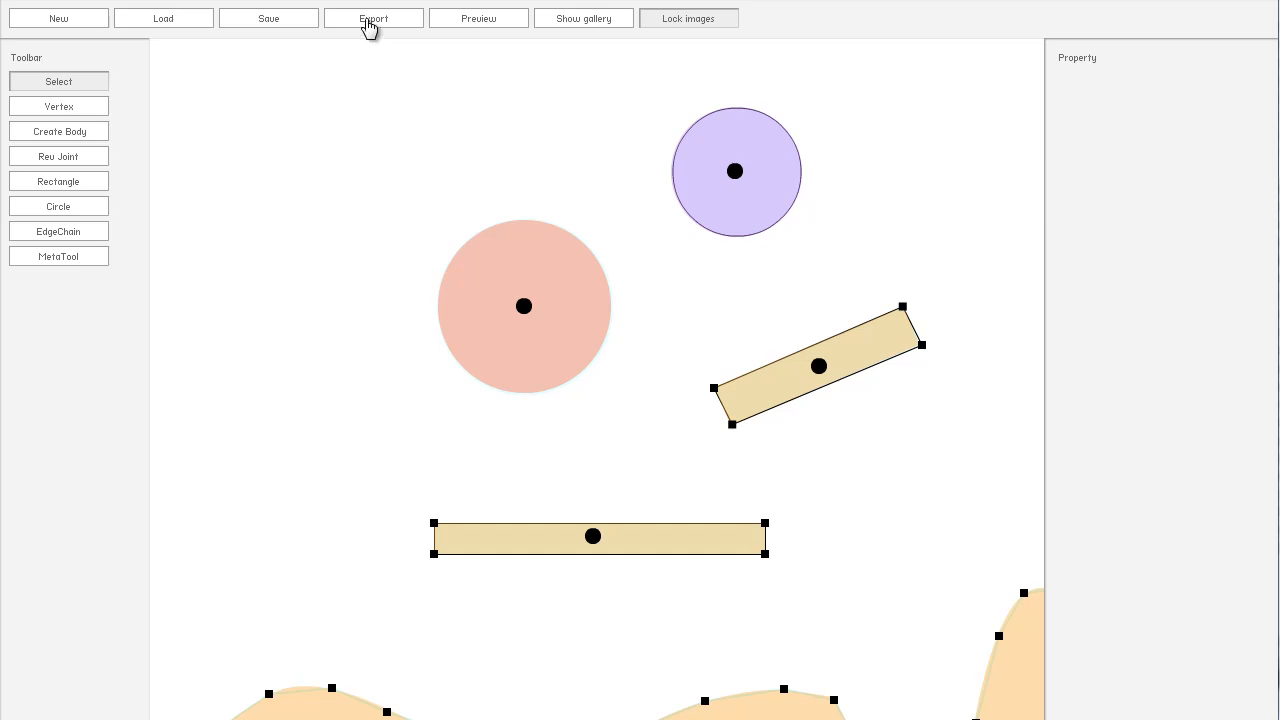
Step: Export the level with the chosen format options to a file named Demo4
click(372, 18)
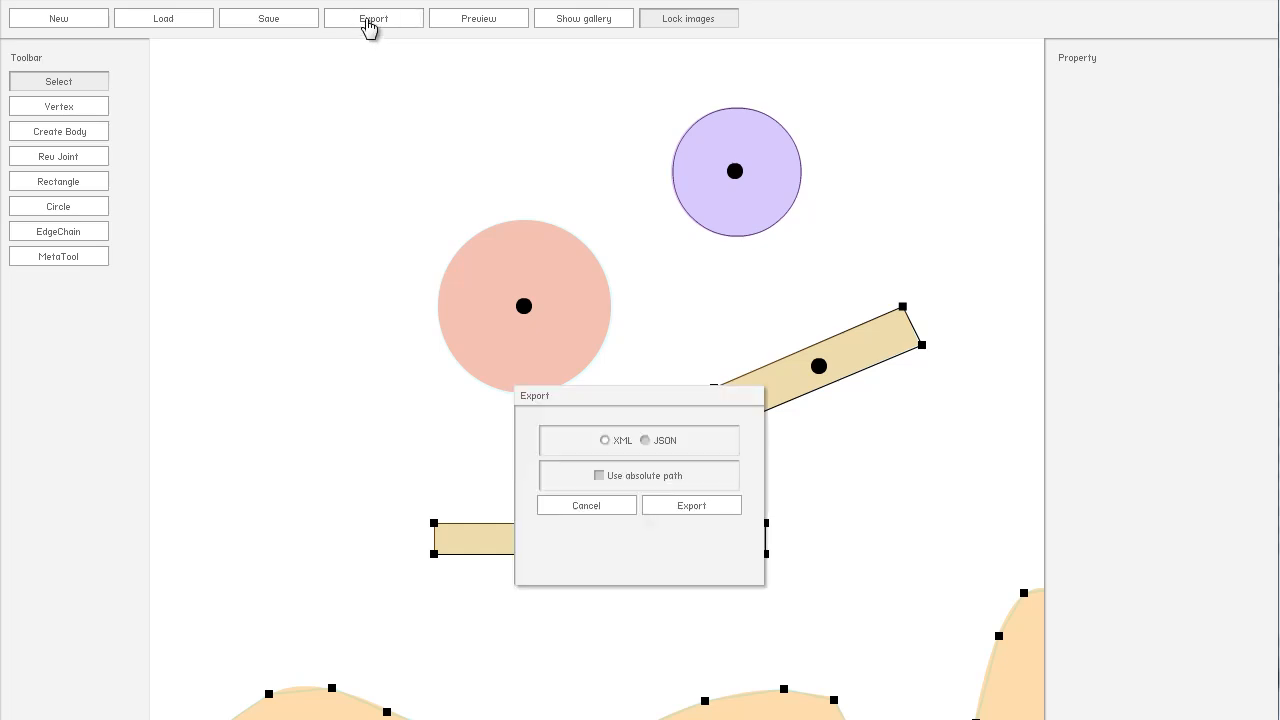
mouse_move(652, 396)
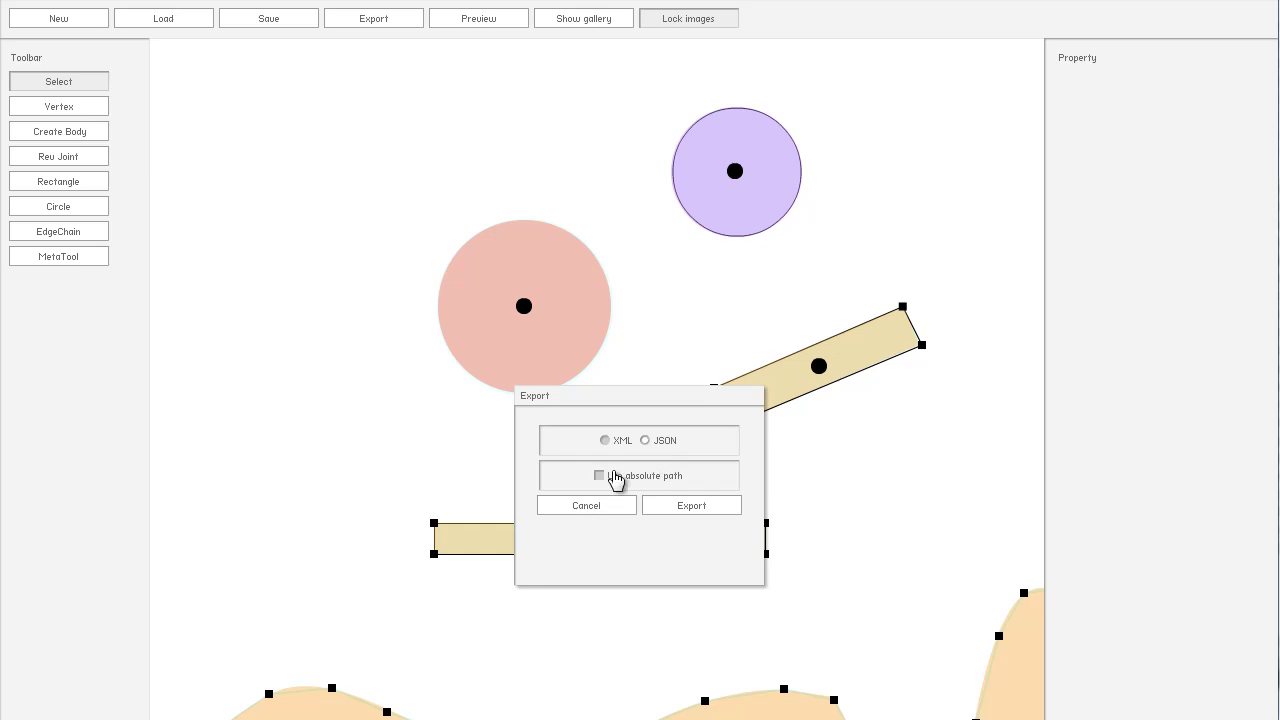
mouse_move(600, 486)
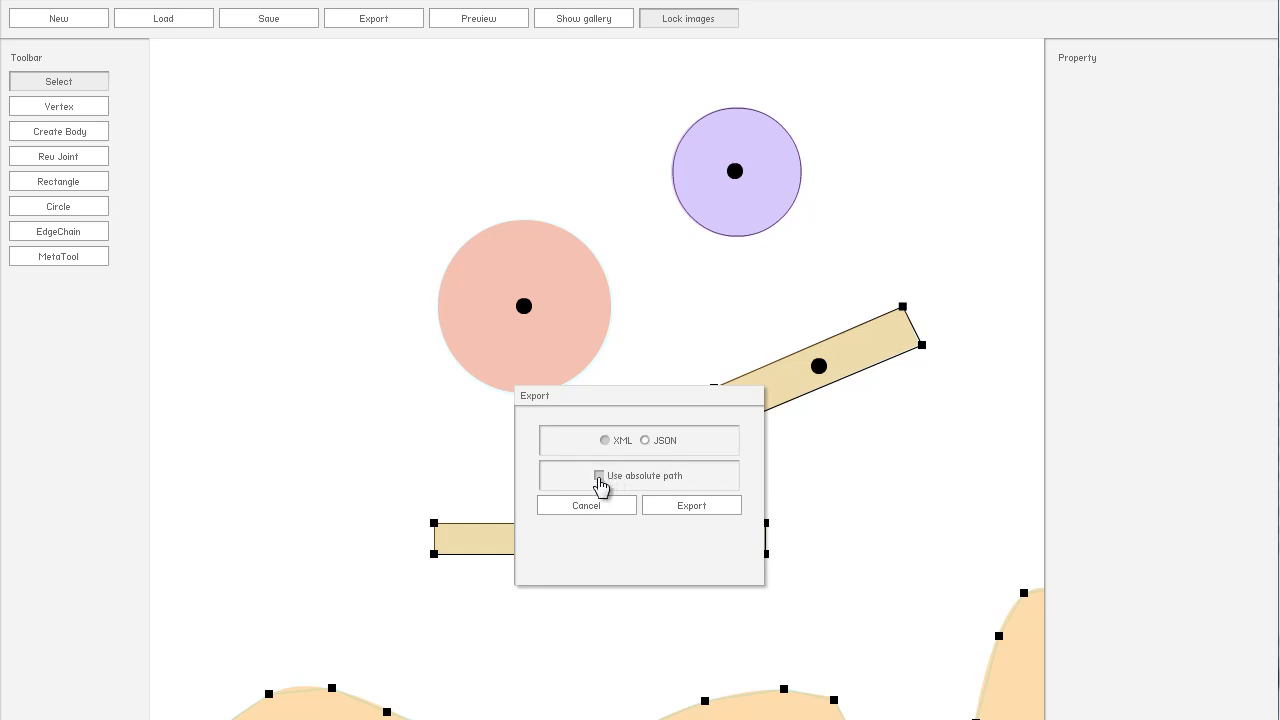
mouse_move(664, 486)
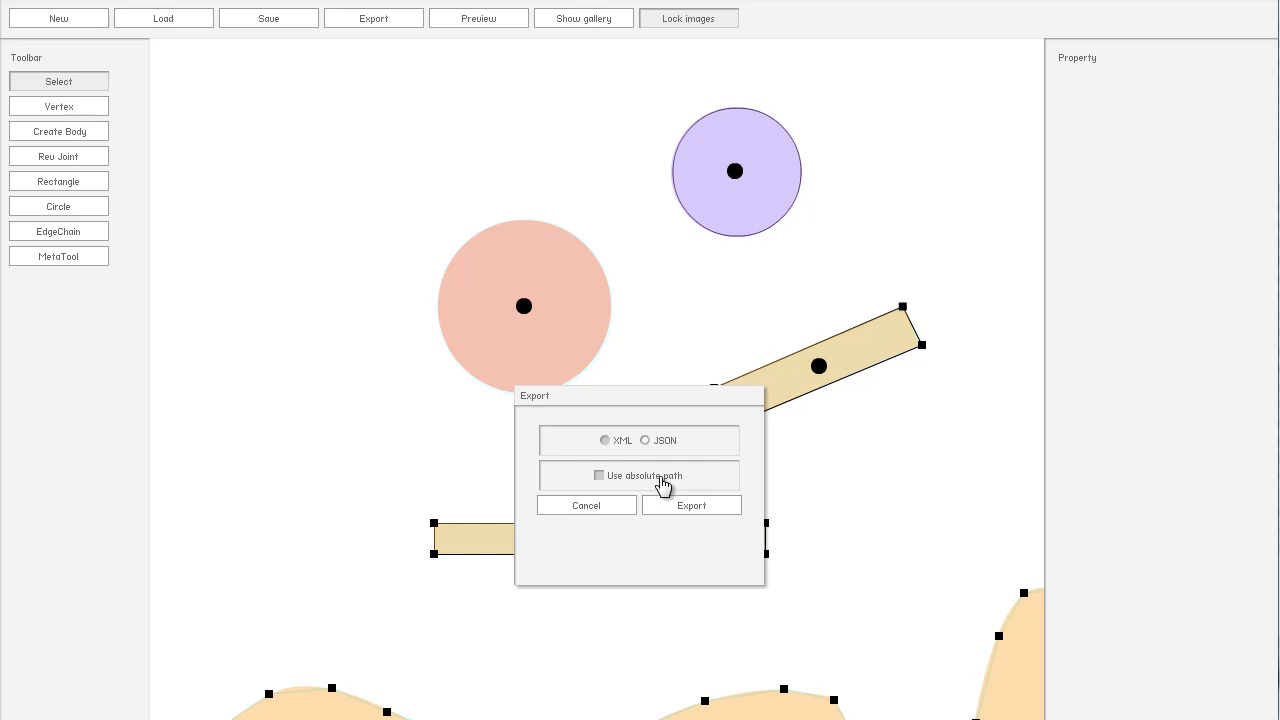
mouse_move(676, 498)
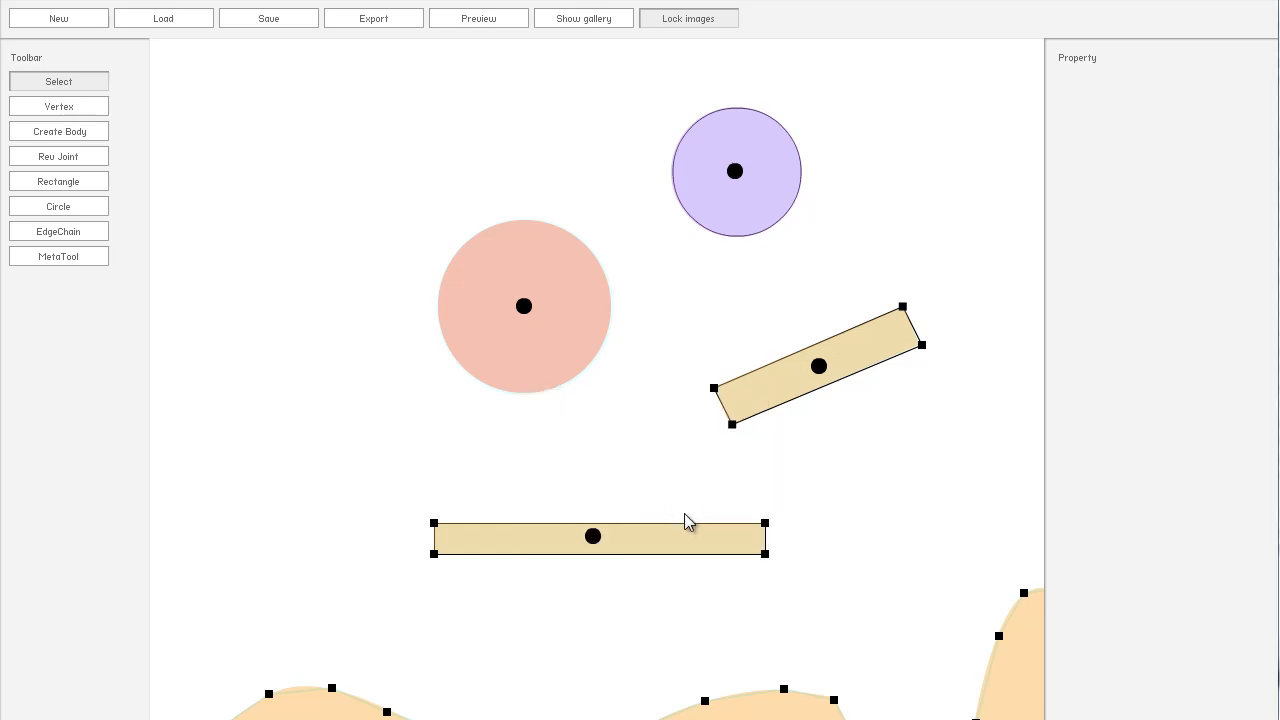
click(268, 18)
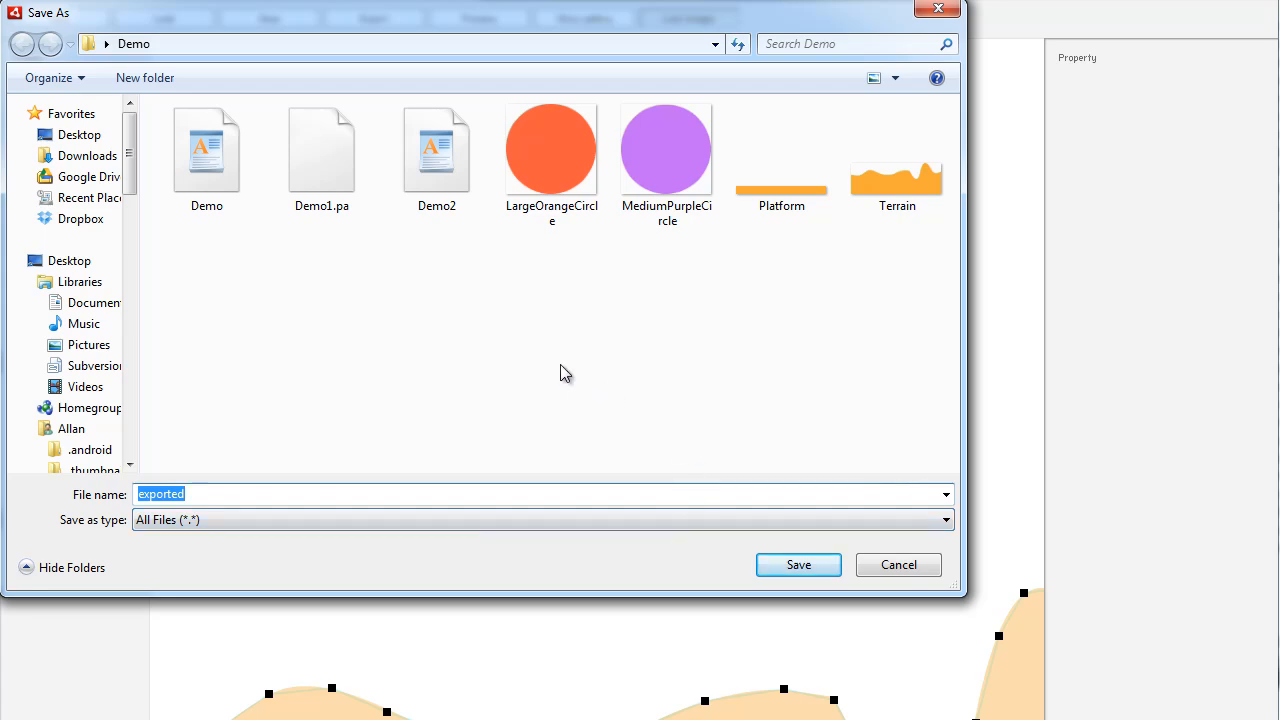
text(Demo4)
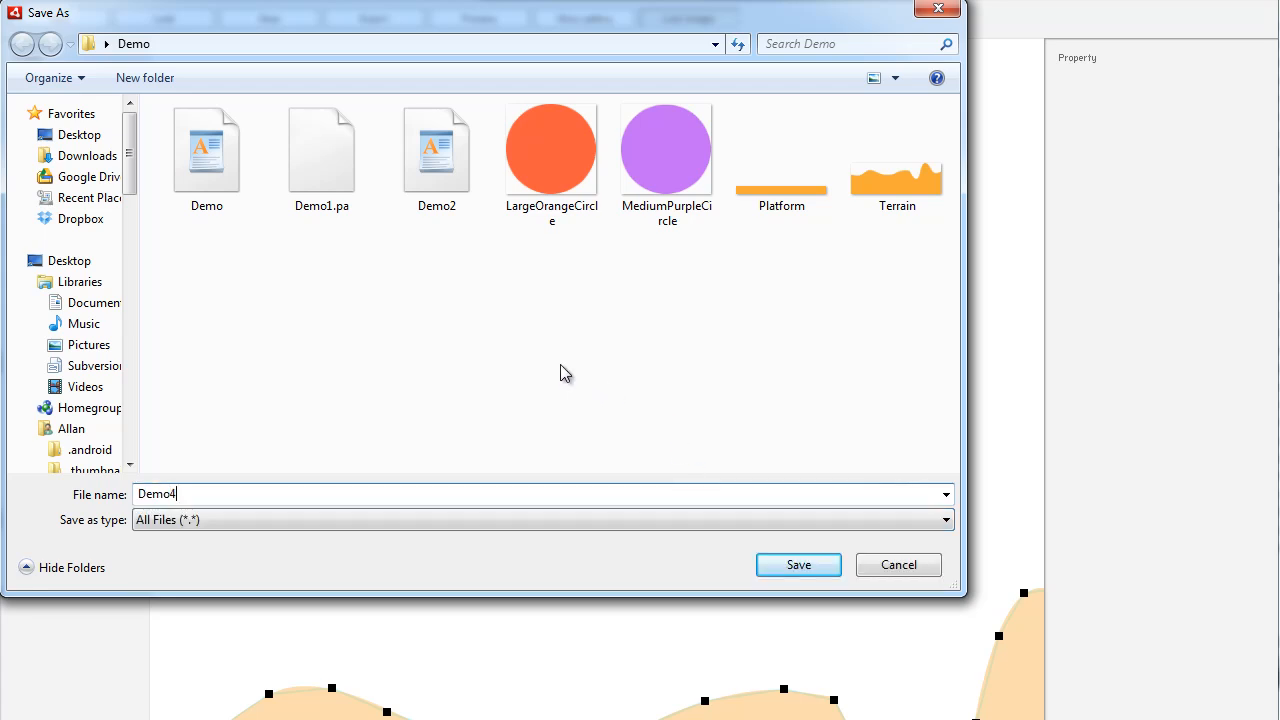
click(798, 564)
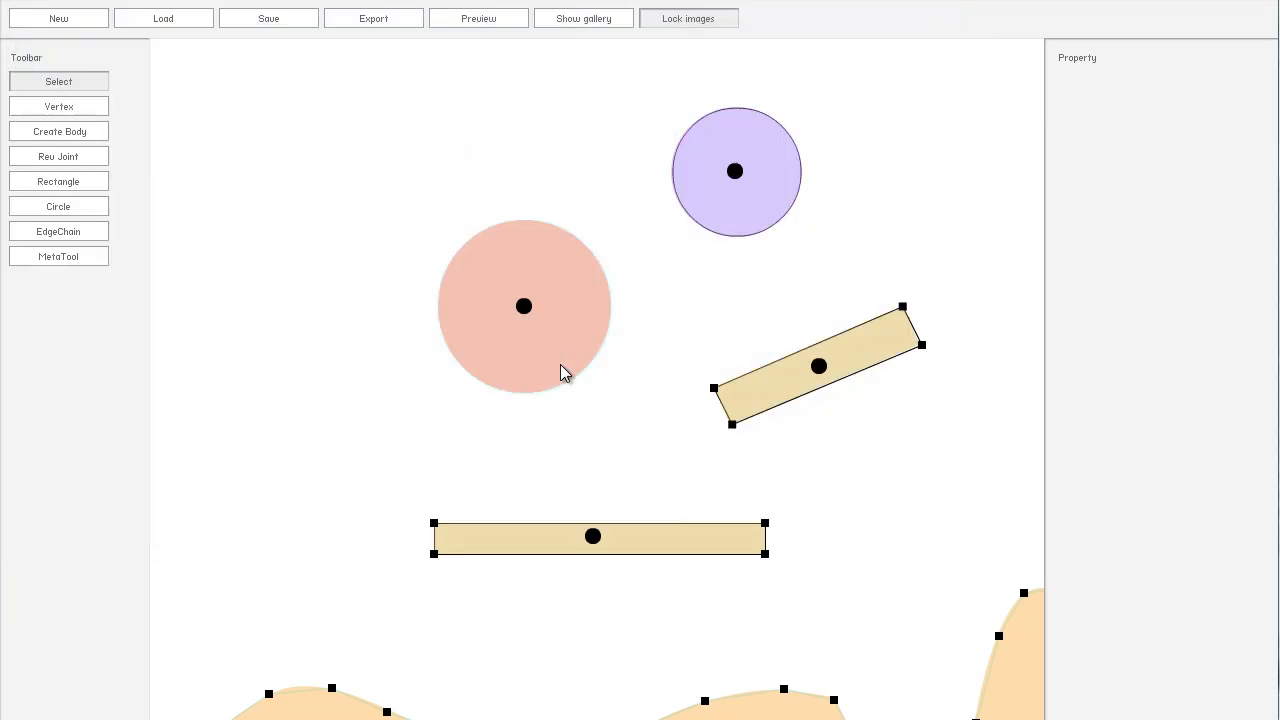
mouse_move(342, 358)
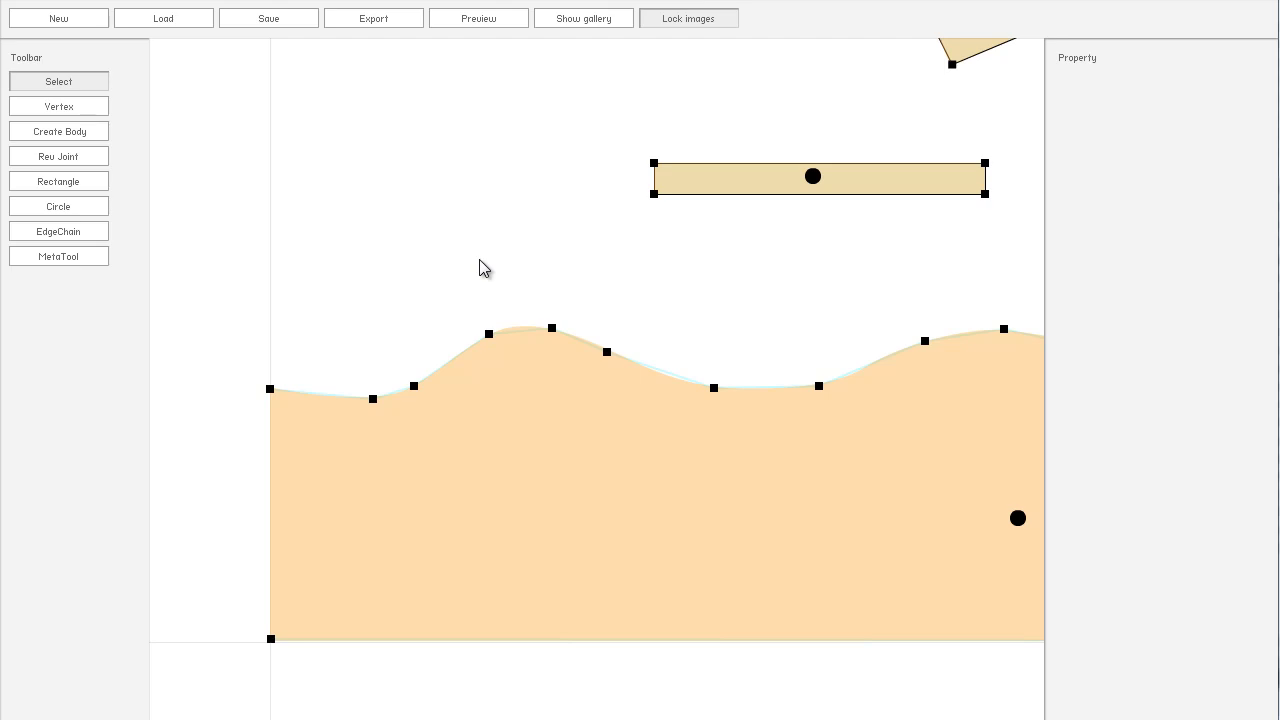
mouse_move(520, 284)
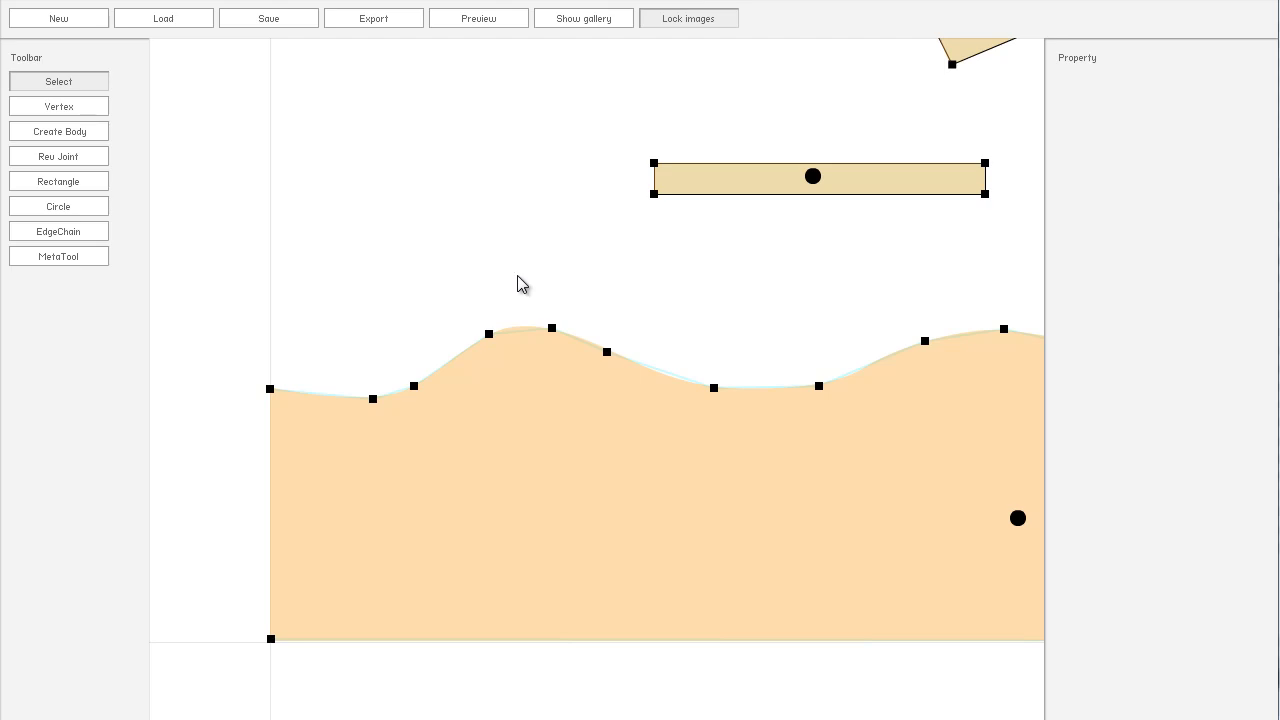